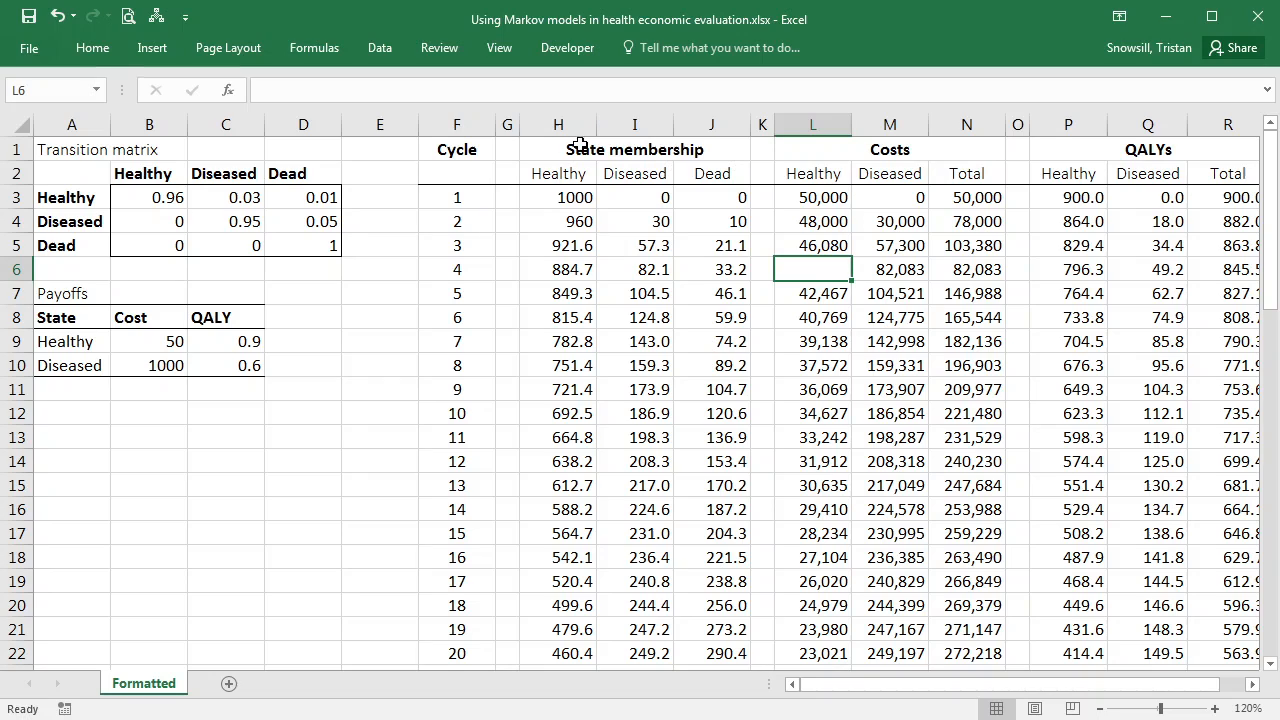
{"action": "mouse_move", "coordinate": [140, 292]}
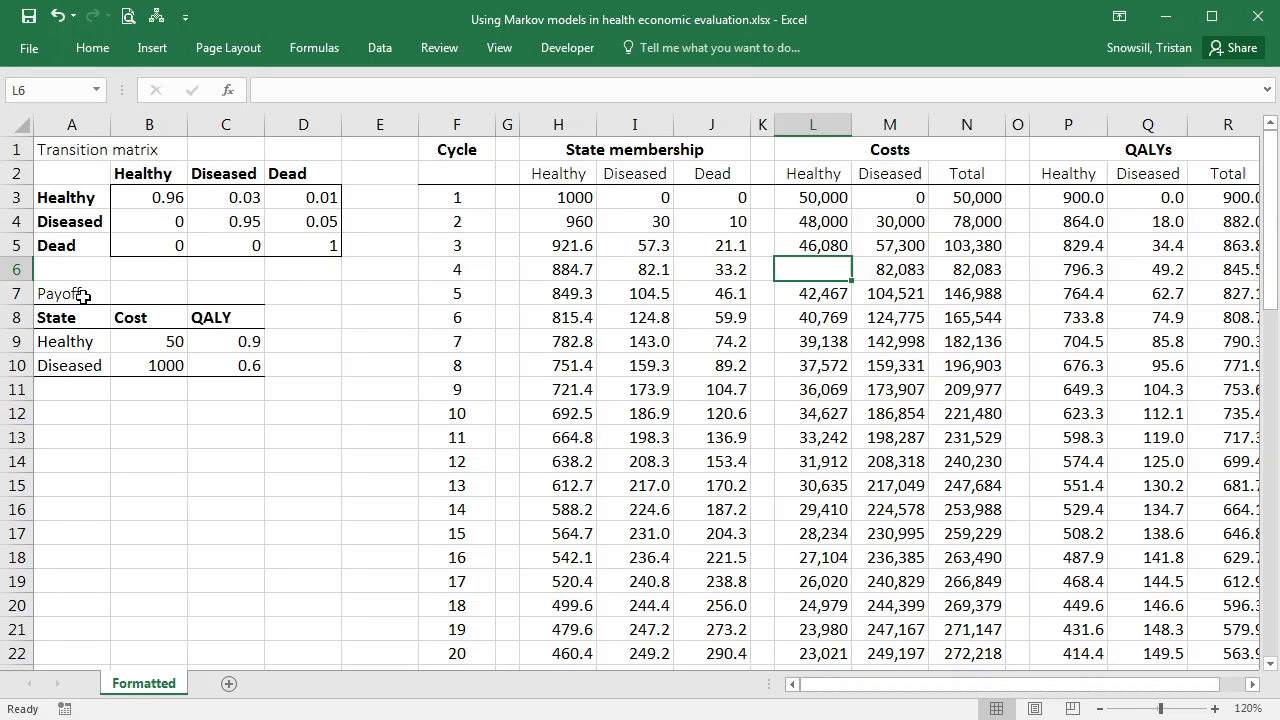
{"action": "mouse_move", "coordinate": [502, 292]}
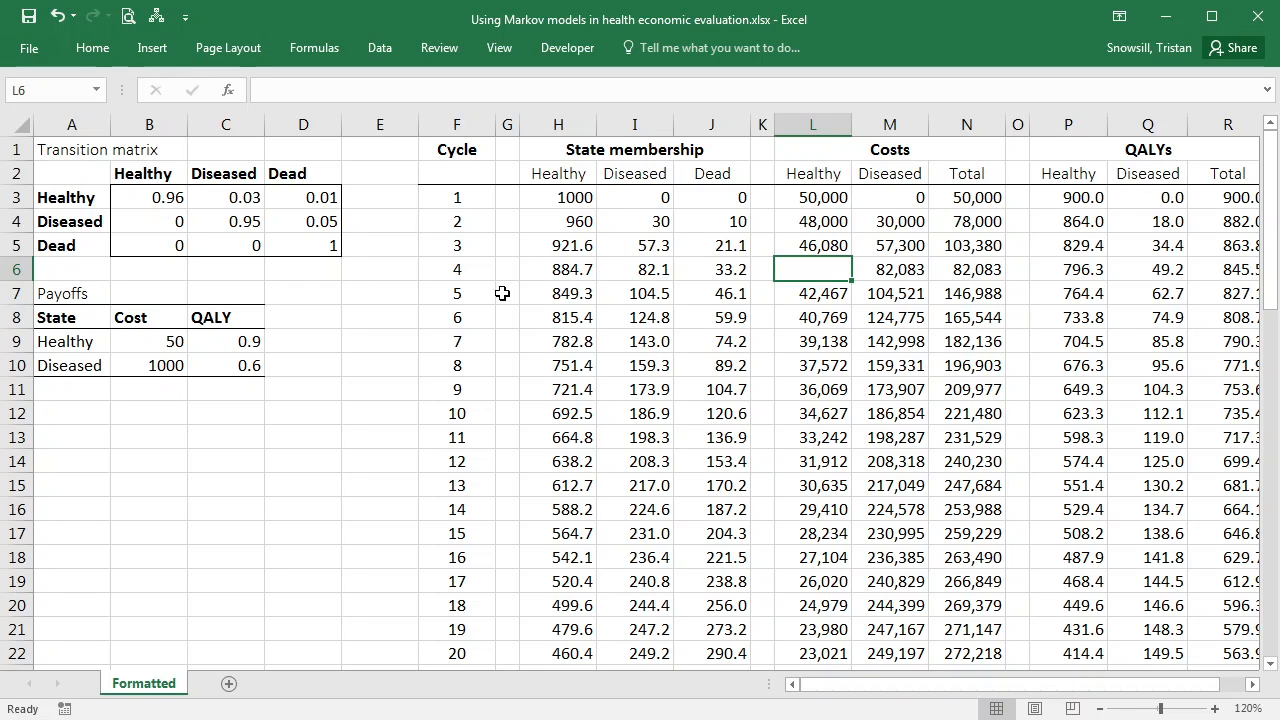
{"action": "mouse_move", "coordinate": [142, 198]}
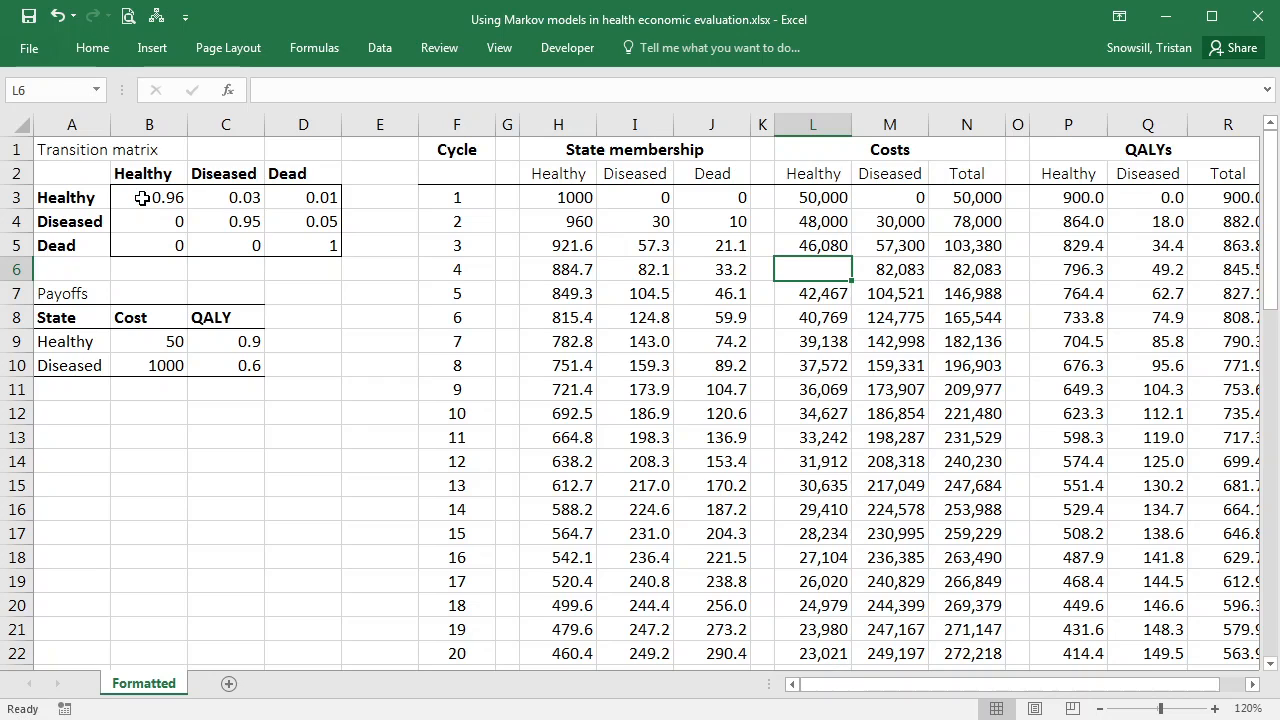
Insert three empty columns before the cycle table at F:H.
{"action": "left_click_drag", "start_coordinate": [148, 198], "coordinate": [248, 244]}
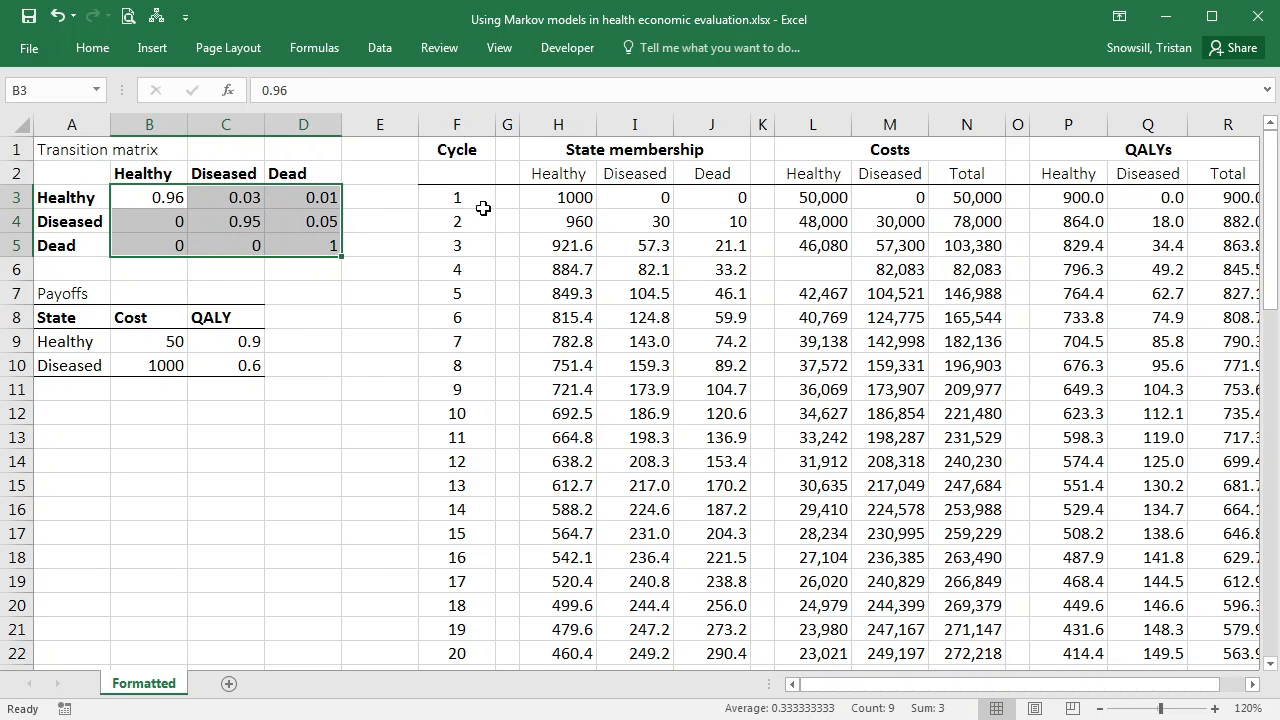
{"action": "mouse_move", "coordinate": [164, 346]}
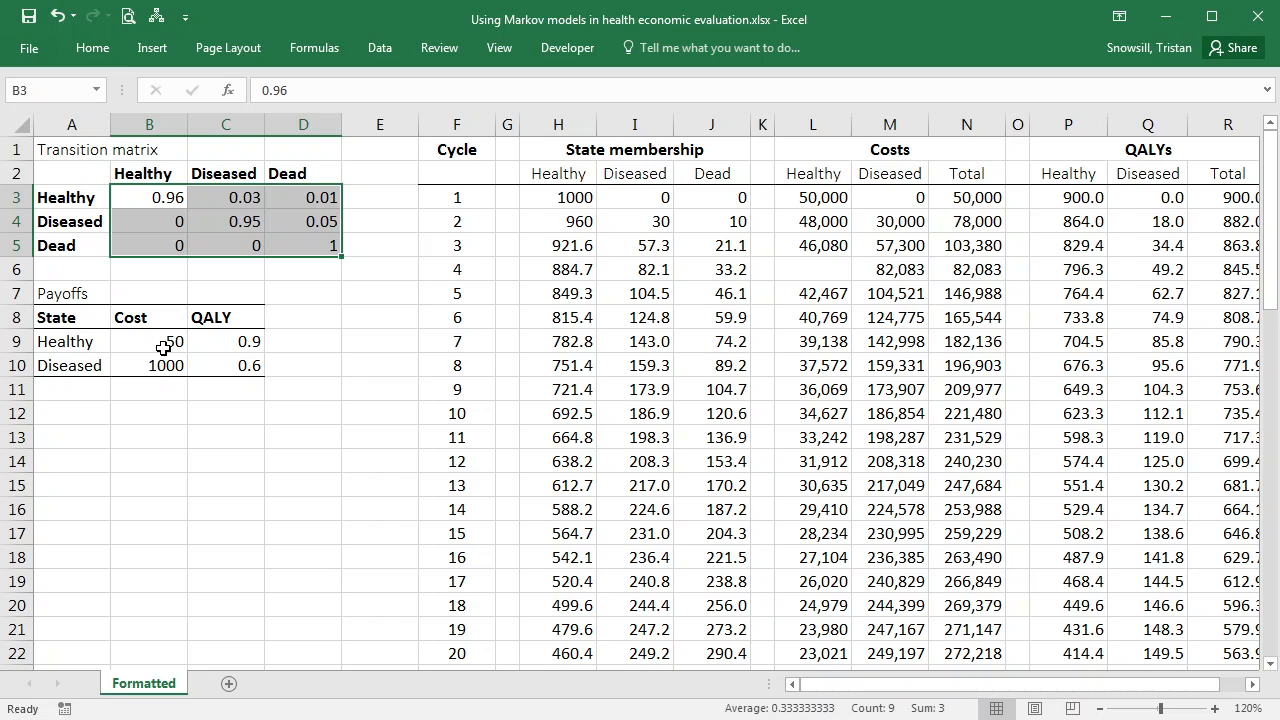
{"action": "mouse_move", "coordinate": [464, 224]}
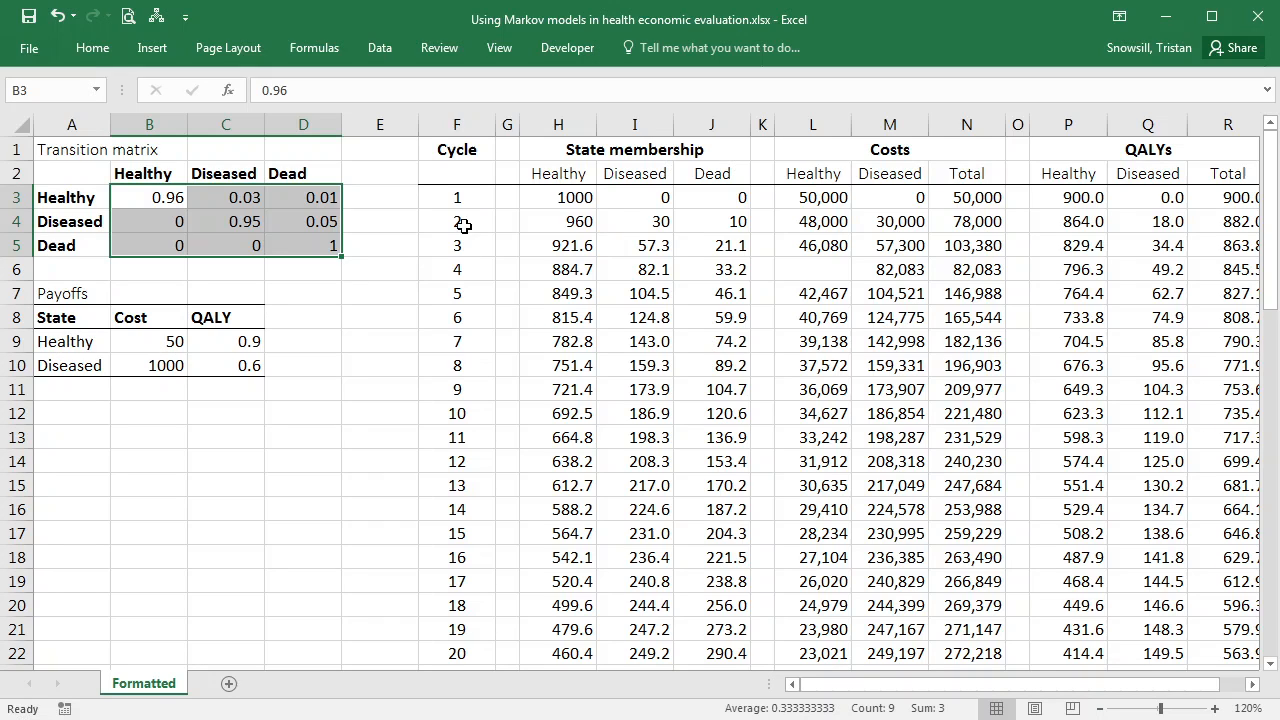
{"action": "left_click", "coordinate": [456, 364]}
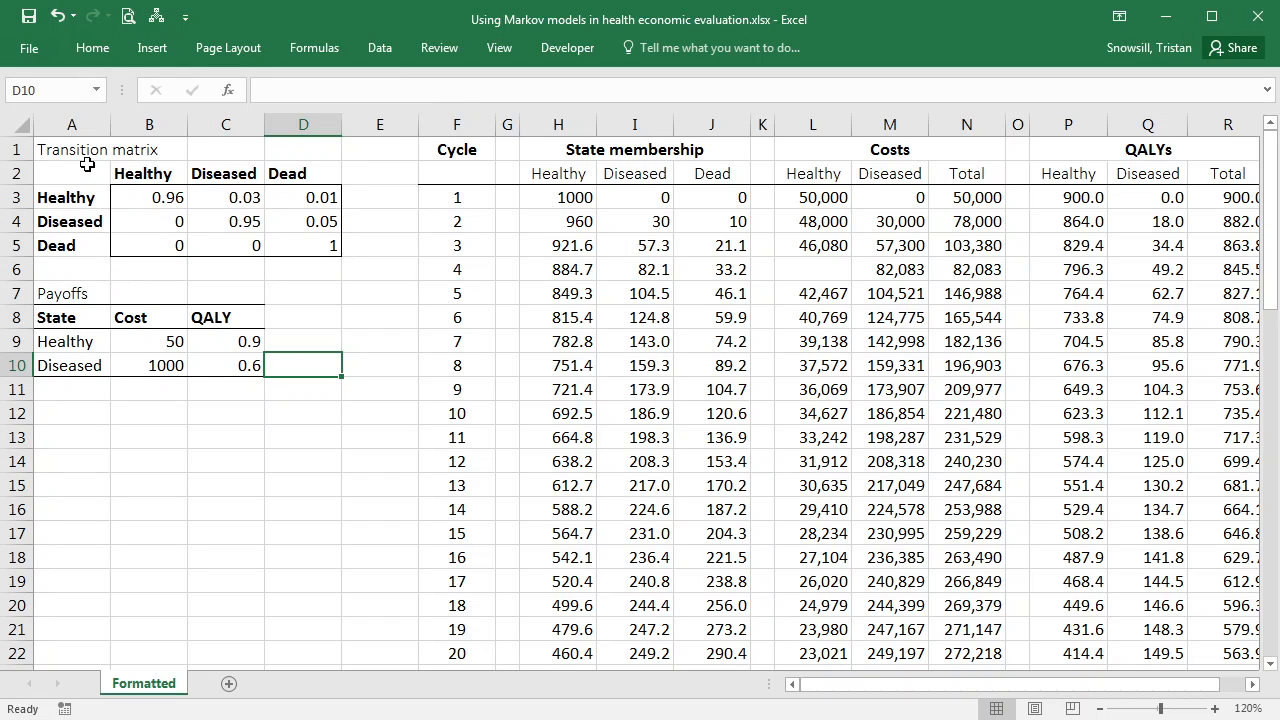
{"action": "mouse_move", "coordinate": [456, 196]}
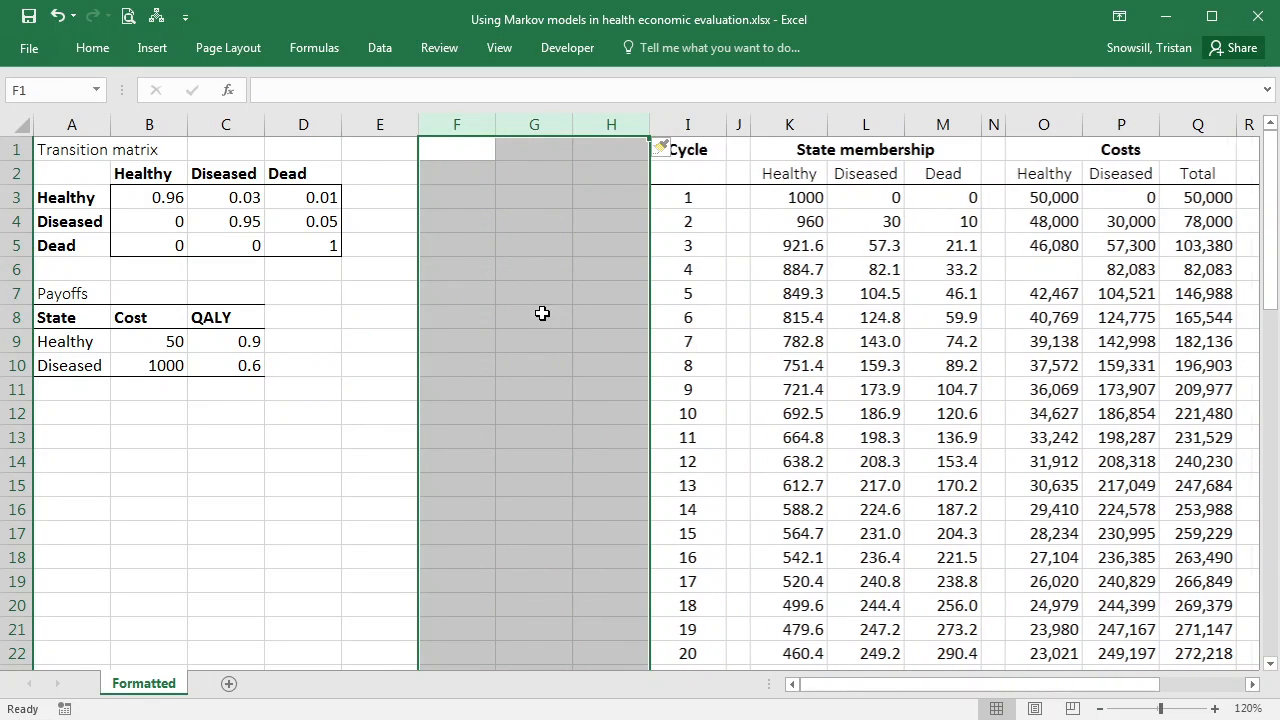
{"action": "left_click", "coordinate": [456, 340]}
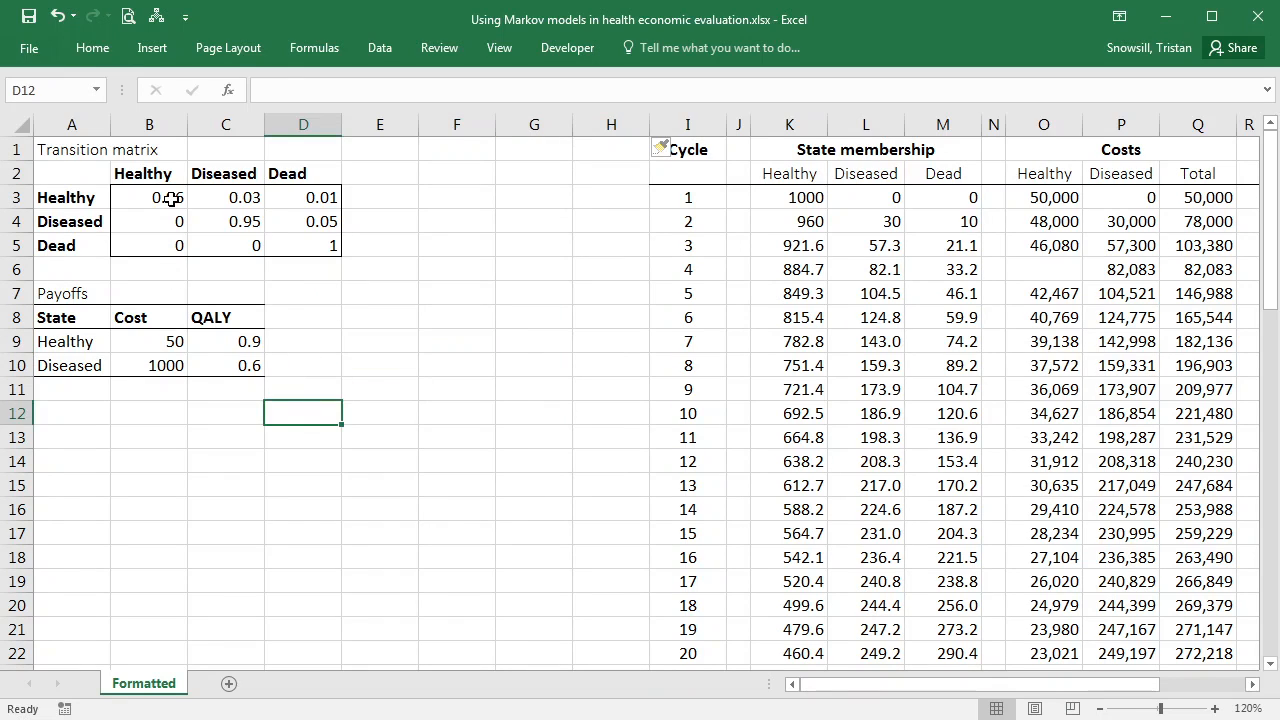
Clear the Healthy-to-Healthy 0.96 and Diseased-to-Diseased 0.95 transition probabilities.
{"action": "left_click", "coordinate": [148, 198]}
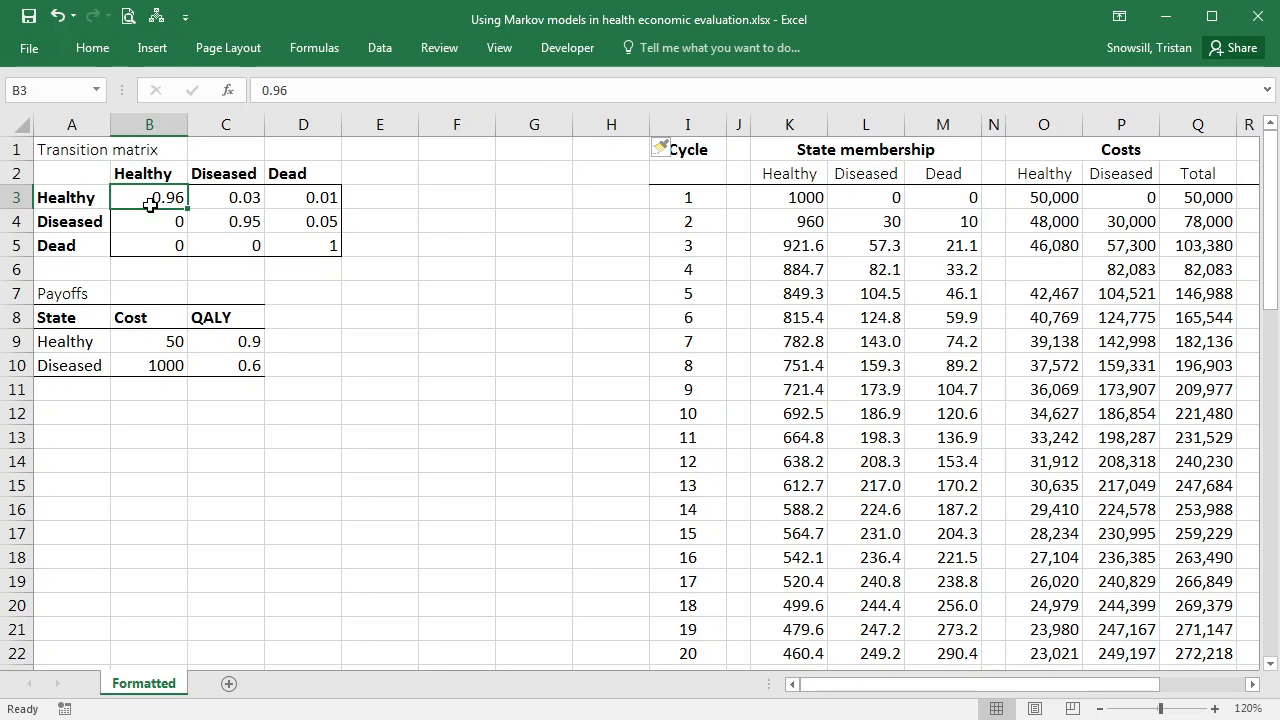
{"action": "mouse_move", "coordinate": [136, 210]}
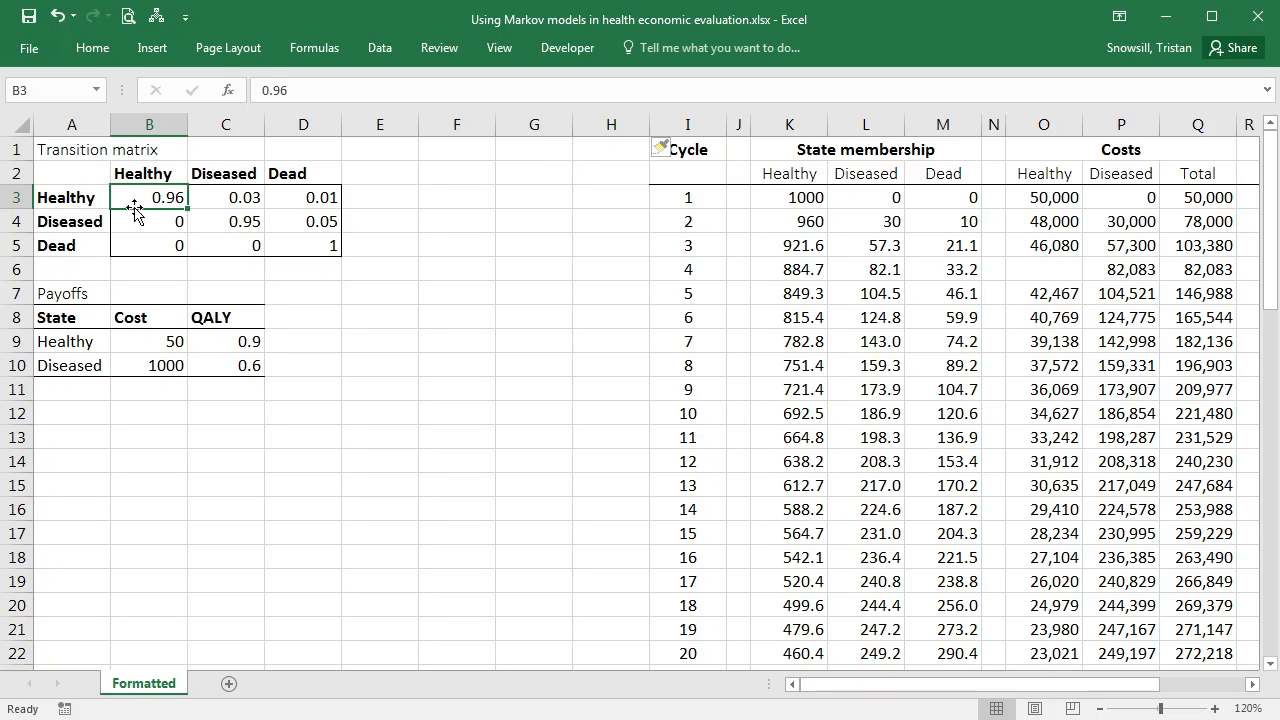
{"action": "mouse_move", "coordinate": [140, 198]}
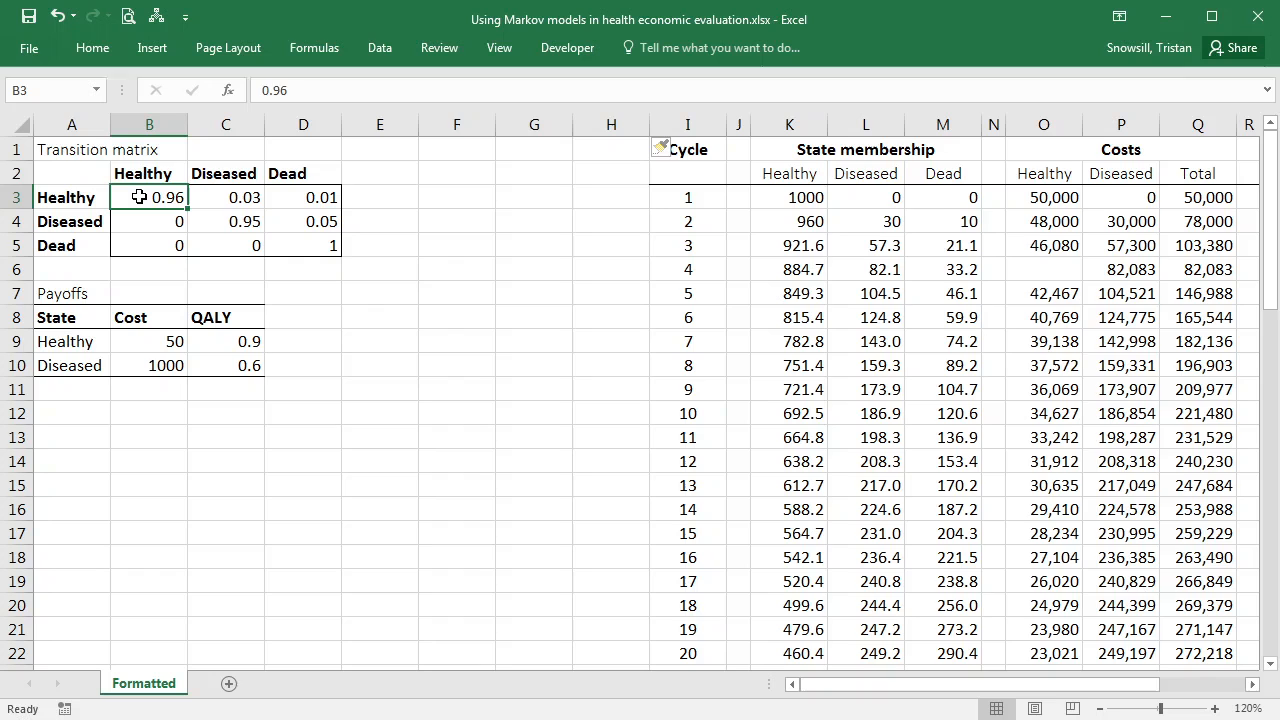
{"action": "key", "text": "Delete"}
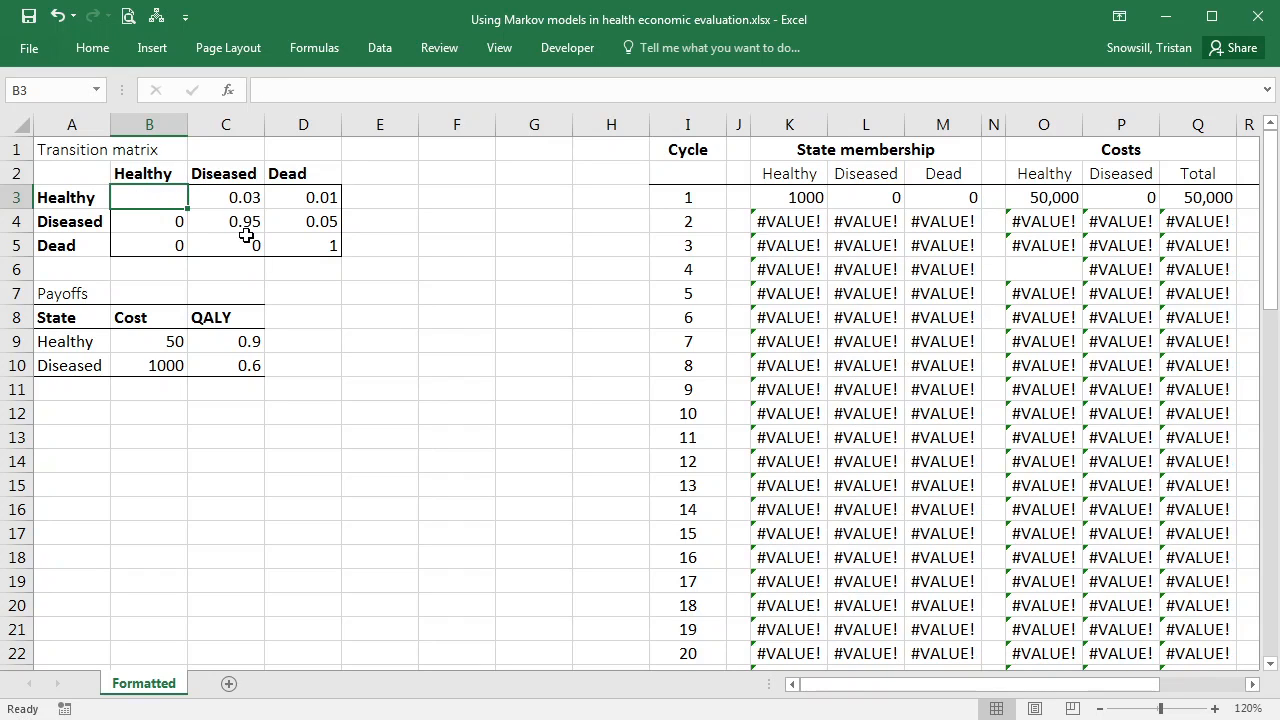
{"action": "left_click", "coordinate": [224, 220]}
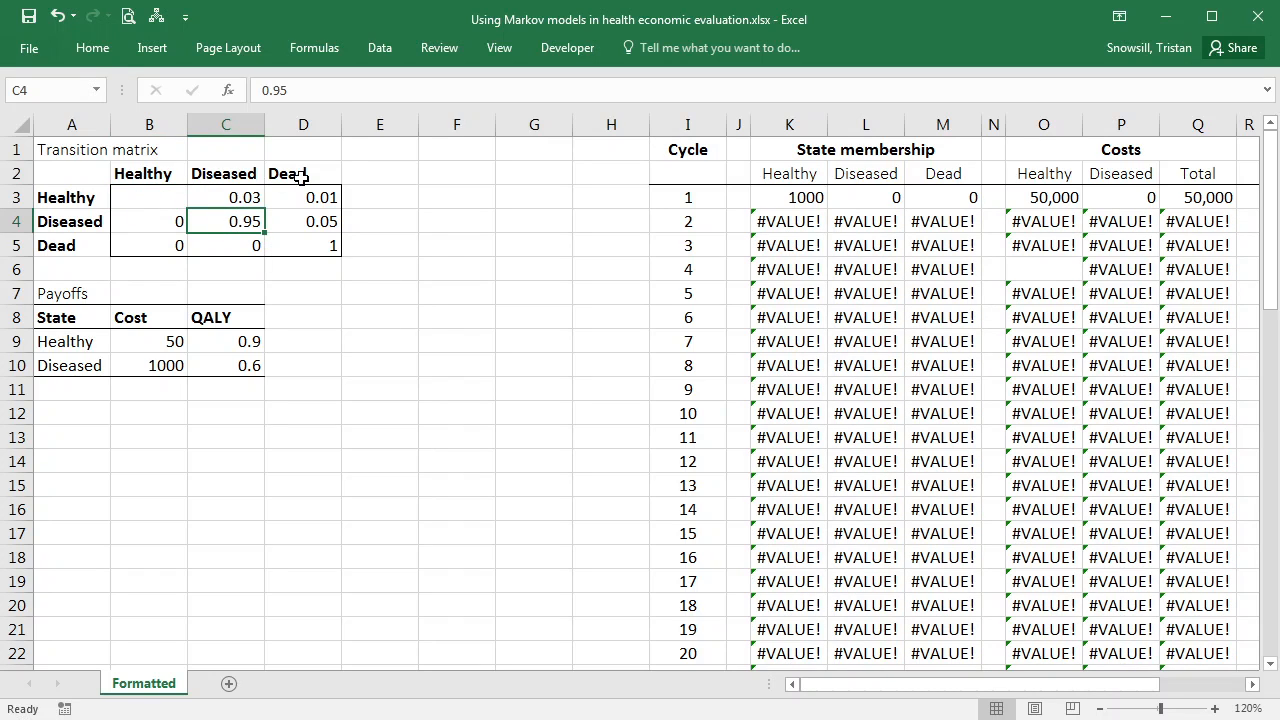
{"action": "key", "text": "Delete"}
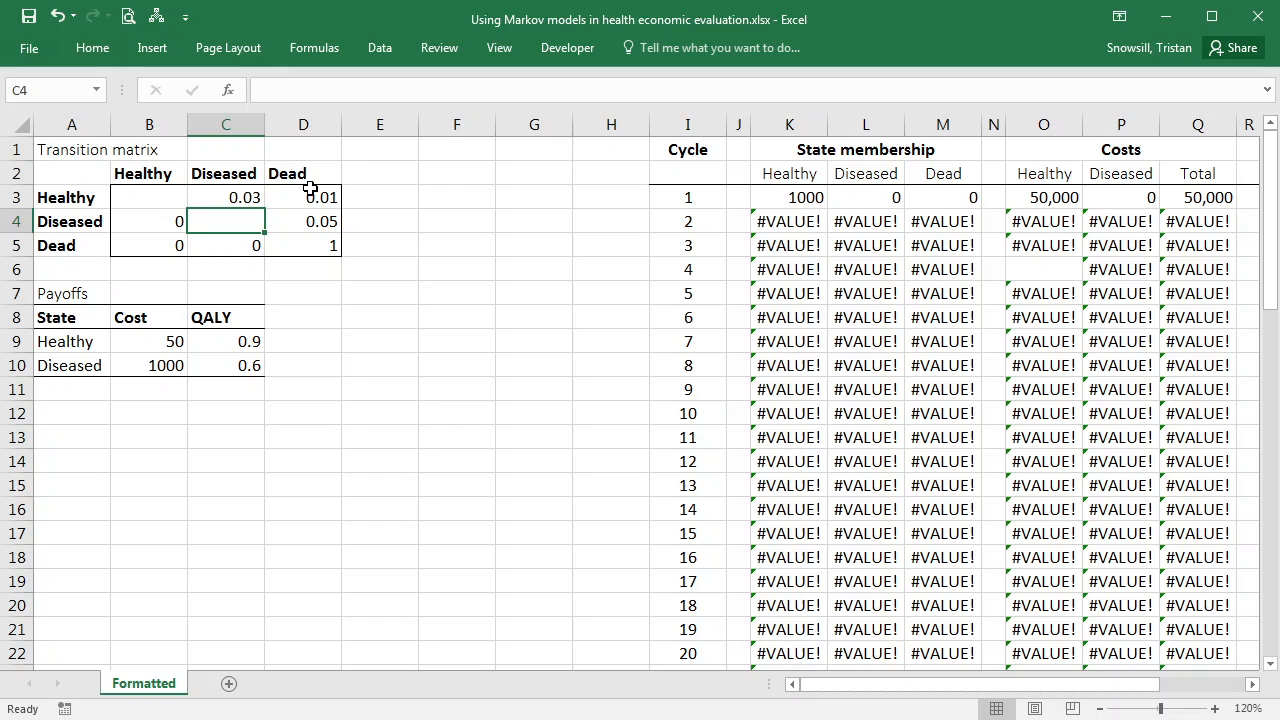
{"action": "mouse_move", "coordinate": [312, 220]}
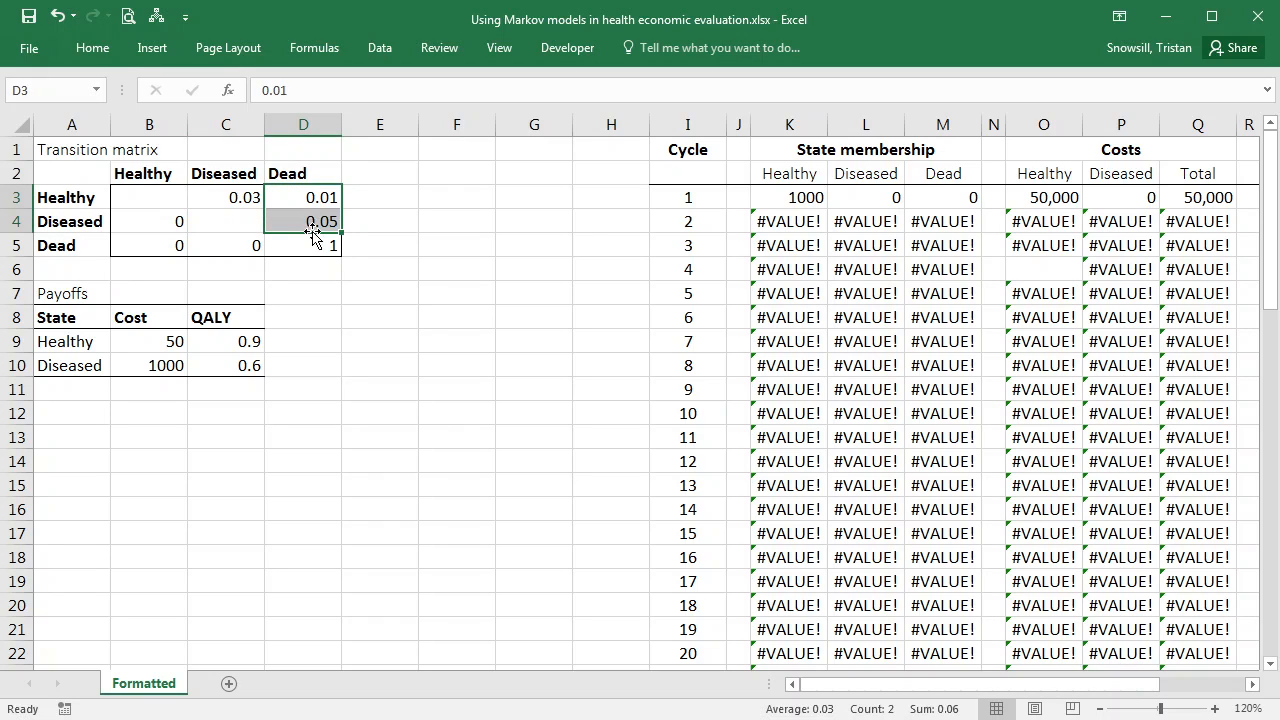
{"action": "mouse_move", "coordinate": [324, 222]}
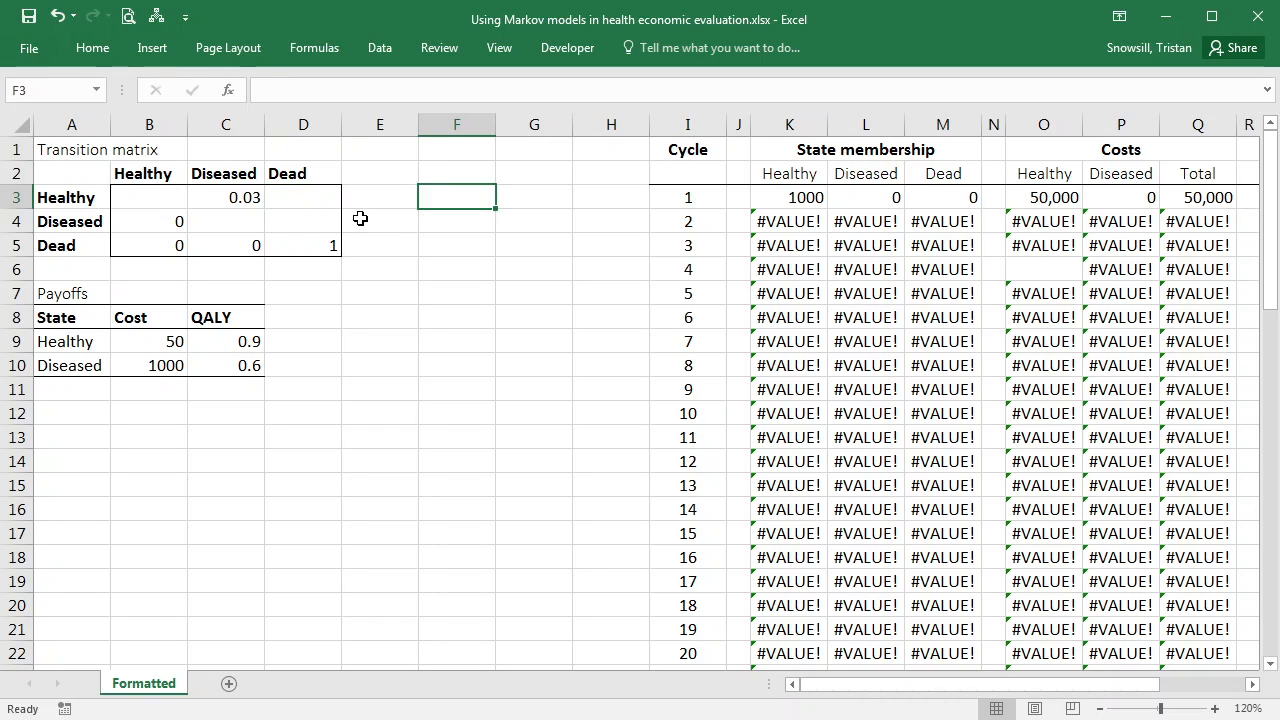
Enter qx as Healthy-to-Dead and 0.04+qx as Diseased-to-Dead.
{"action": "left_click", "coordinate": [304, 196]}
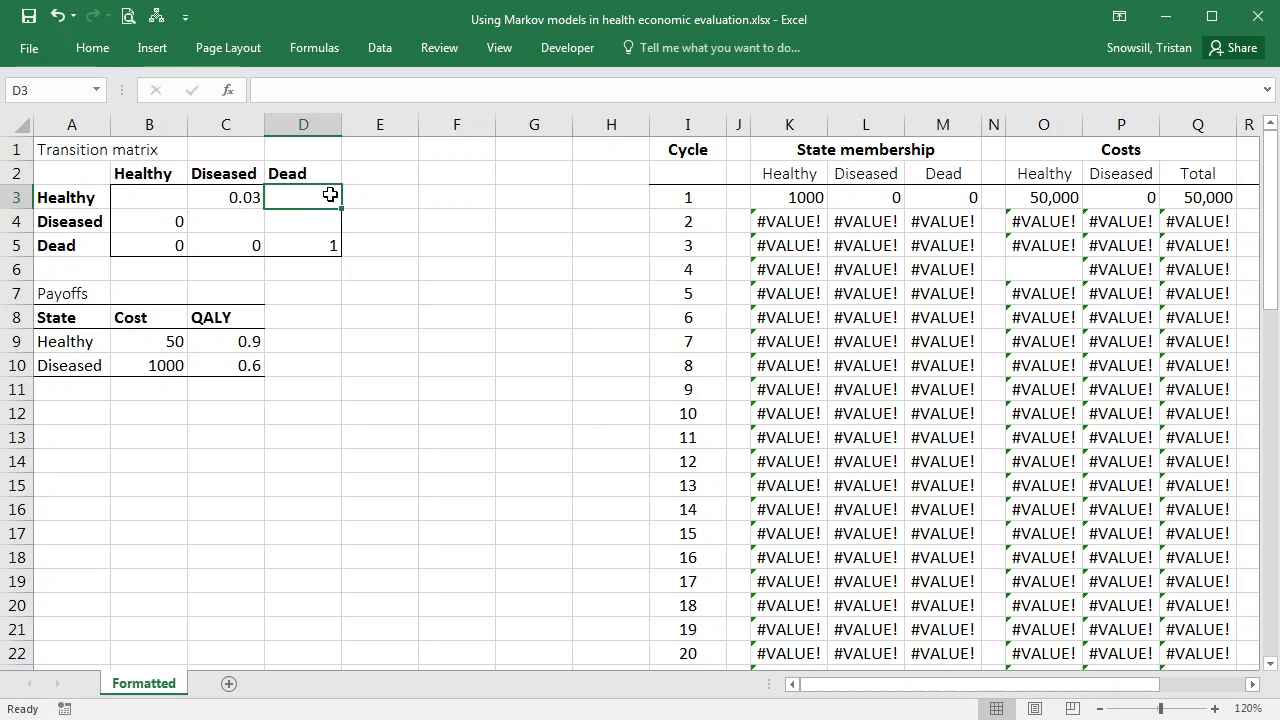
{"action": "mouse_move", "coordinate": [476, 202]}
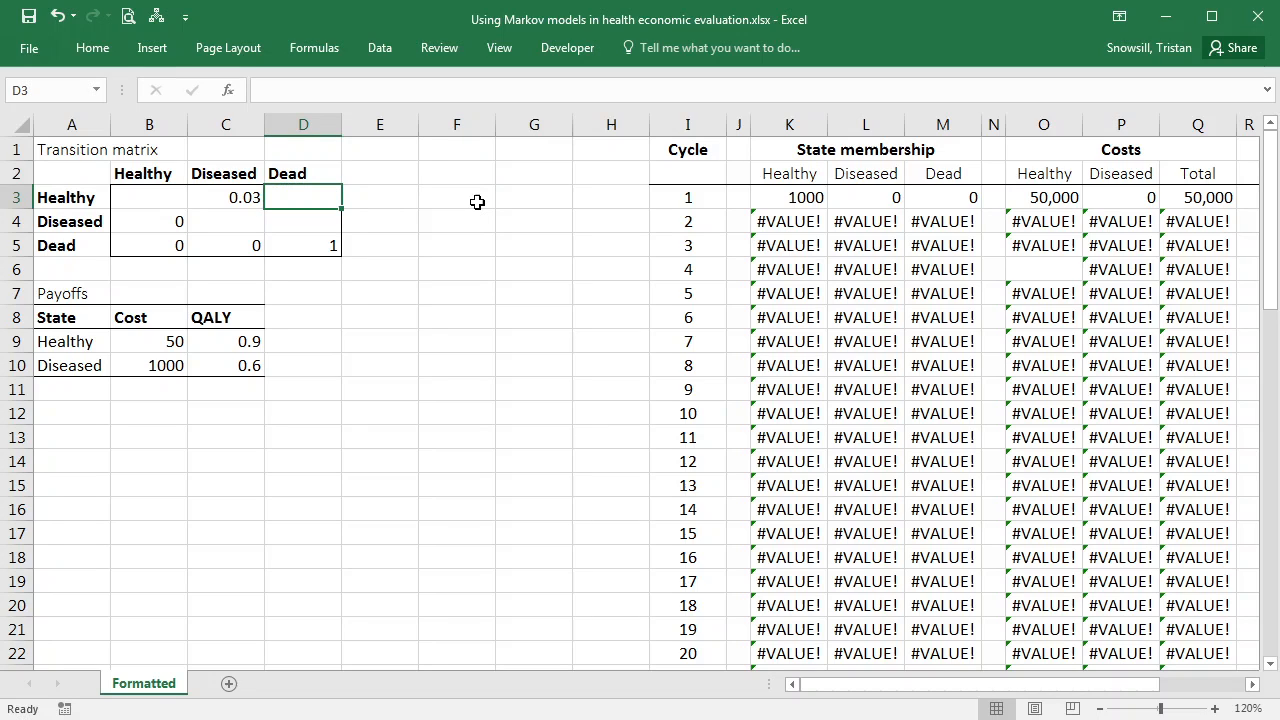
{"action": "mouse_move", "coordinate": [270, 180]}
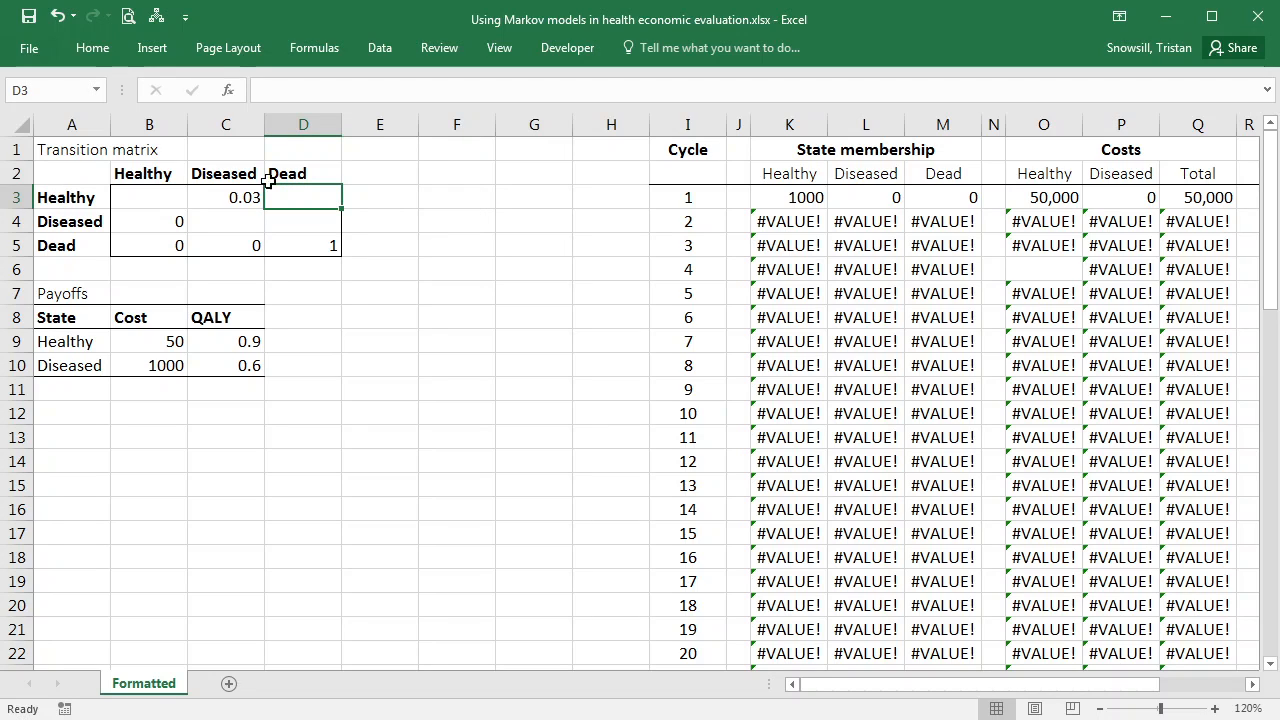
{"action": "type", "text": "qx"}
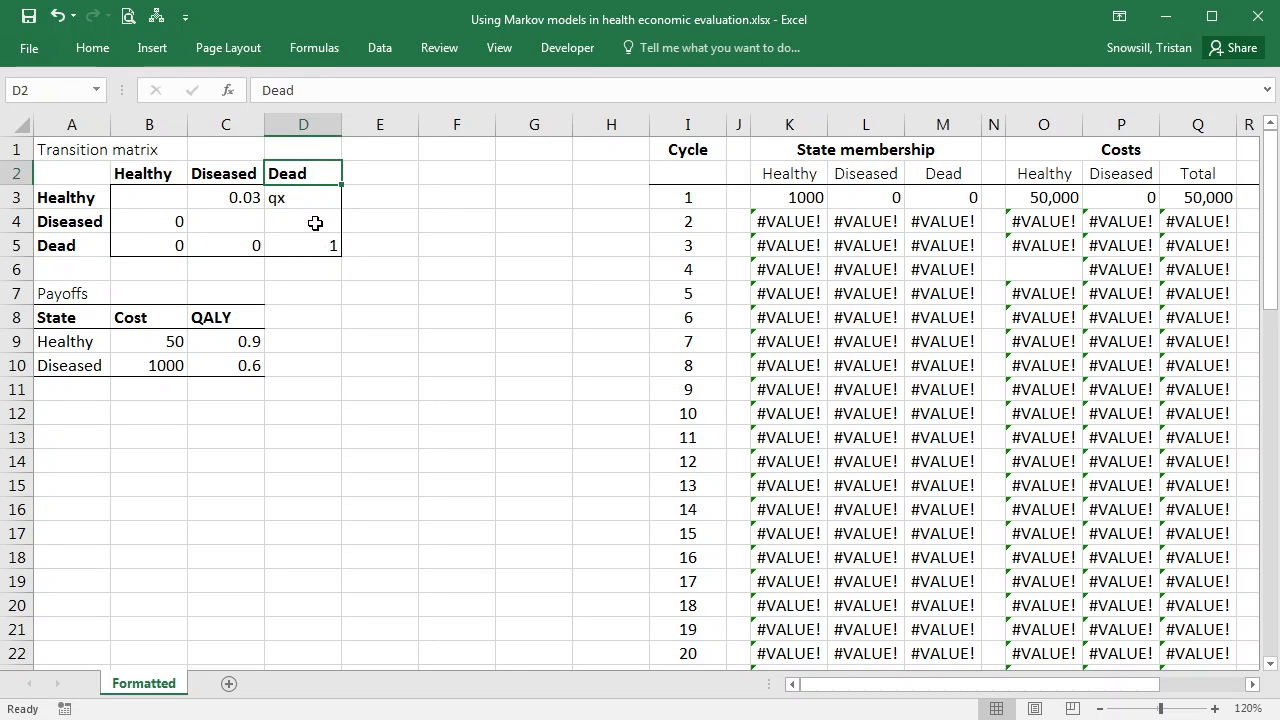
{"action": "type", "text": "0.04+qx"}
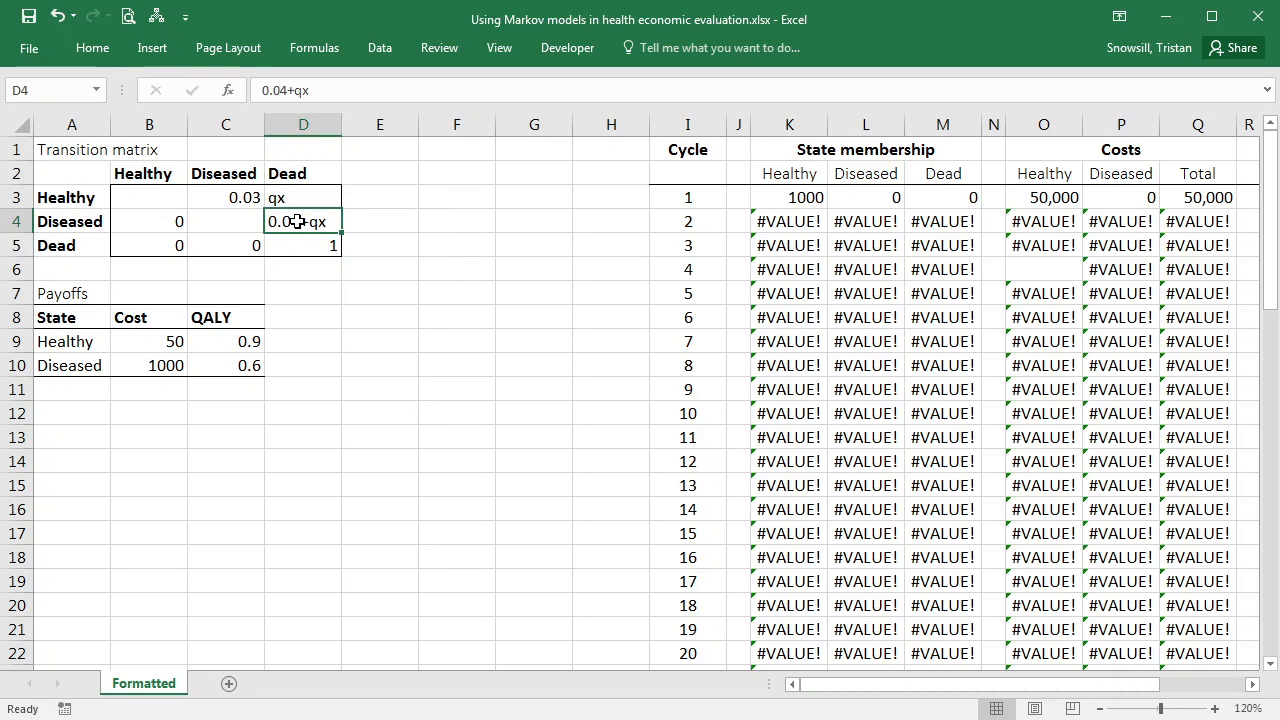
Put # placeholders in the Healthy and Diseased diagonal cells B3 and C4.
{"action": "left_click", "coordinate": [148, 198]}
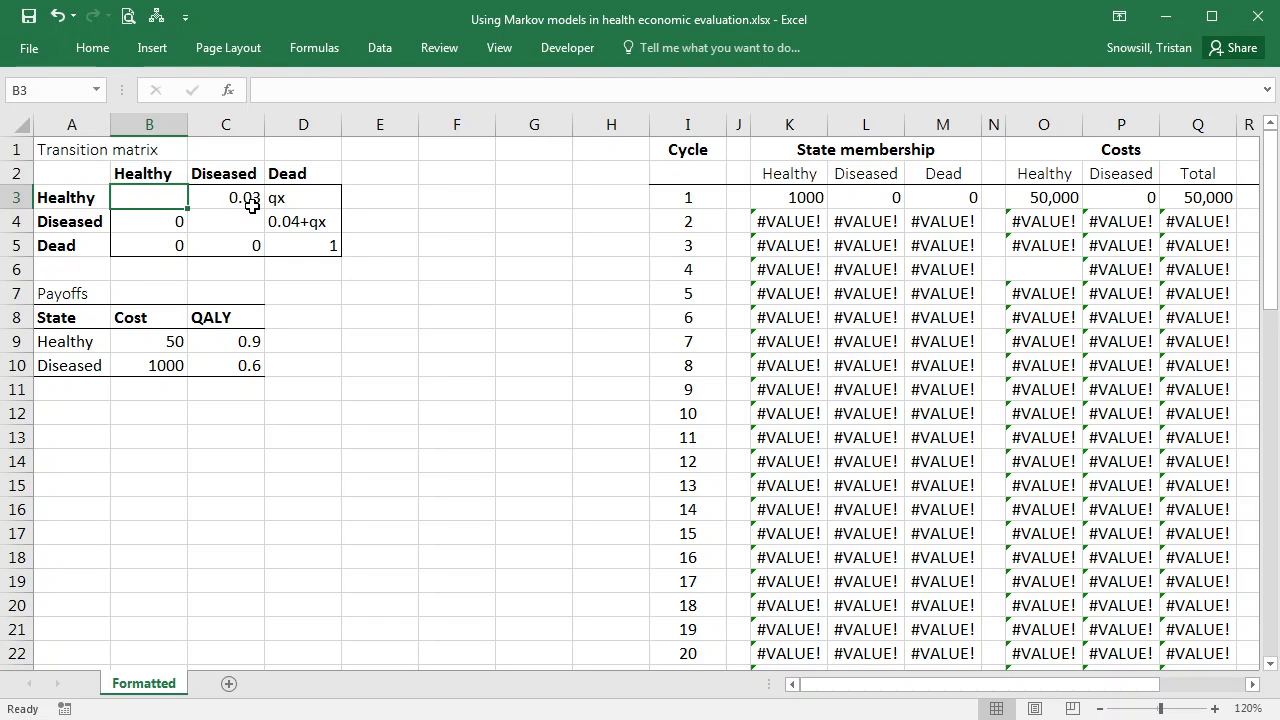
{"action": "type", "text": "#"}
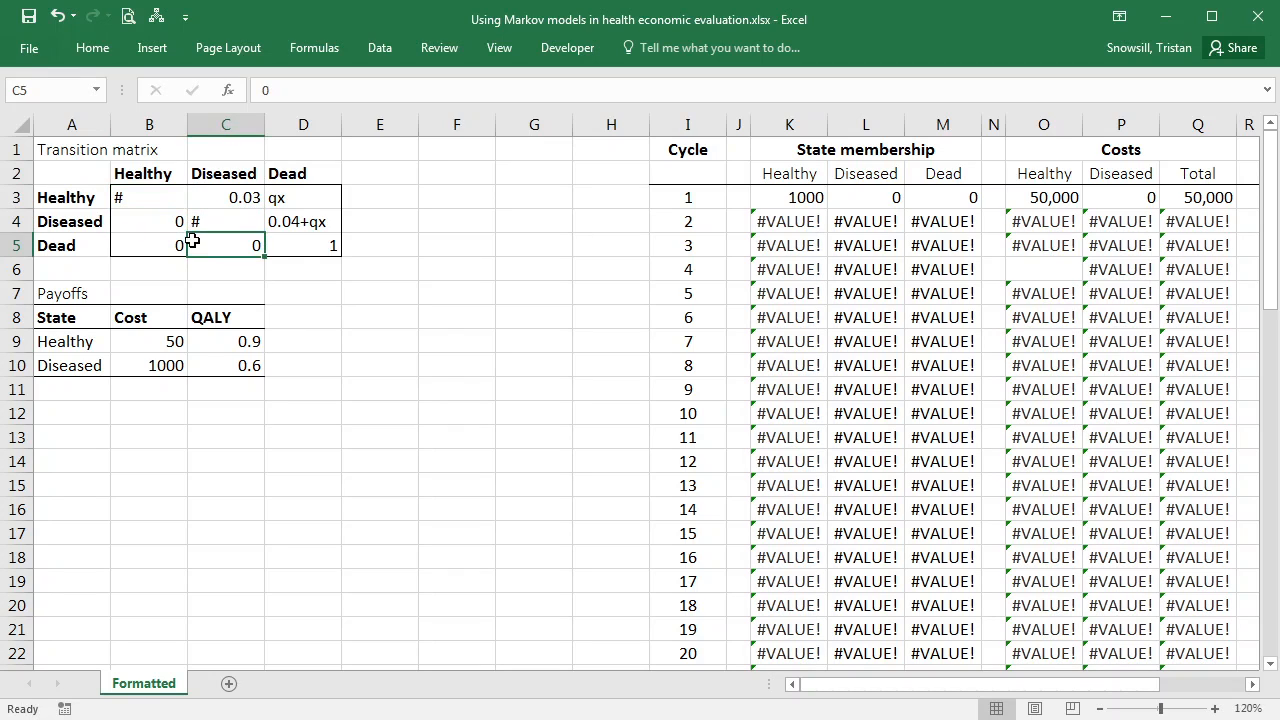
{"action": "left_click", "coordinate": [224, 220]}
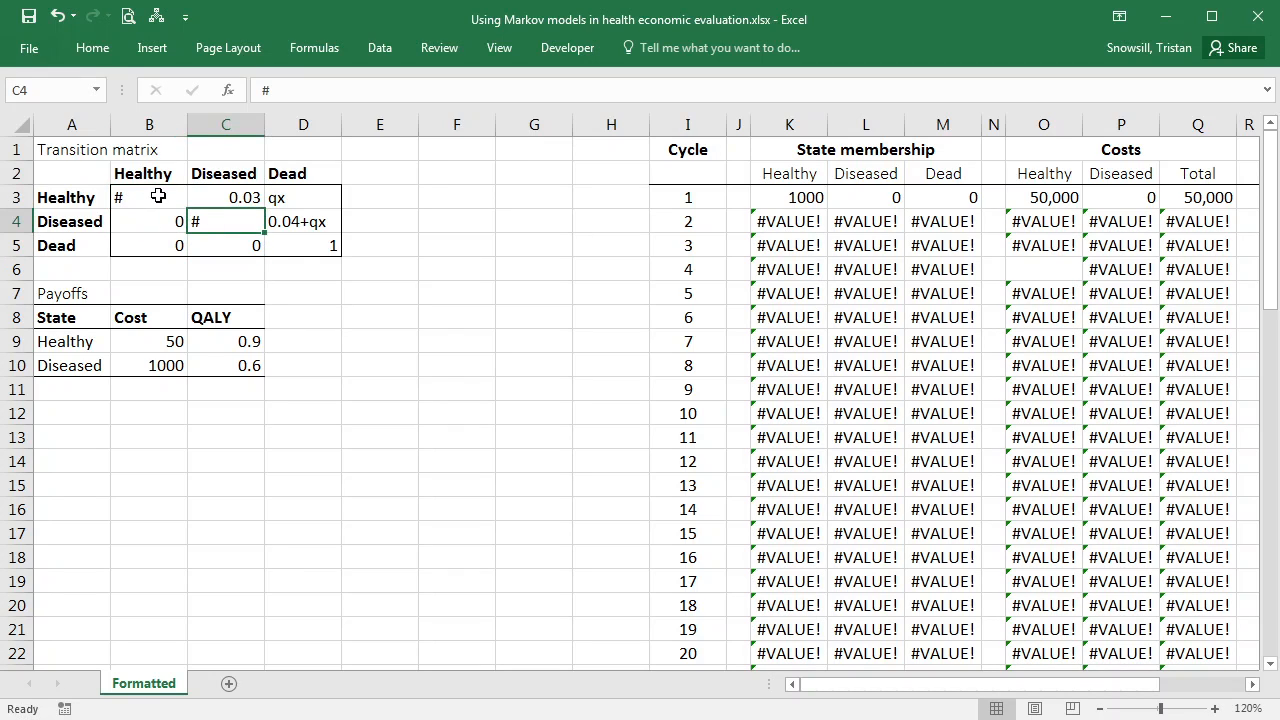
{"action": "mouse_move", "coordinate": [132, 196]}
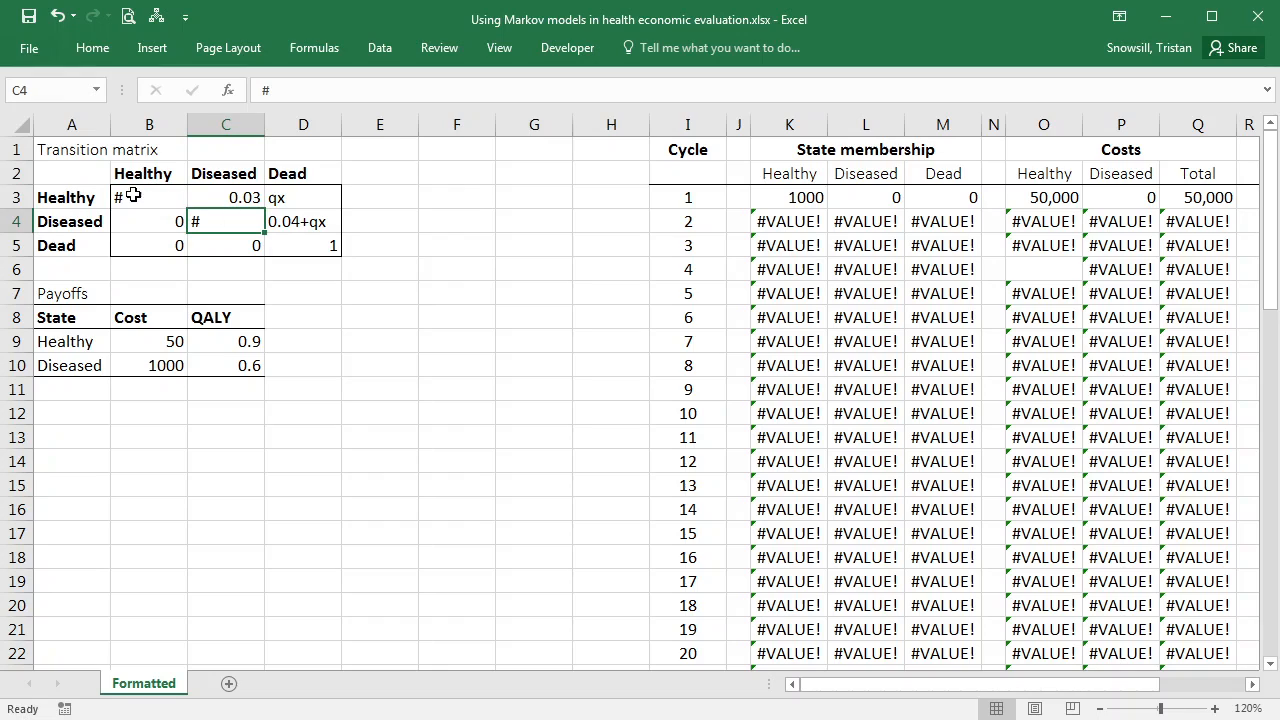
{"action": "mouse_move", "coordinate": [332, 192]}
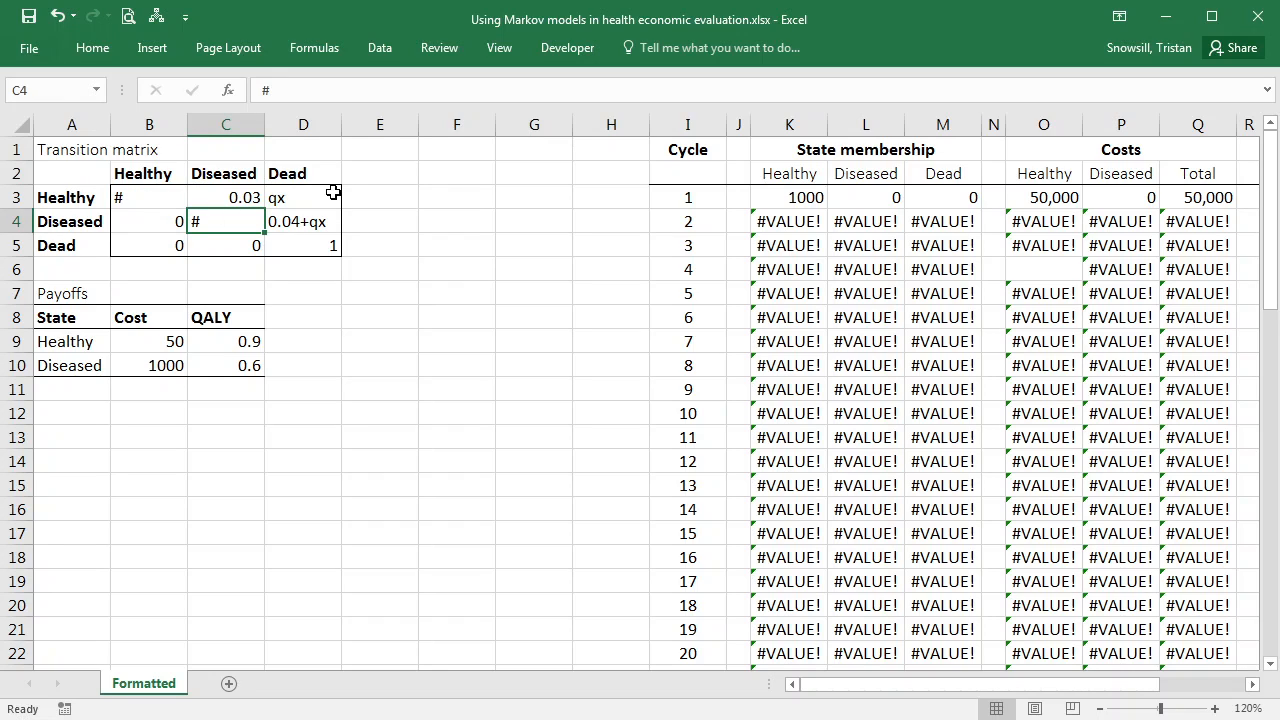
{"action": "mouse_move", "coordinate": [228, 304]}
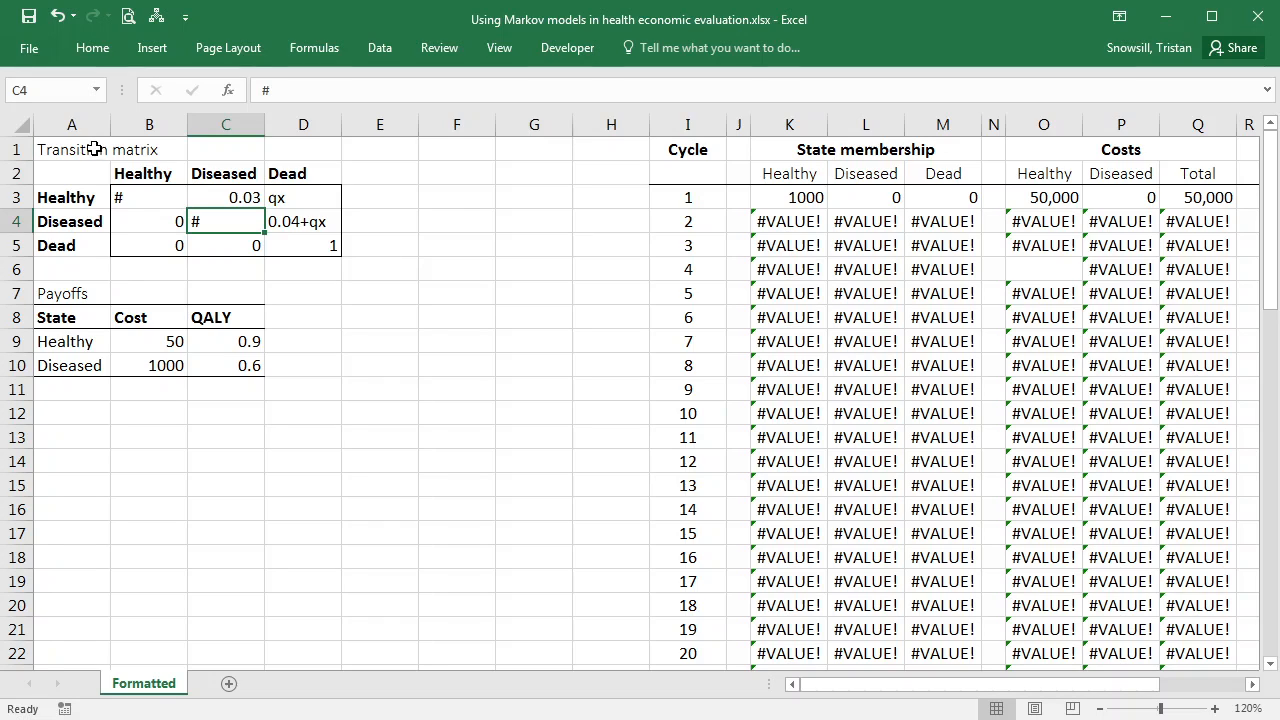
{"action": "mouse_move", "coordinate": [68, 146]}
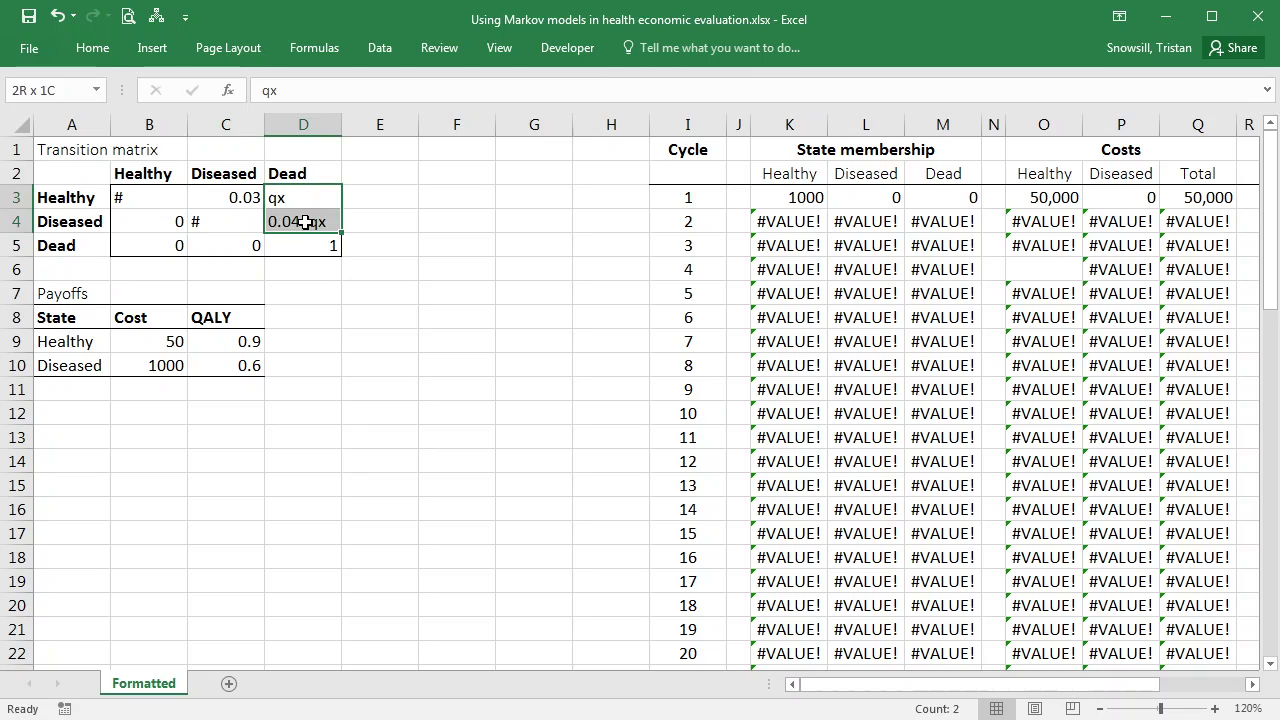
Clear the #VALUE! state membership rows below cycle 1 and the per-state cost and QALY columns.
{"action": "left_click", "coordinate": [304, 220]}
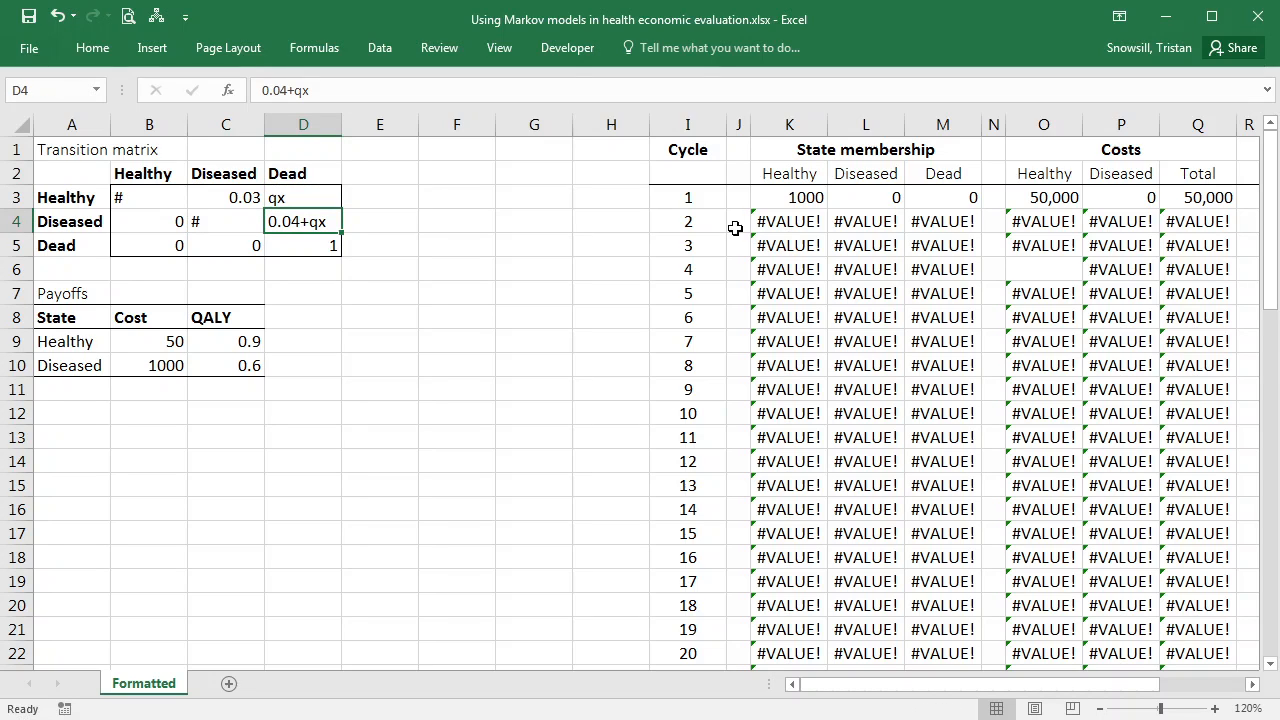
{"action": "left_click", "coordinate": [788, 220]}
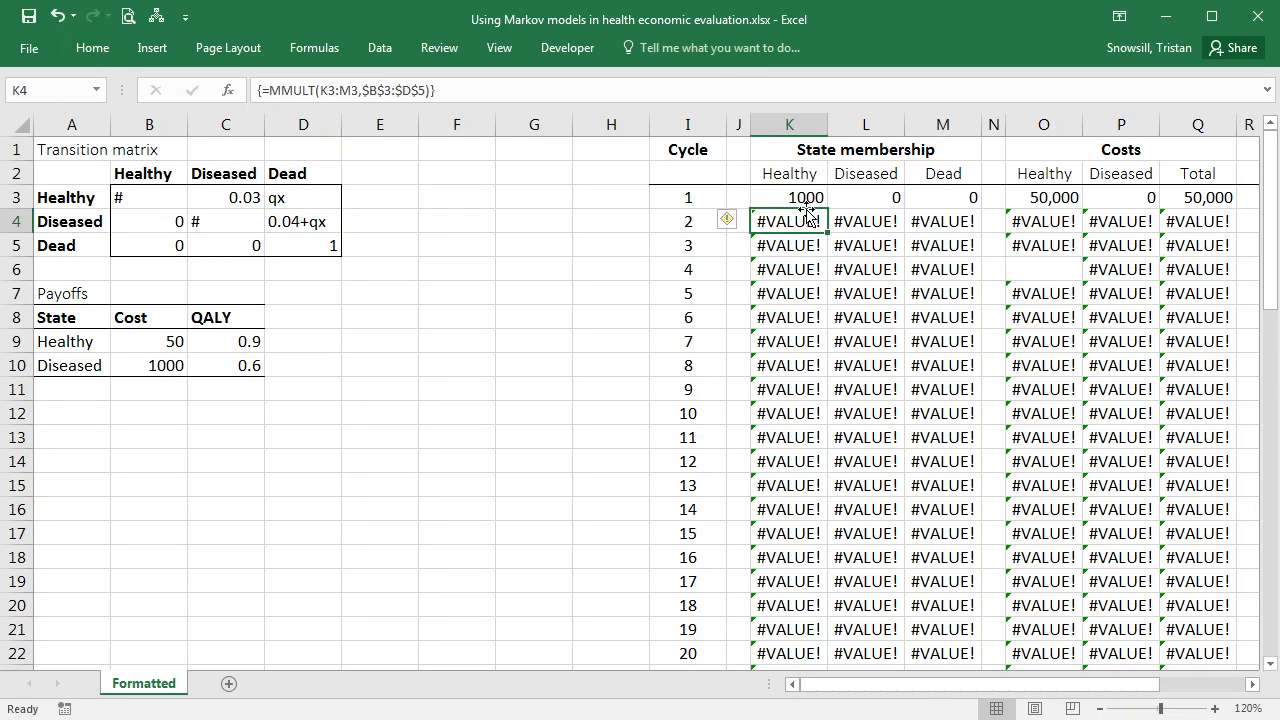
{"action": "mouse_move", "coordinate": [862, 232]}
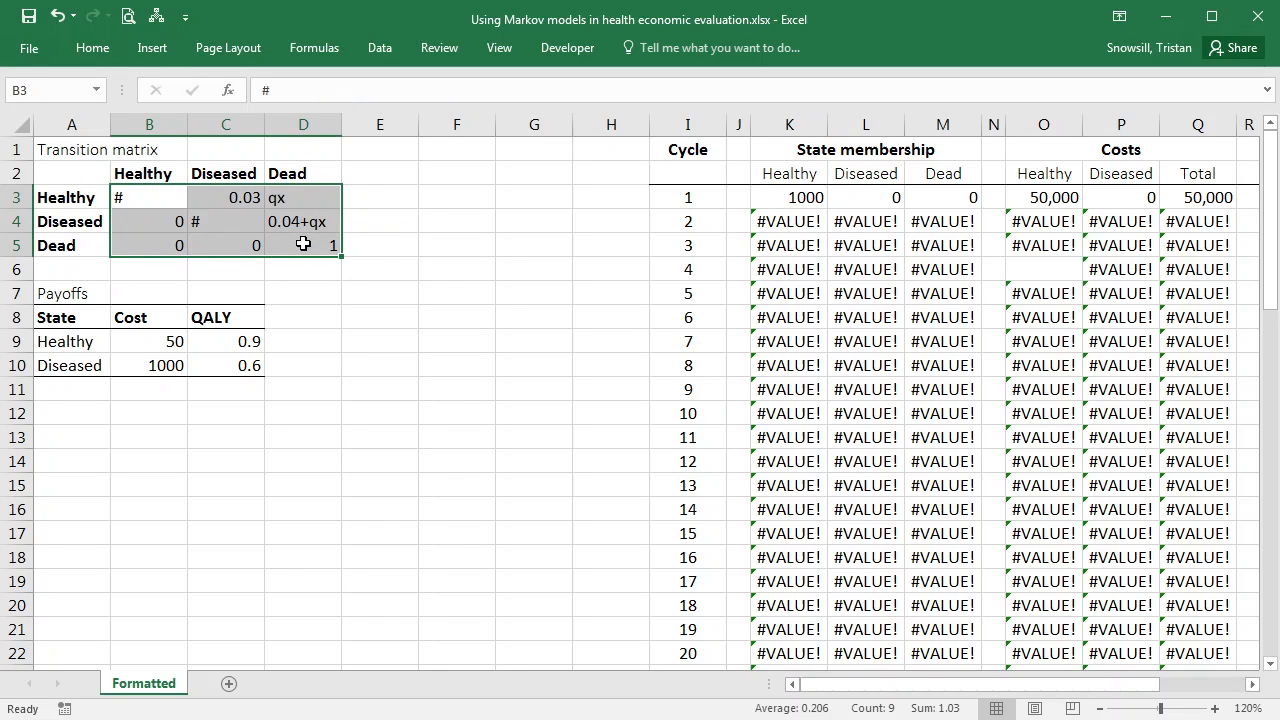
{"action": "mouse_move", "coordinate": [790, 220]}
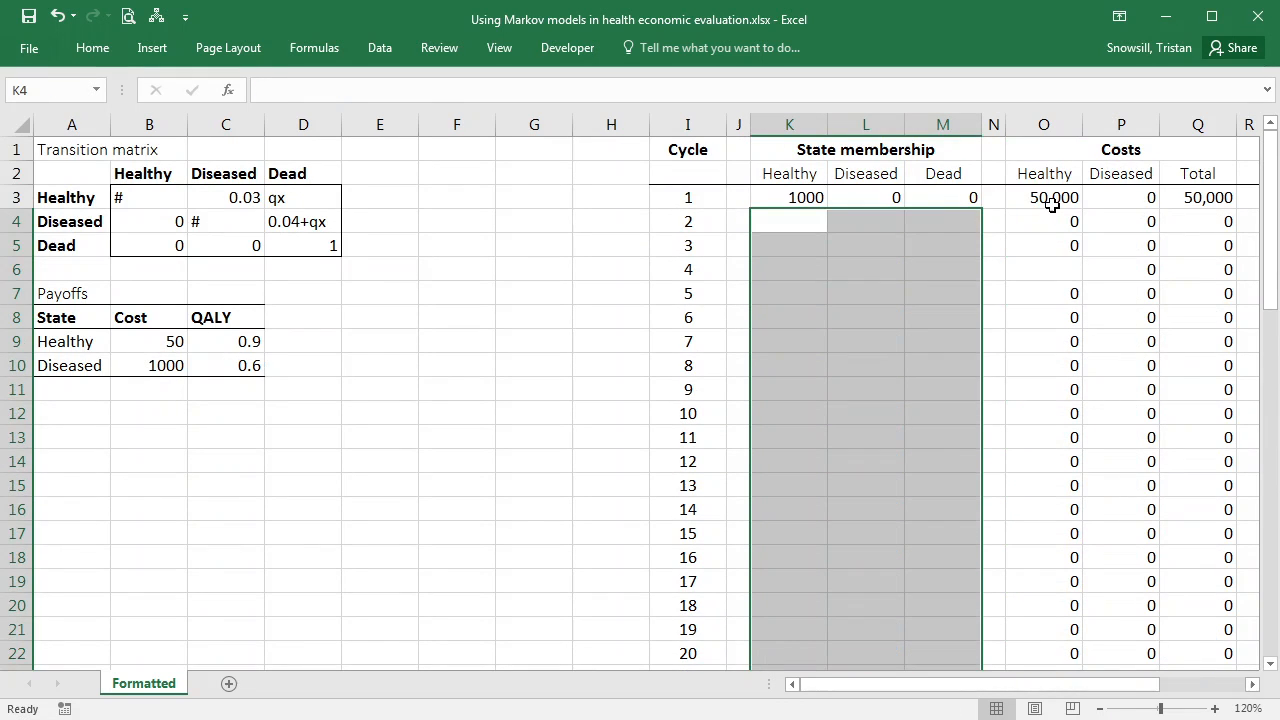
{"action": "left_click_drag", "start_coordinate": [1044, 198], "coordinate": [1120, 292]}
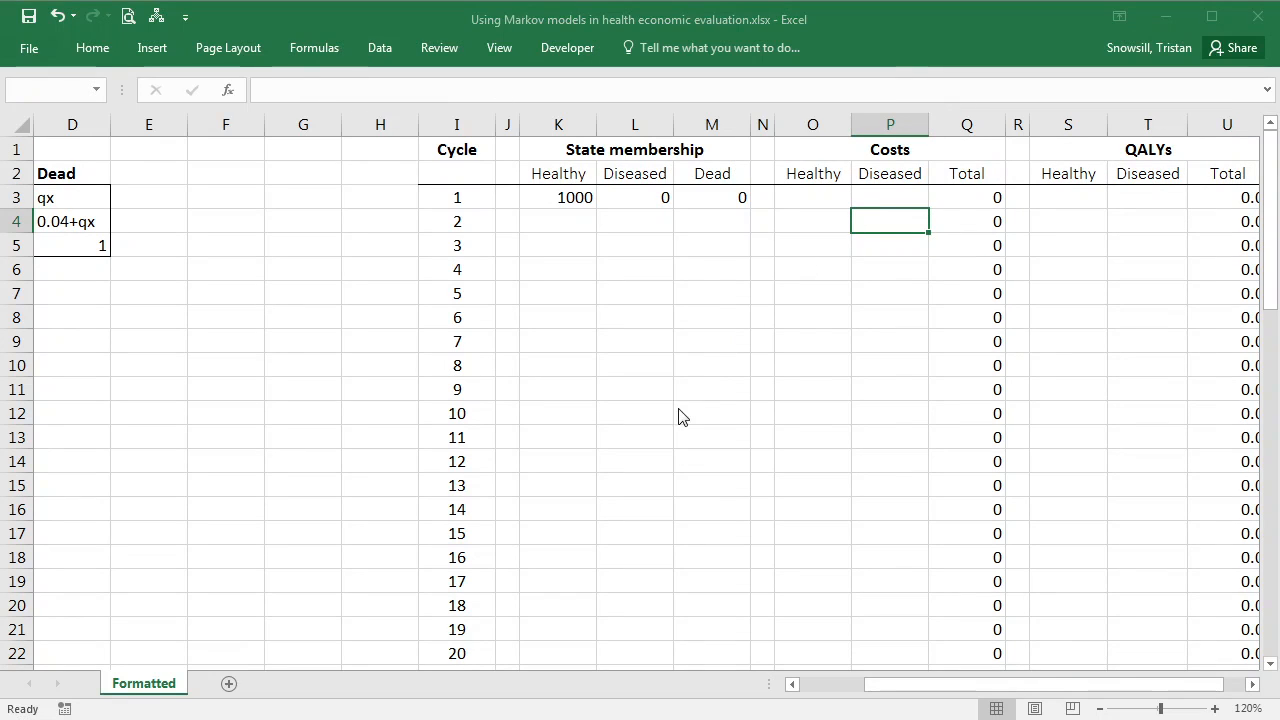
{"action": "left_click", "coordinate": [634, 268]}
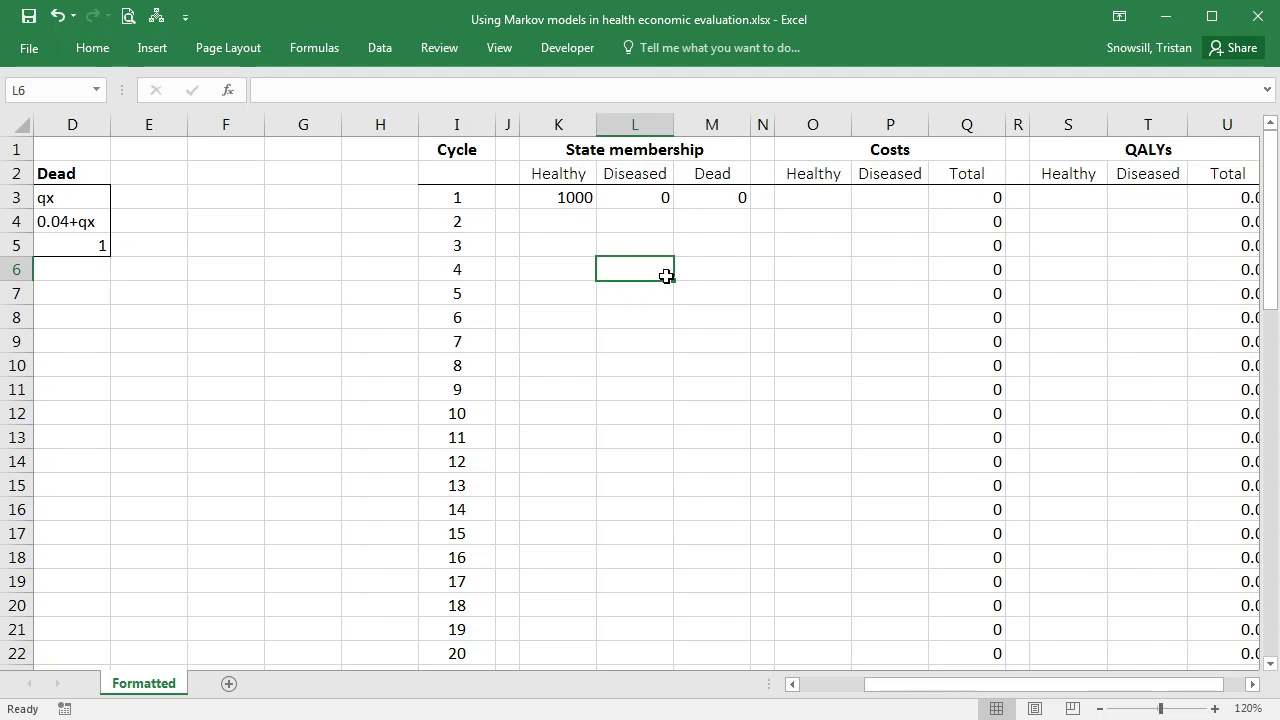
{"action": "mouse_move", "coordinate": [960, 352]}
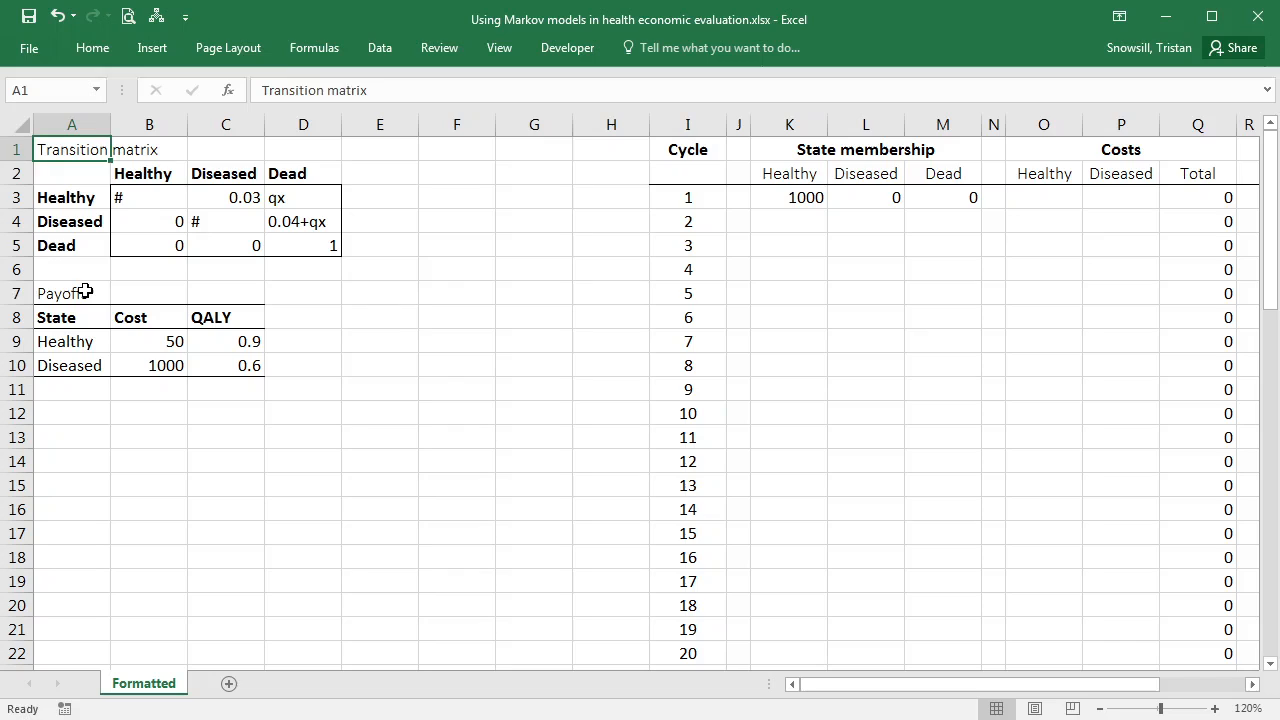
Head a Time-varying quantities table with Cycle, qx, Cost, QALY and Healthy/Diseased subheadings.
{"action": "type", "text": "Time-v"}
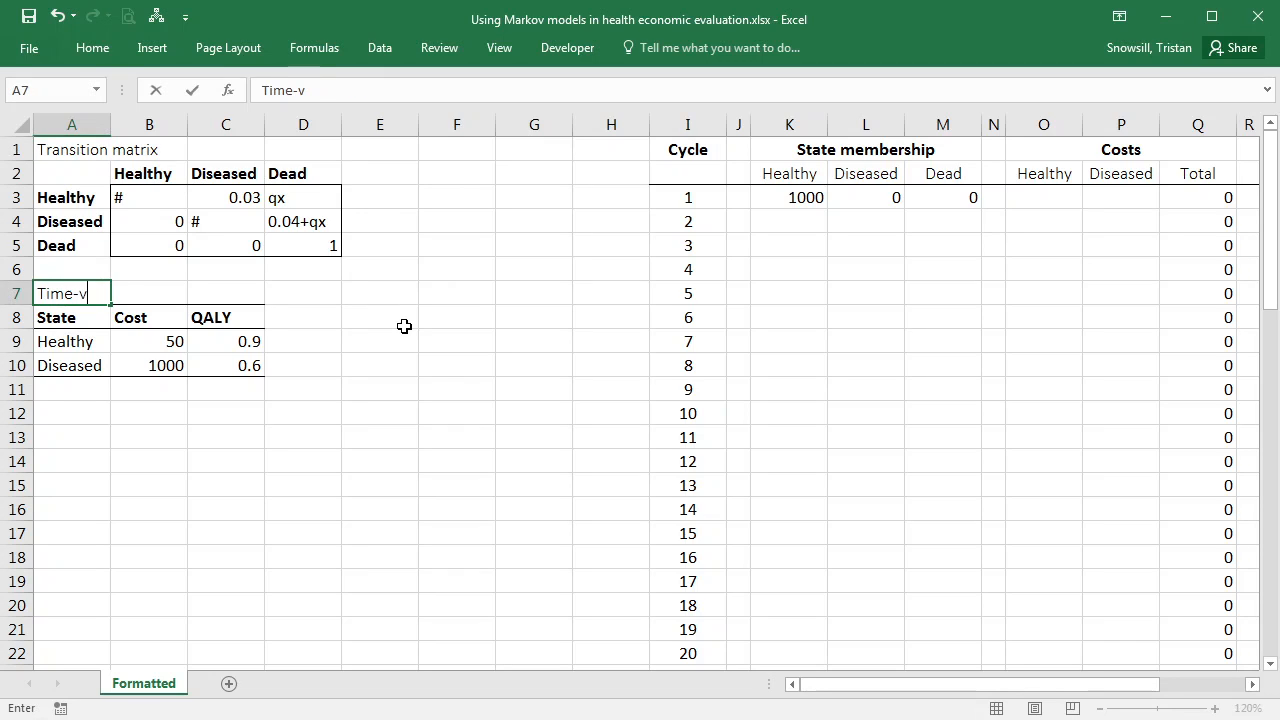
{"action": "type", "text": "arying"}
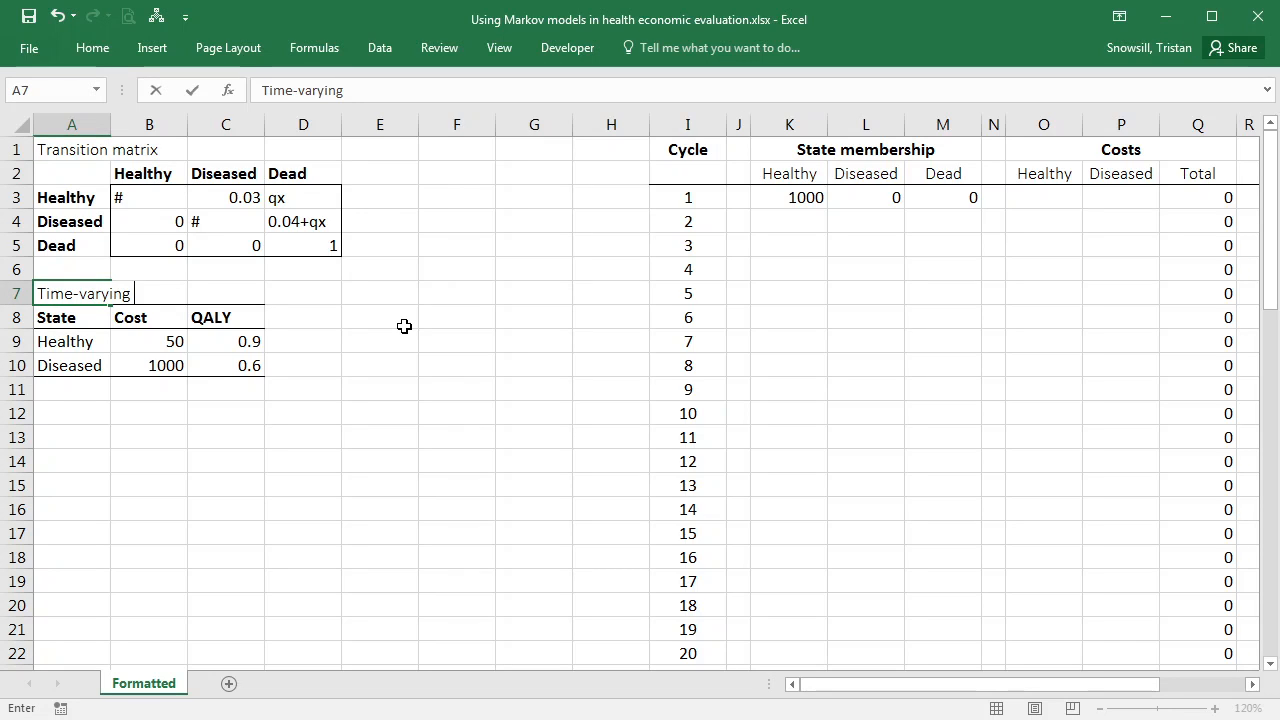
{"action": "type", "text": "quan"}
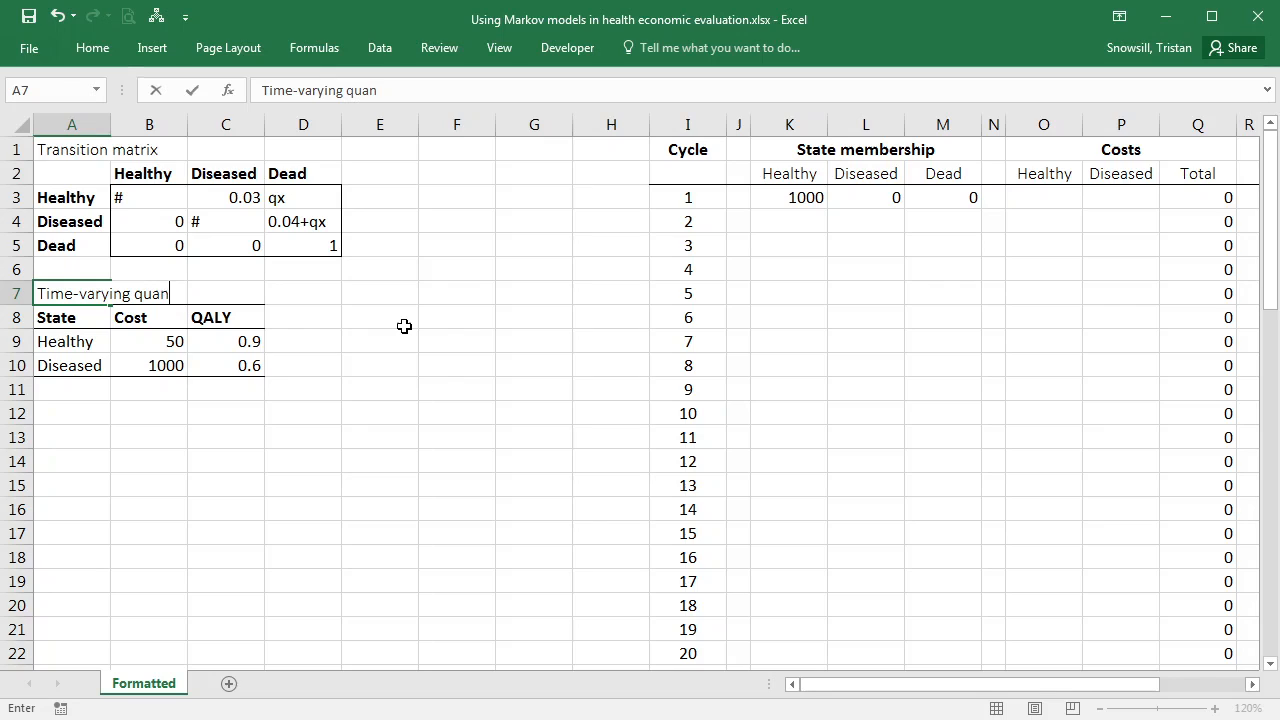
{"action": "key", "text": "Enter"}
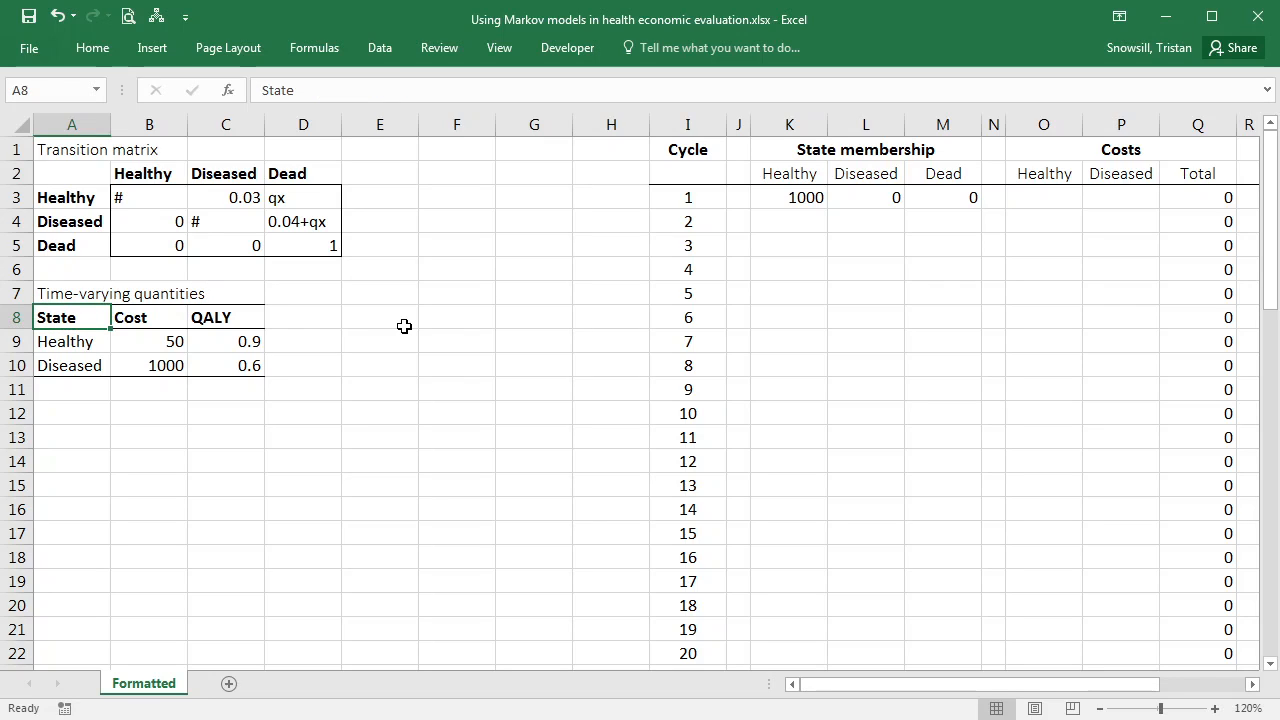
{"action": "type", "text": "Cycle"}
{"action": "left_click", "coordinate": [150, 316]}
{"action": "type", "text": "qx"}
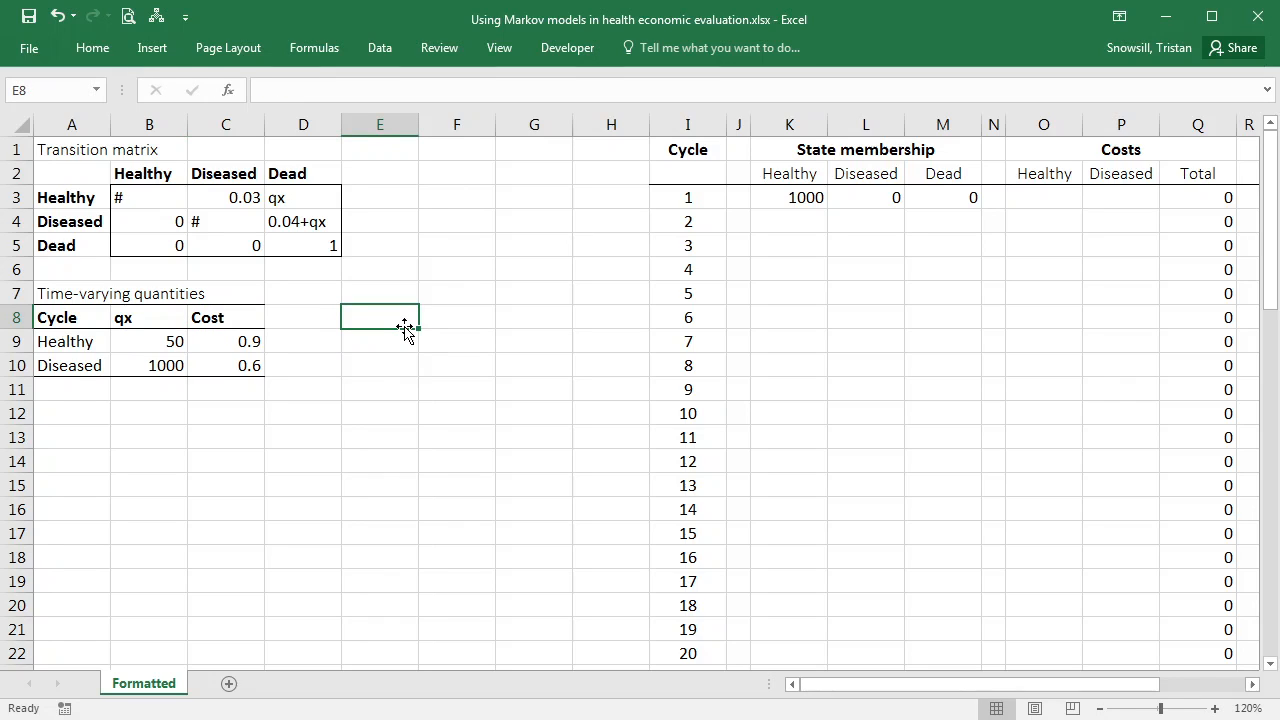
{"action": "type", "text": "QALY"}
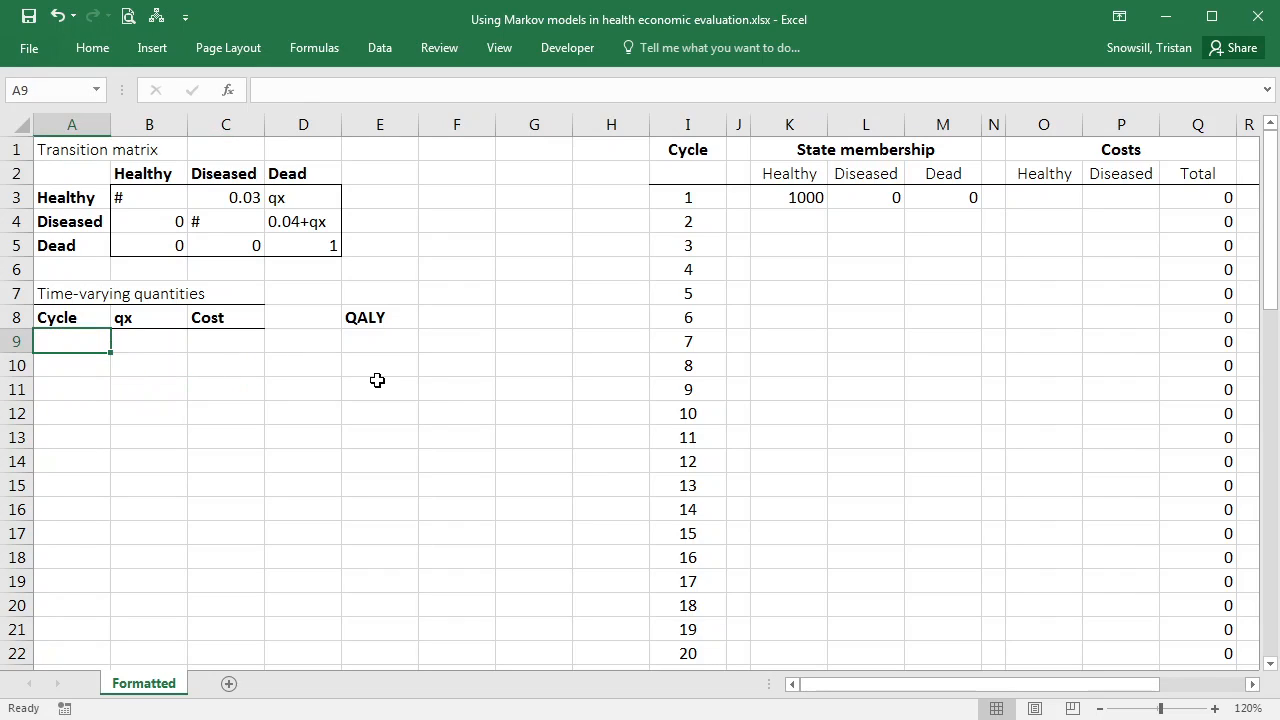
{"action": "type", "text": "H"}
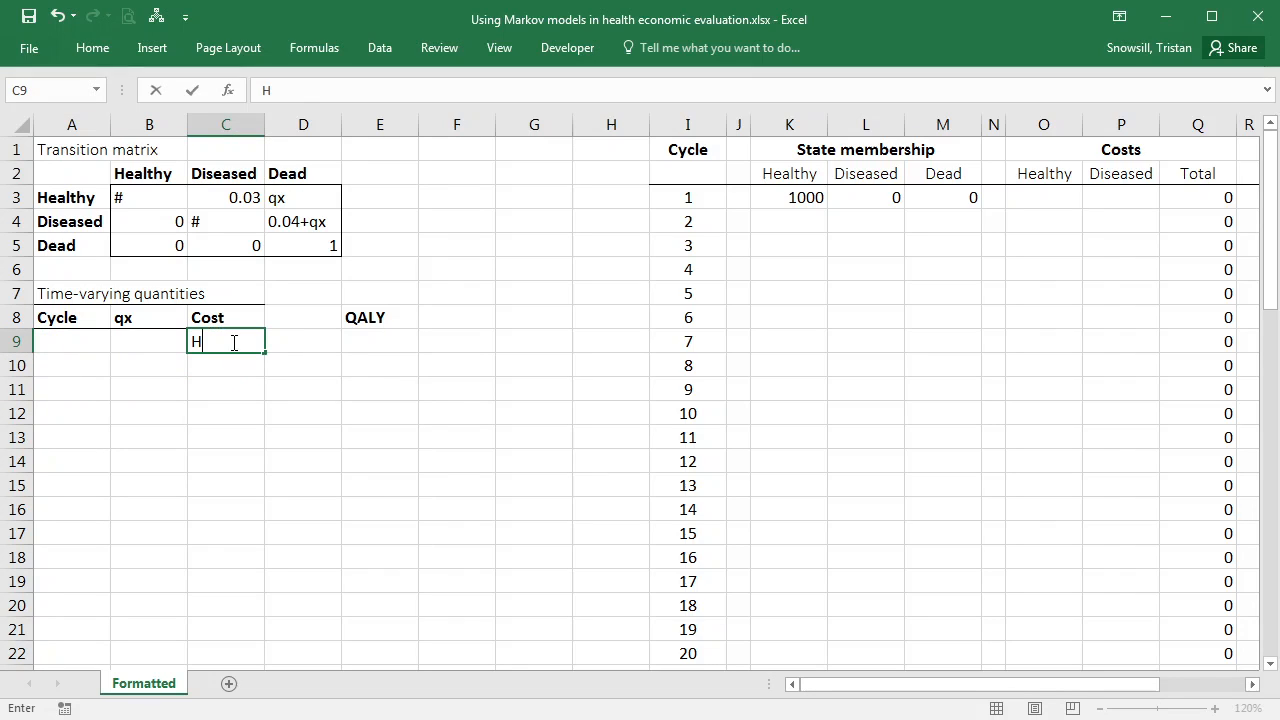
{"action": "type", "text": "Diseased"}
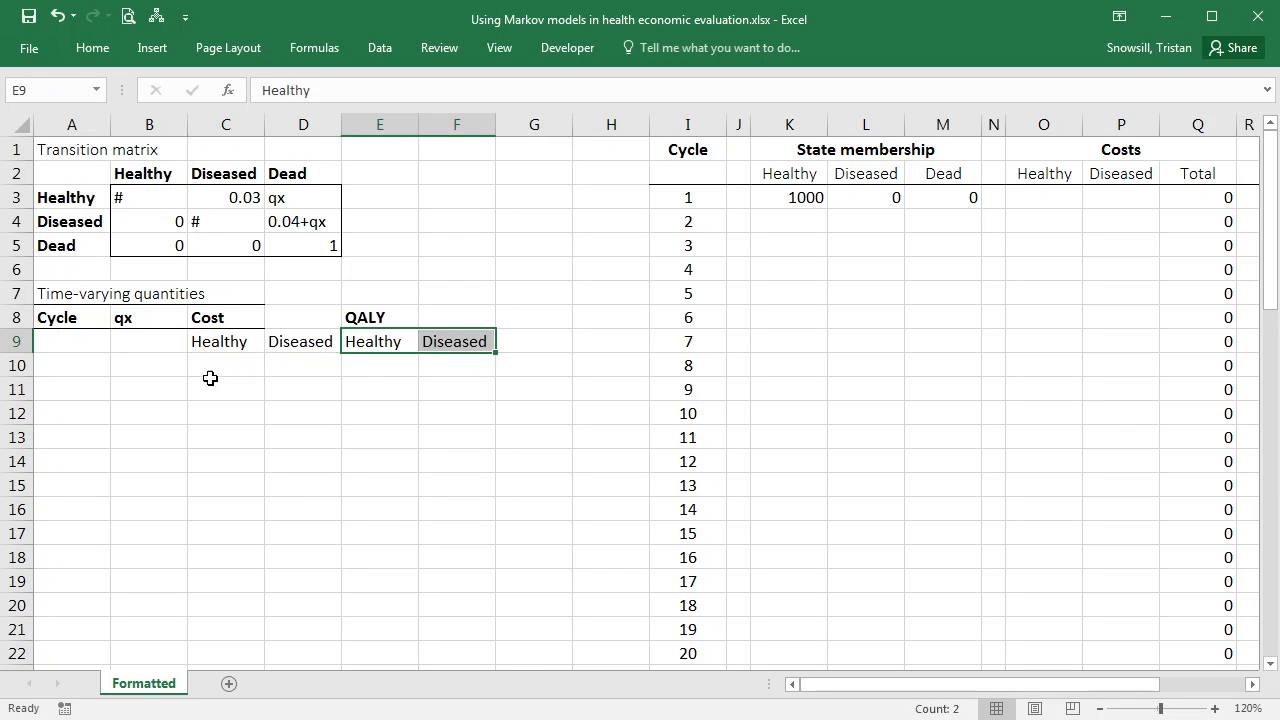
List the cycle bands 1-10, 11-20, 21-30 and 31-40 in A10:A13.
{"action": "left_click", "coordinate": [72, 364]}
{"action": "type", "text": "'"}
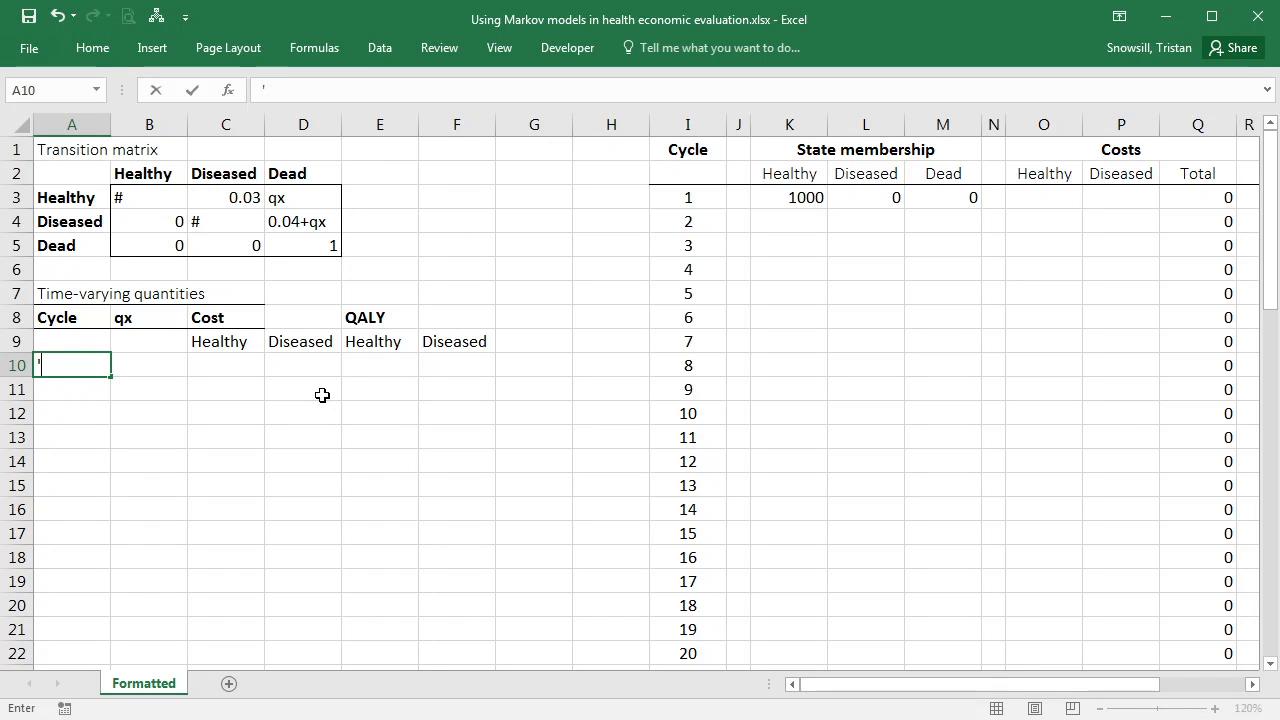
{"action": "type", "text": "1-10"}
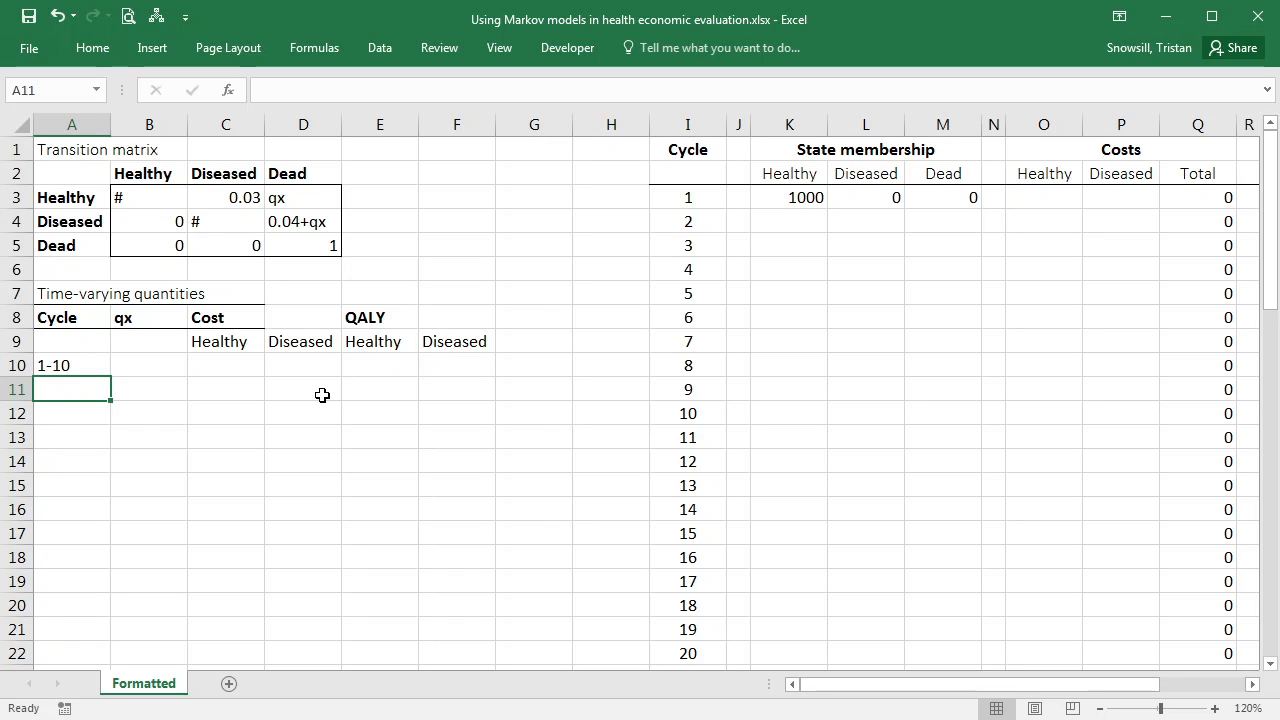
{"action": "type", "text": "'11-"}
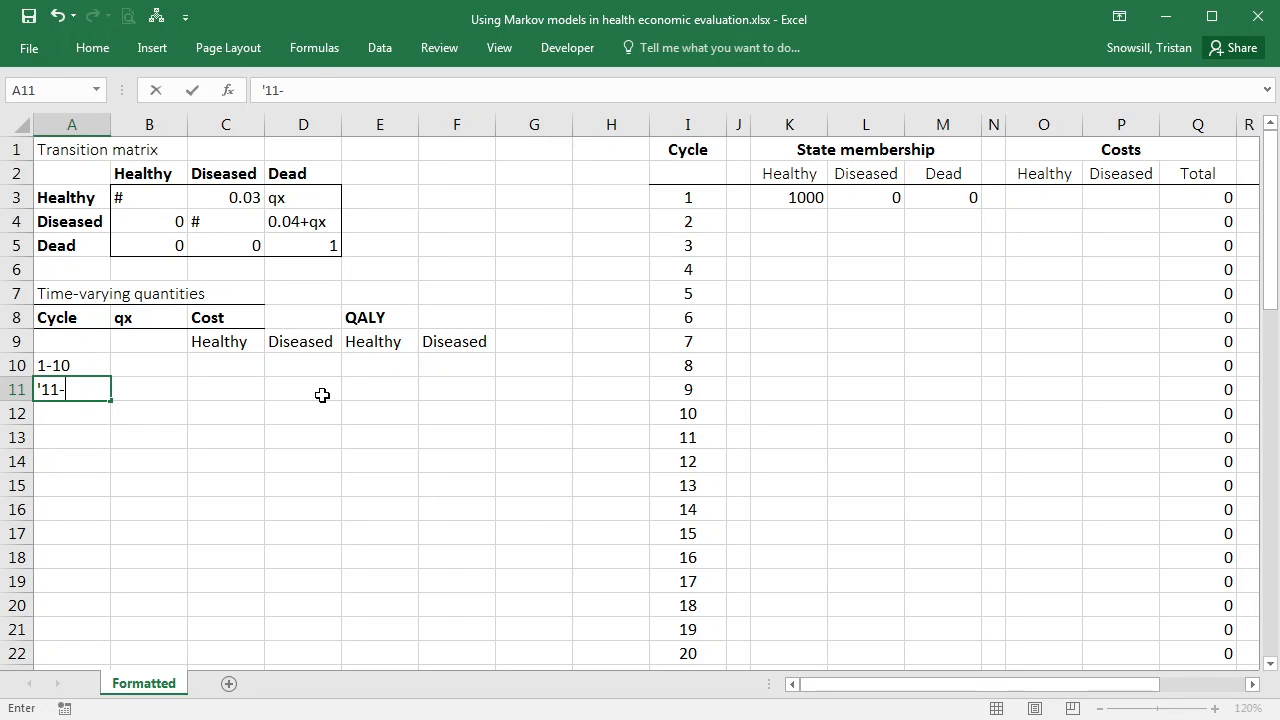
{"action": "key", "text": "Enter"}
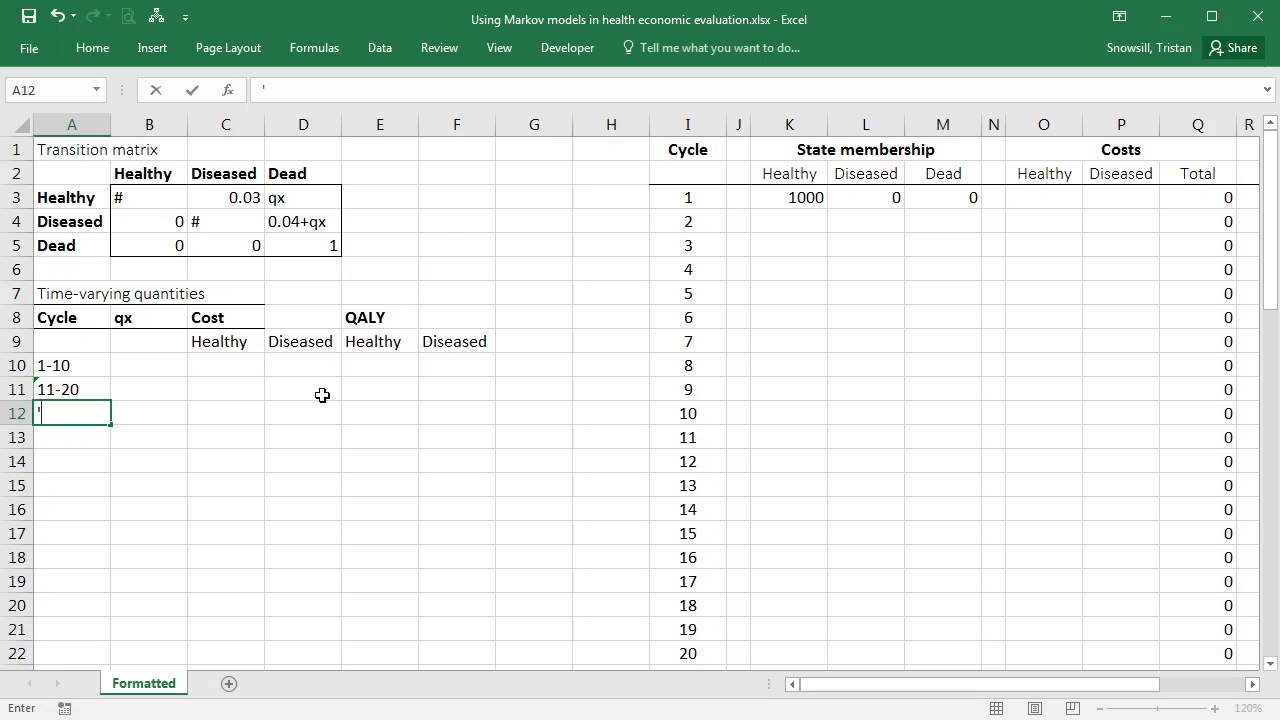
{"action": "type", "text": "21-30"}
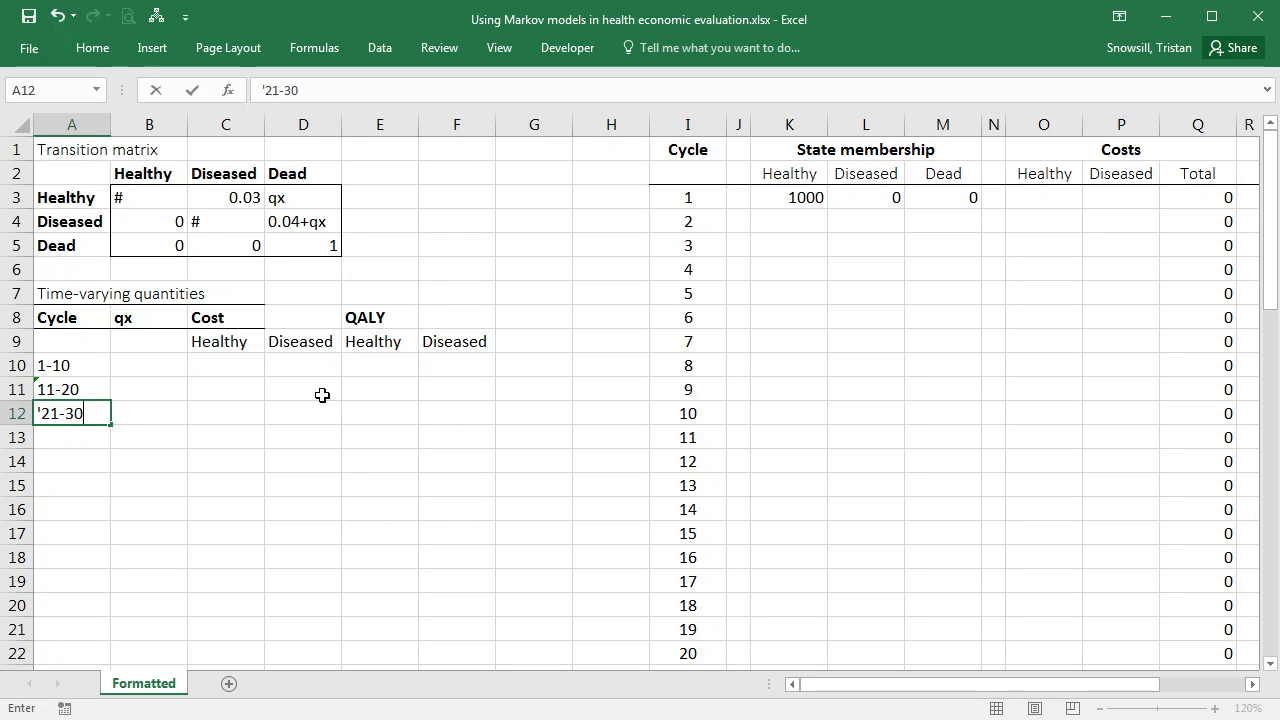
{"action": "type", "text": "'31"}
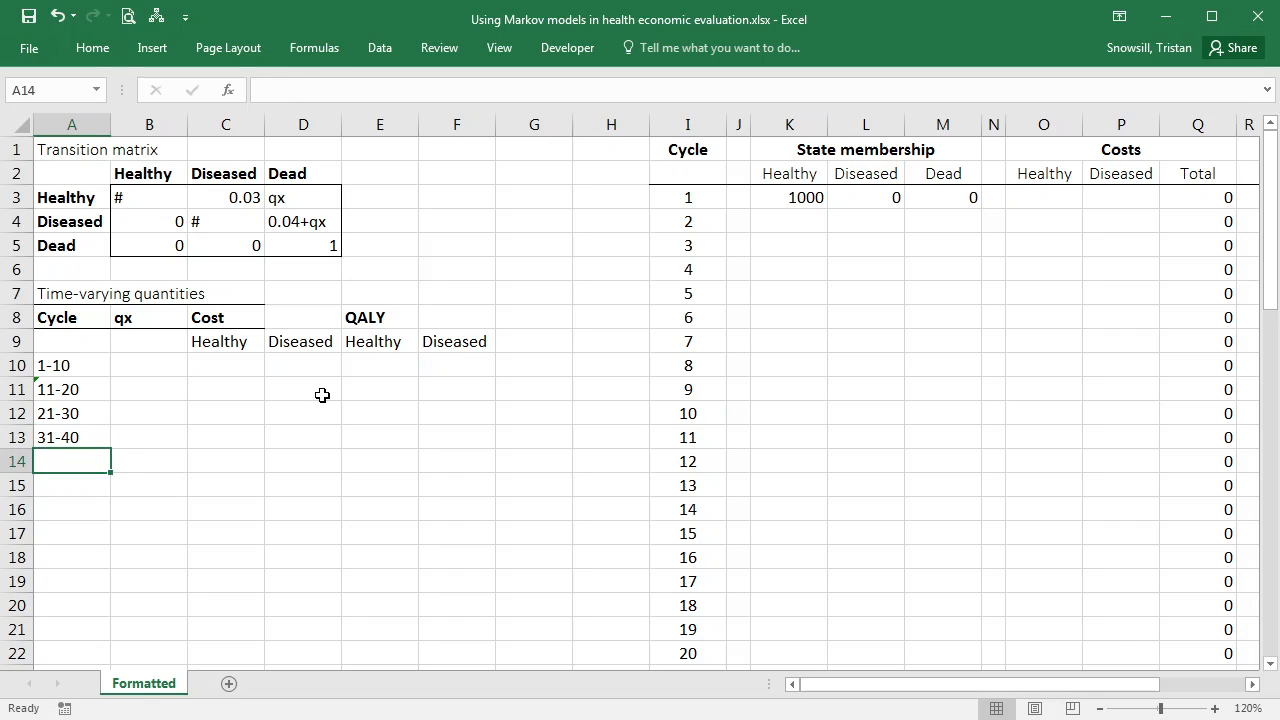
{"action": "left_click", "coordinate": [72, 364]}
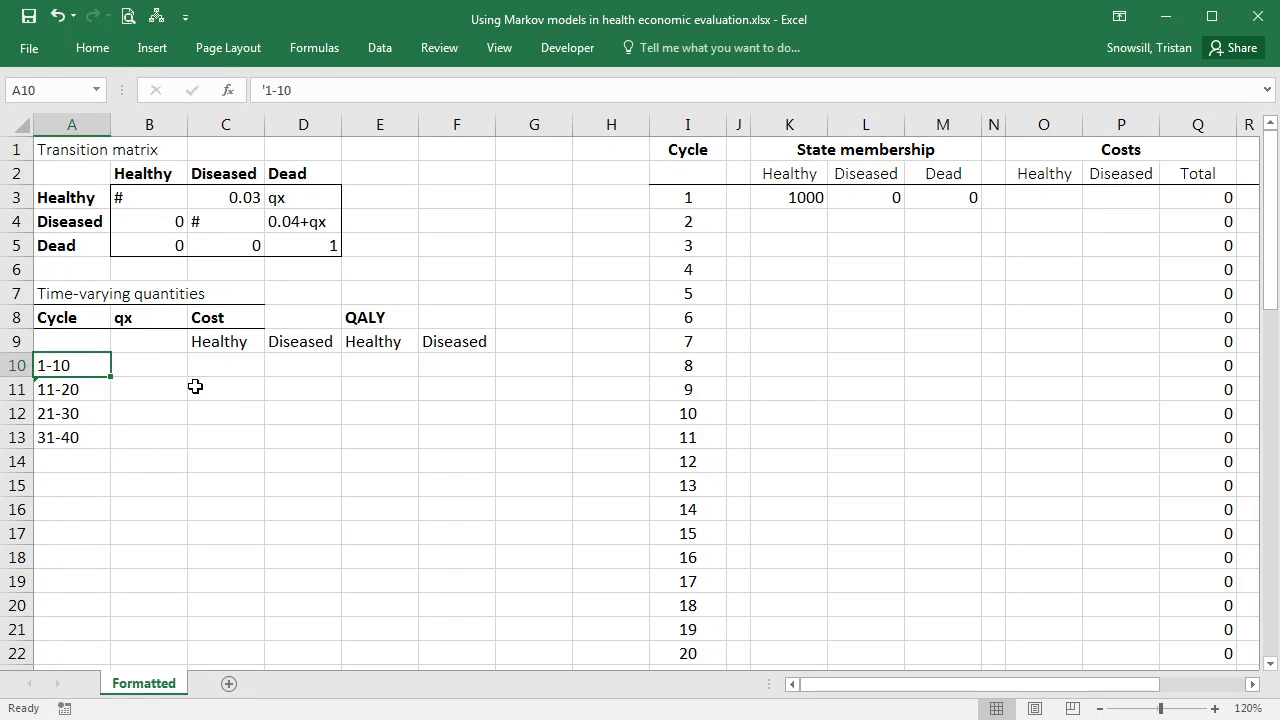
{"action": "mouse_move", "coordinate": [78, 414]}
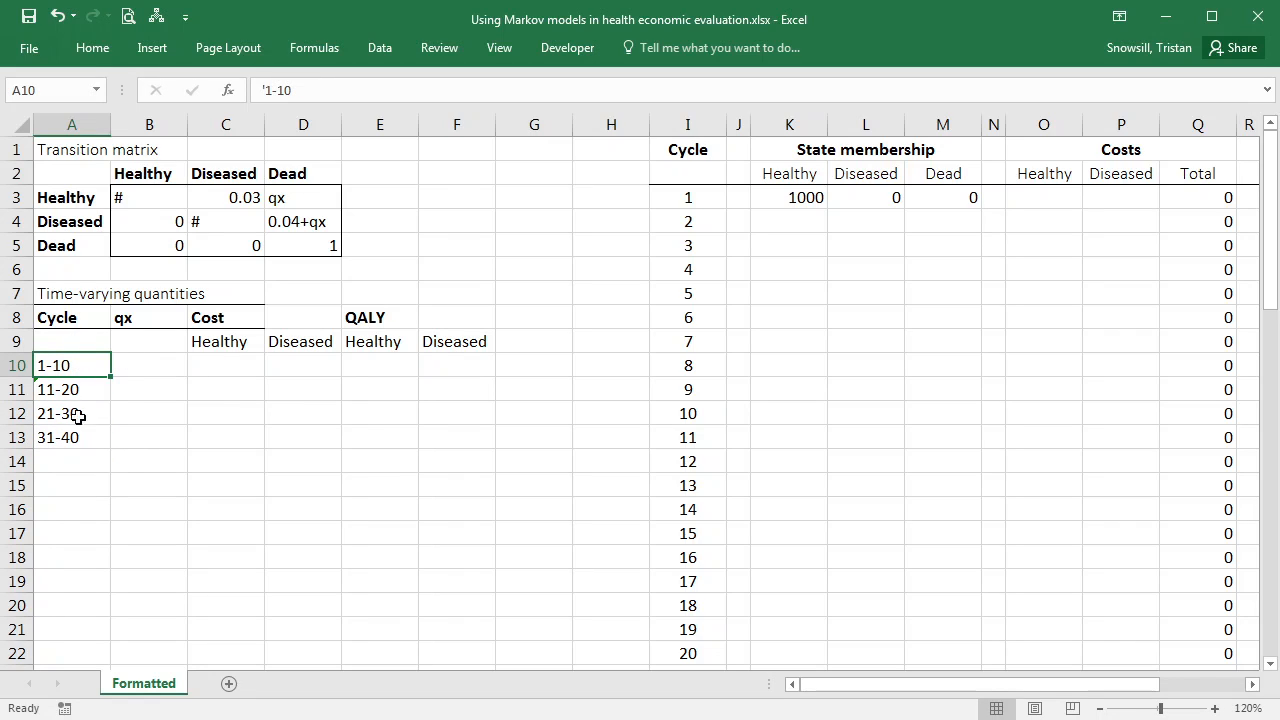
{"action": "mouse_move", "coordinate": [144, 380]}
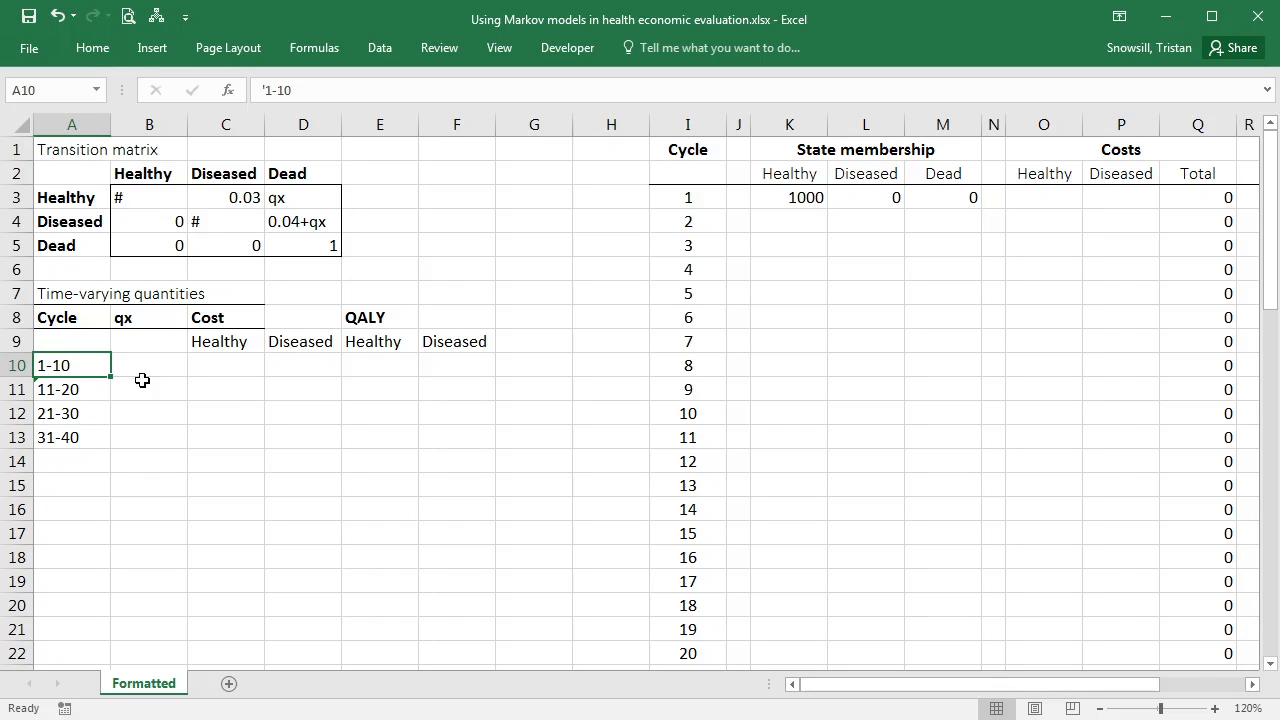
{"action": "mouse_move", "coordinate": [234, 400]}
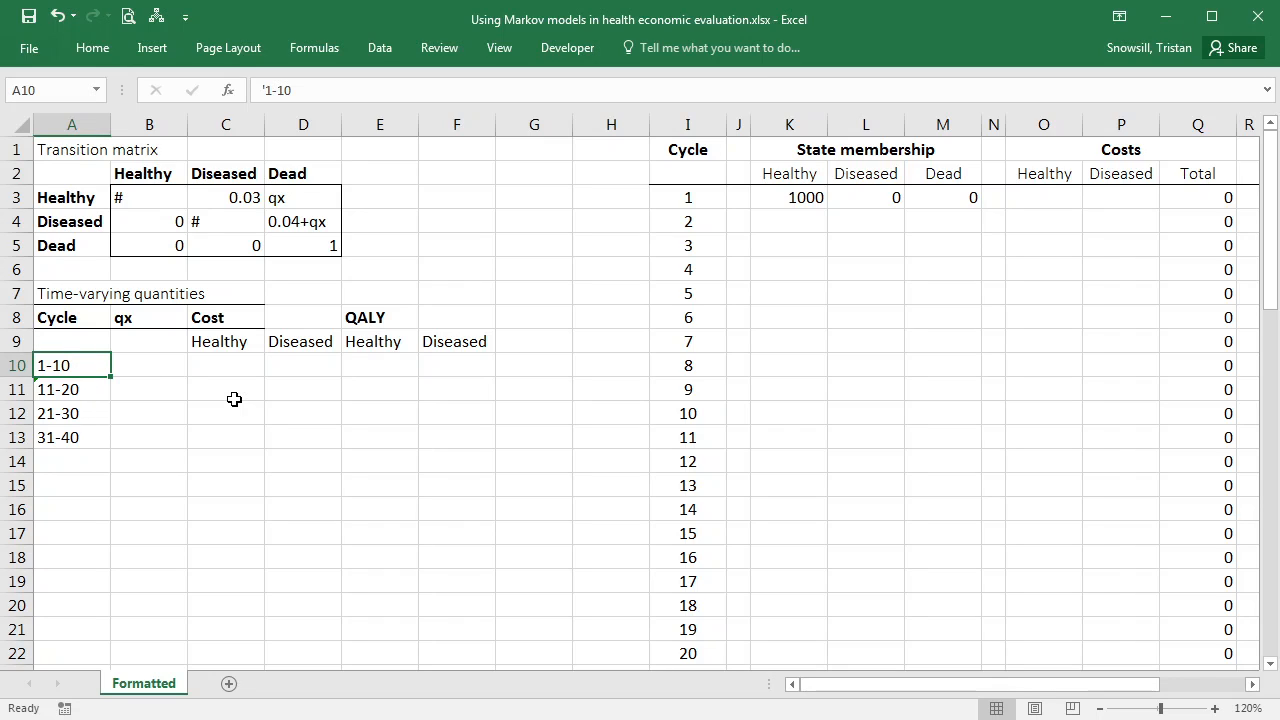
Enter start cycles 1–31, qx values 0.01–0.08, and paste per-state costs and QALYs into C10:F13.
{"action": "type", "text": "1"}
{"action": "left_click", "coordinate": [72, 388]}
{"action": "type", "text": "11"}
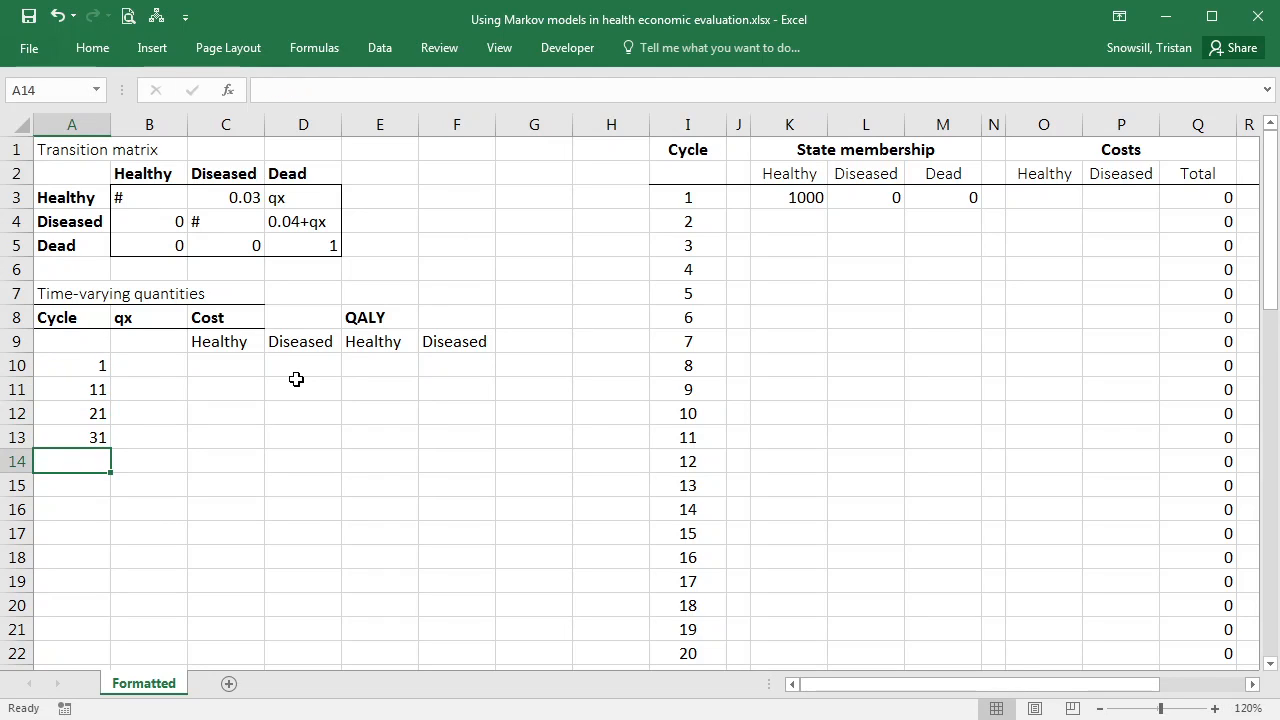
{"action": "left_click", "coordinate": [148, 364]}
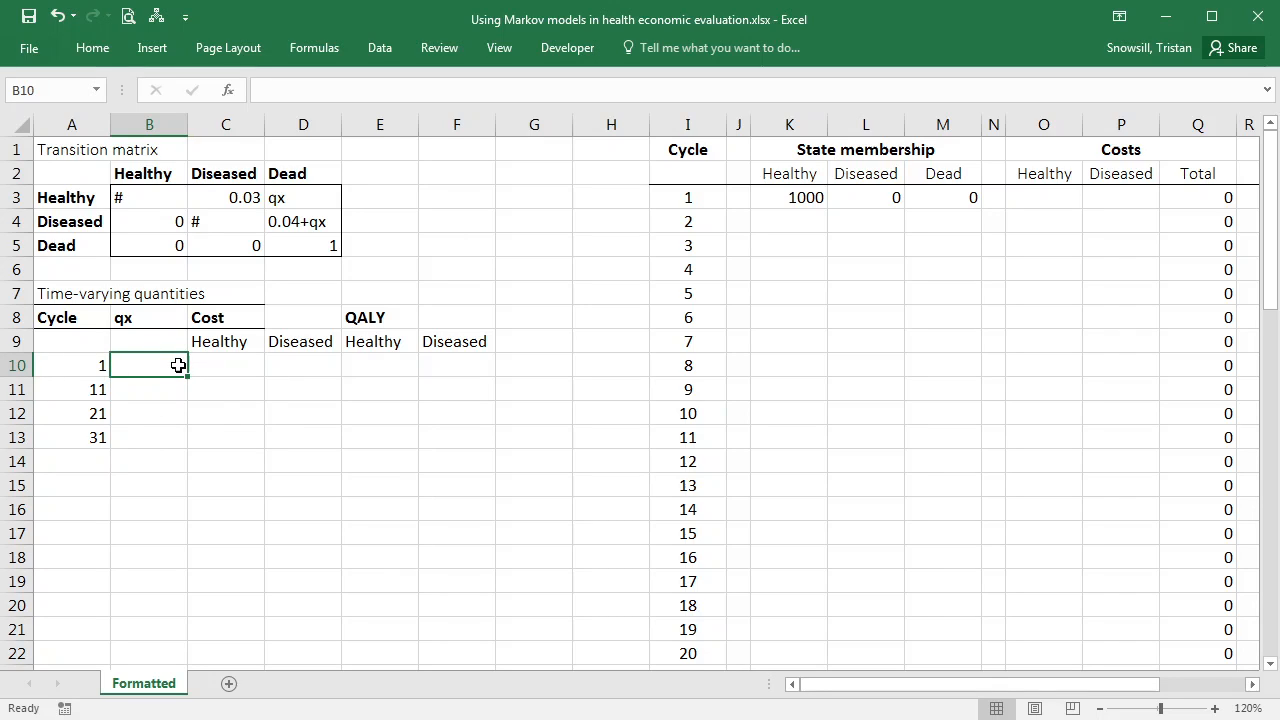
{"action": "mouse_move", "coordinate": [192, 342]}
{"action": "type", "text": "0.01"}
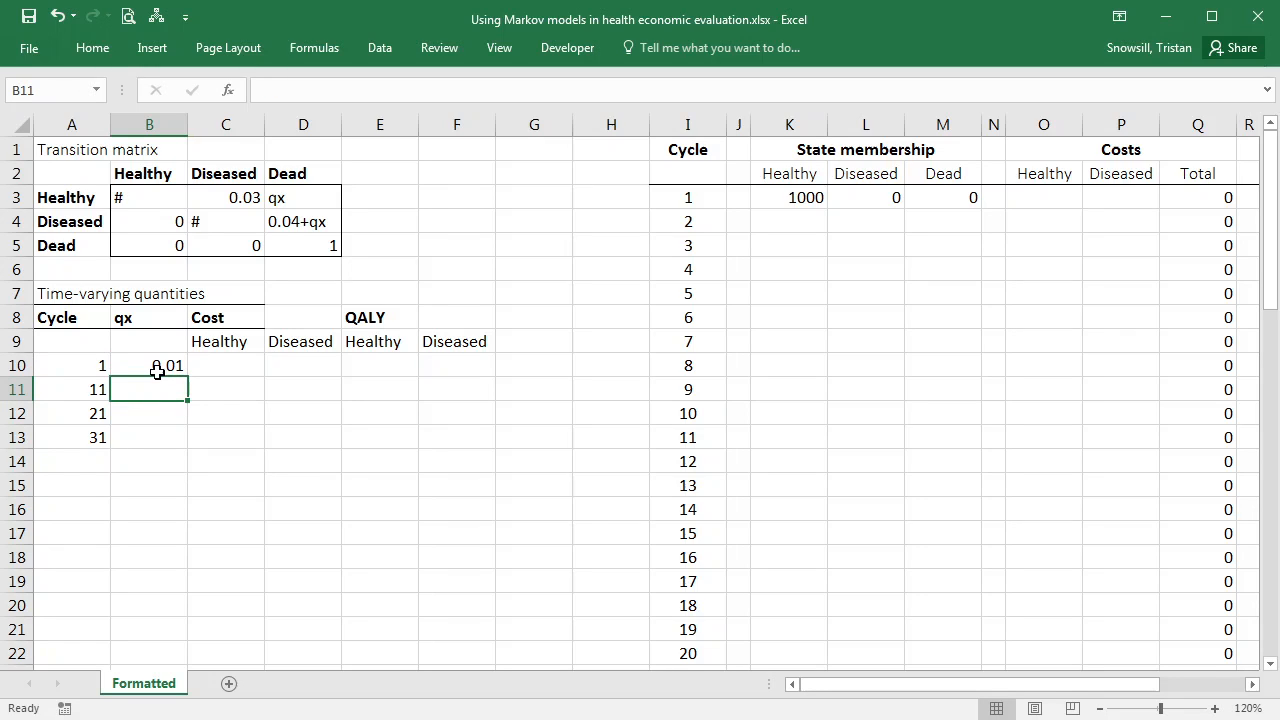
{"action": "mouse_move", "coordinate": [82, 368]}
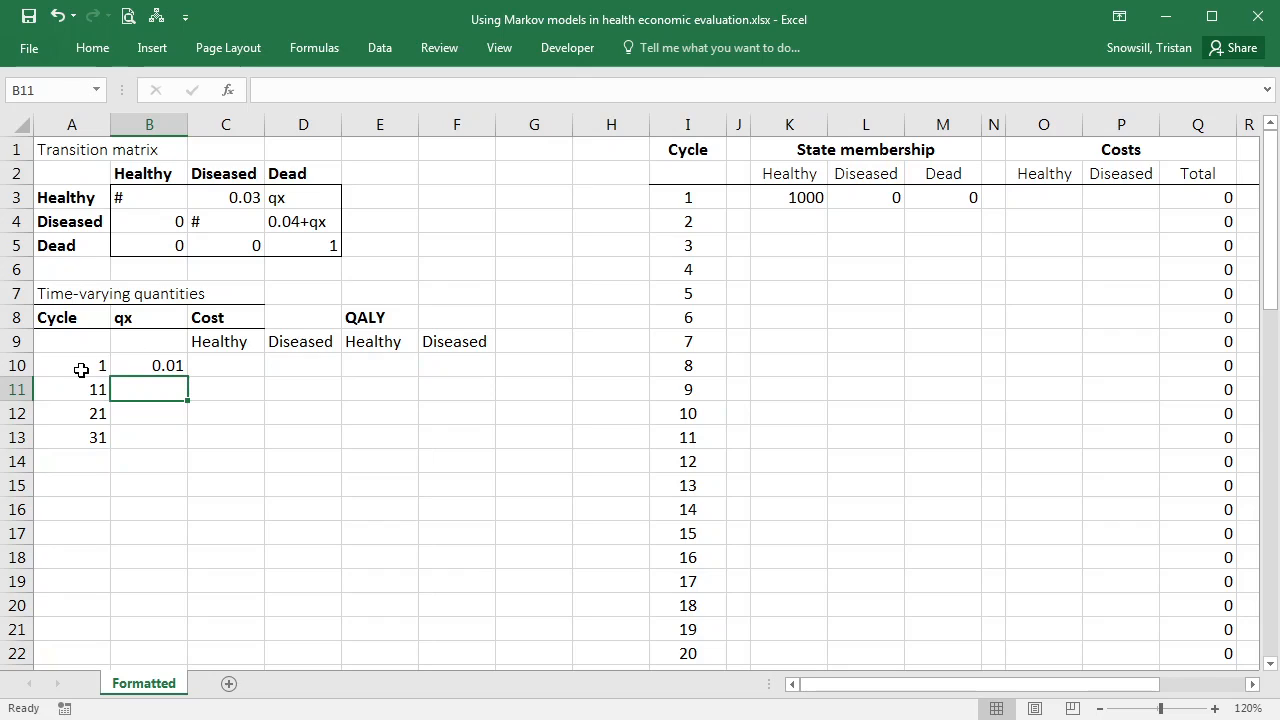
{"action": "type", "text": ".02"}
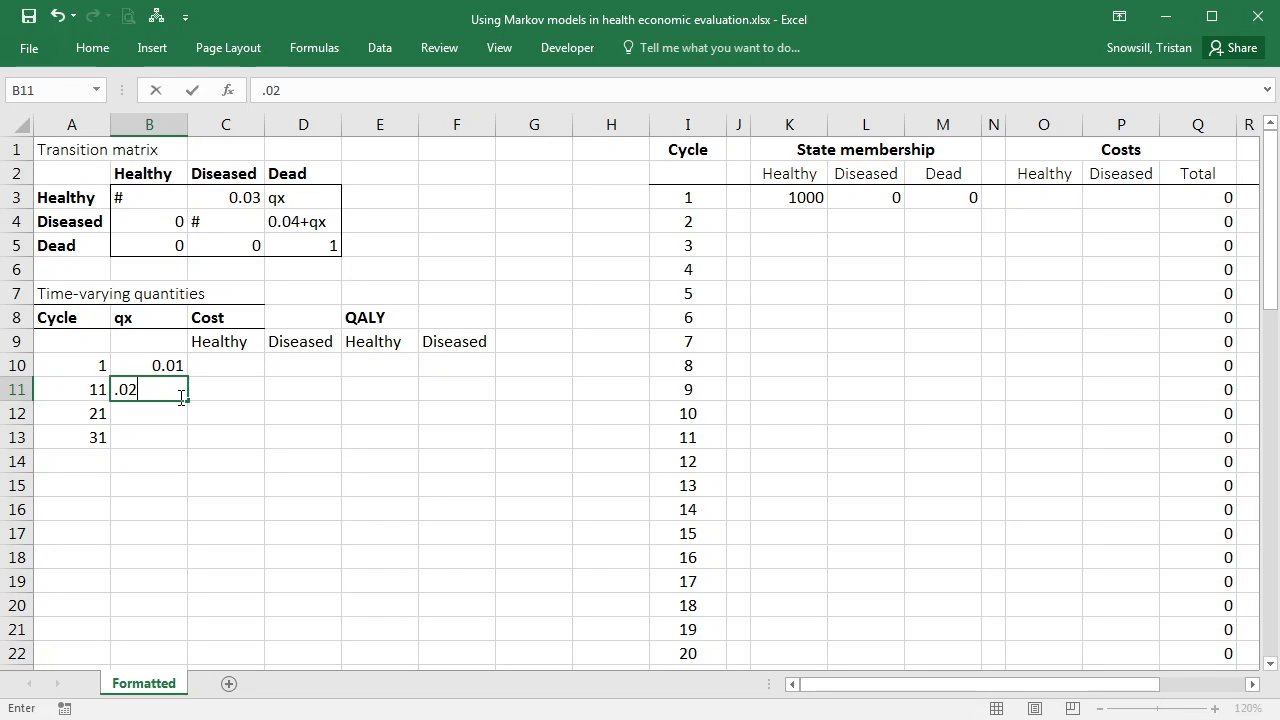
{"action": "type", "text": ".08"}
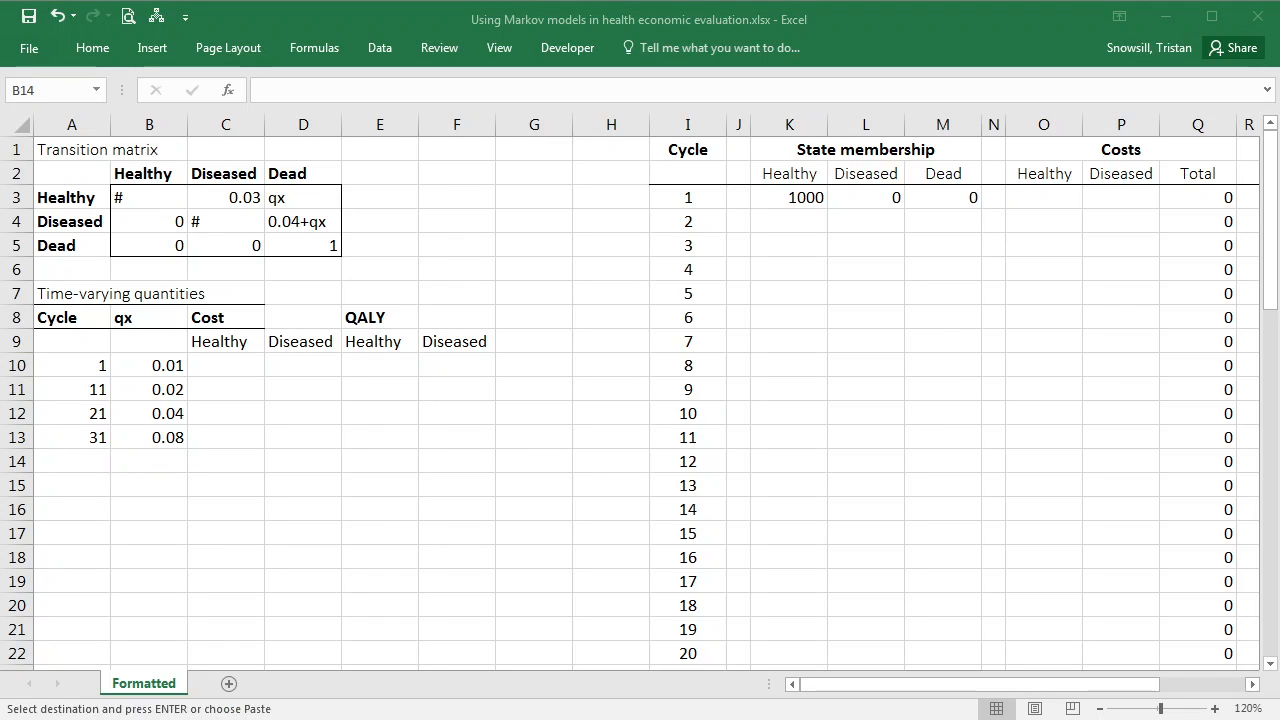
{"action": "key", "text": "ctrl+v"}
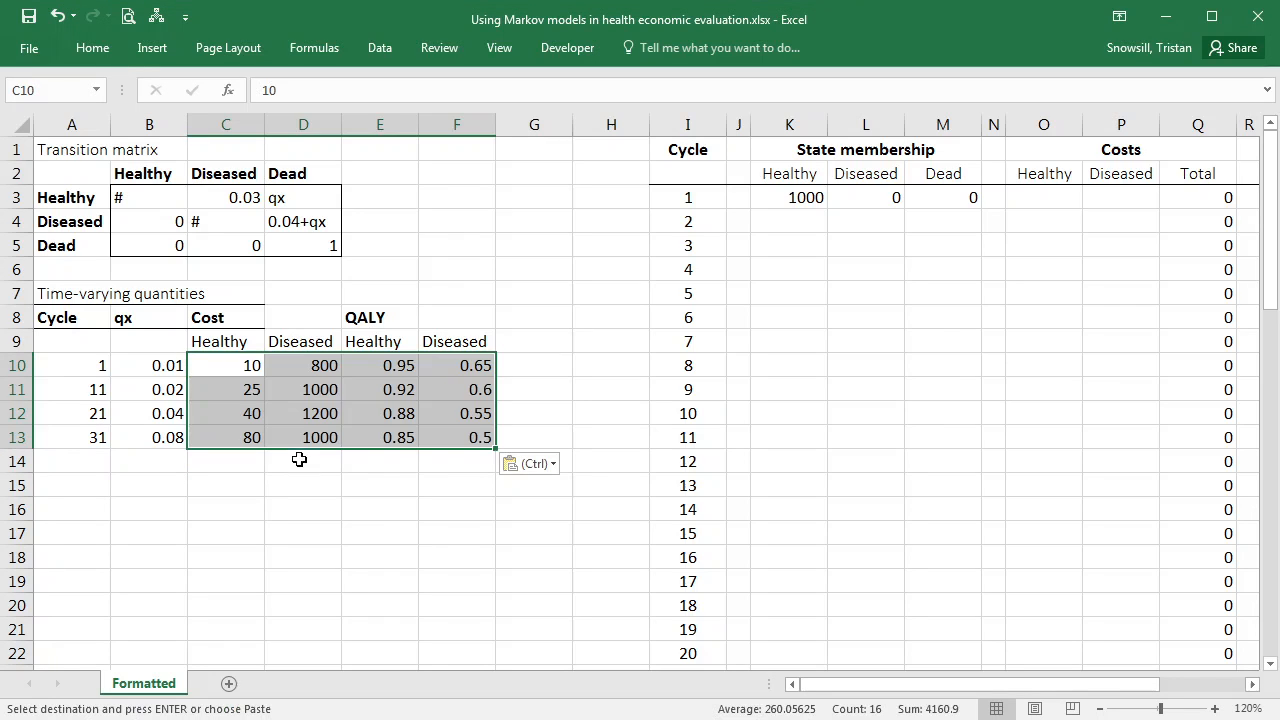
{"action": "left_click", "coordinate": [224, 364]}
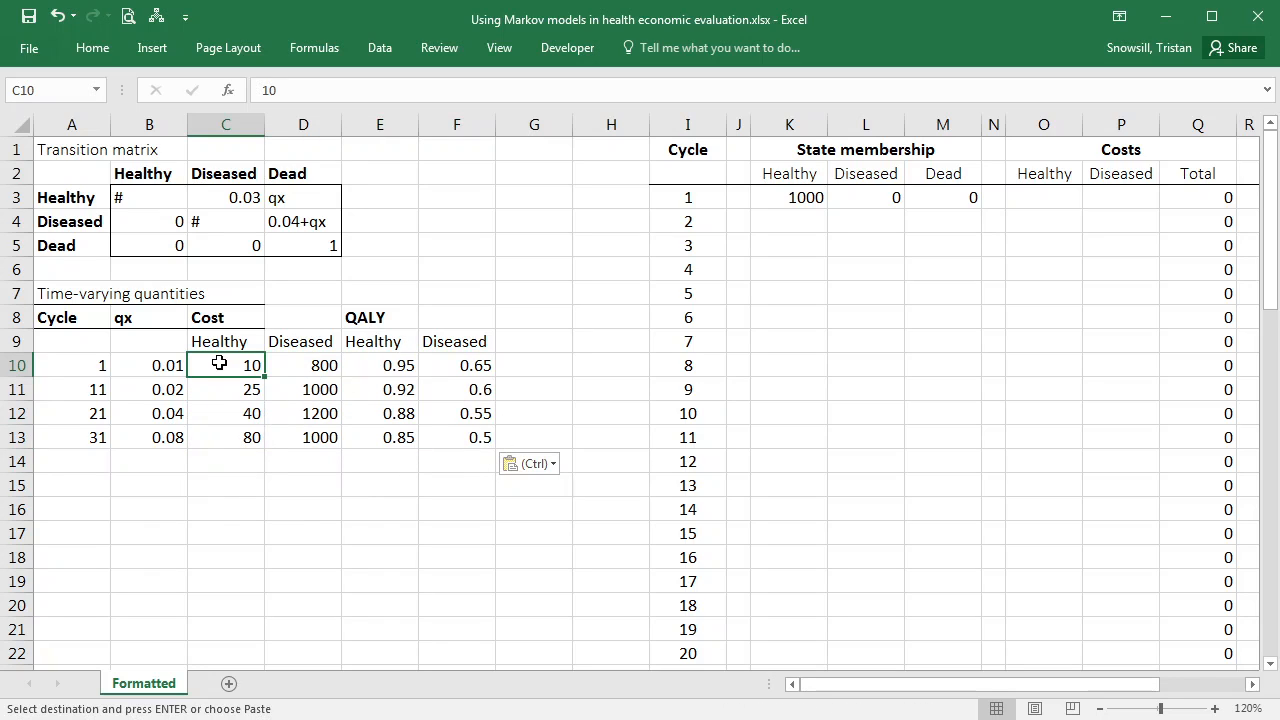
{"action": "mouse_move", "coordinate": [256, 384]}
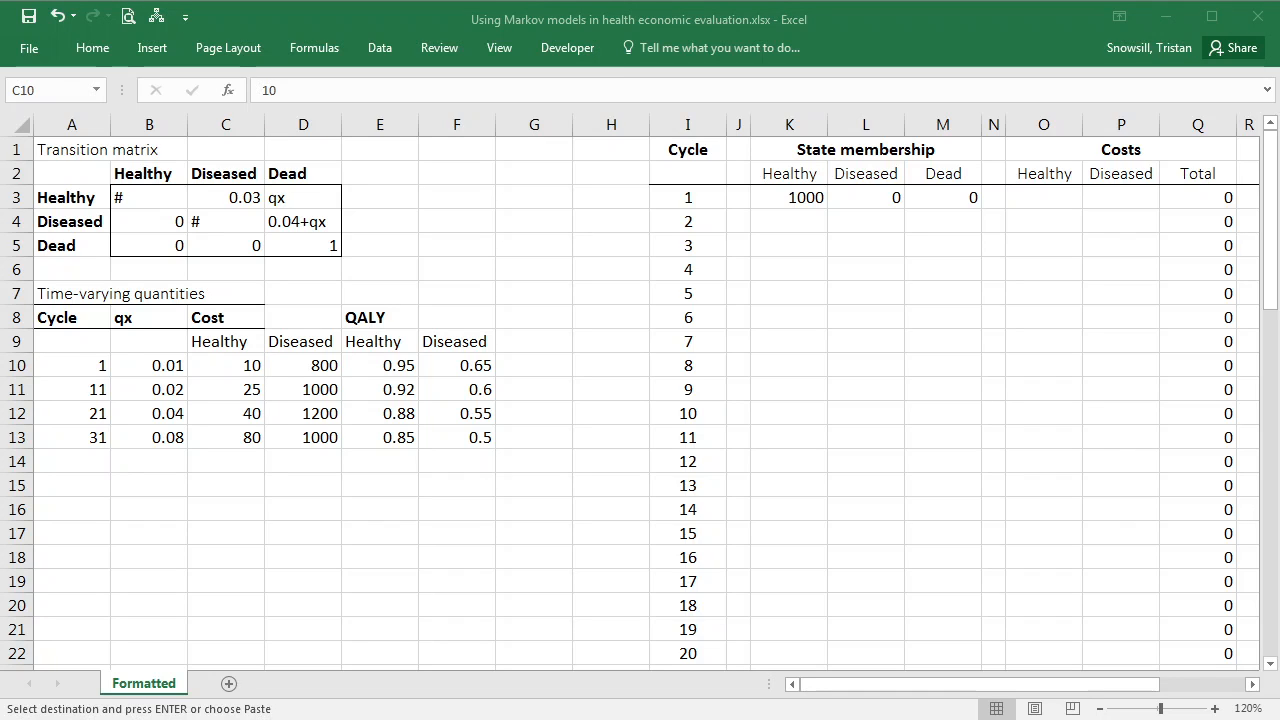
Delete the blank column so the cohort table shifts one column left.
{"action": "left_click", "coordinate": [72, 316]}
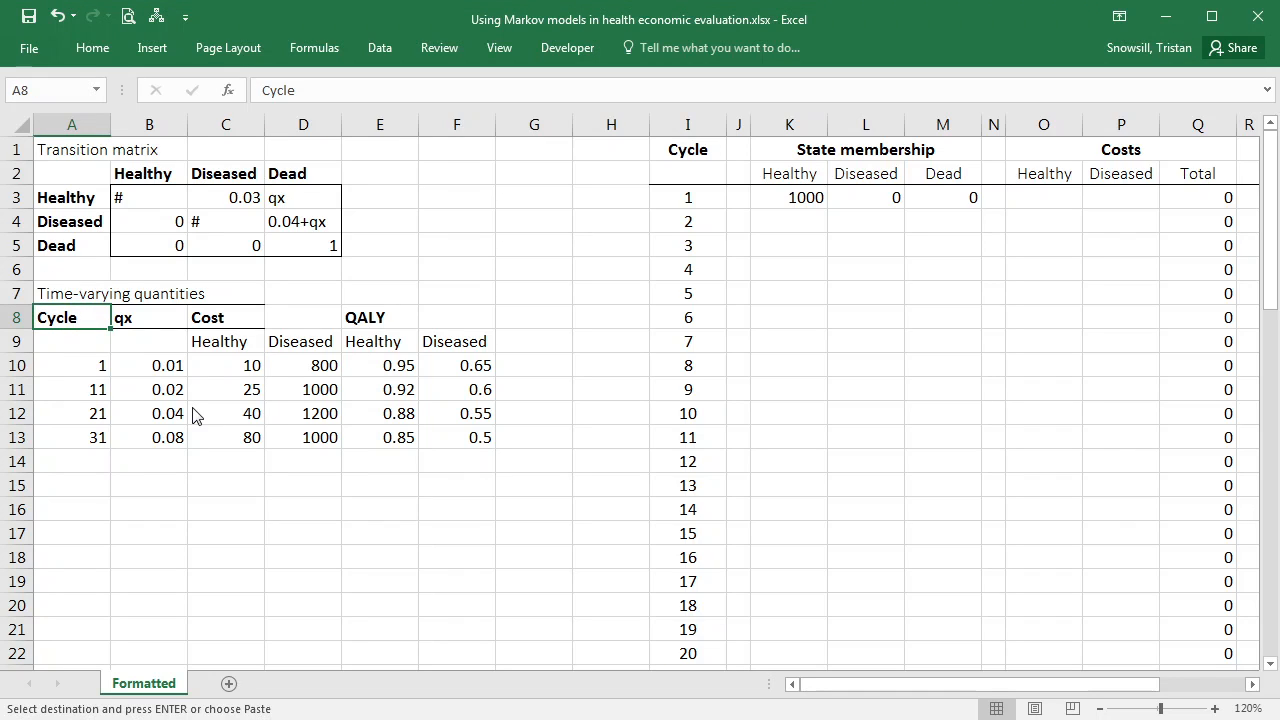
{"action": "key", "text": "ctrl+v"}
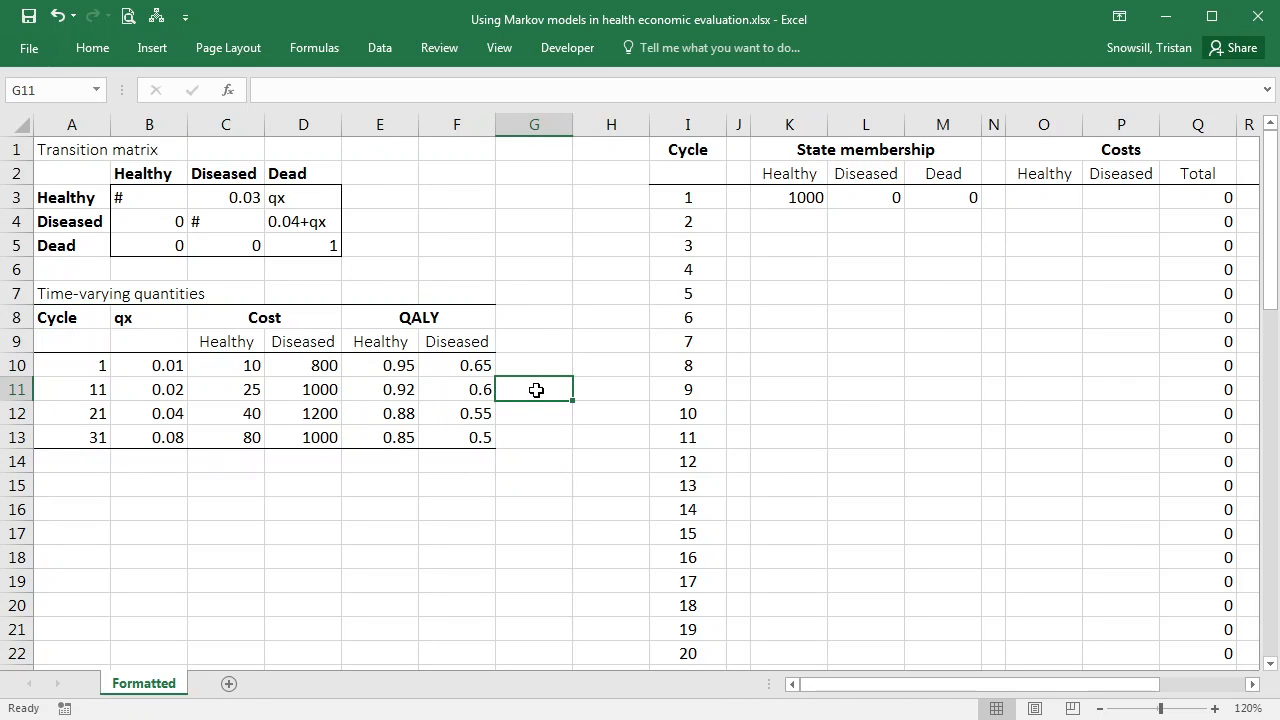
{"action": "left_click", "coordinate": [534, 124]}
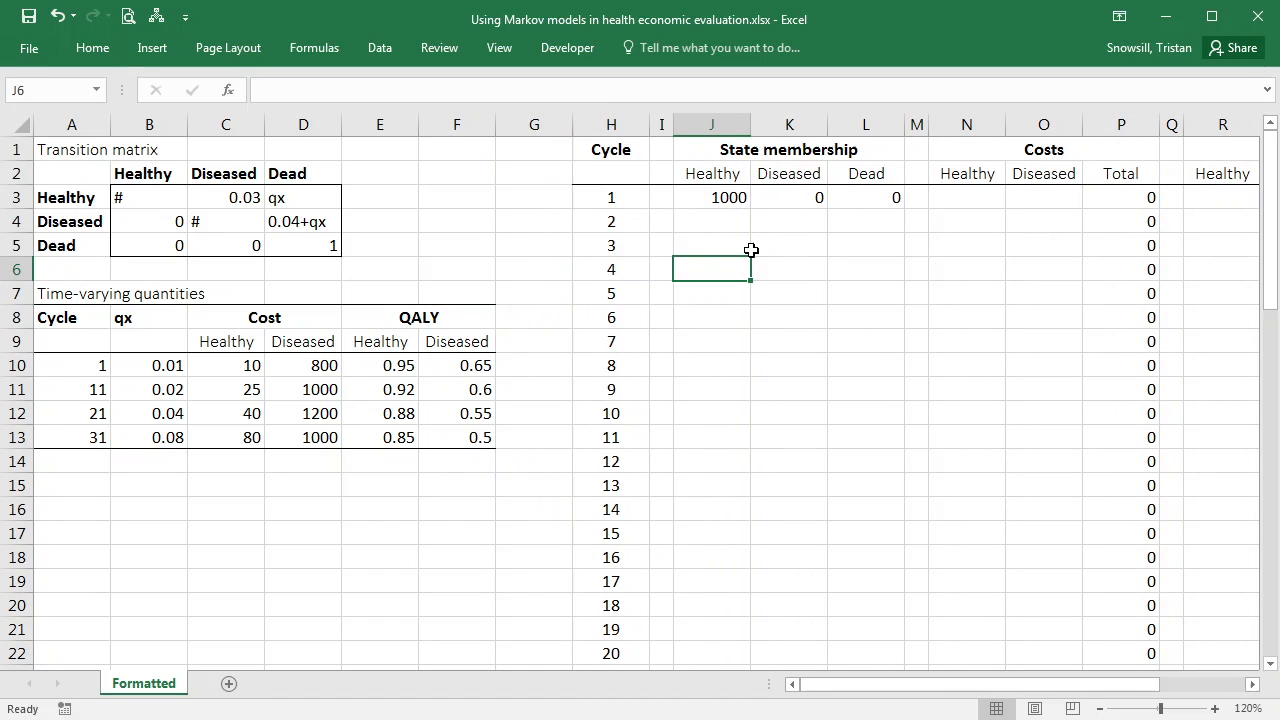
{"action": "mouse_move", "coordinate": [784, 212]}
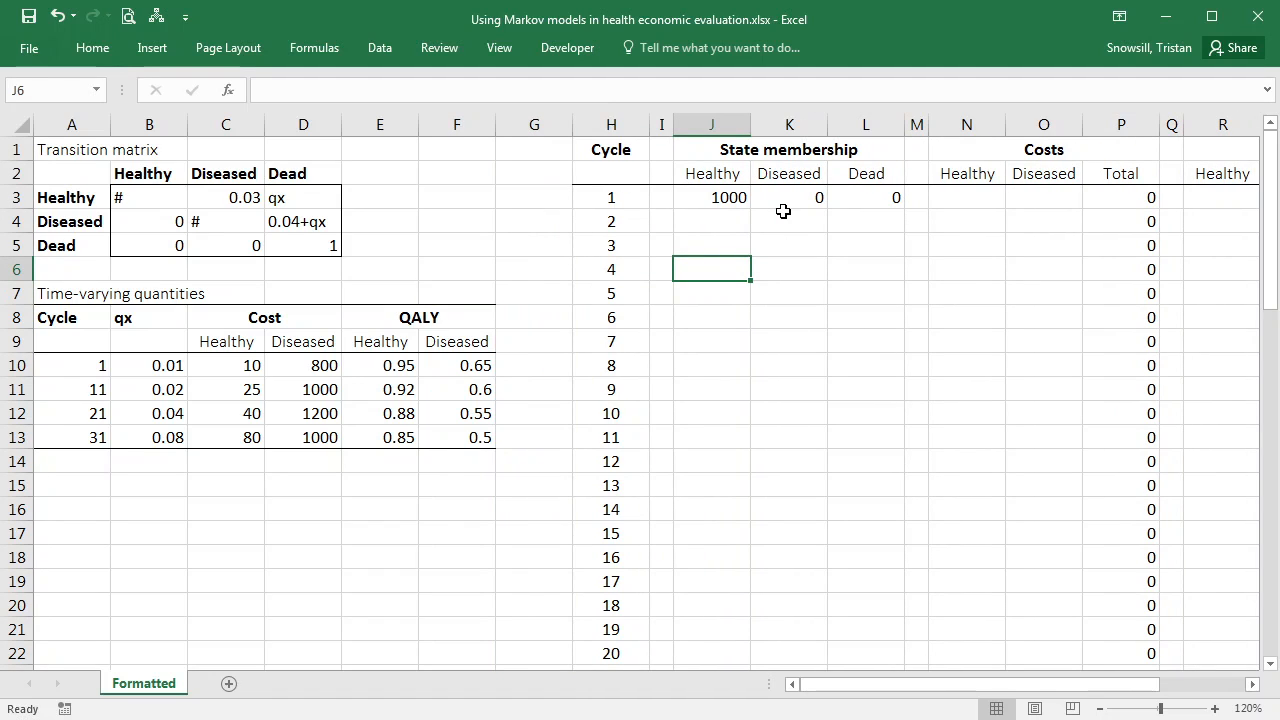
{"action": "mouse_move", "coordinate": [832, 140]}
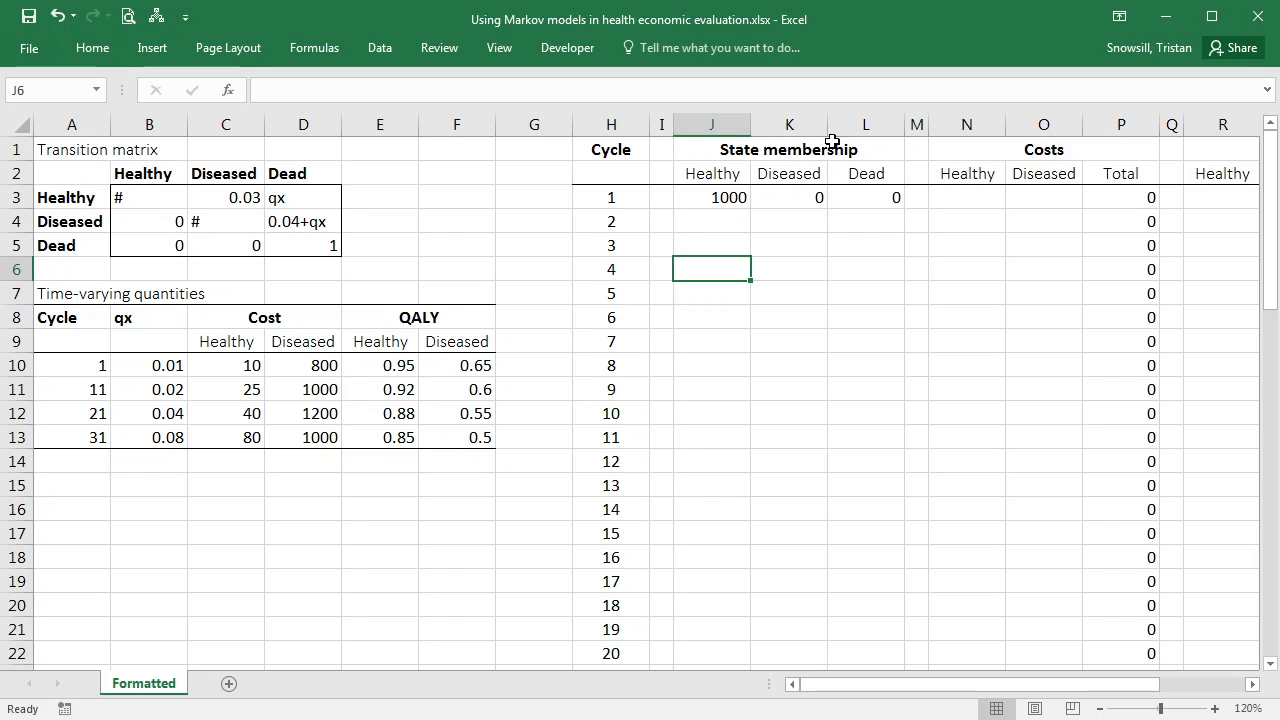
{"action": "mouse_move", "coordinate": [72, 366]}
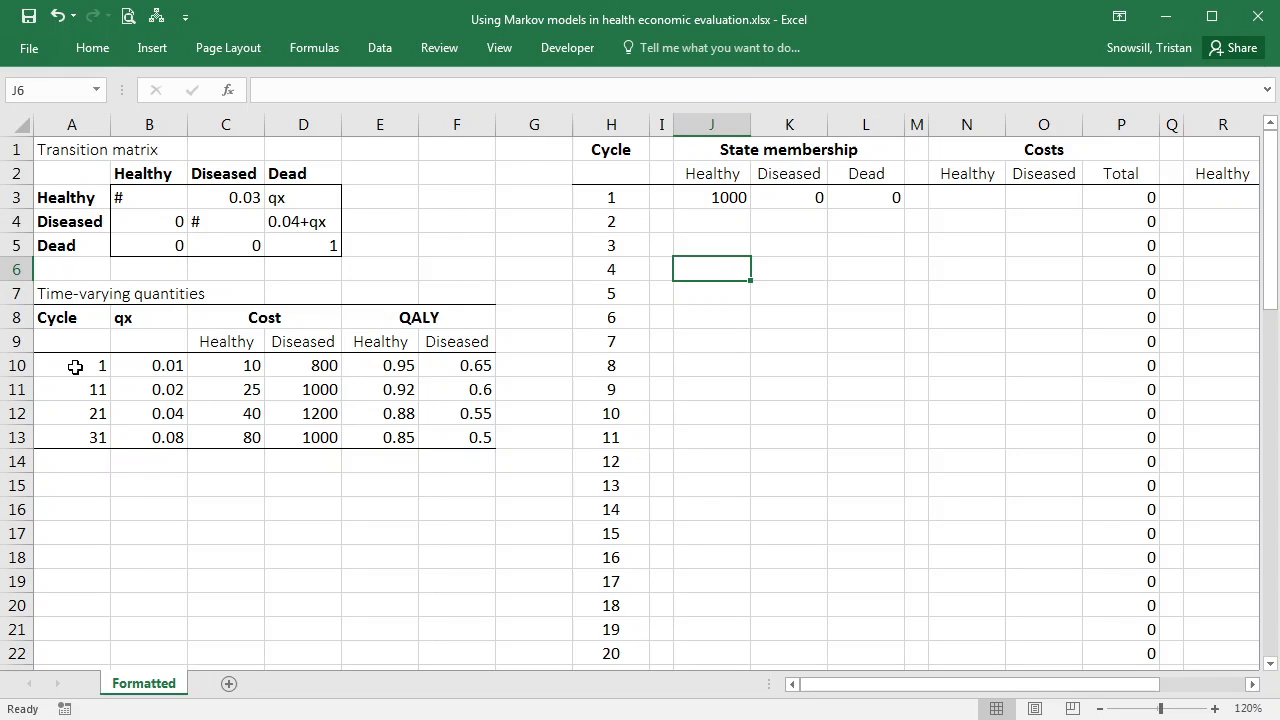
{"action": "mouse_move", "coordinate": [660, 124]}
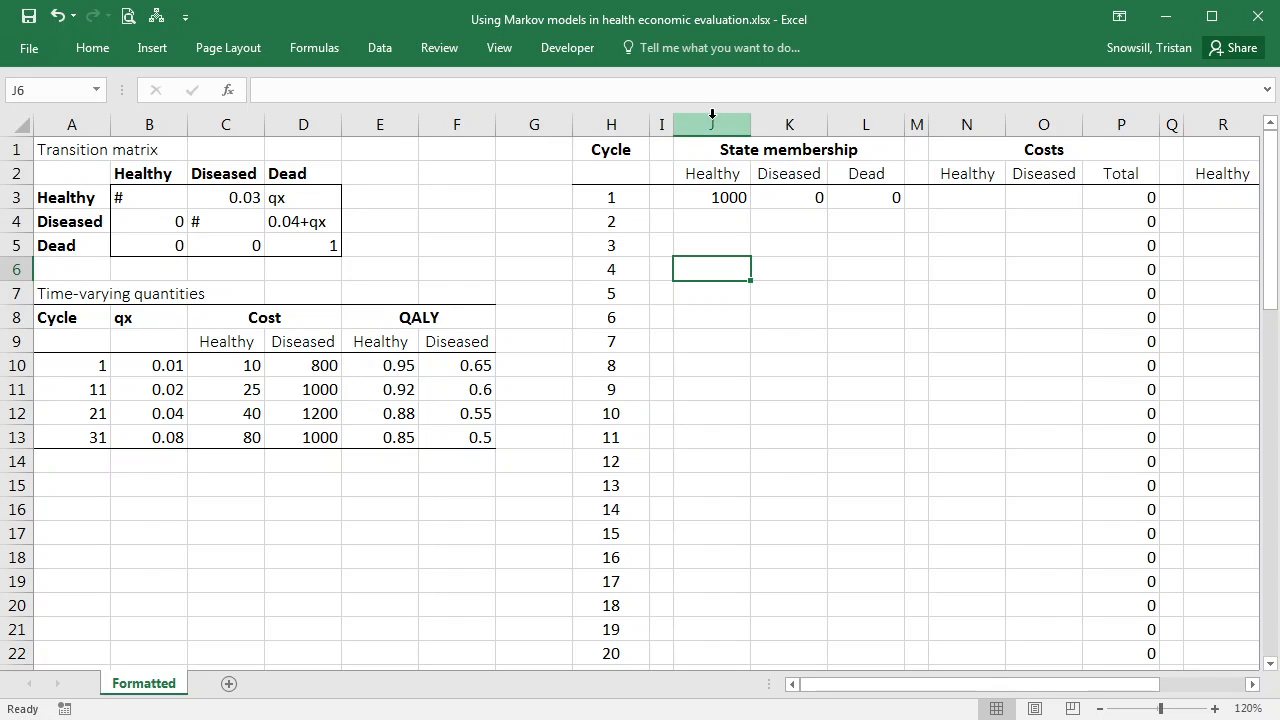
{"action": "mouse_move", "coordinate": [750, 132]}
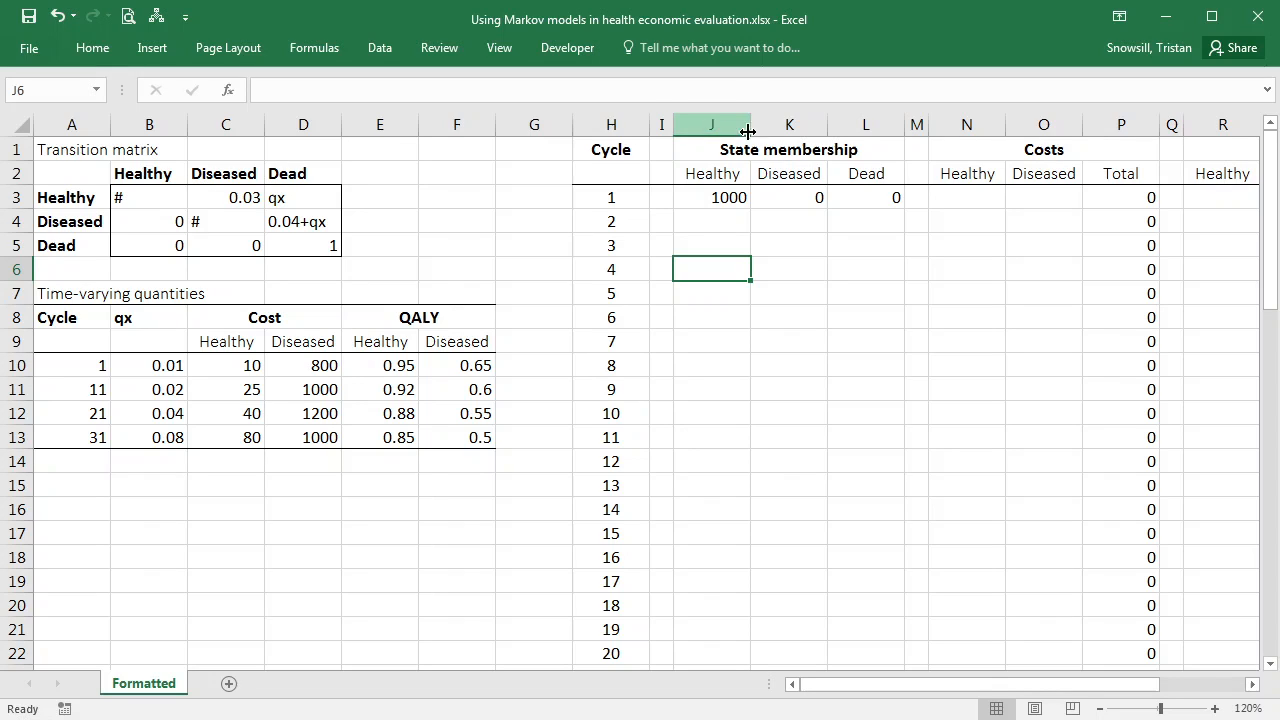
{"action": "mouse_move", "coordinate": [866, 352]}
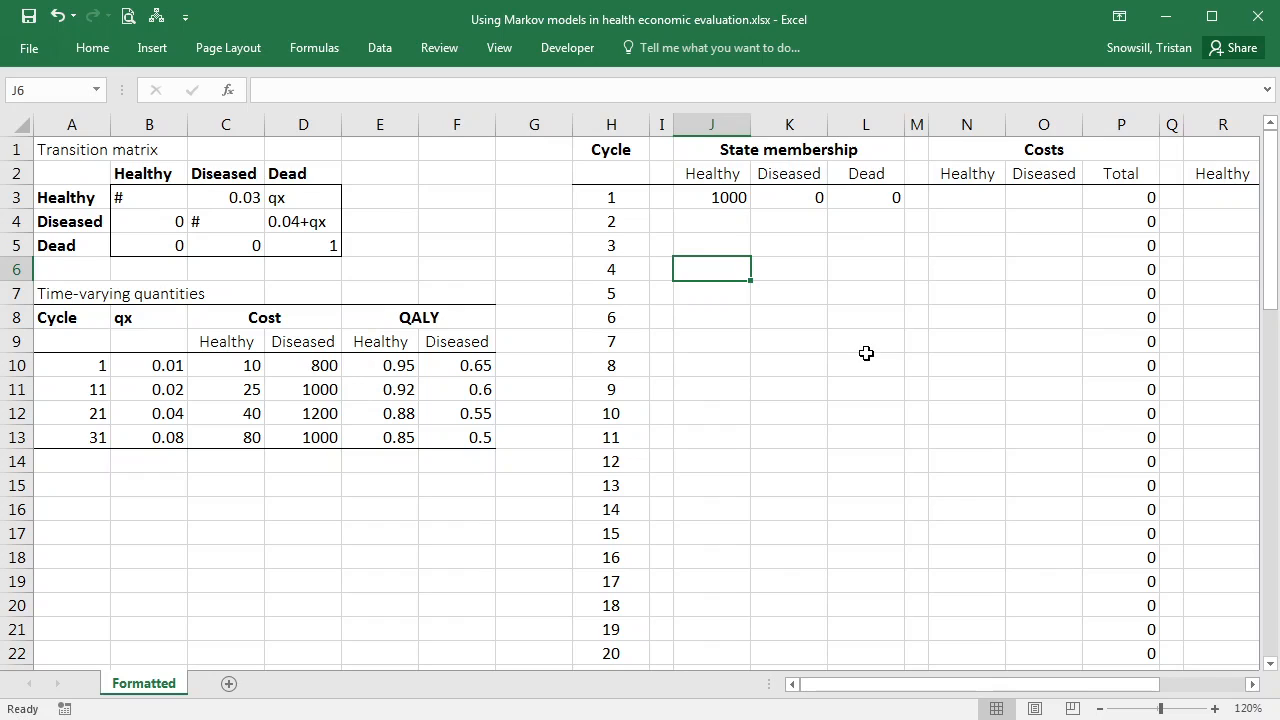
{"action": "mouse_move", "coordinate": [100, 312]}
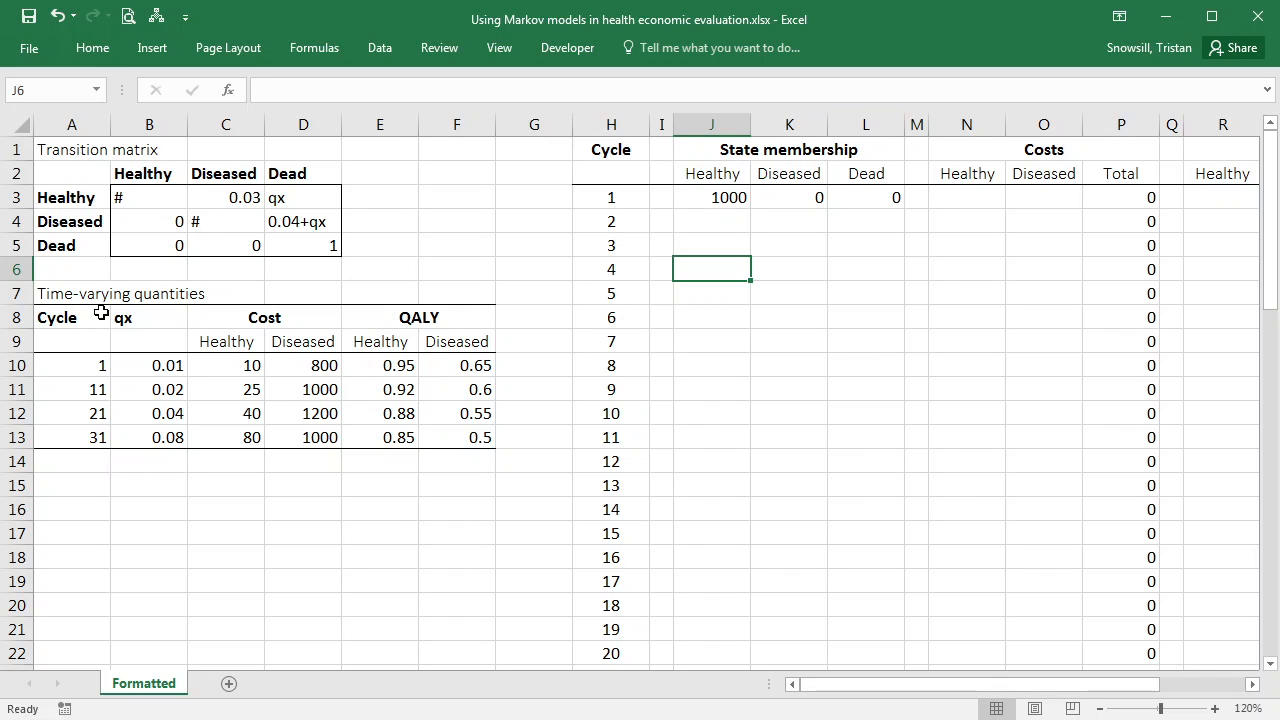
{"action": "mouse_move", "coordinate": [78, 458]}
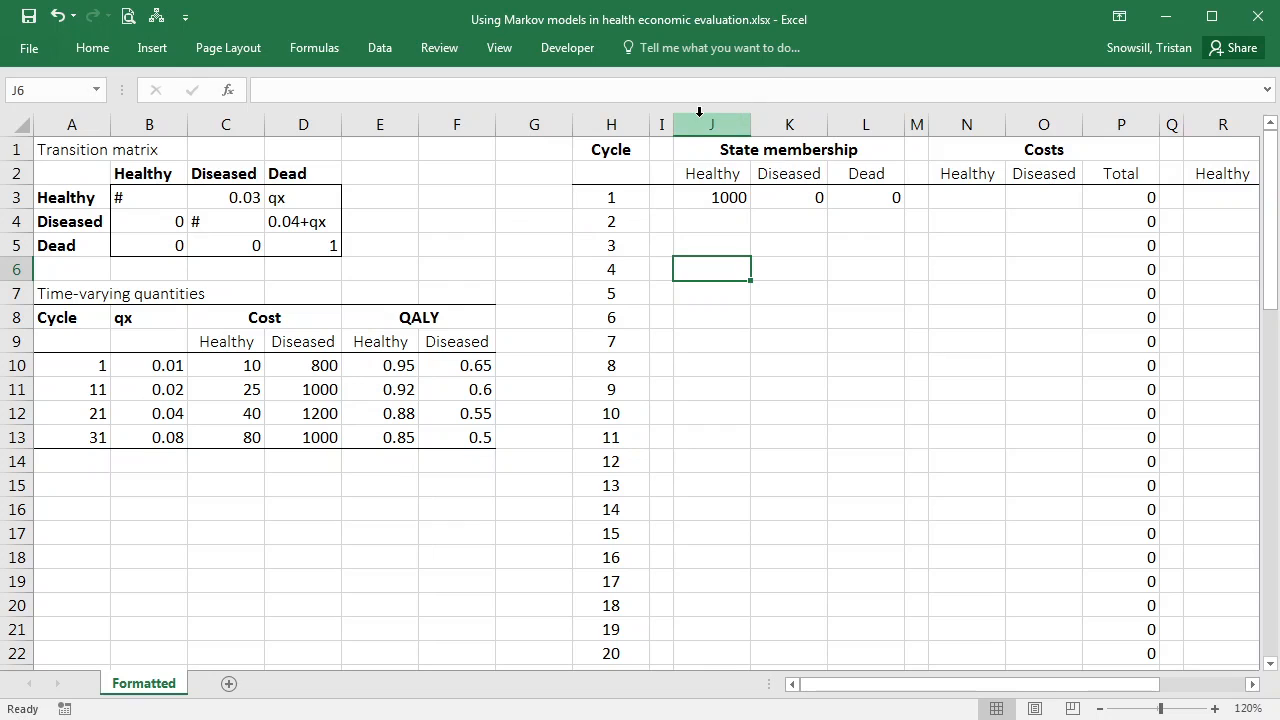
Insert columns J:N before State membership and head them Time-varying quantities.
{"action": "left_click_drag", "start_coordinate": [712, 124], "coordinate": [788, 124]}
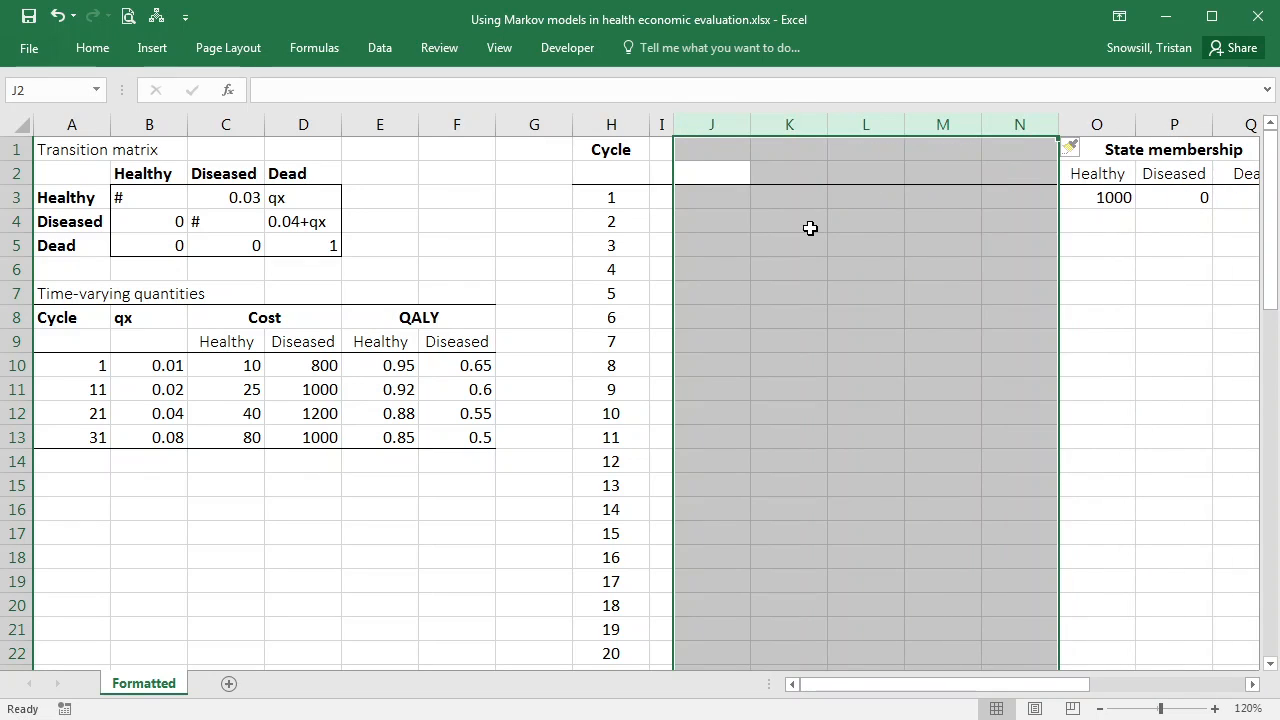
{"action": "left_click", "coordinate": [662, 148]}
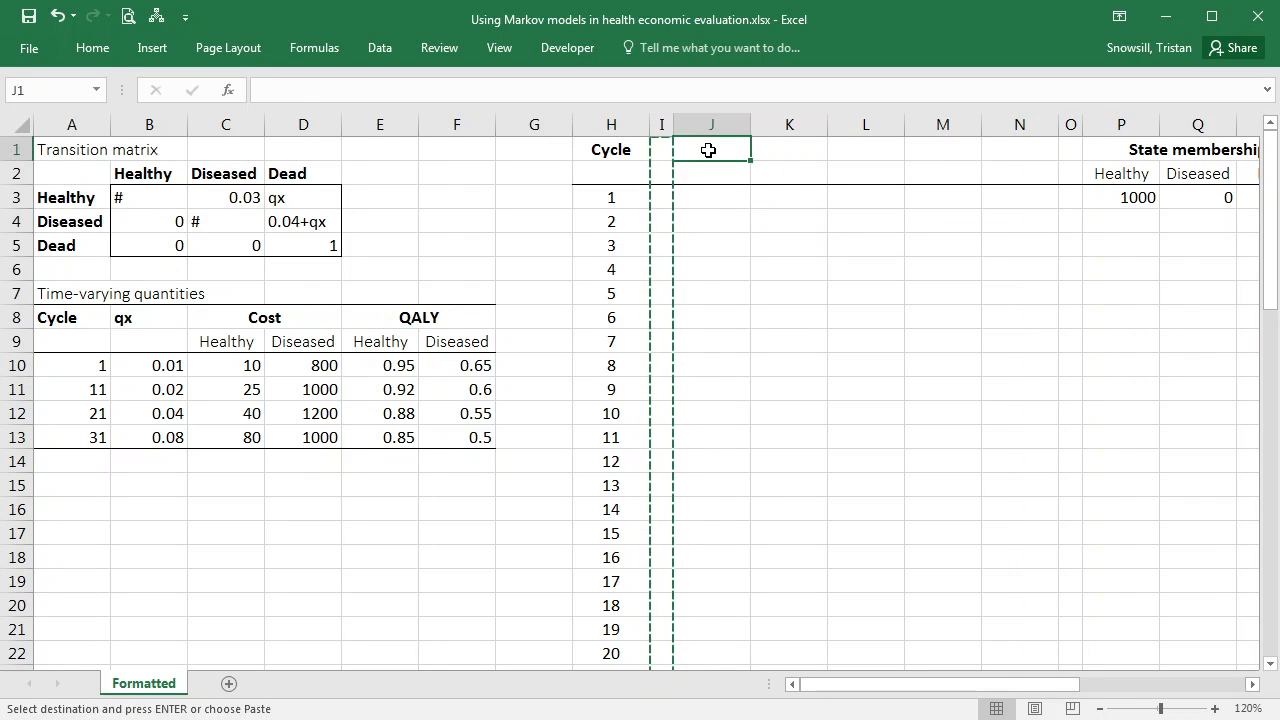
{"action": "left_click", "coordinate": [72, 292]}
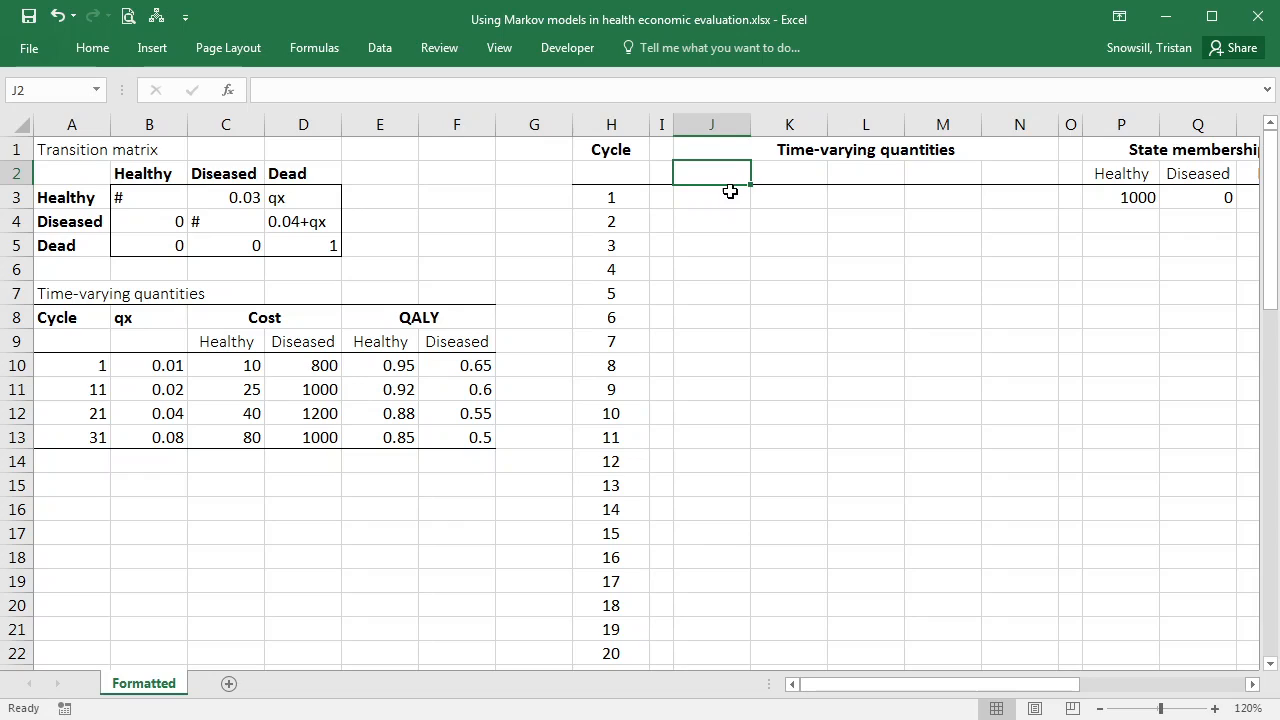
Label the new columns qx, Cost_H, Cost_D, QALY_H and QALY_D in row 2.
{"action": "type", "text": "qx"}
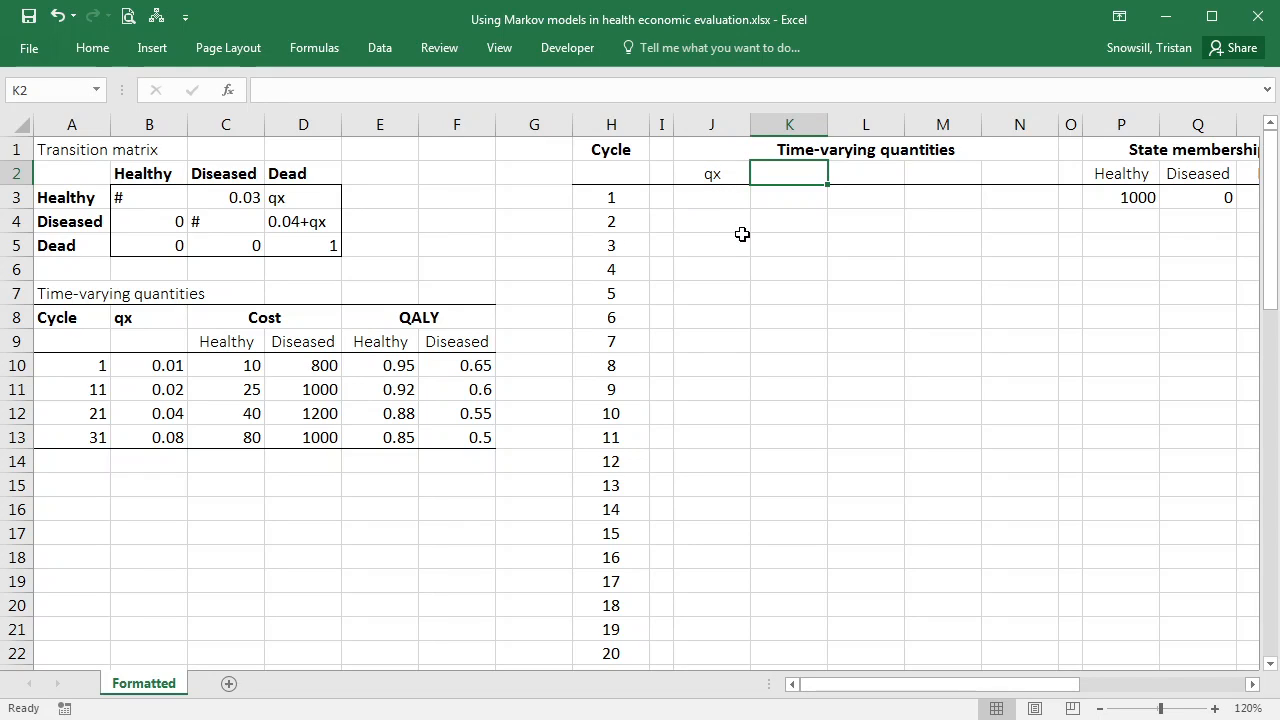
{"action": "type", "text": "Cost_H"}
{"action": "left_click", "coordinate": [866, 172]}
{"action": "type", "text": "Cost_D"}
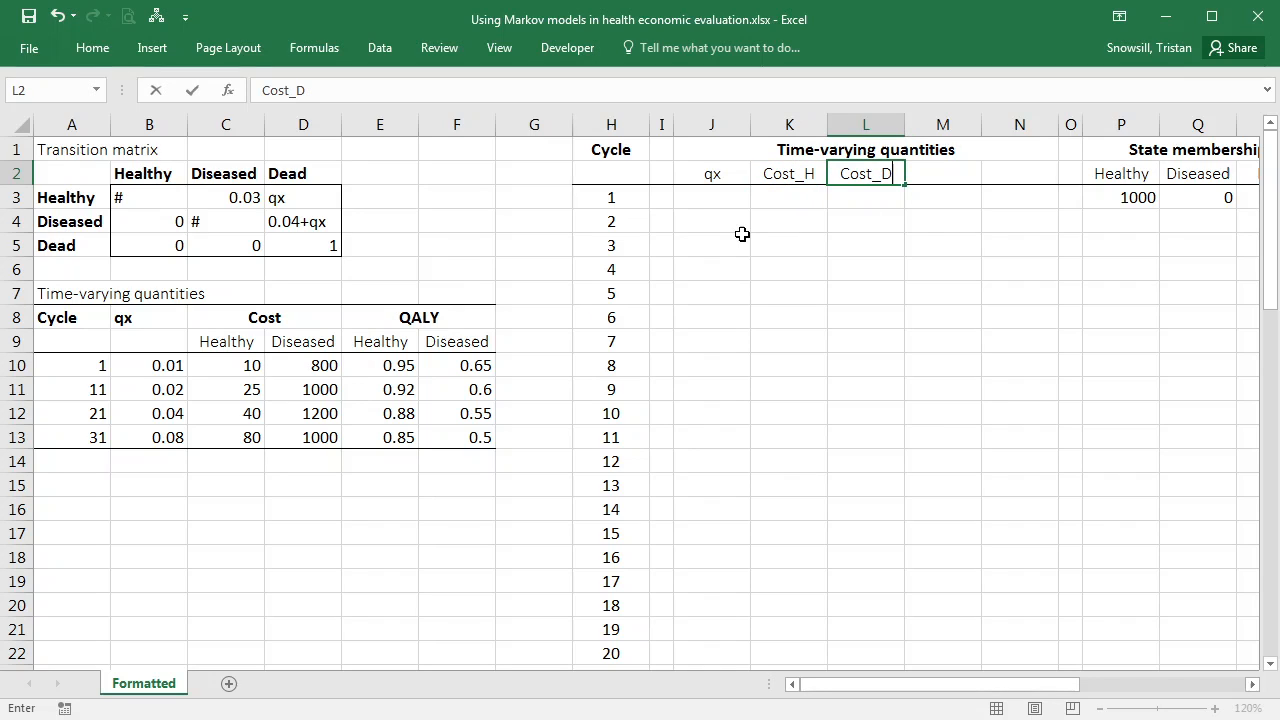
{"action": "type", "text": "QALY_H"}
{"action": "left_click", "coordinate": [1020, 172]}
{"action": "type", "text": "QALY_D"}
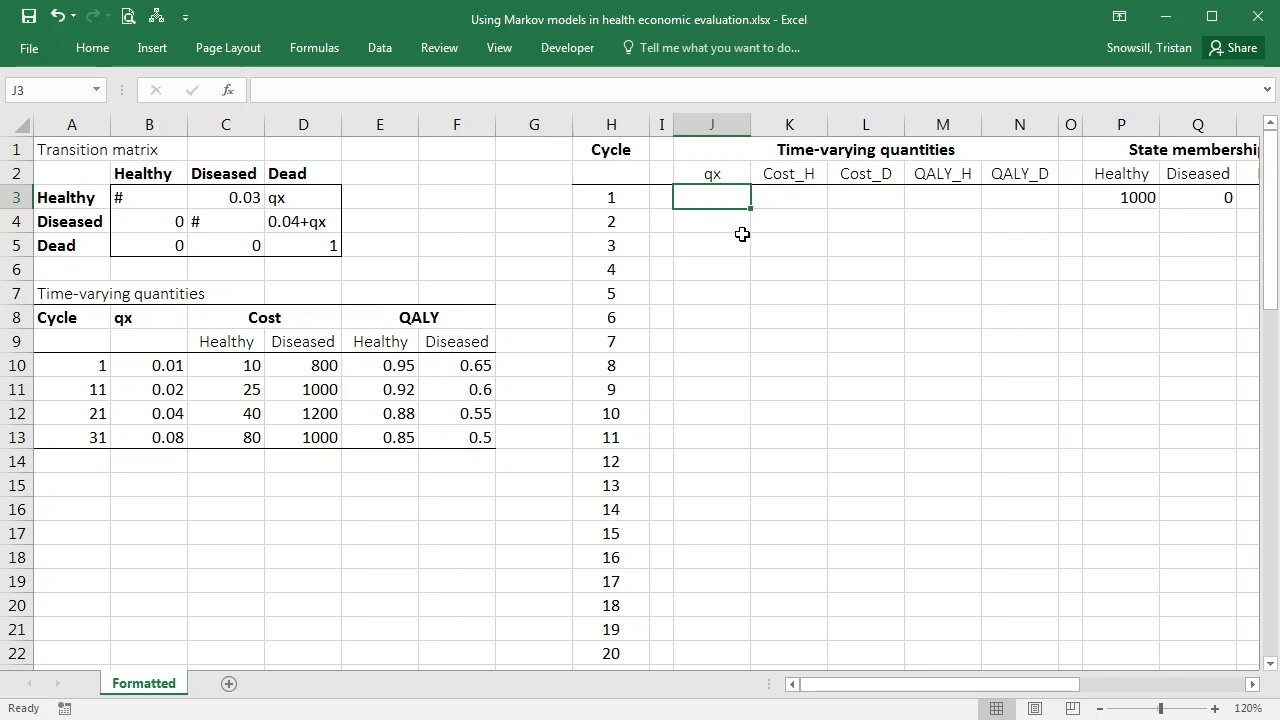
{"action": "mouse_move", "coordinate": [1002, 196]}
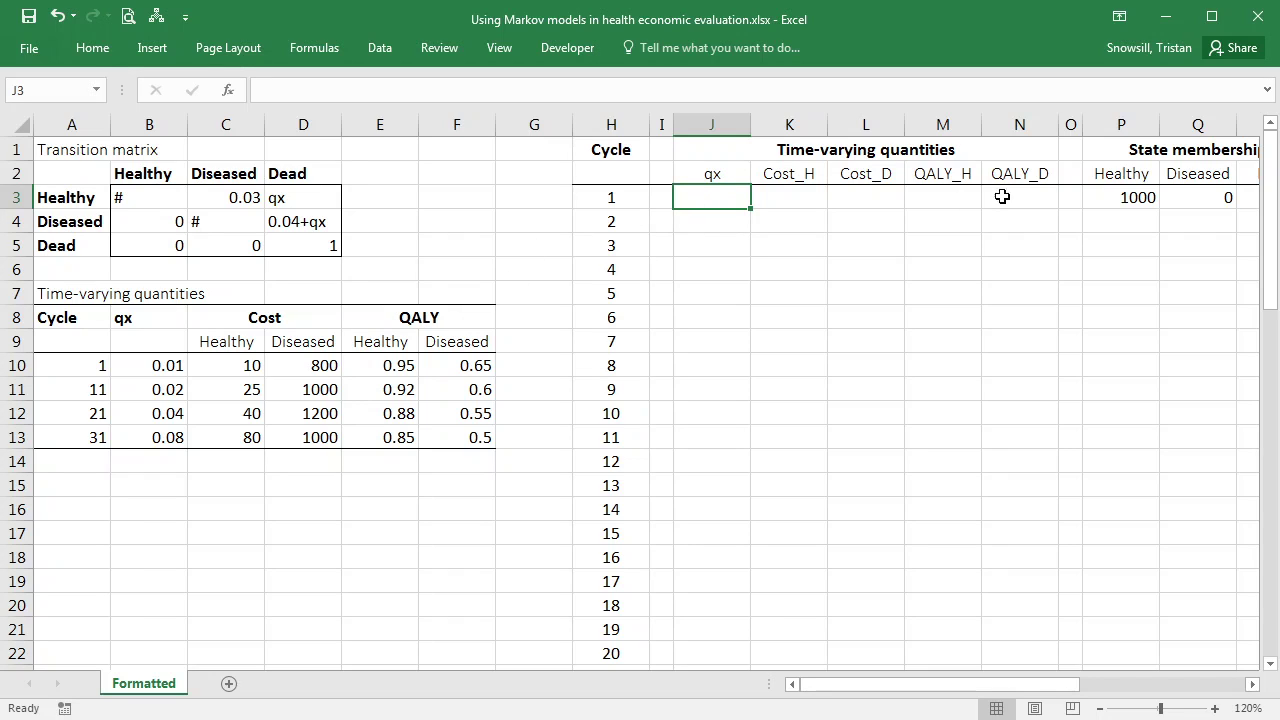
{"action": "left_click", "coordinate": [612, 198]}
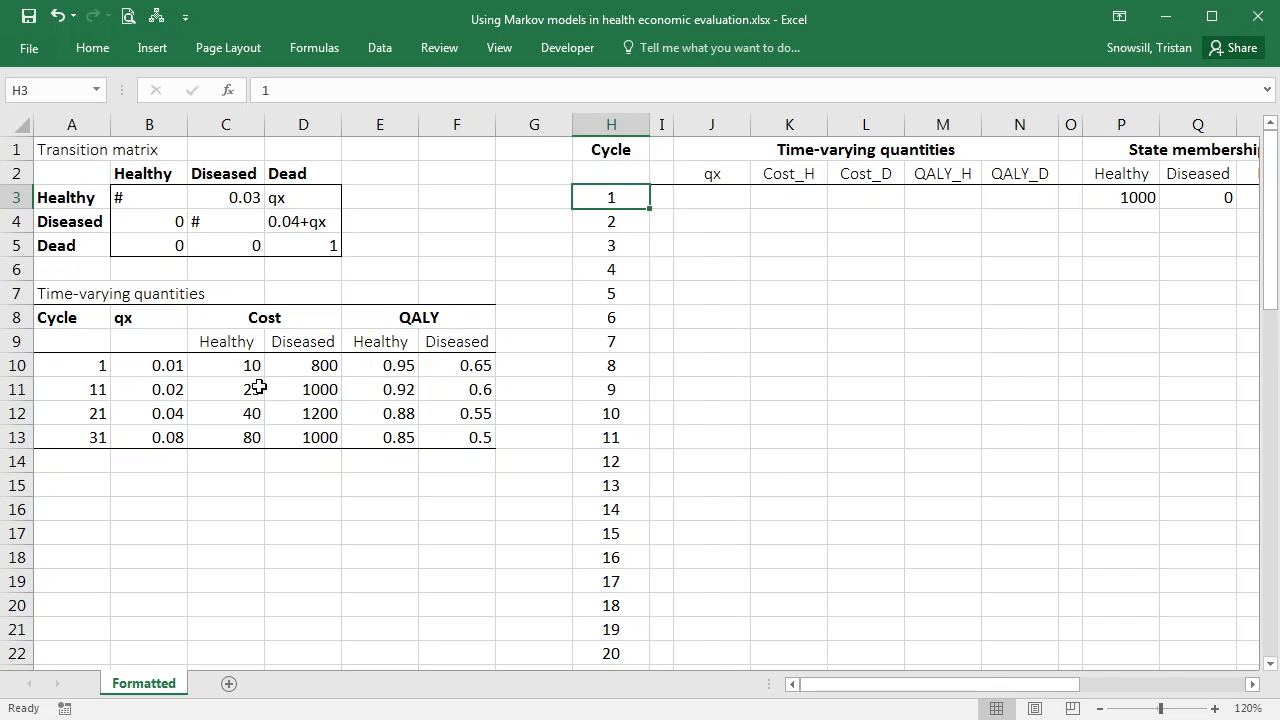
{"action": "mouse_move", "coordinate": [468, 408]}
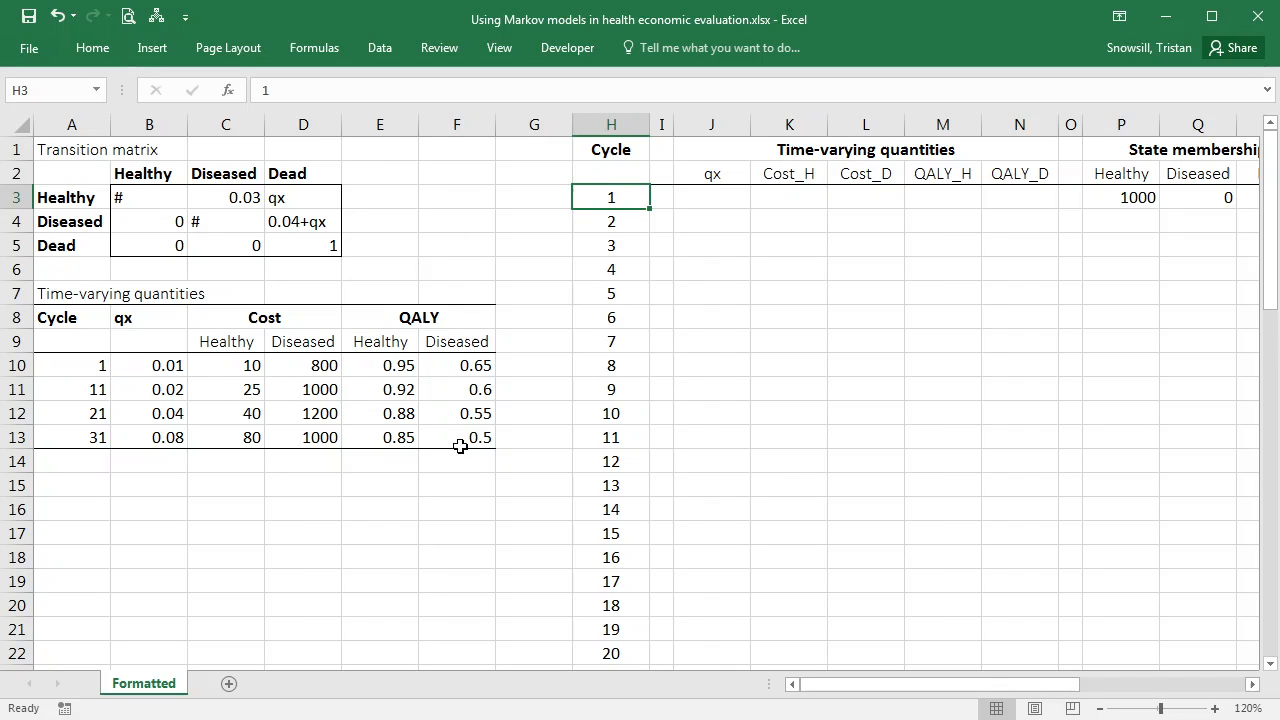
{"action": "mouse_move", "coordinate": [104, 362]}
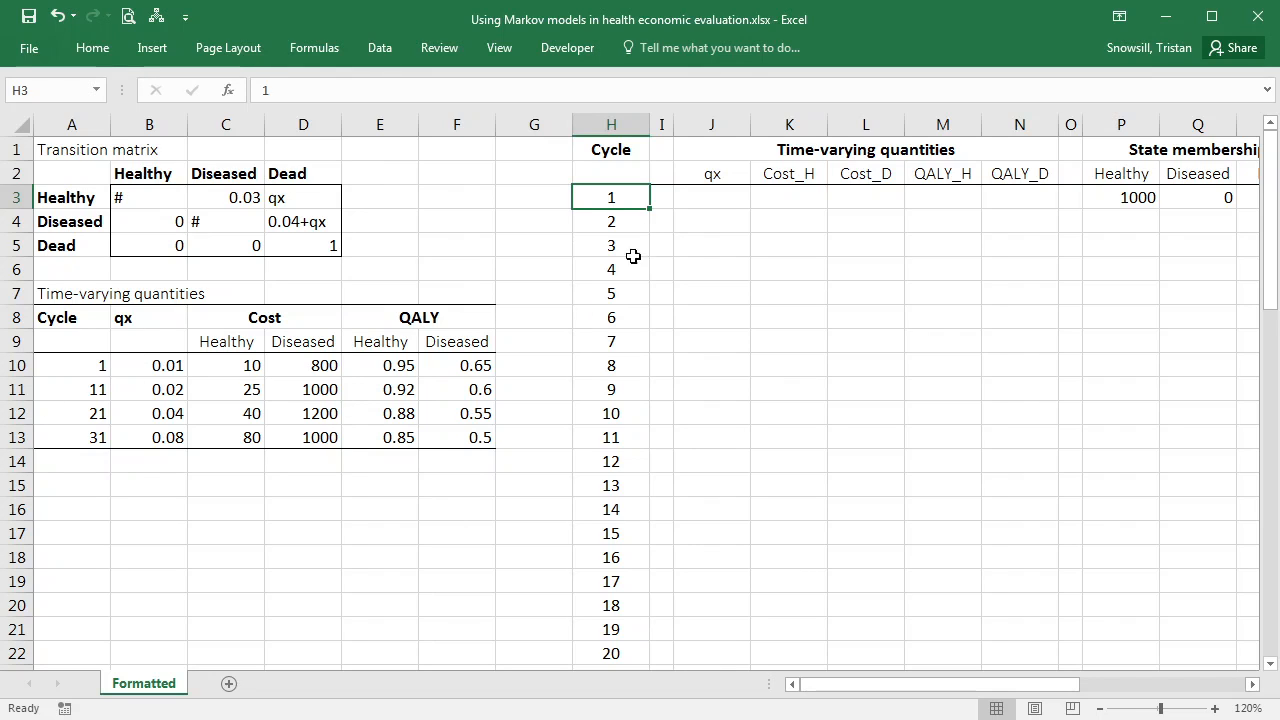
{"action": "left_click", "coordinate": [712, 198]}
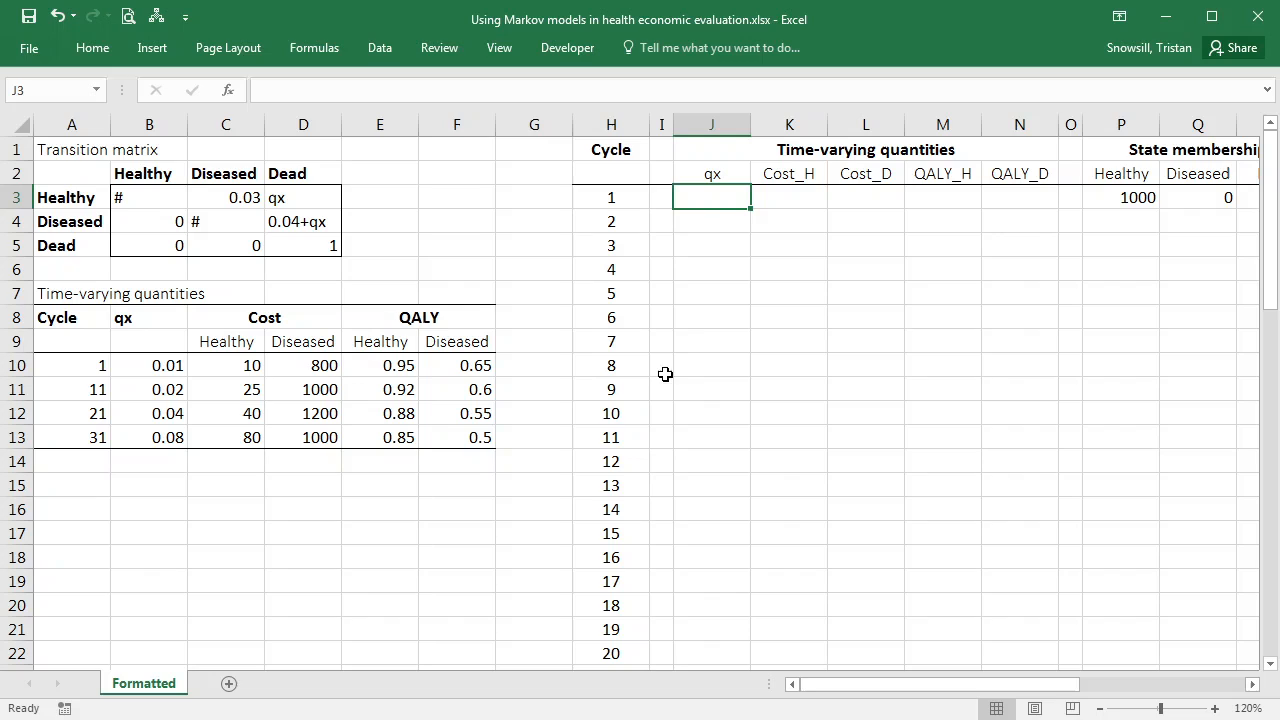
{"action": "mouse_move", "coordinate": [416, 332]}
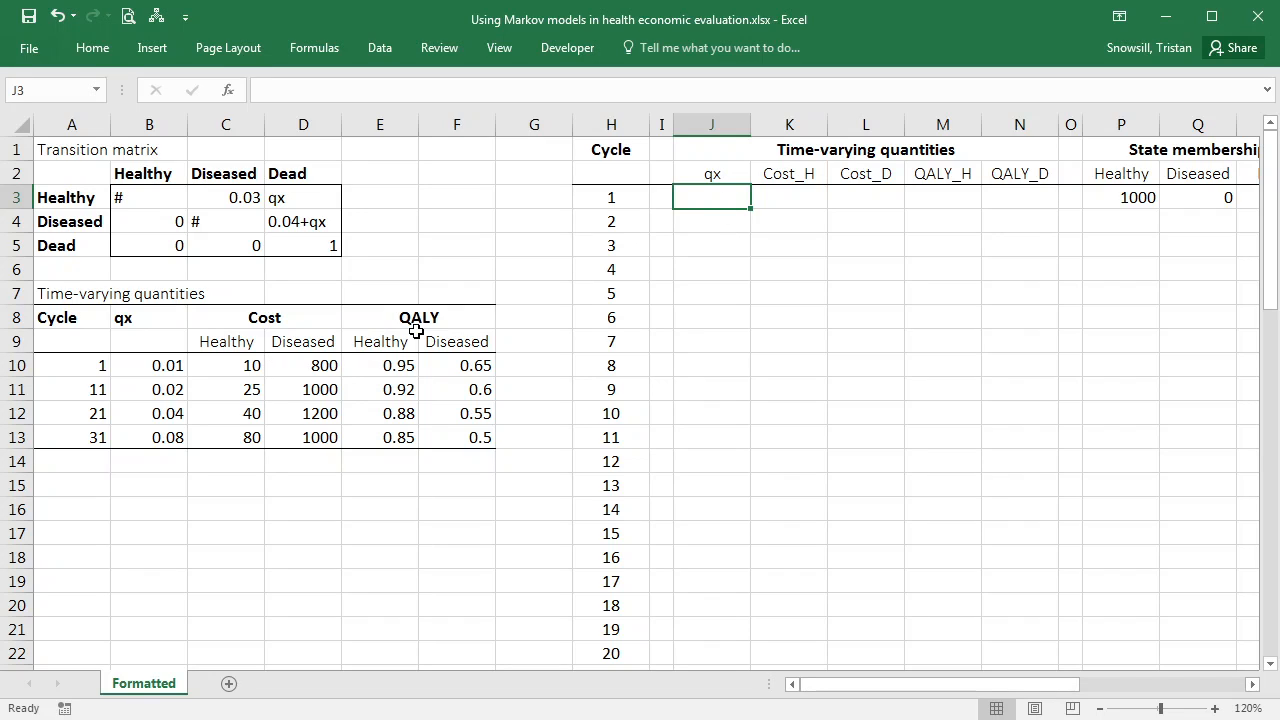
Enter =VLOOKUP($H3,$A$10:$F$13,2,TRUE) in J3 so cycle 1 qx returns 0.01.
{"action": "type", "text": "="}
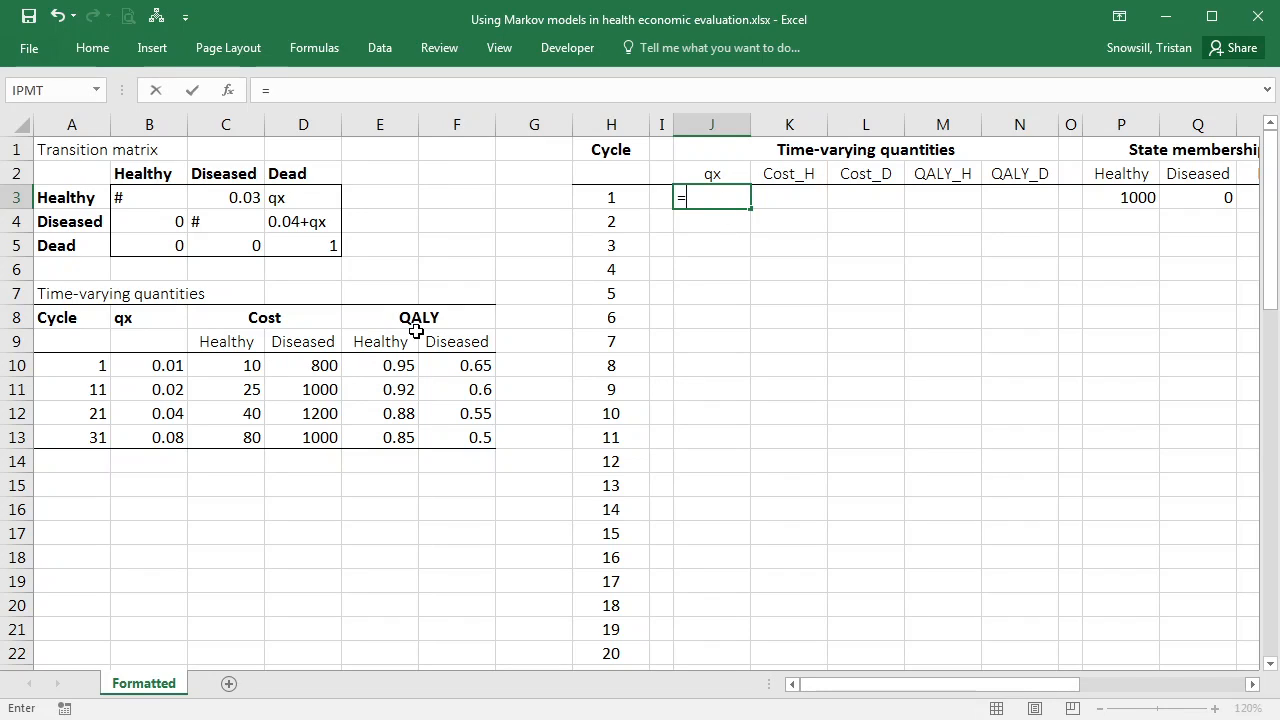
{"action": "type", "text": "VLOOKUP("}
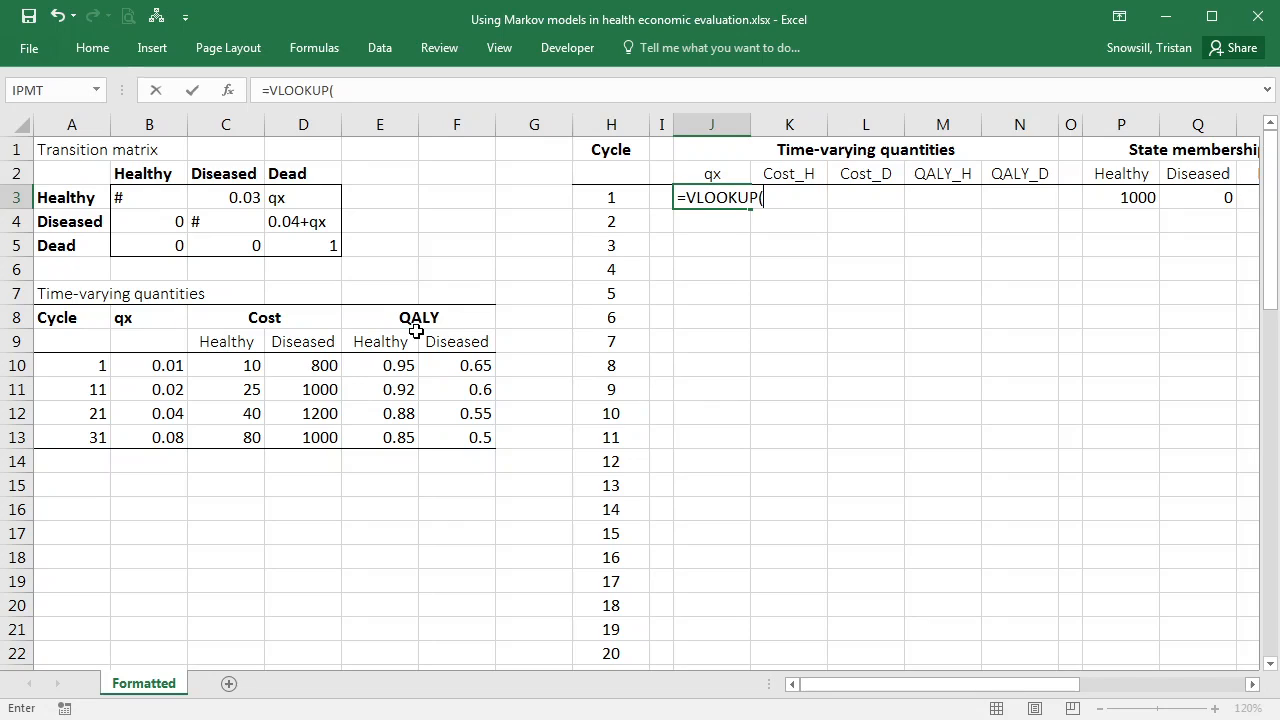
{"action": "mouse_move", "coordinate": [84, 368]}
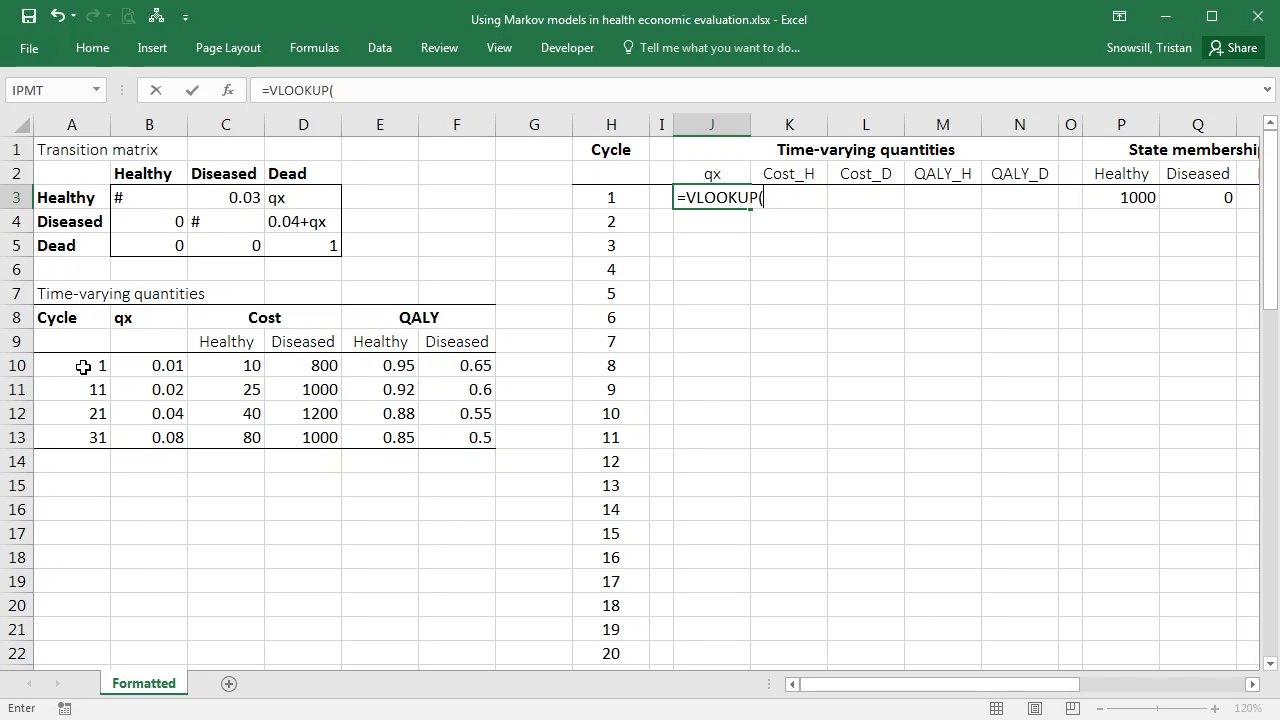
{"action": "mouse_move", "coordinate": [600, 332]}
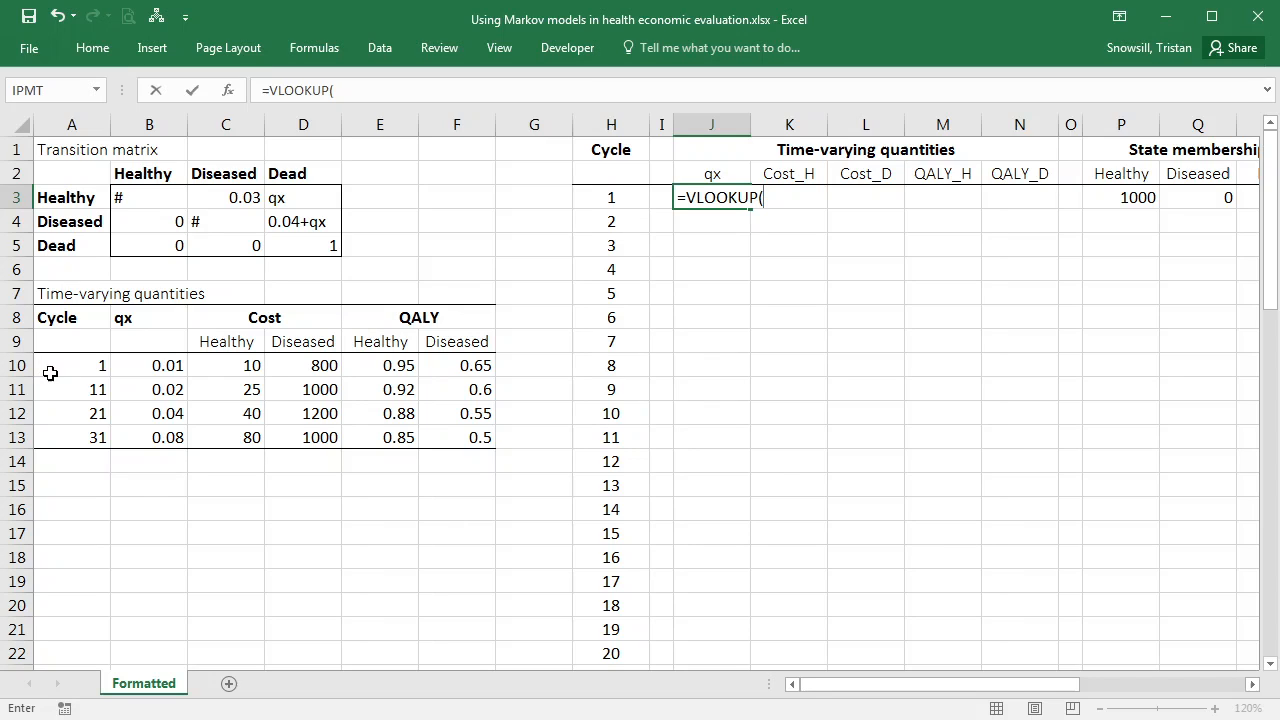
{"action": "mouse_move", "coordinate": [566, 196]}
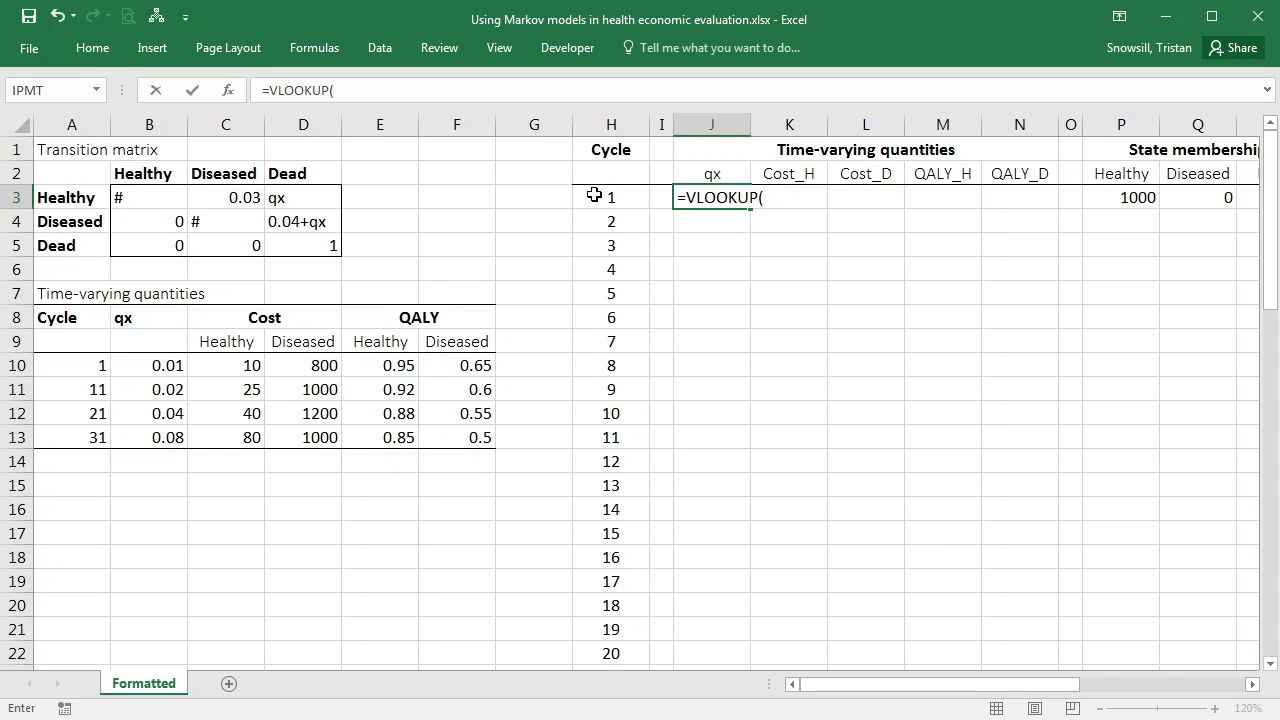
{"action": "left_click", "coordinate": [610, 198]}
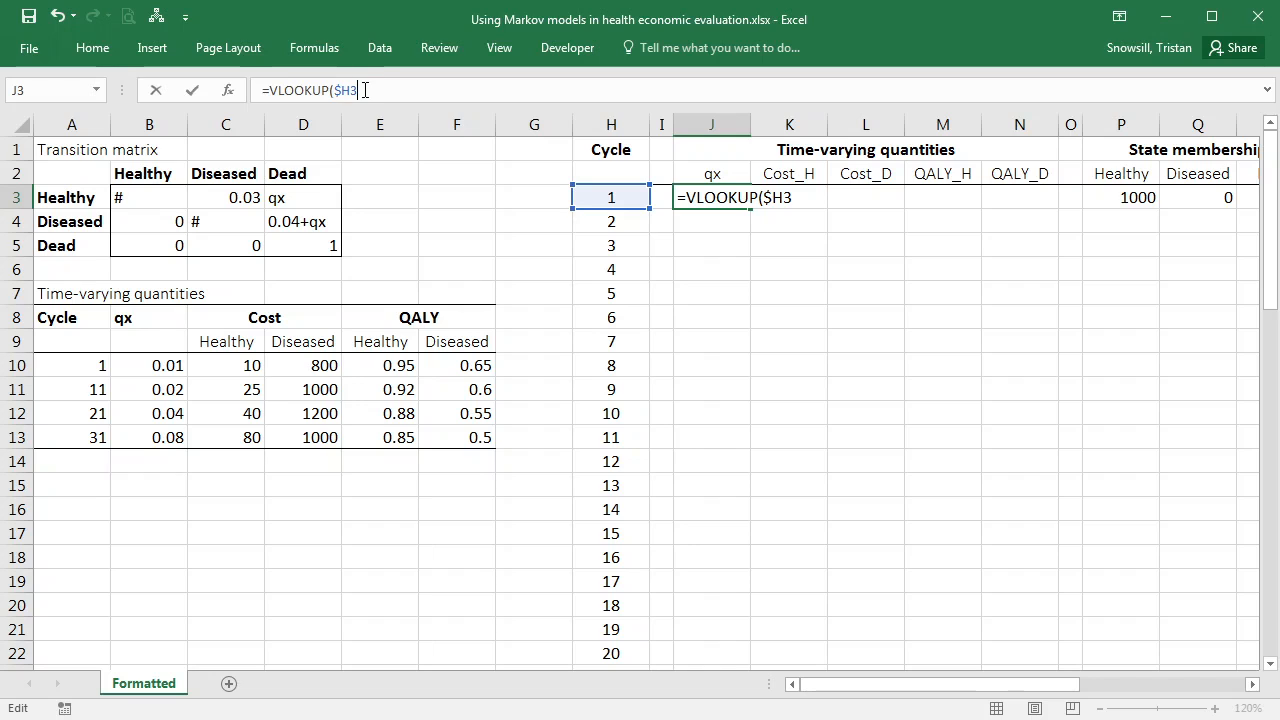
{"action": "type", "text": ","}
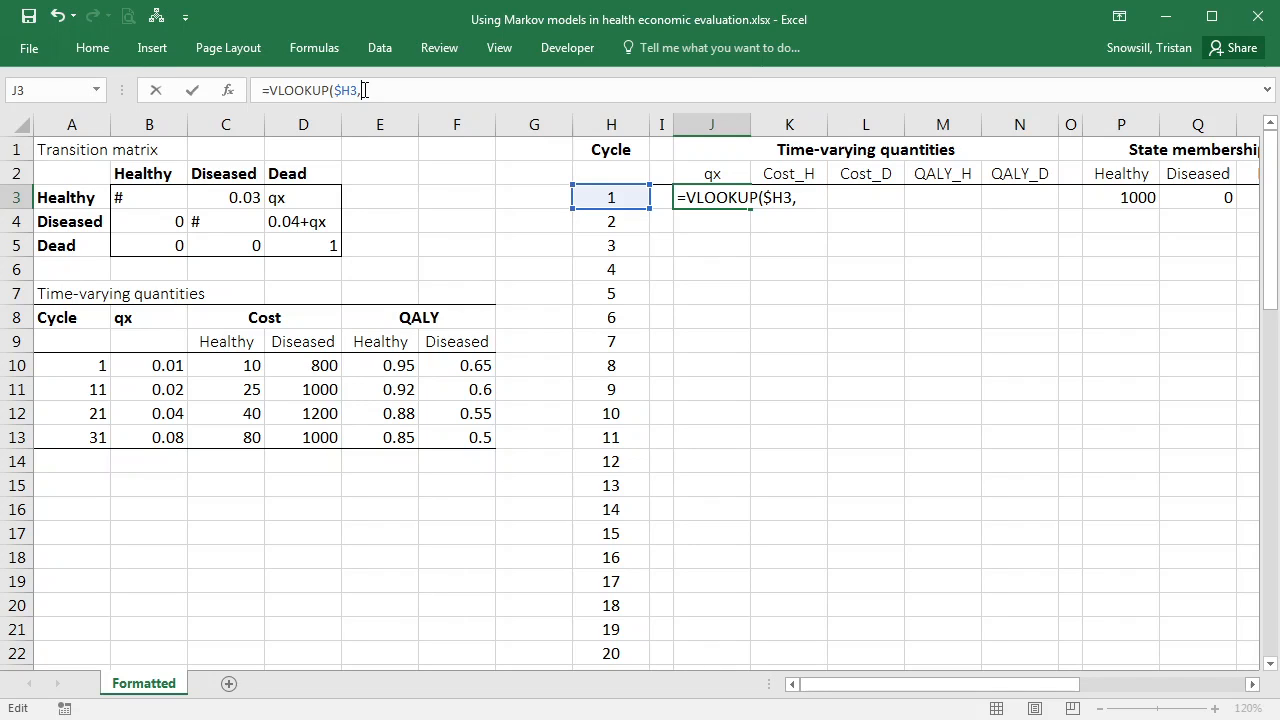
{"action": "left_click_drag", "start_coordinate": [72, 364], "coordinate": [456, 436]}
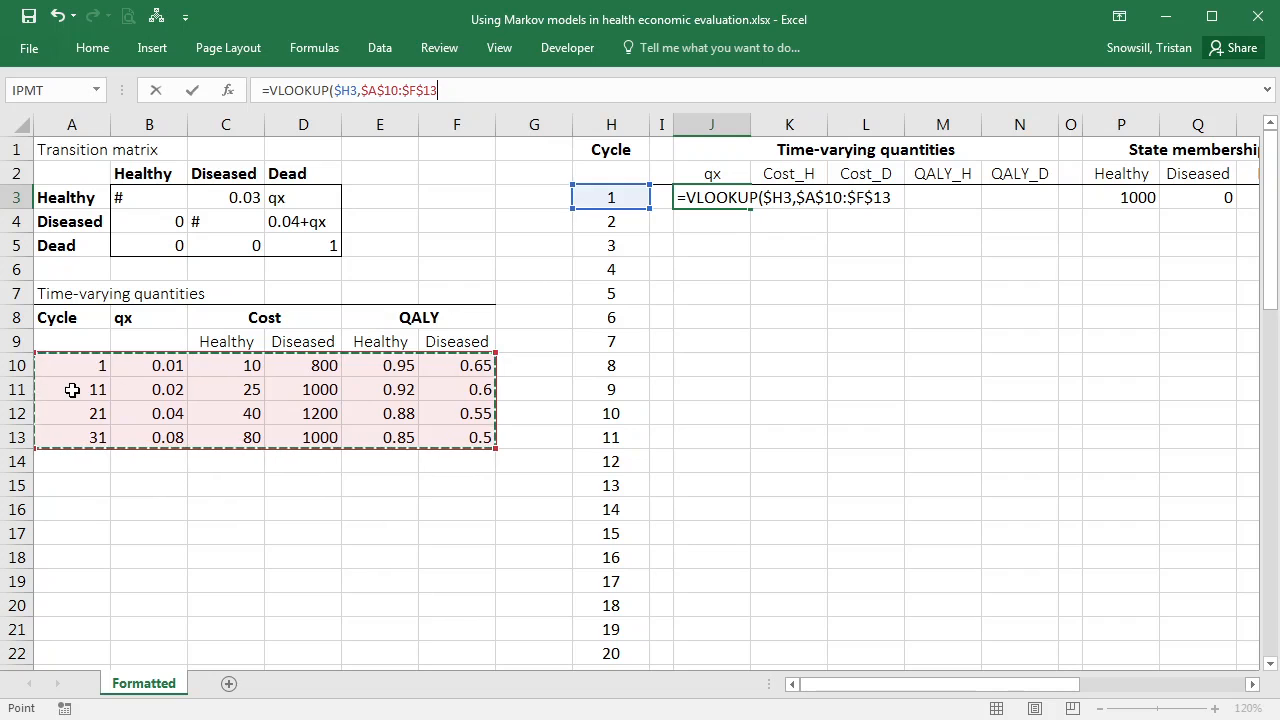
{"action": "mouse_move", "coordinate": [238, 388]}
{"action": "type", "text": ","}
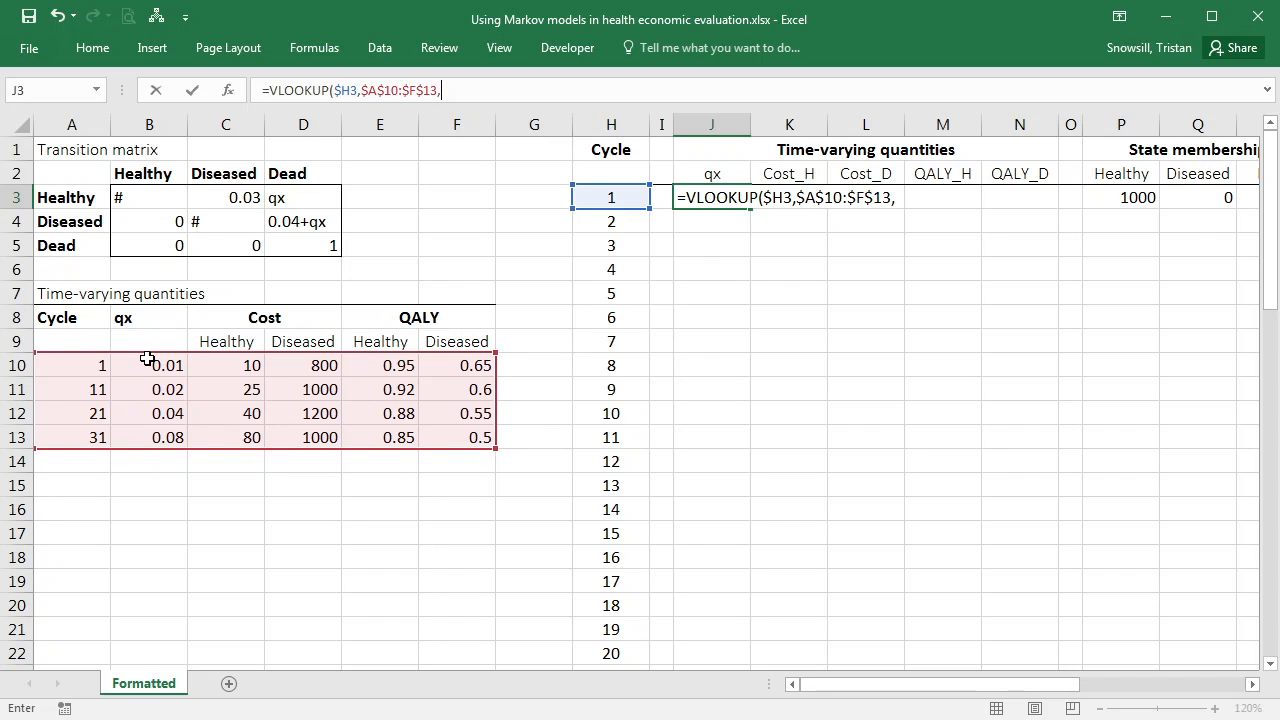
{"action": "type", "text": "2"}
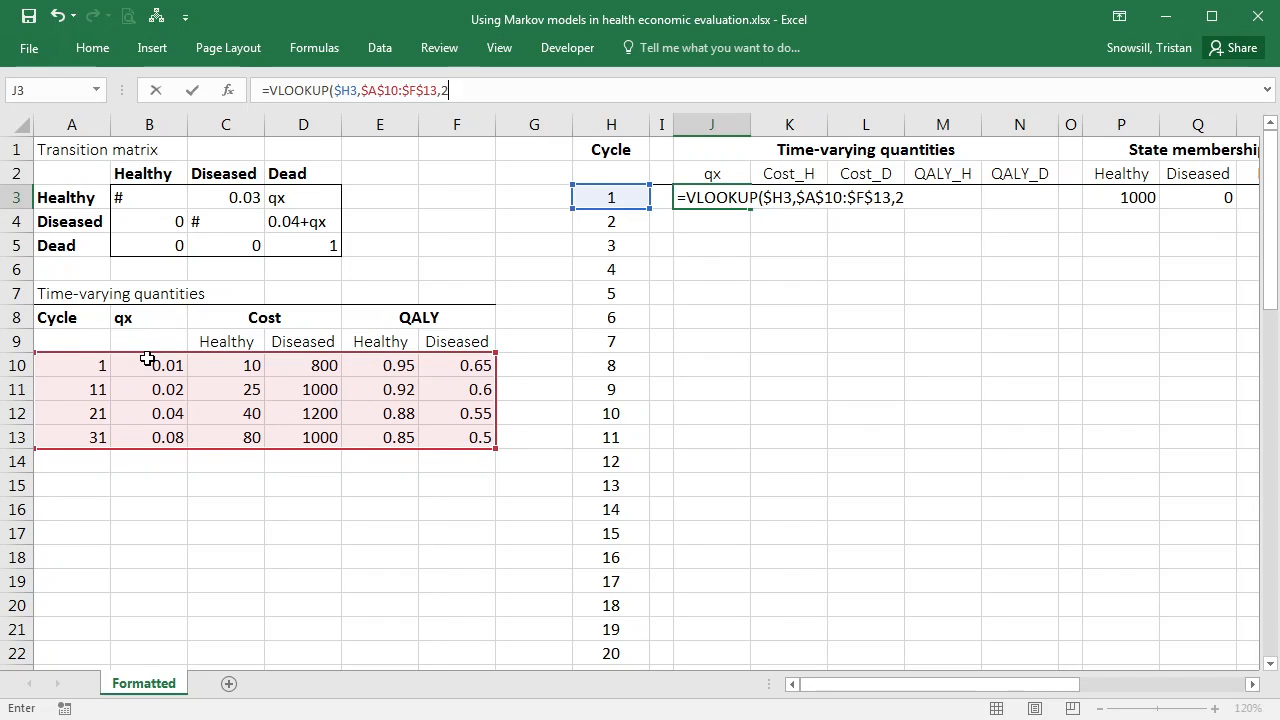
{"action": "type", "text": ","}
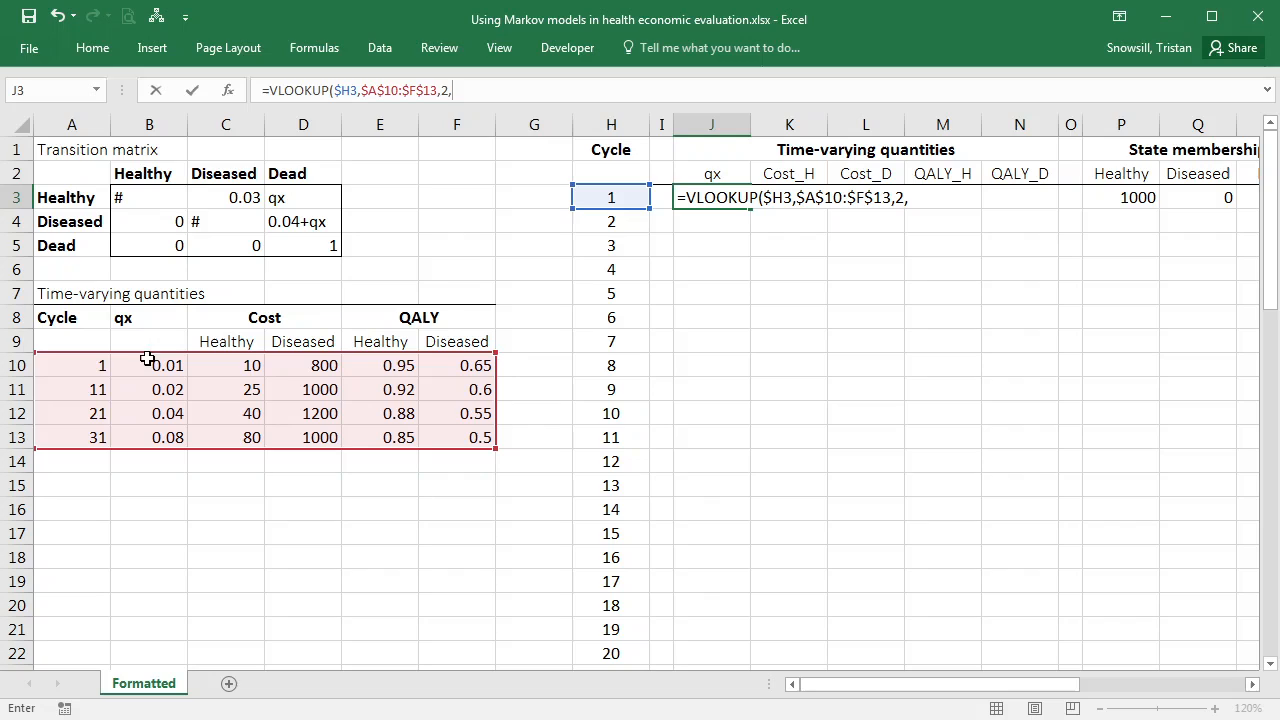
{"action": "mouse_move", "coordinate": [750, 142]}
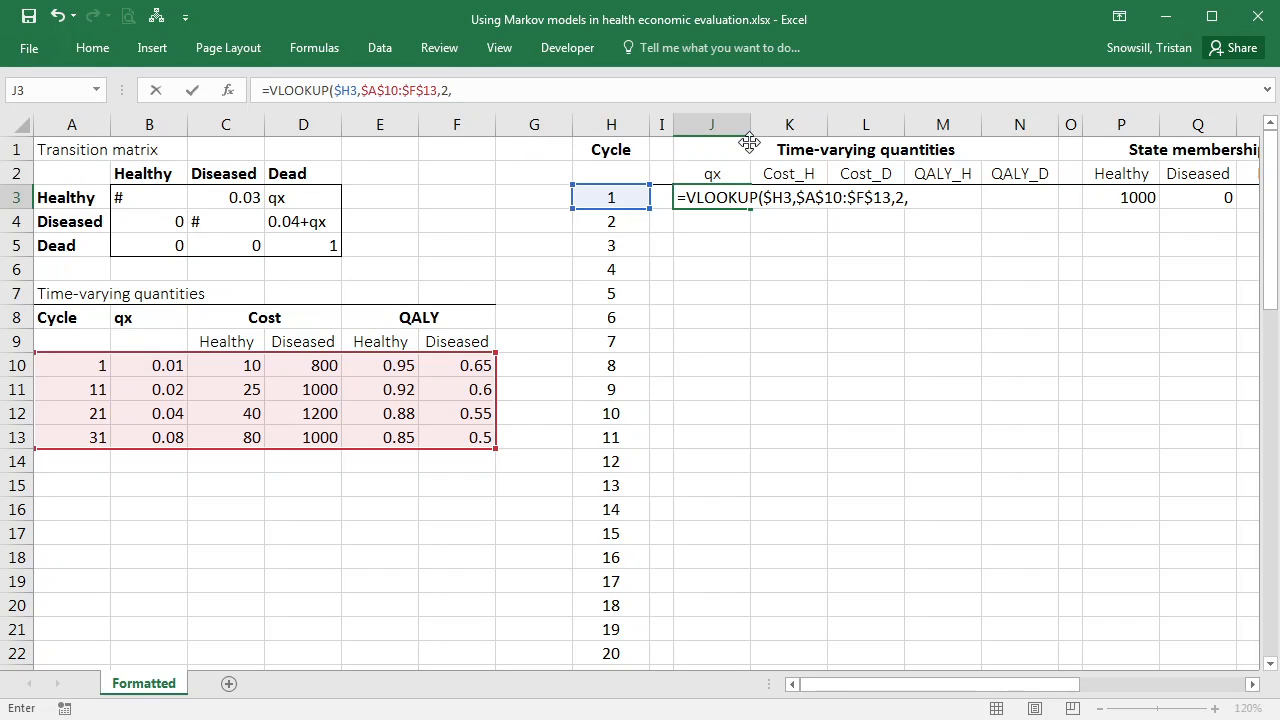
{"action": "mouse_move", "coordinate": [688, 148]}
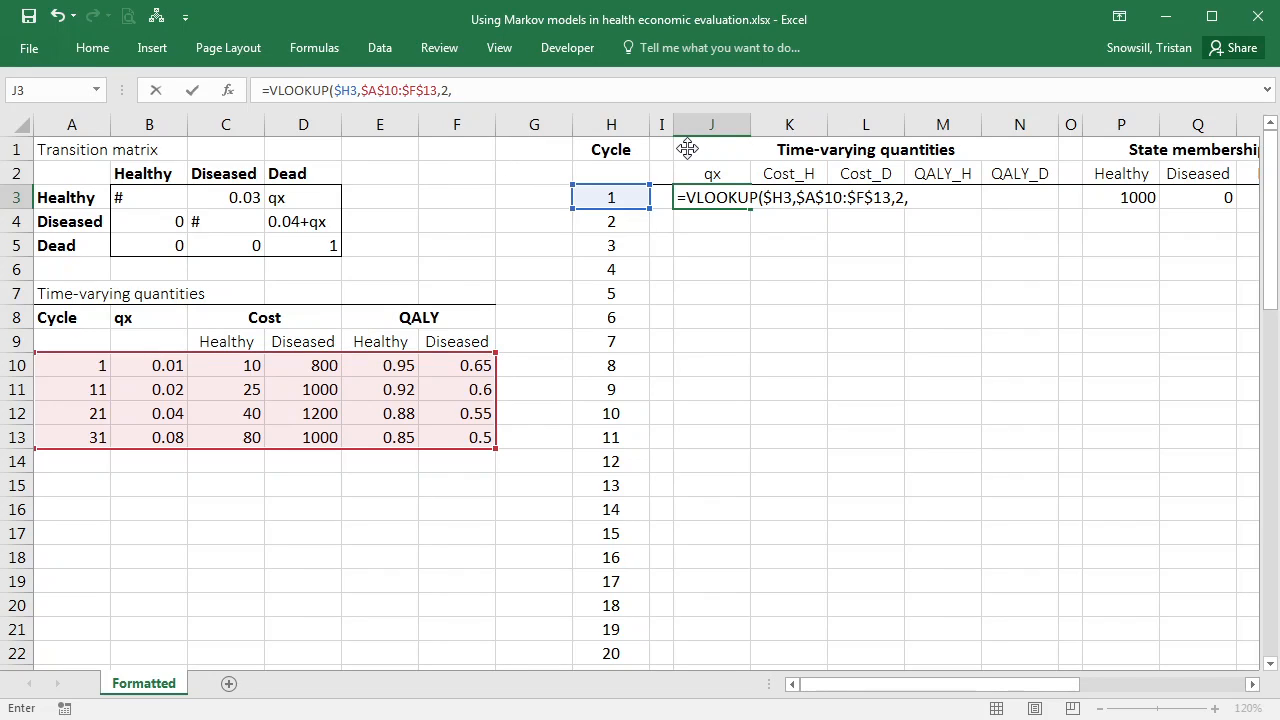
{"action": "mouse_move", "coordinate": [506, 150]}
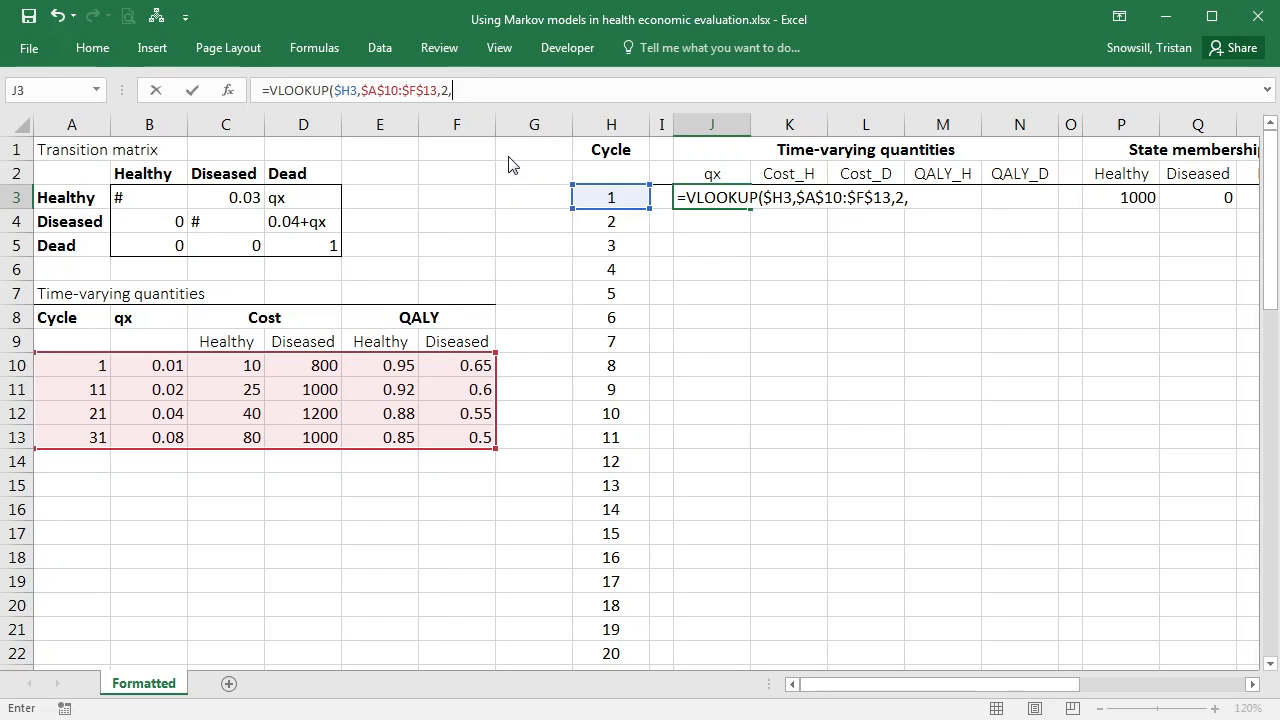
{"action": "mouse_move", "coordinate": [484, 188]}
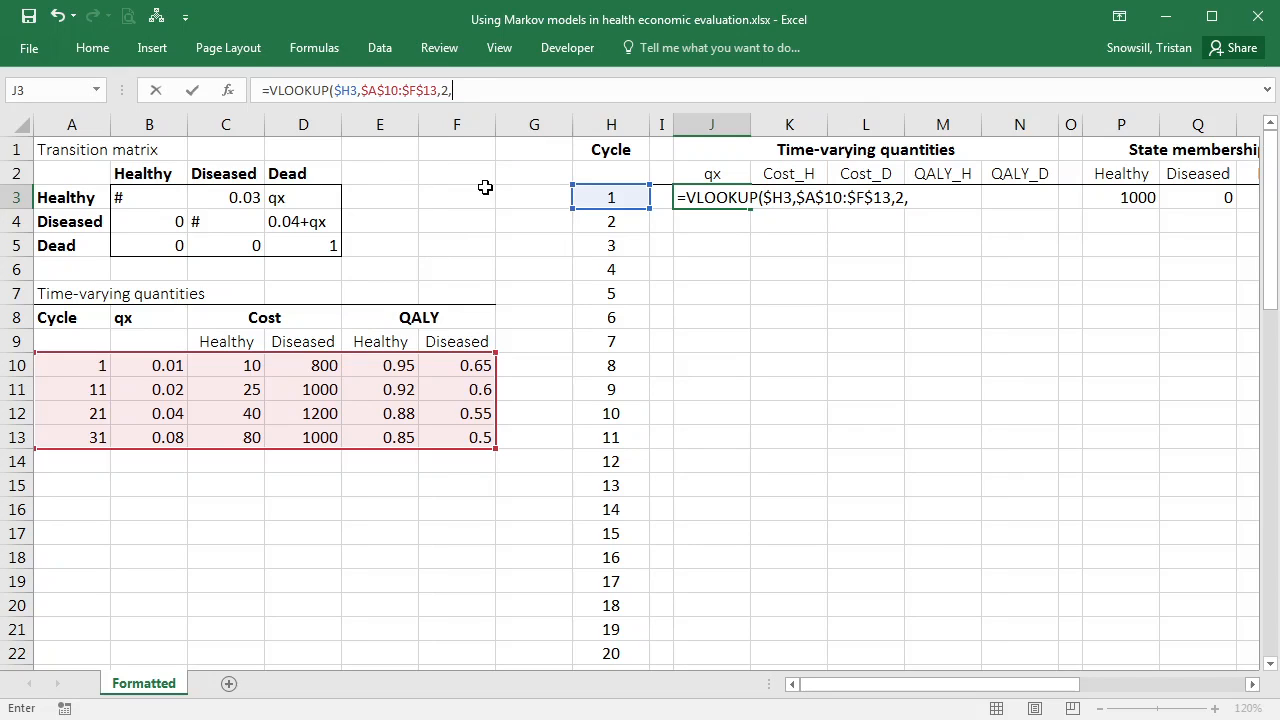
{"action": "mouse_move", "coordinate": [154, 316]}
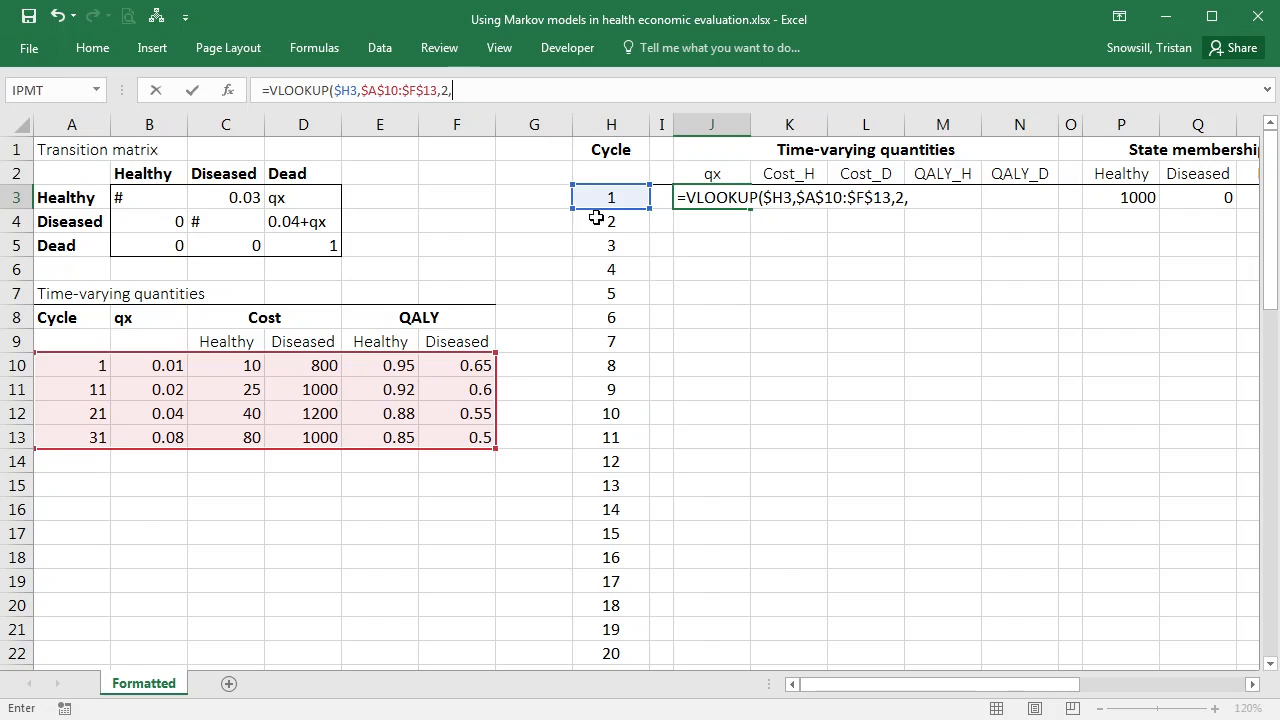
{"action": "mouse_move", "coordinate": [612, 584]}
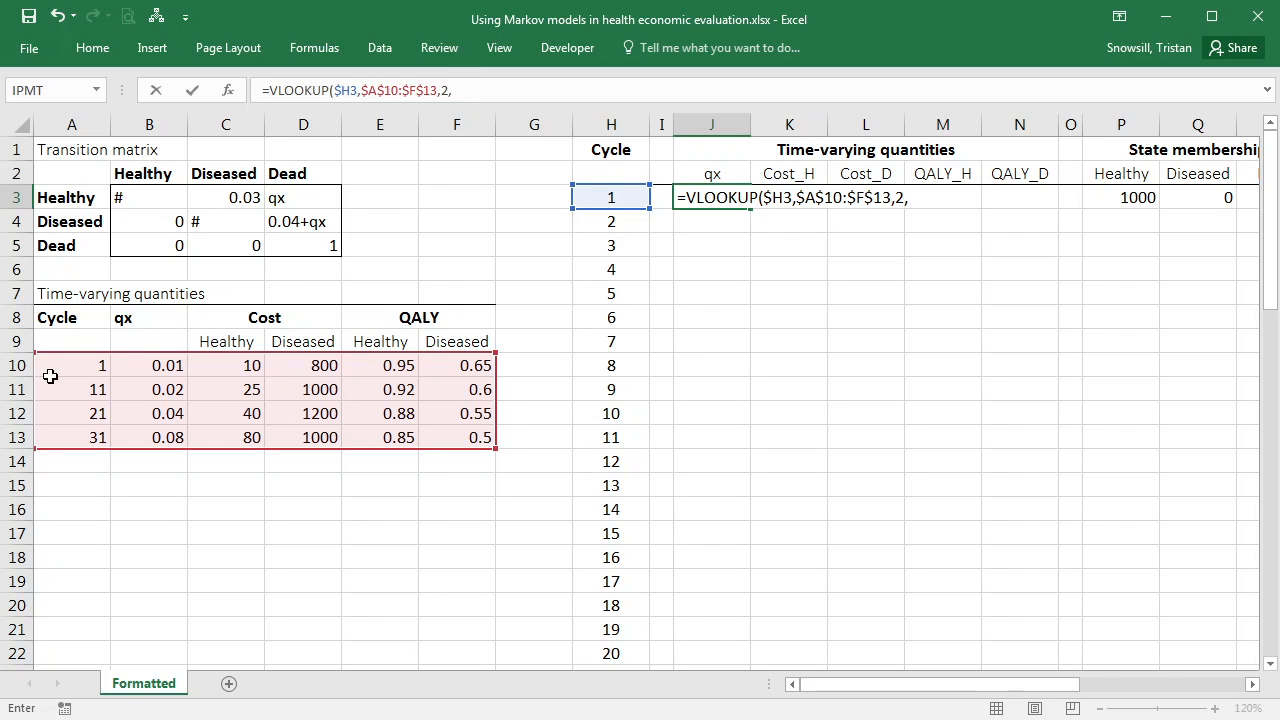
{"action": "mouse_move", "coordinate": [624, 184]}
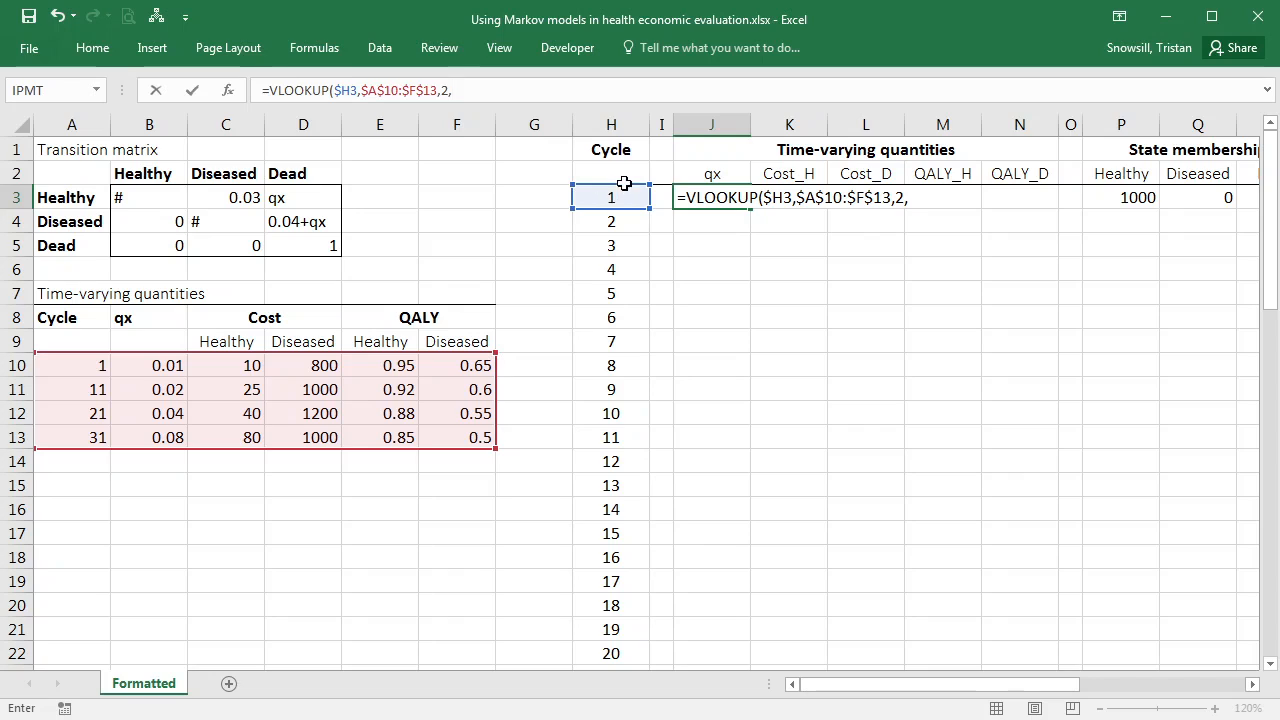
{"action": "mouse_move", "coordinate": [500, 150]}
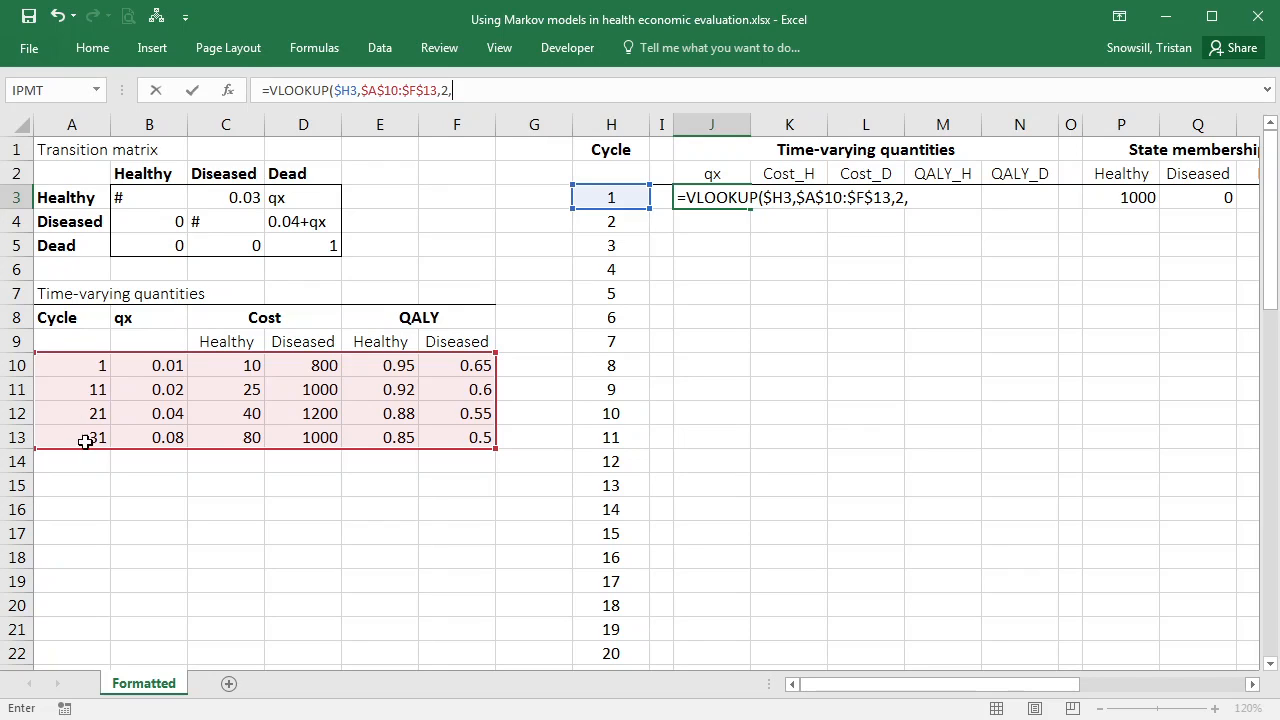
{"action": "mouse_move", "coordinate": [84, 376]}
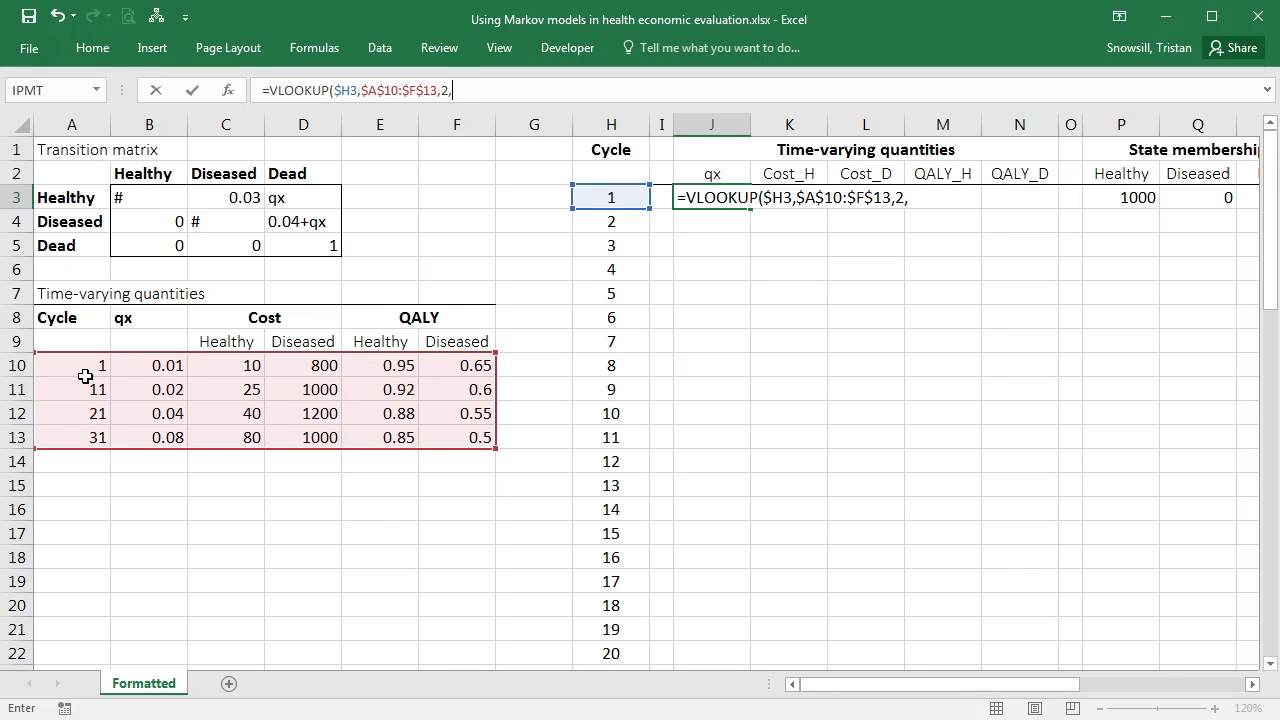
{"action": "mouse_move", "coordinate": [78, 350]}
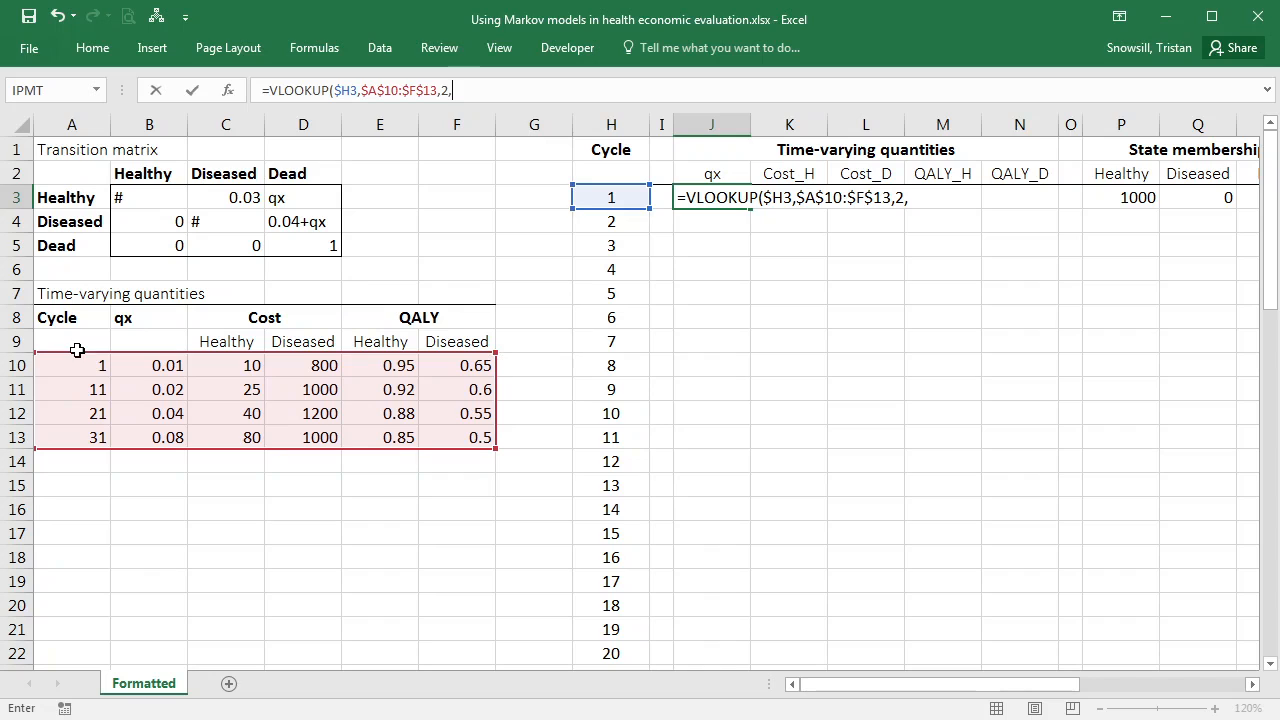
{"action": "type", "text": "TRUE"}
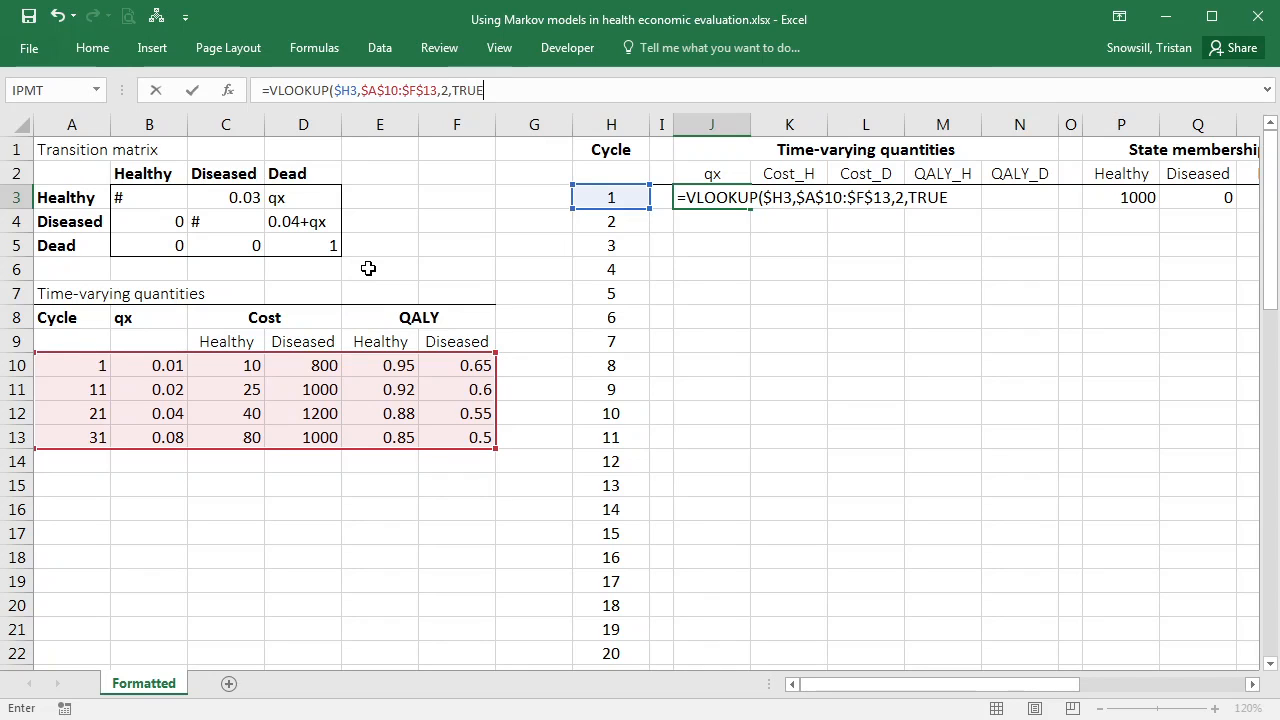
{"action": "key", "text": "Enter"}
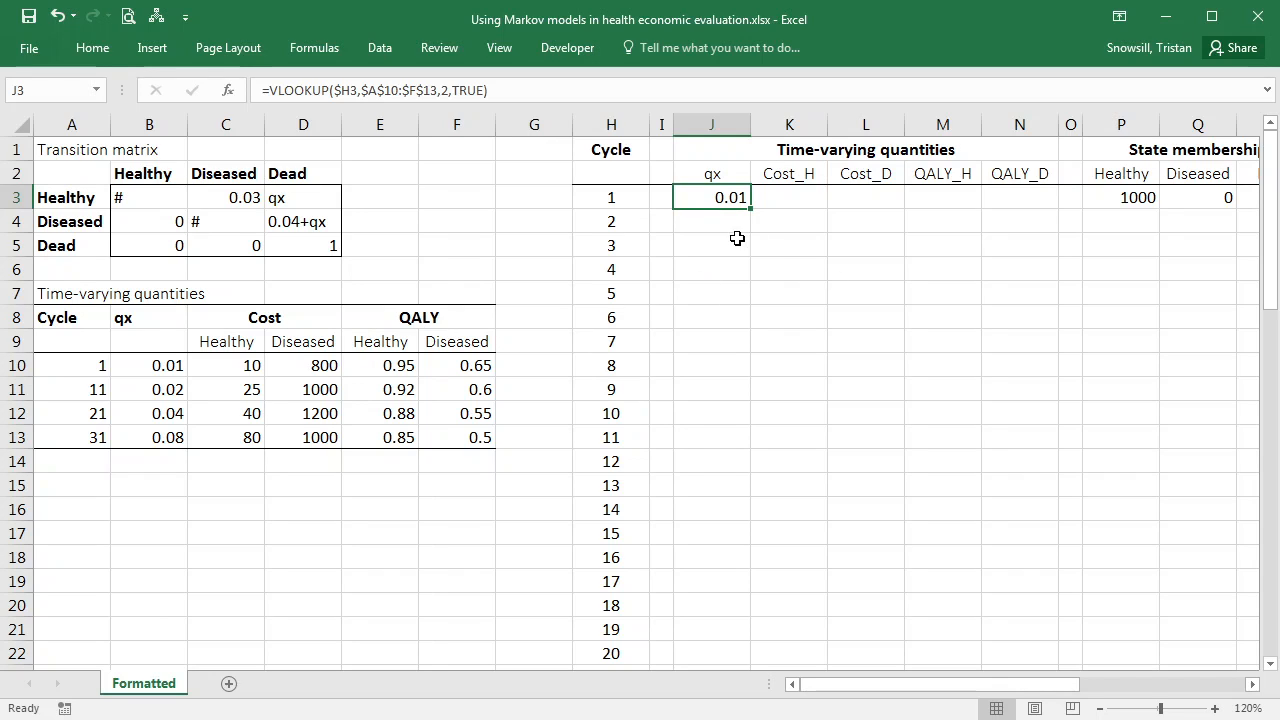
{"action": "mouse_move", "coordinate": [772, 248]}
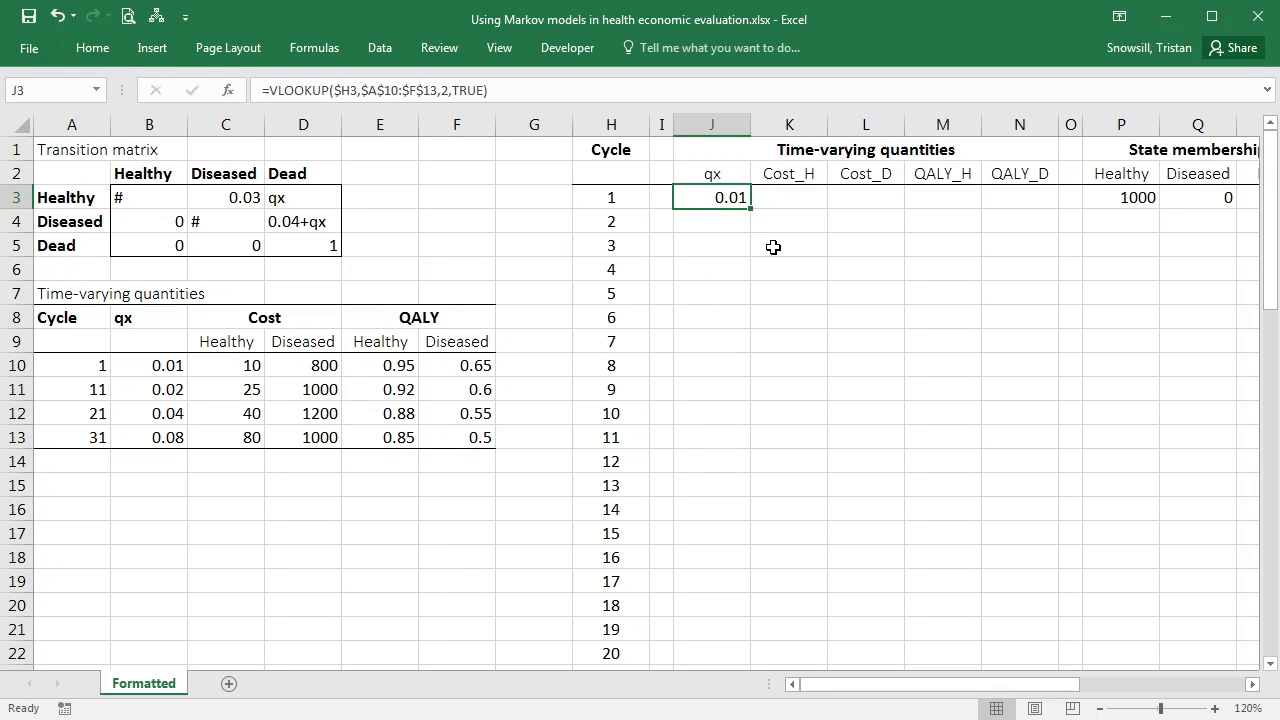
Fill the qx lookup down column J, giving 0.01 to cycle 10 and 0.02 from cycle 11.
{"action": "scroll", "scroll_direction": "down", "scroll_amount": 3}
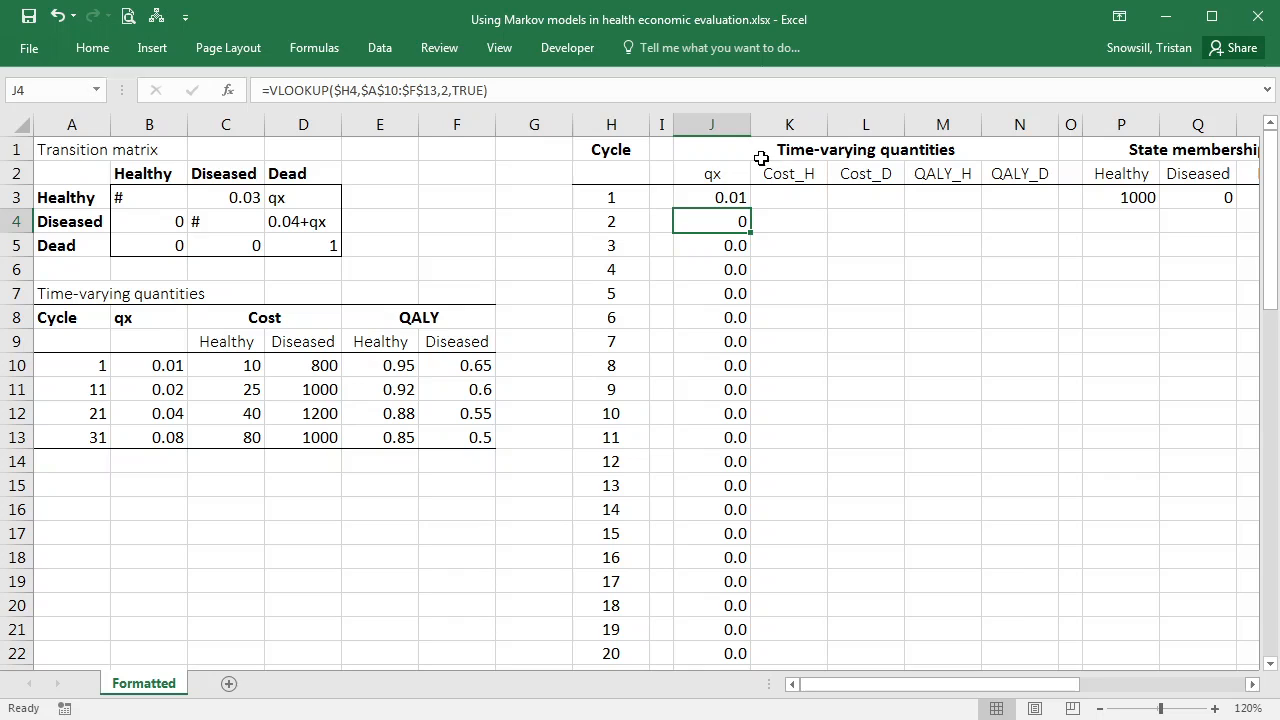
{"action": "left_click", "coordinate": [712, 198]}
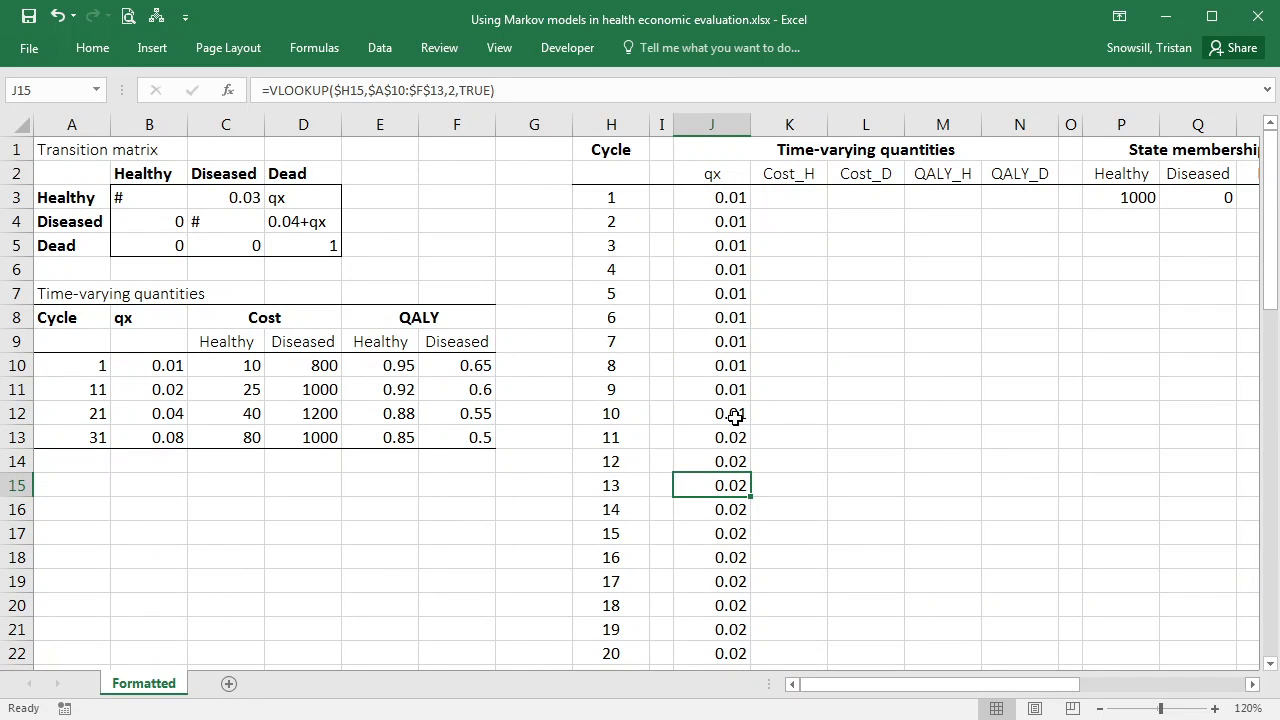
{"action": "mouse_move", "coordinate": [732, 400]}
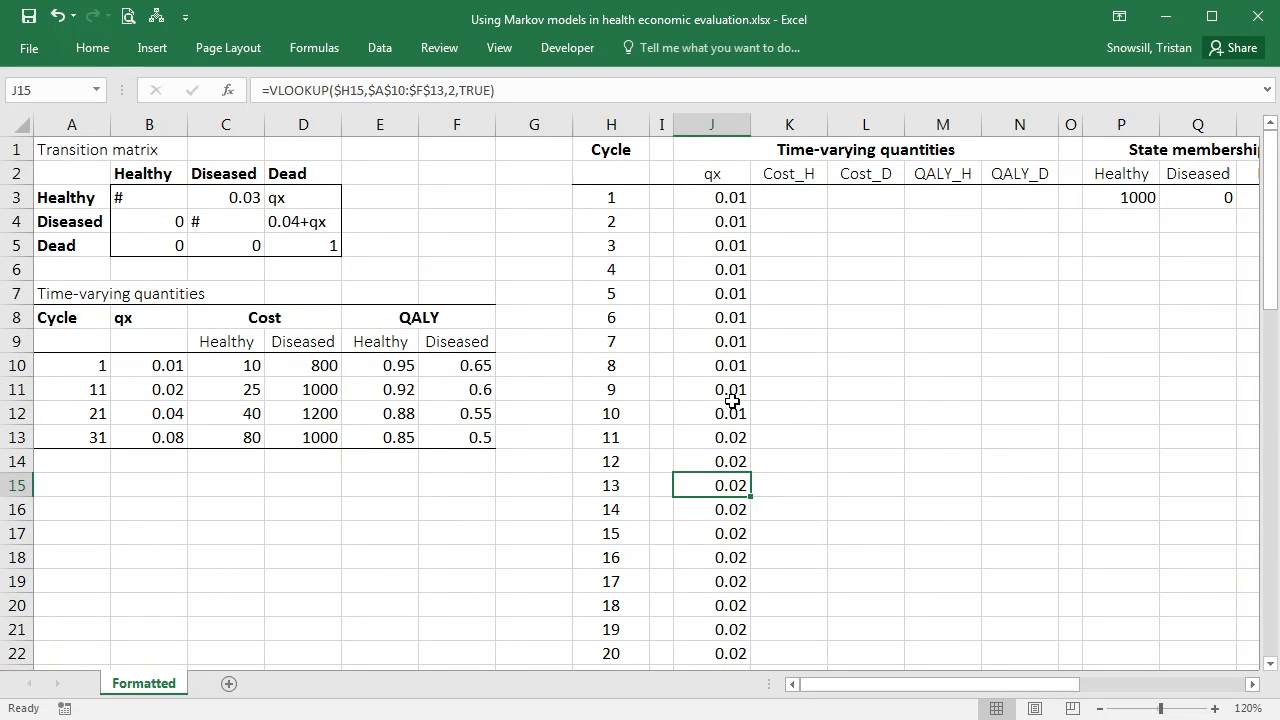
{"action": "mouse_move", "coordinate": [620, 188]}
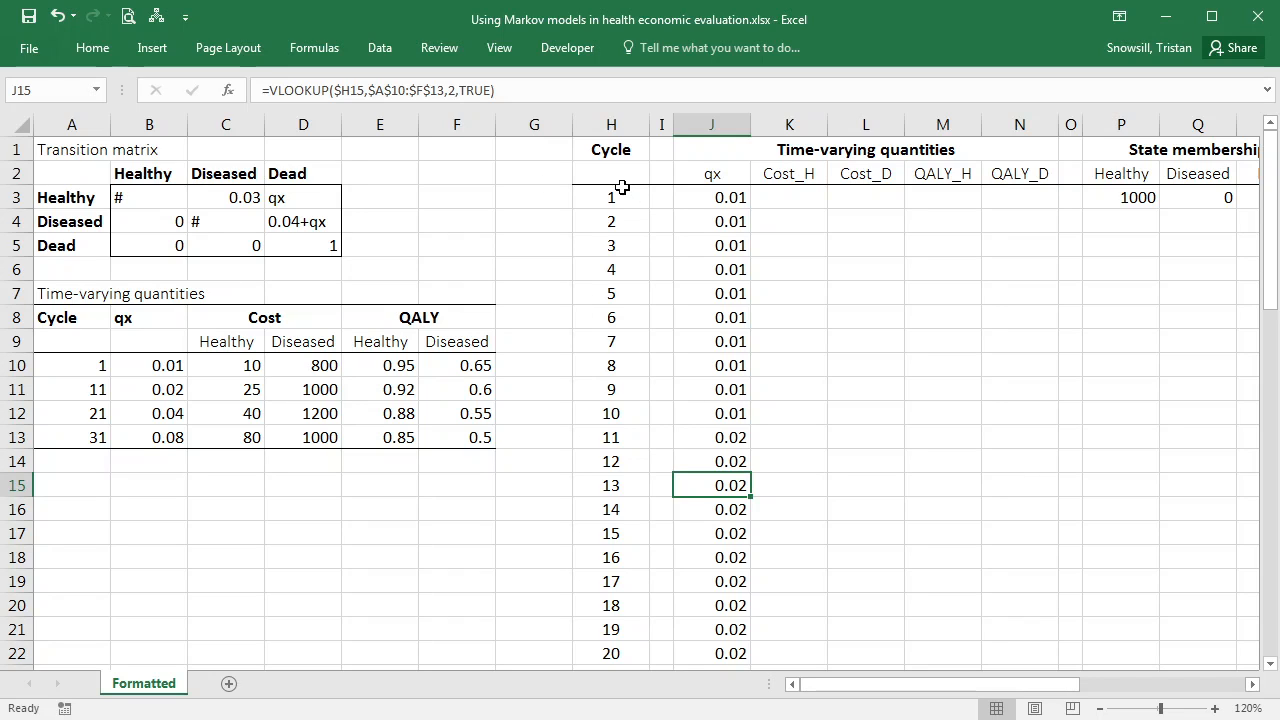
{"action": "left_click_drag", "start_coordinate": [612, 198], "coordinate": [612, 412]}
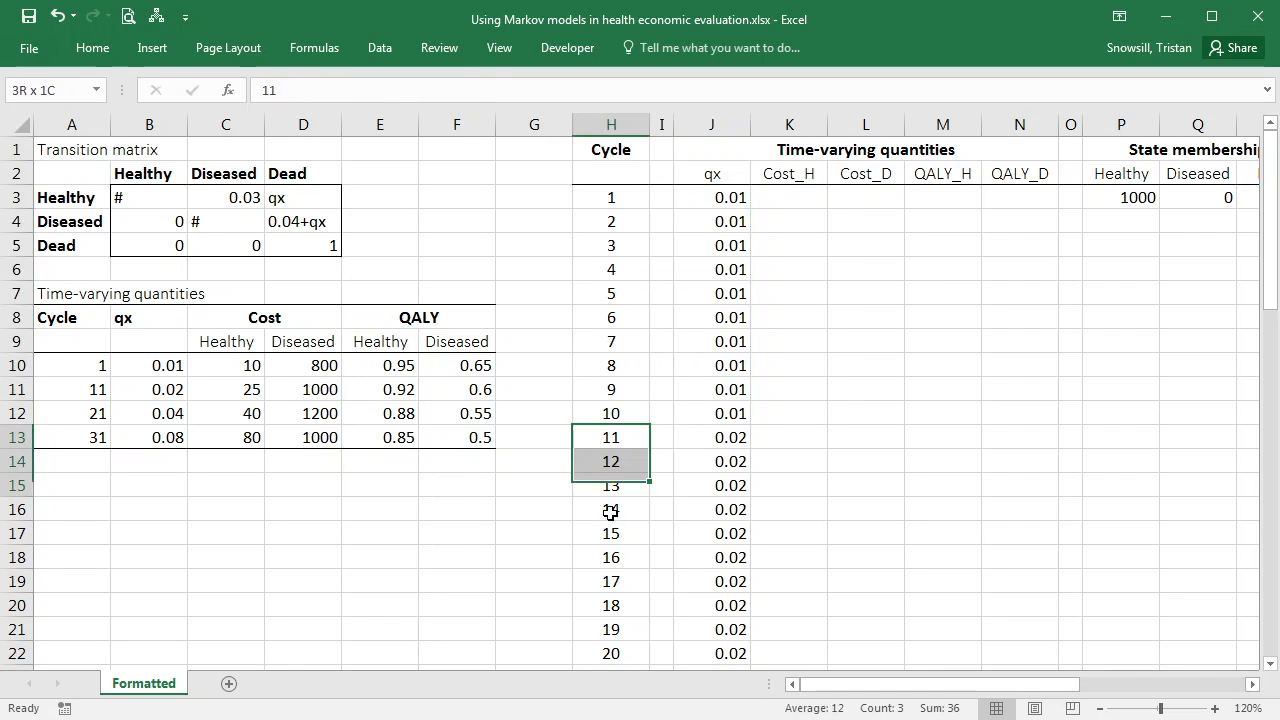
{"action": "left_click_drag", "start_coordinate": [612, 436], "coordinate": [612, 652]}
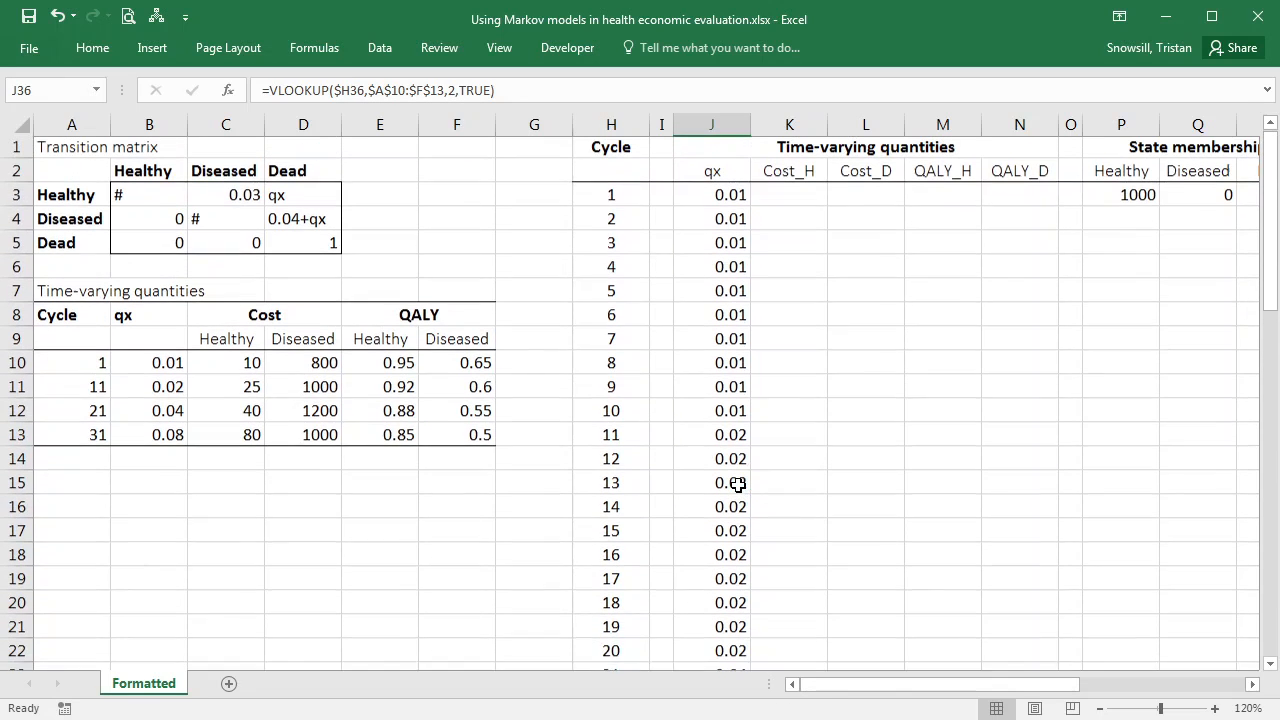
Reuse the cycle 1 qx lookup for the cost and QALY cells, adjusting the Cost_H lookup column.
{"action": "left_click", "coordinate": [788, 198]}
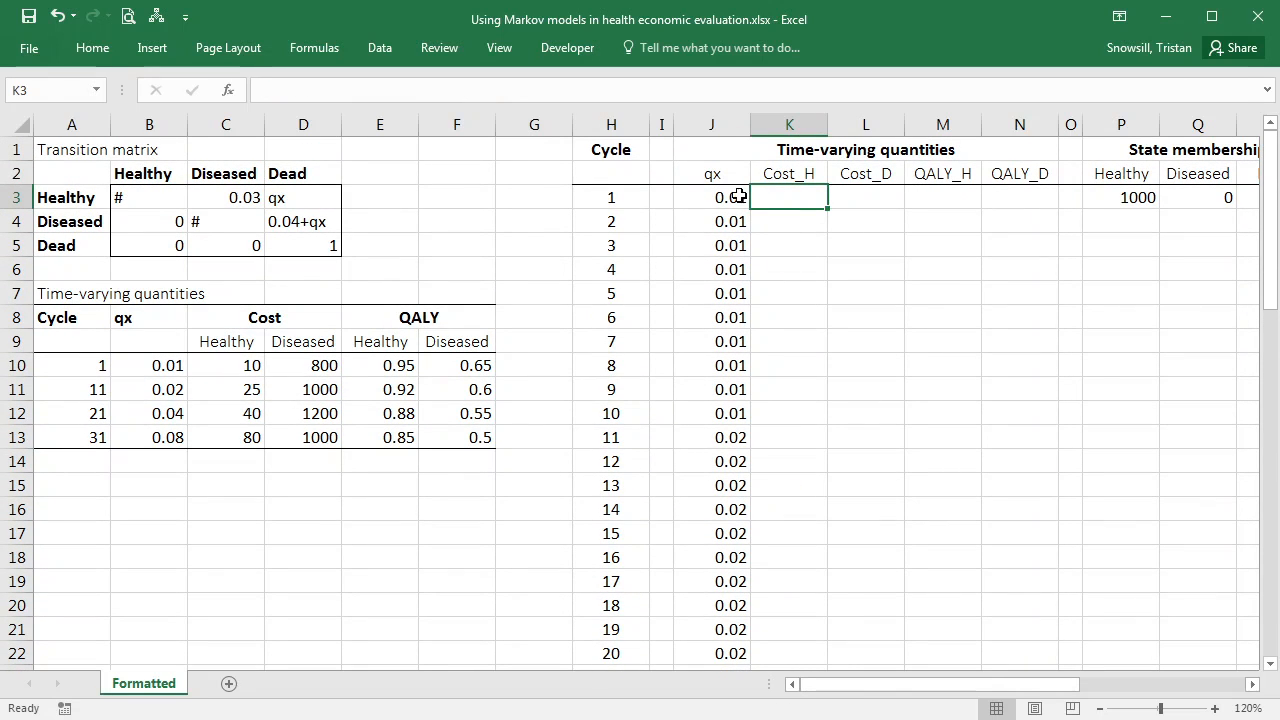
{"action": "left_click", "coordinate": [712, 198]}
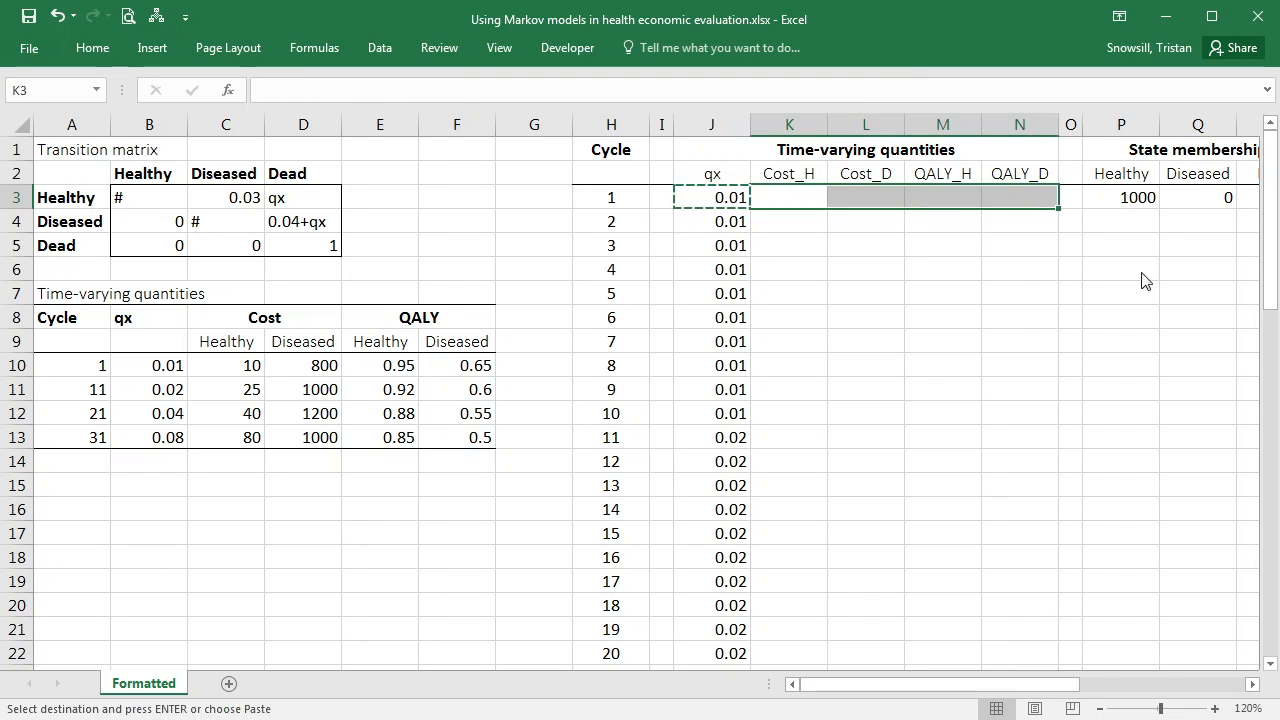
{"action": "key", "text": "Enter"}
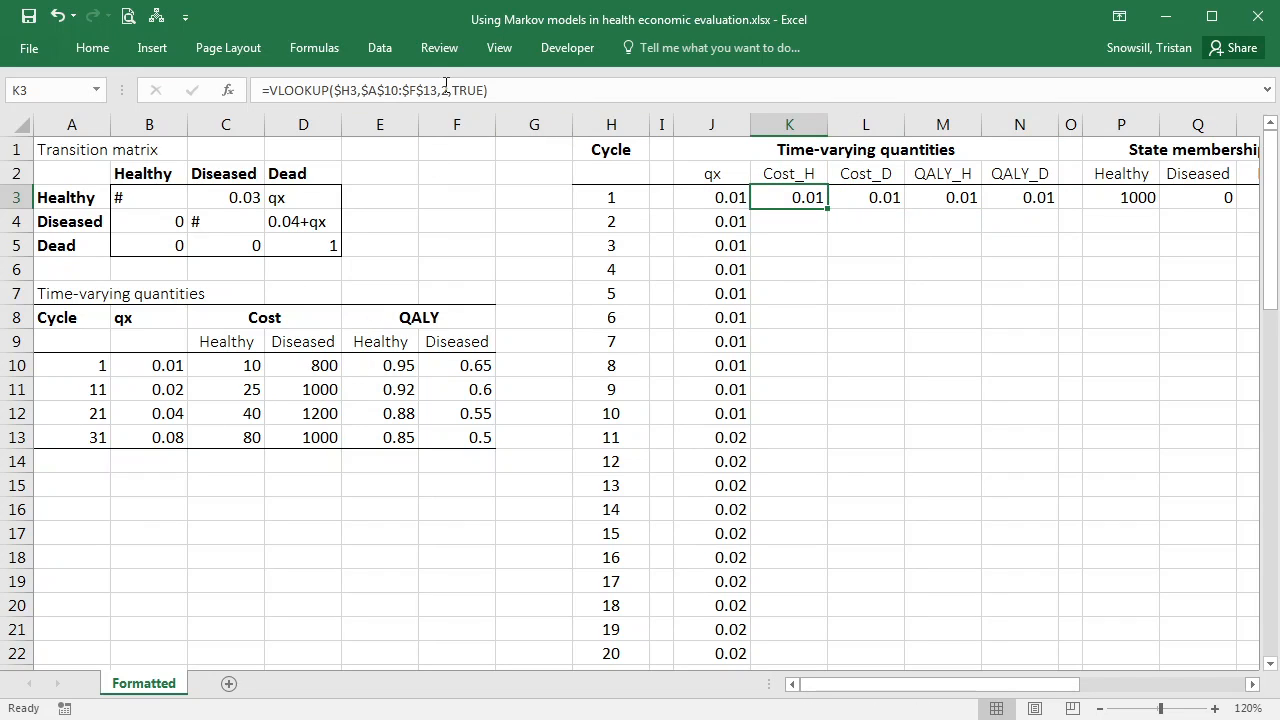
{"action": "left_click", "coordinate": [864, 198]}
{"action": "type", "text": "3"}
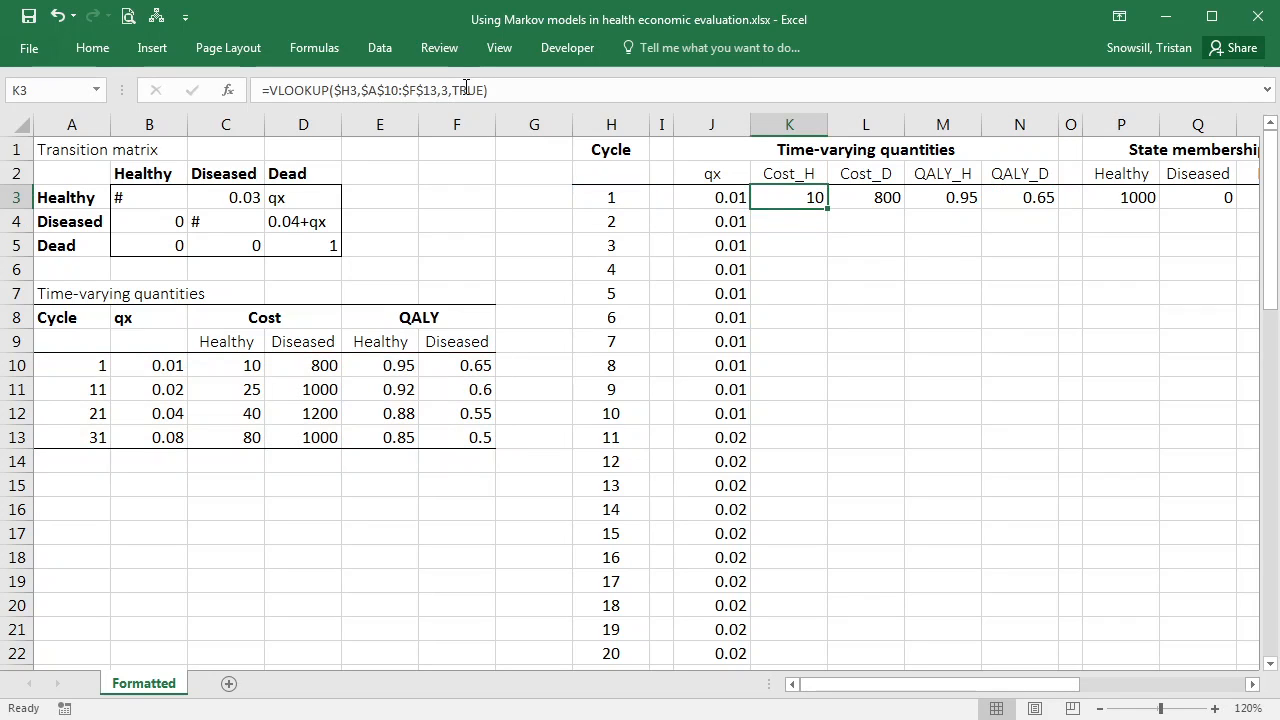
Copy the cycle 1 cost and QALY lookup formulas down through cycle 40.
{"action": "left_click_drag", "start_coordinate": [788, 198], "coordinate": [1020, 198]}
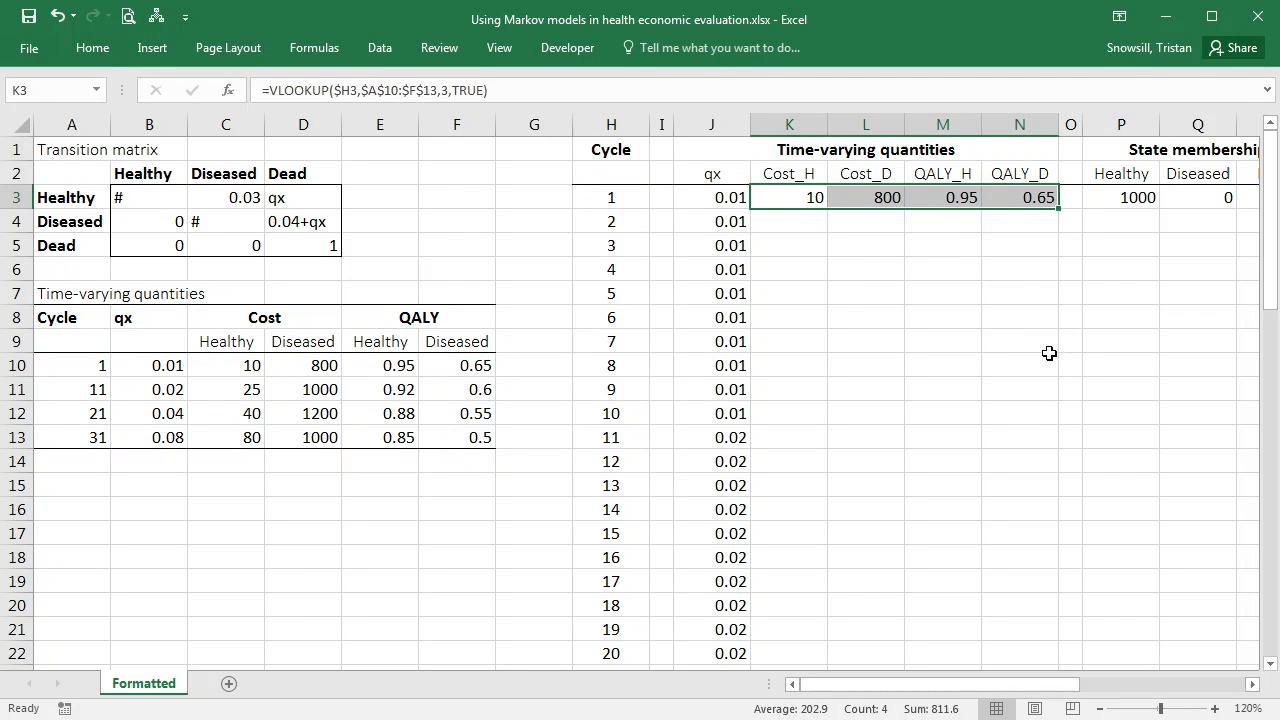
{"action": "scroll", "scroll_direction": "down", "scroll_amount": 3}
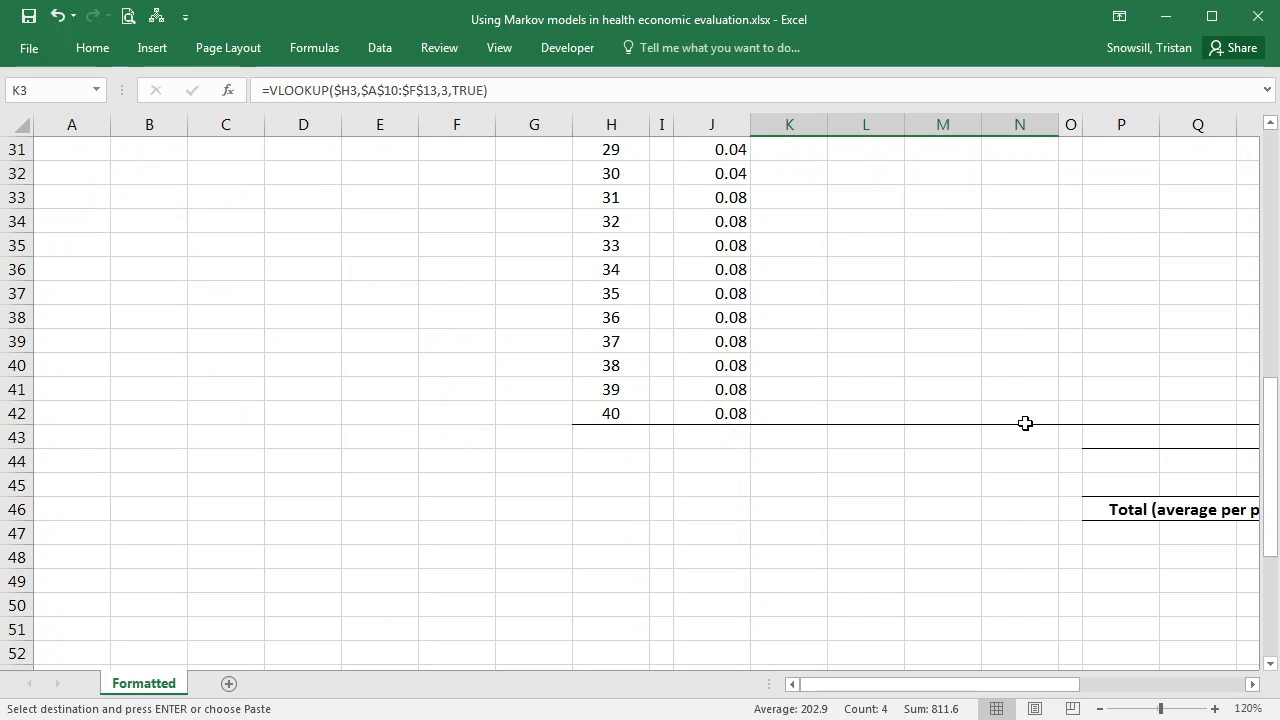
{"action": "left_click_drag", "start_coordinate": [788, 148], "coordinate": [1018, 412]}
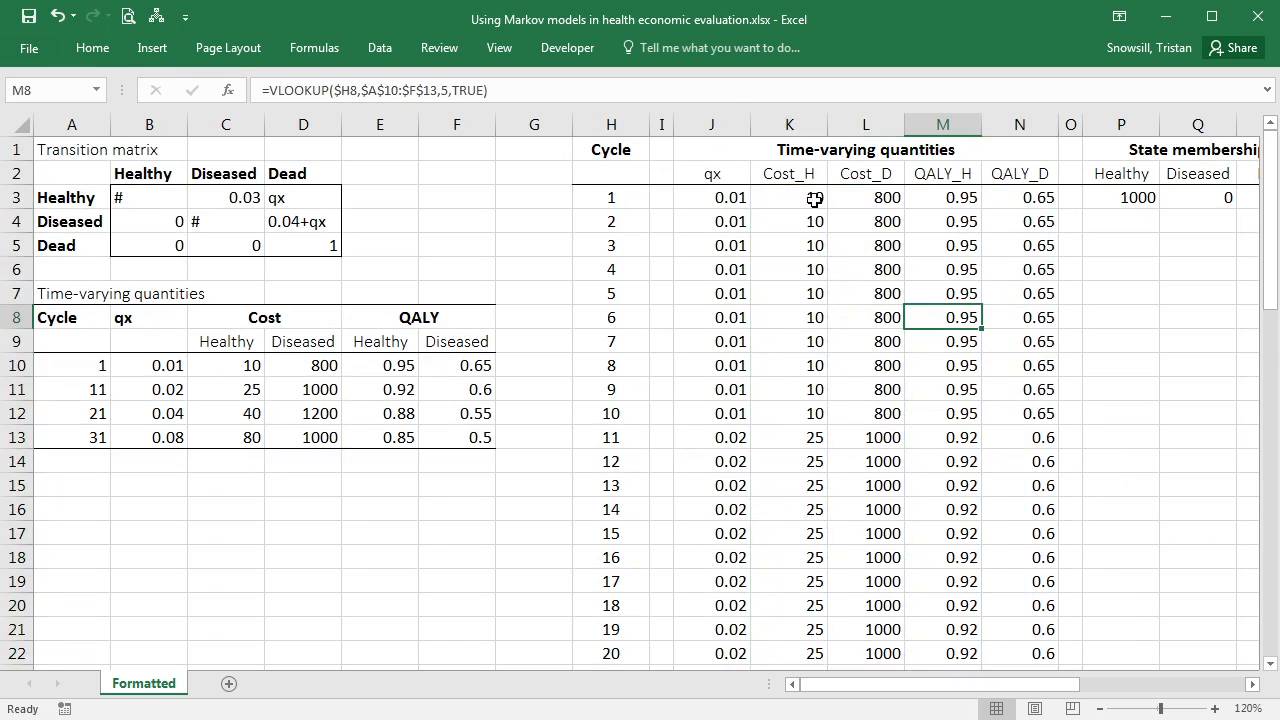
Check the filled QALY_H and Healthy QALY lookup formulas in later cycles.
{"action": "left_click", "coordinate": [788, 198]}
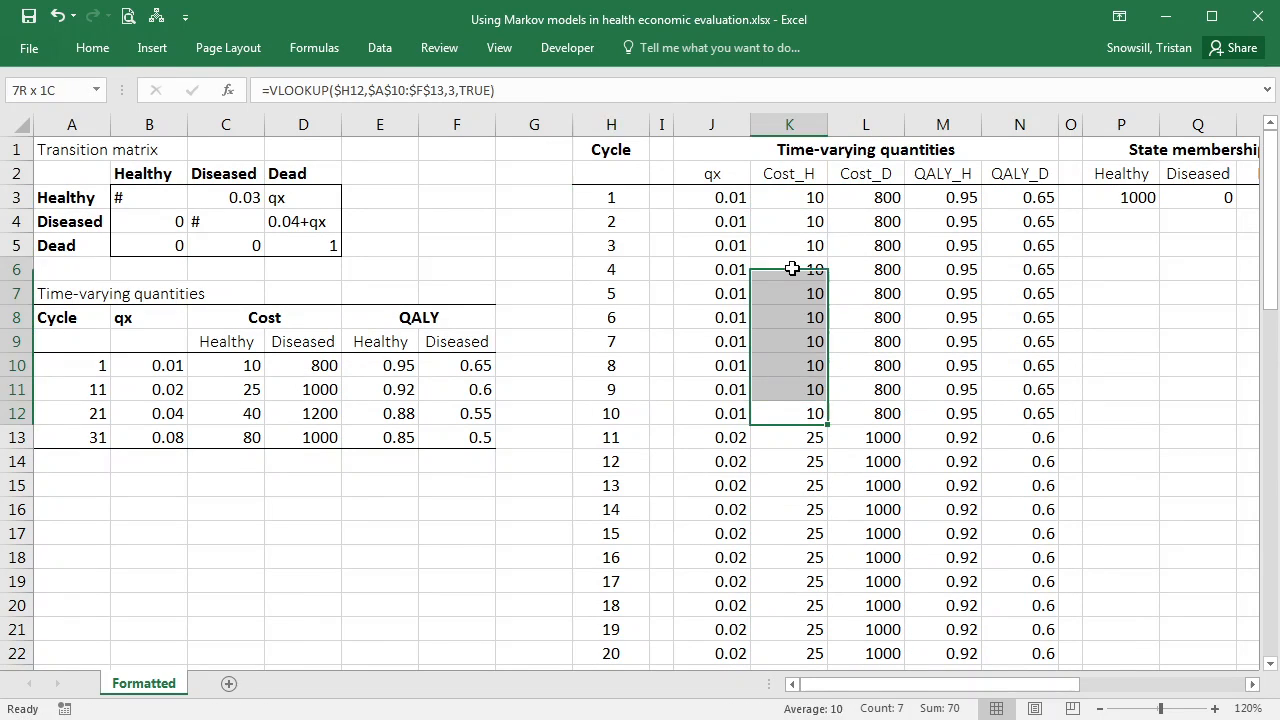
{"action": "scroll", "scroll_direction": "down", "scroll_amount": 3}
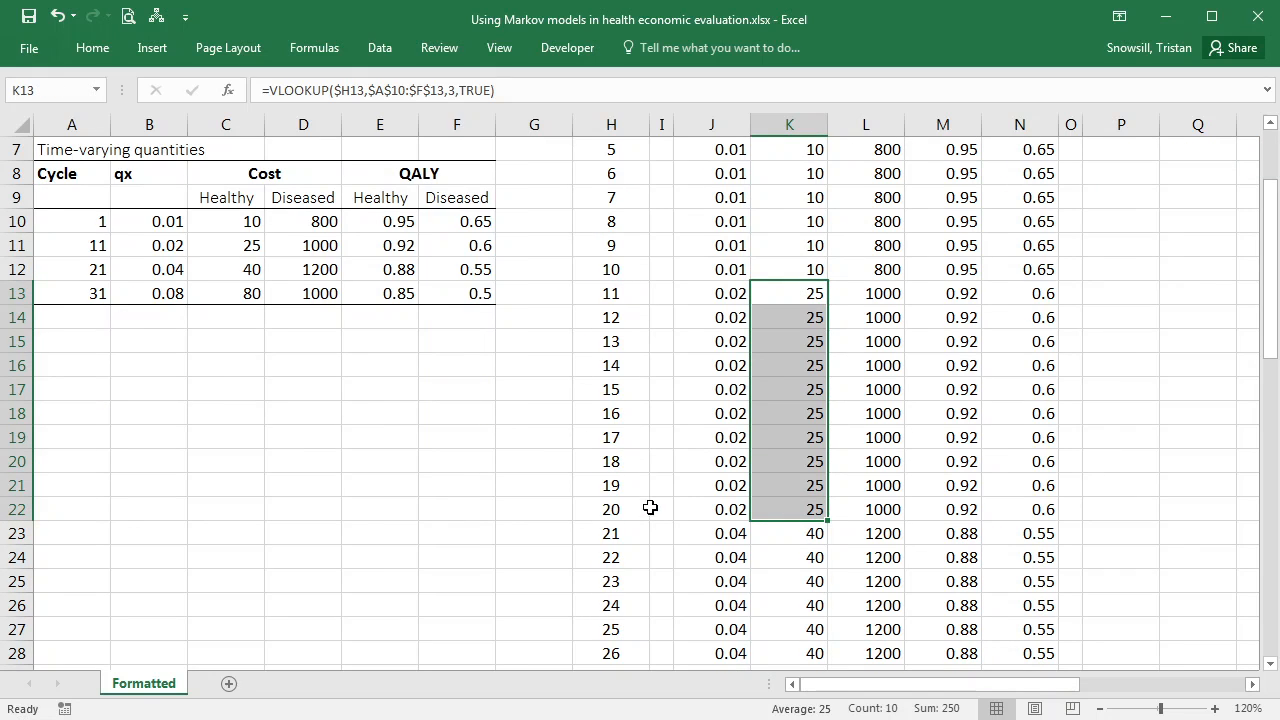
{"action": "scroll", "scroll_direction": "down", "scroll_amount": 3}
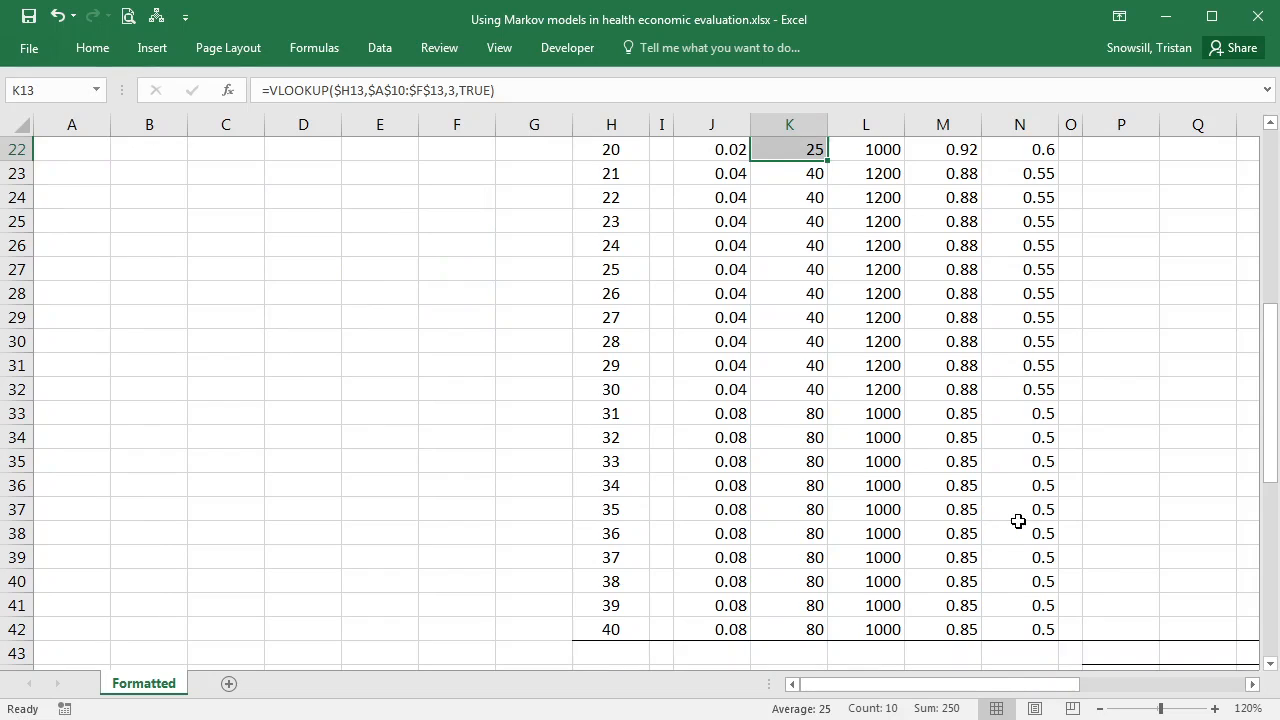
{"action": "scroll", "scroll_direction": "up", "scroll_amount": 3}
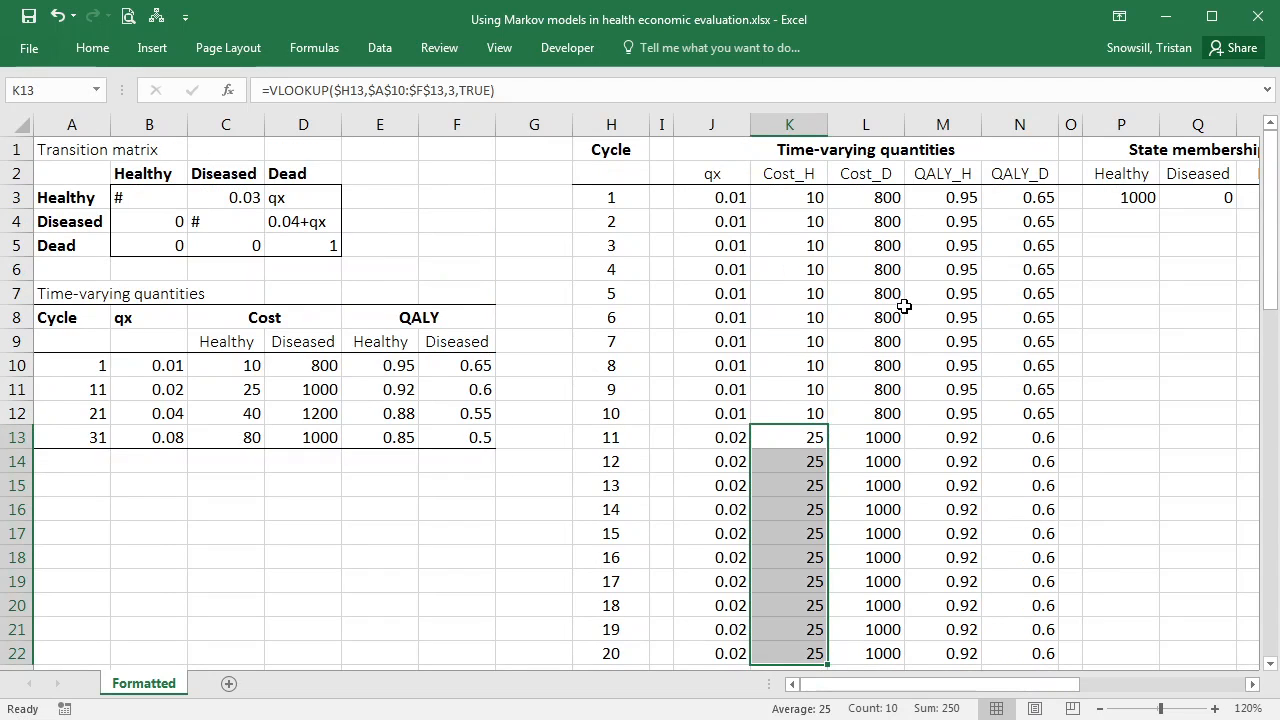
{"action": "left_click", "coordinate": [942, 316]}
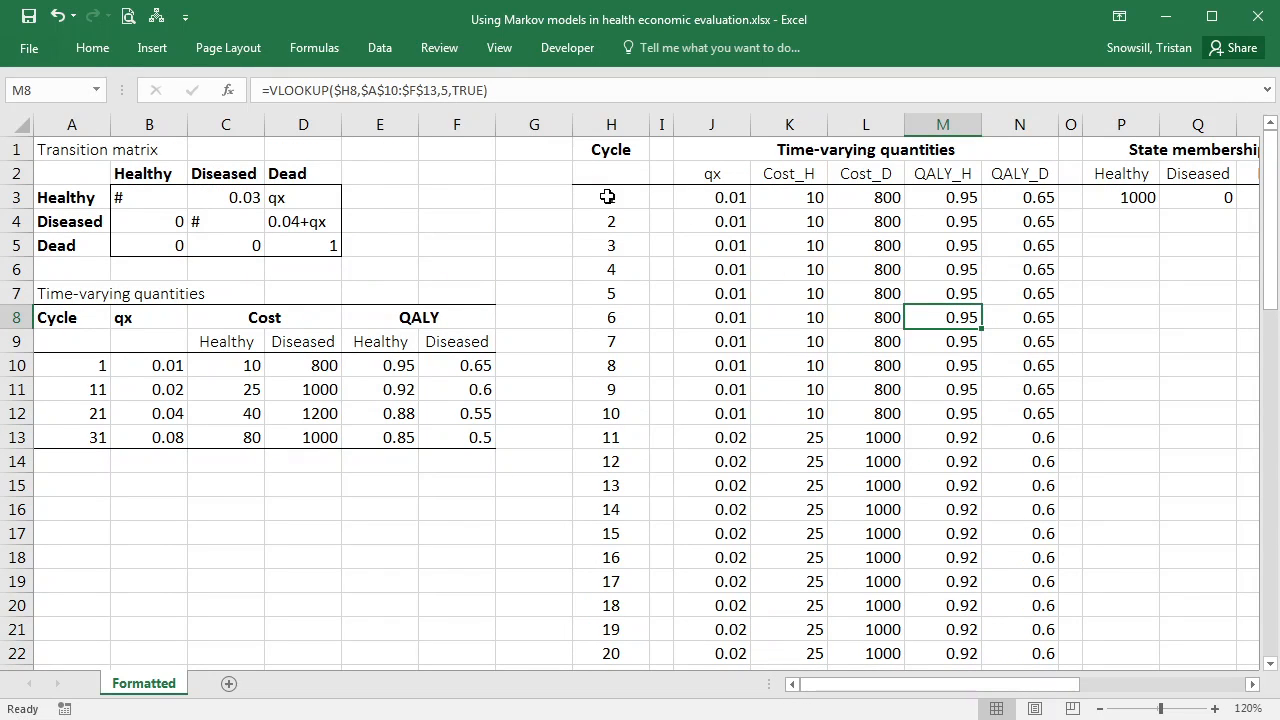
{"action": "mouse_move", "coordinate": [1000, 272]}
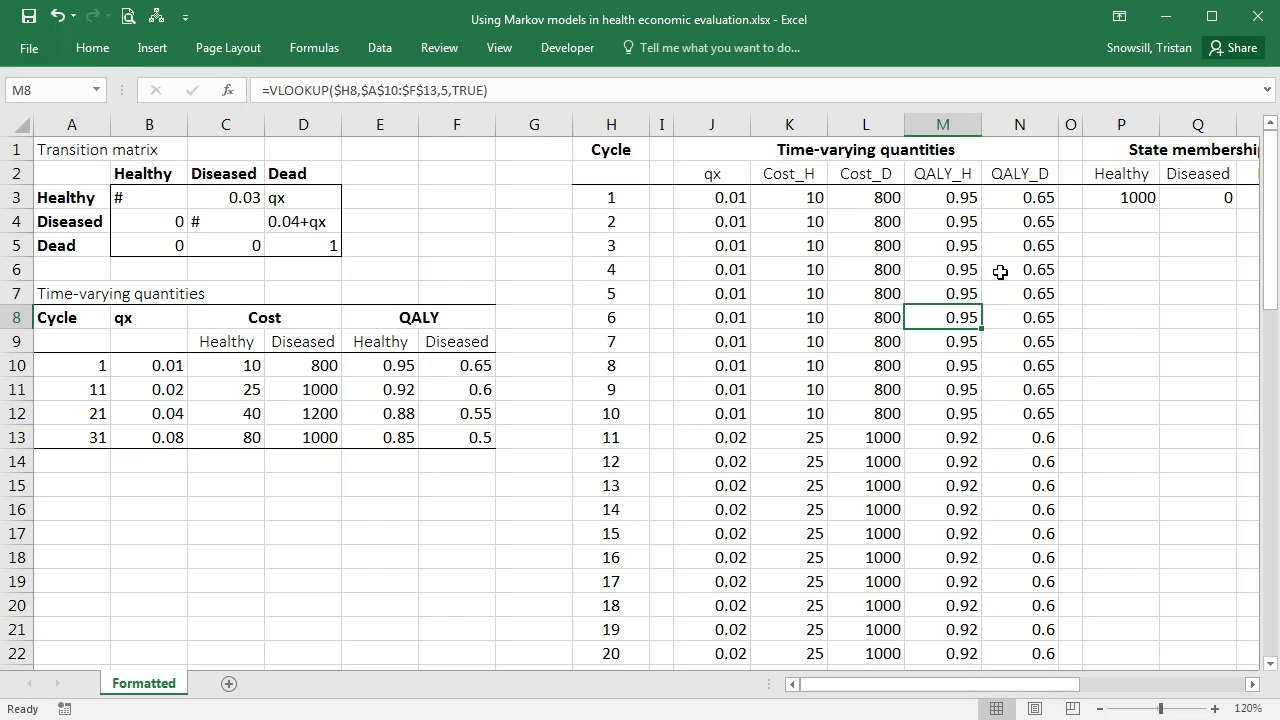
{"action": "left_click", "coordinate": [1070, 316]}
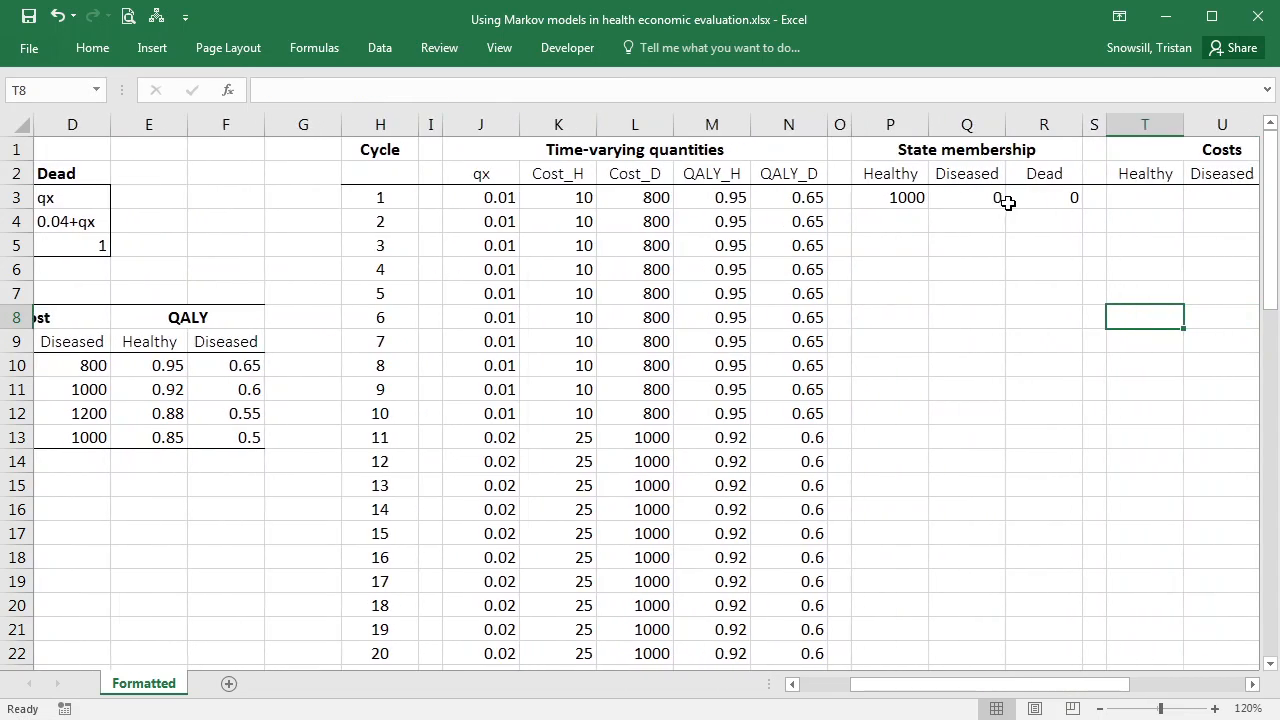
Enter cycle 2 Healthy membership as =P3*(1-$C$3-J3), giving 960.
{"action": "left_click", "coordinate": [888, 220]}
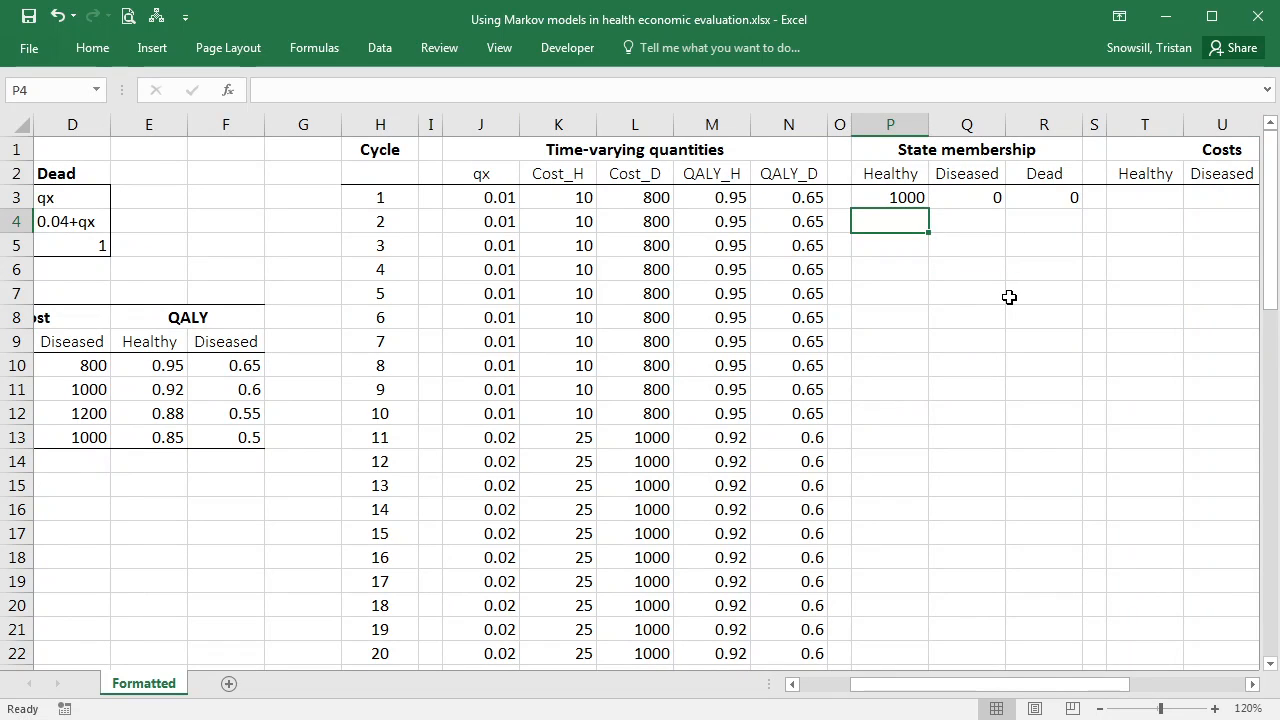
{"action": "type", "text": "="}
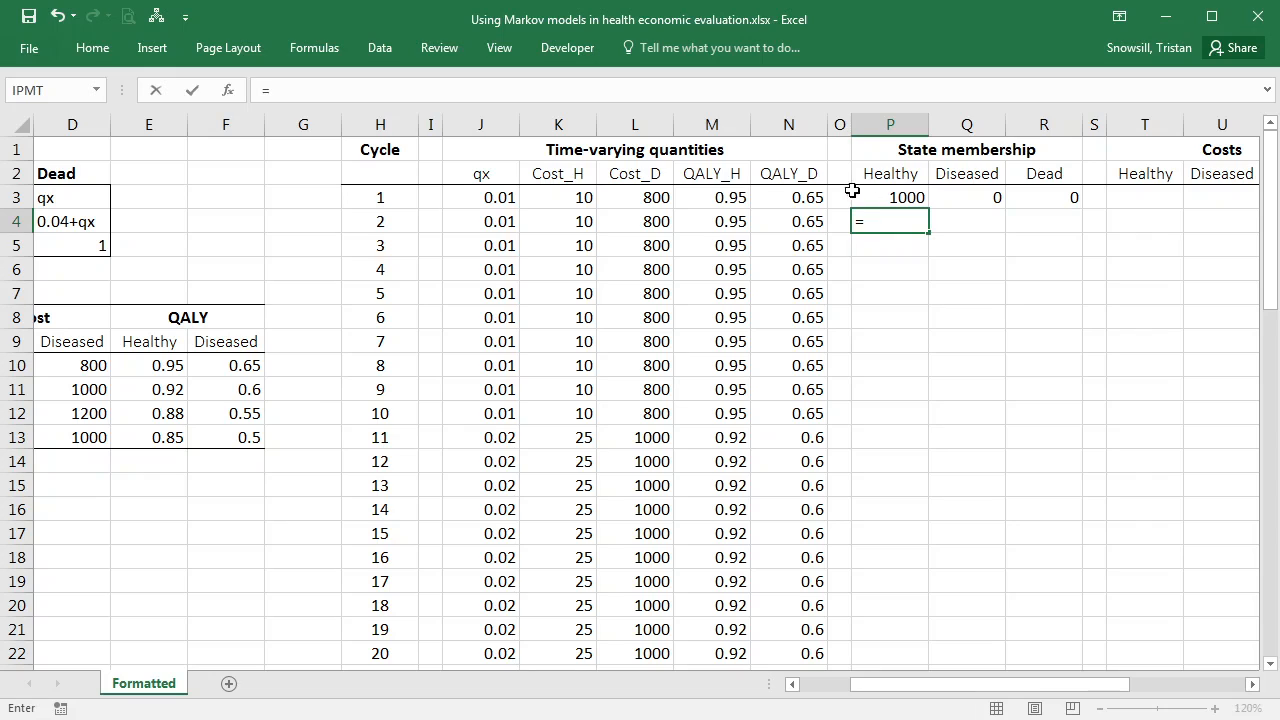
{"action": "mouse_move", "coordinate": [892, 196]}
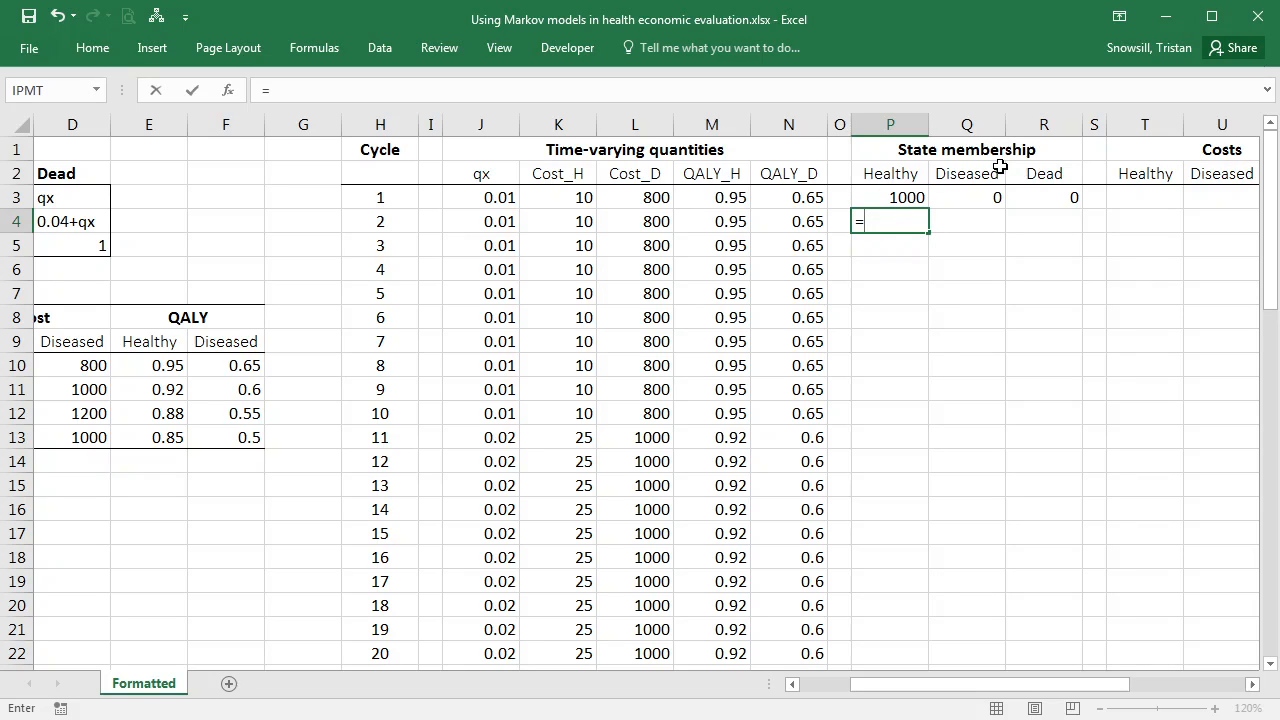
{"action": "mouse_move", "coordinate": [1072, 174]}
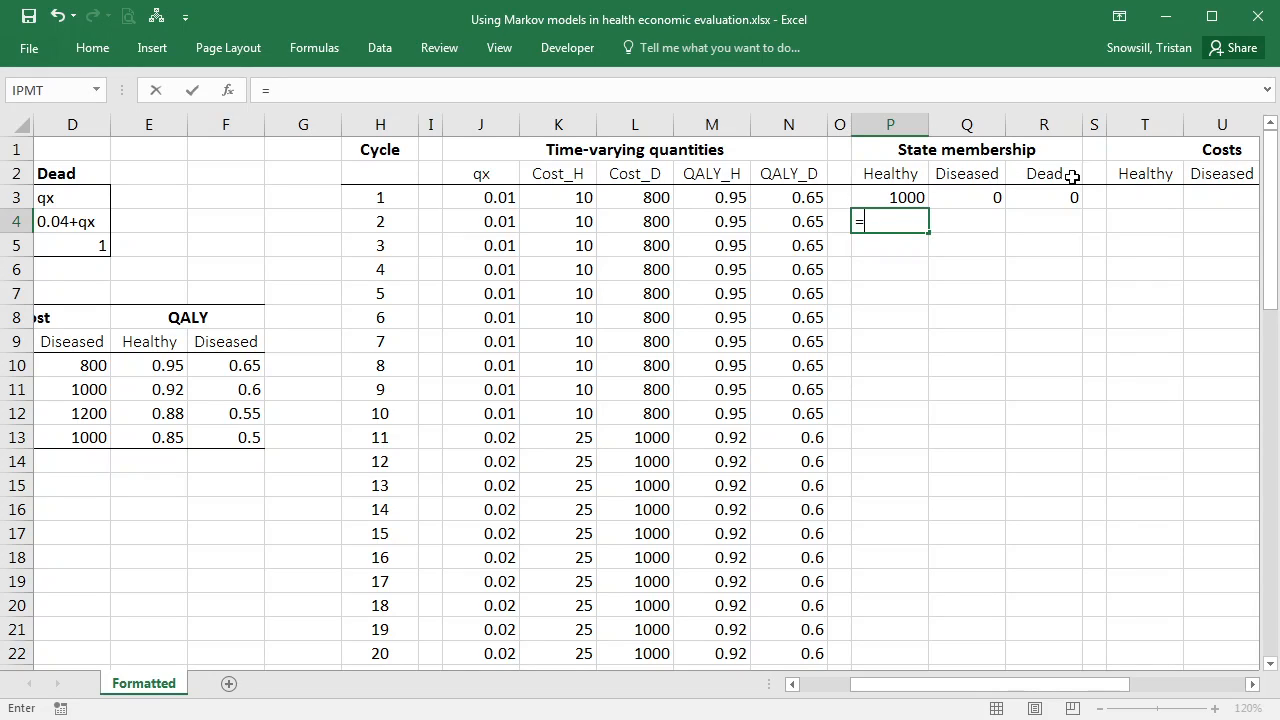
{"action": "left_click", "coordinate": [890, 198]}
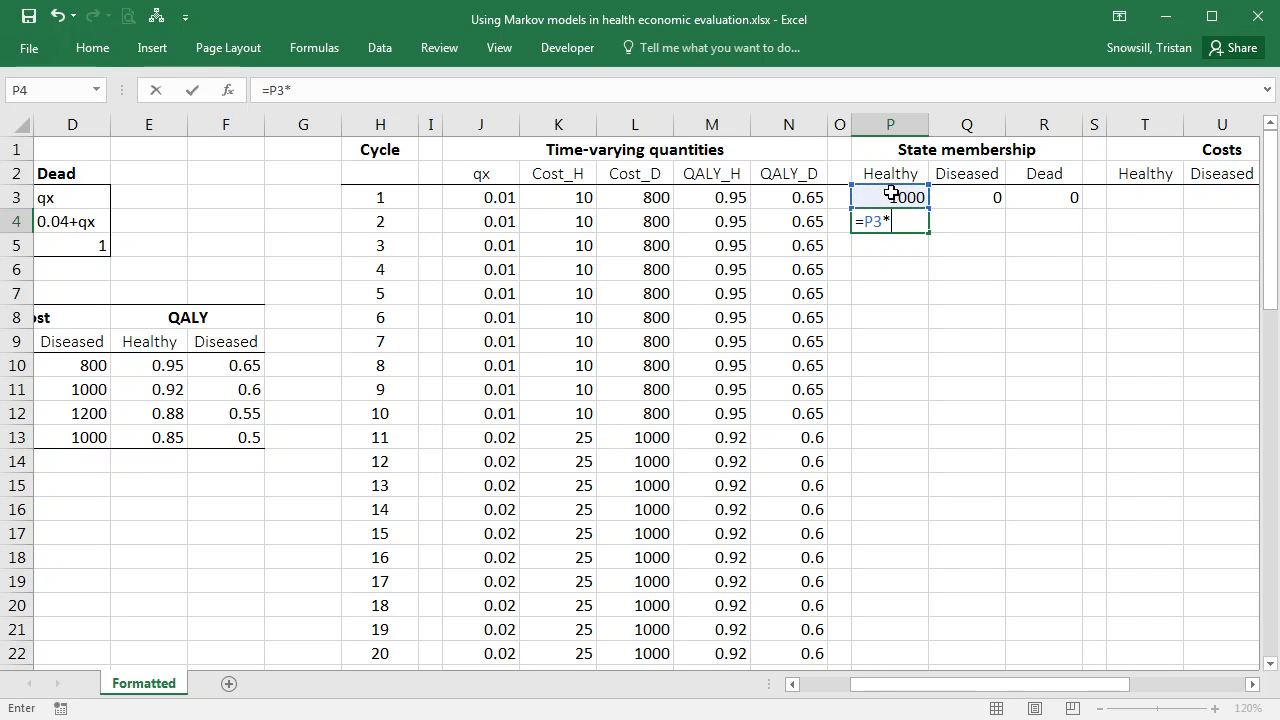
{"action": "type", "text": "("}
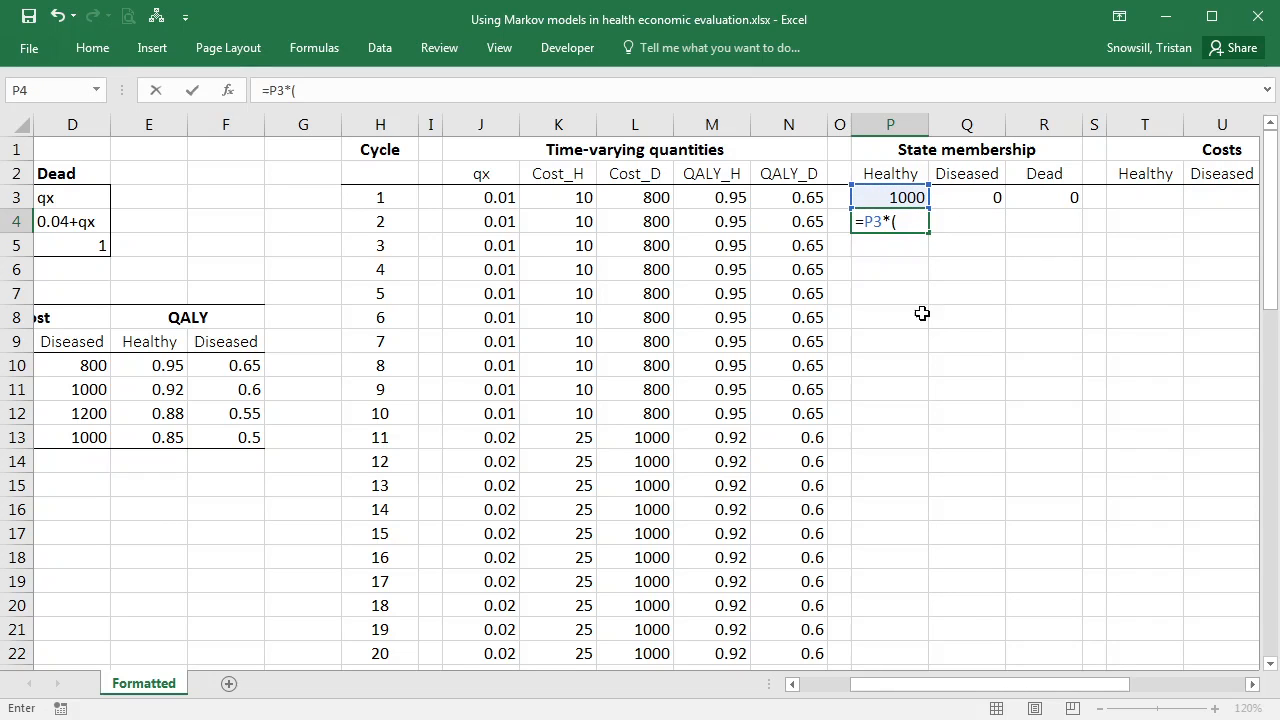
{"action": "scroll", "scroll_direction": "left", "scroll_amount": 3}
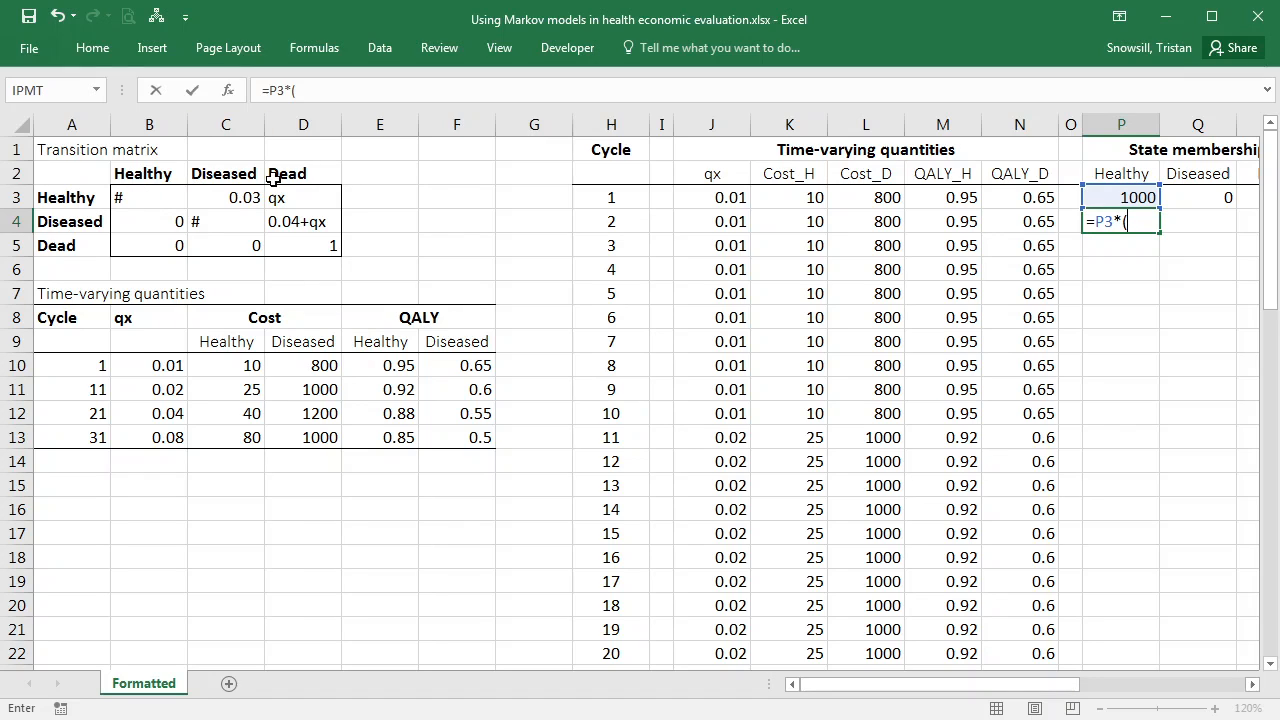
{"action": "type", "text": "1"}
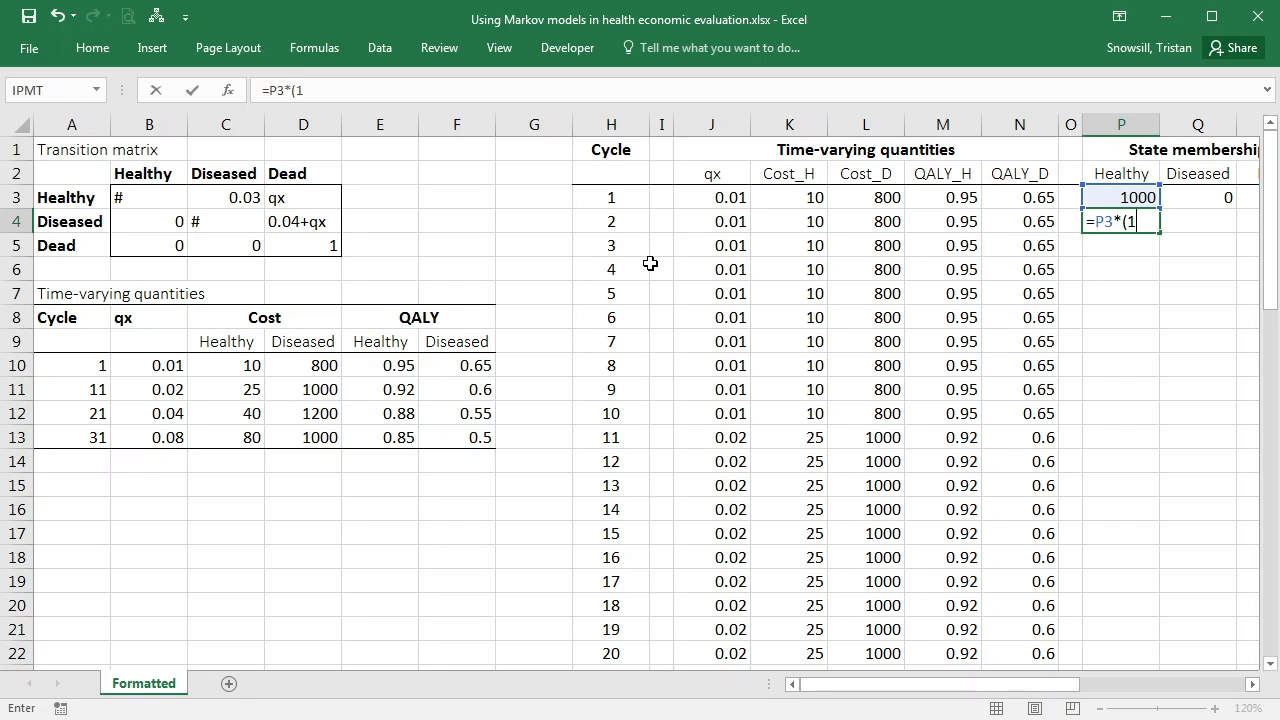
{"action": "left_click", "coordinate": [224, 198]}
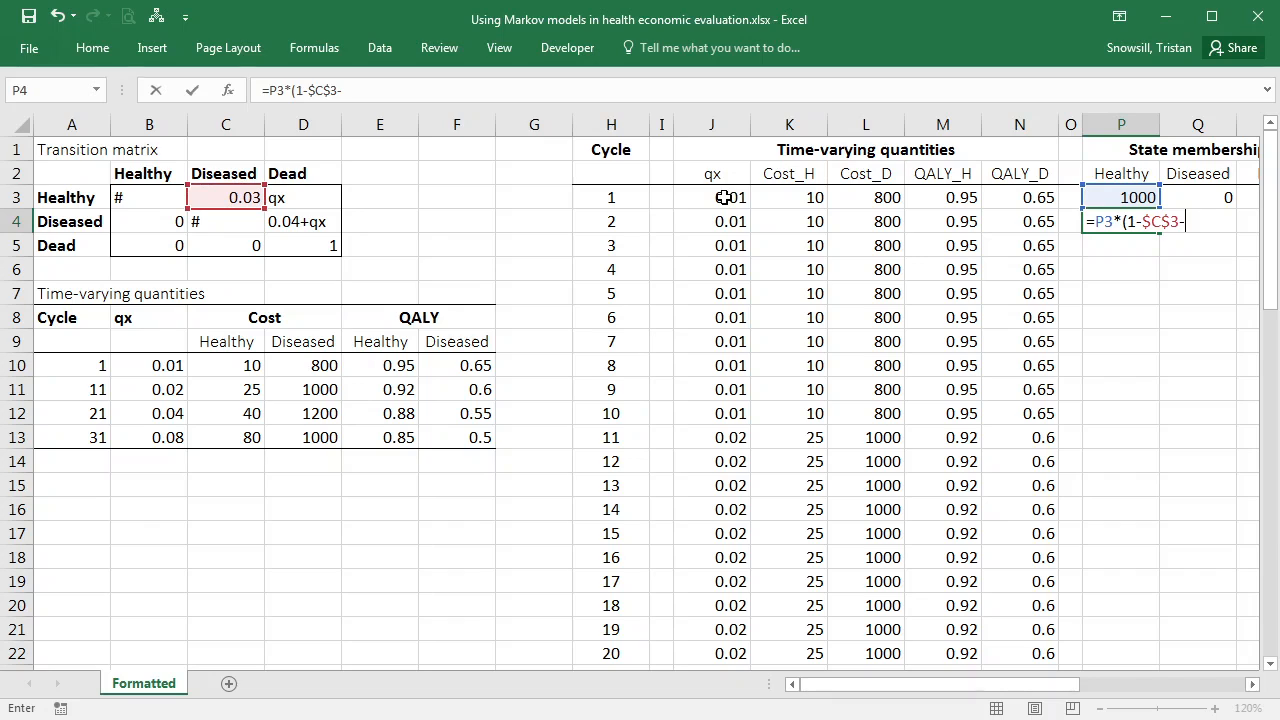
{"action": "left_click", "coordinate": [712, 198]}
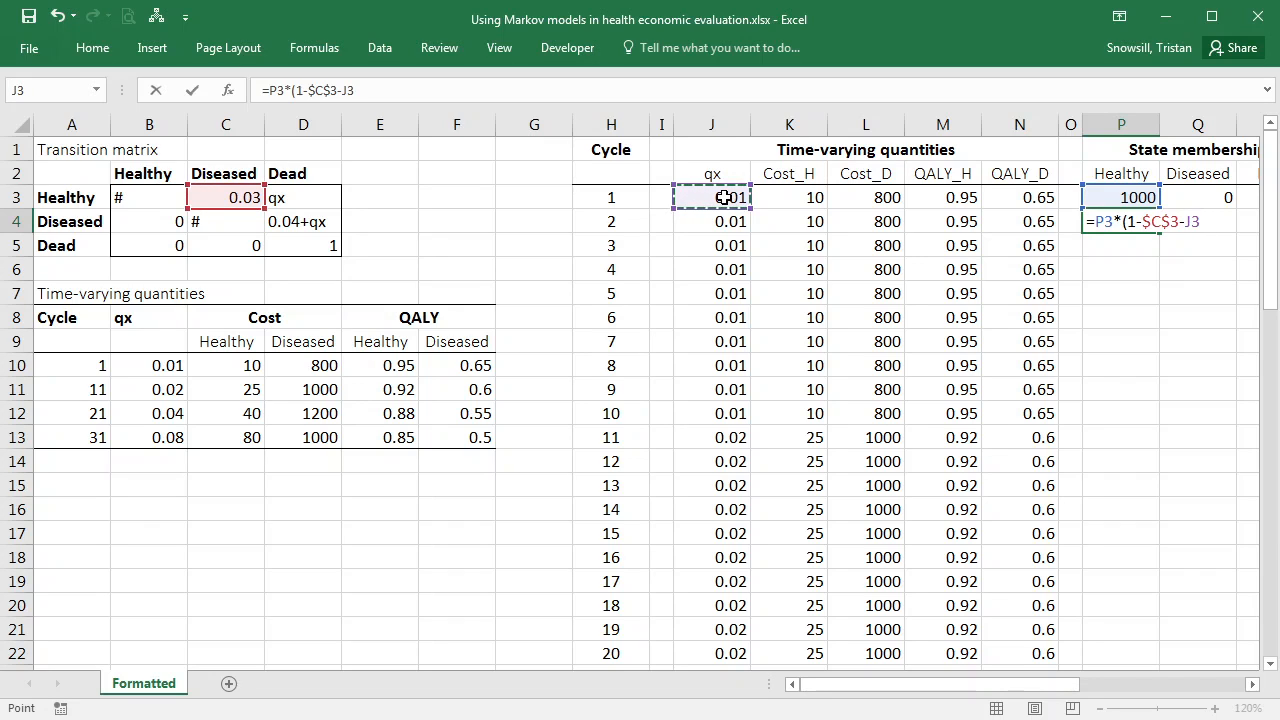
{"action": "mouse_move", "coordinate": [270, 198]}
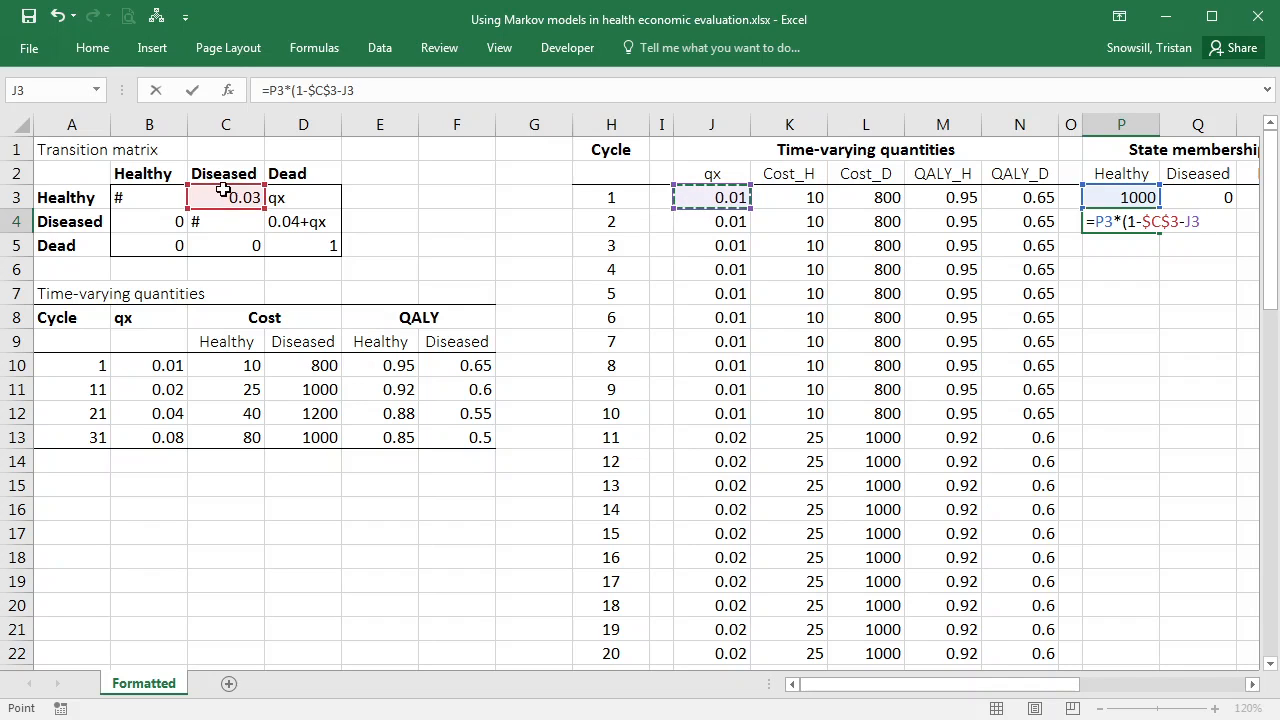
{"action": "mouse_move", "coordinate": [212, 204]}
{"action": "type", "text": ")"}
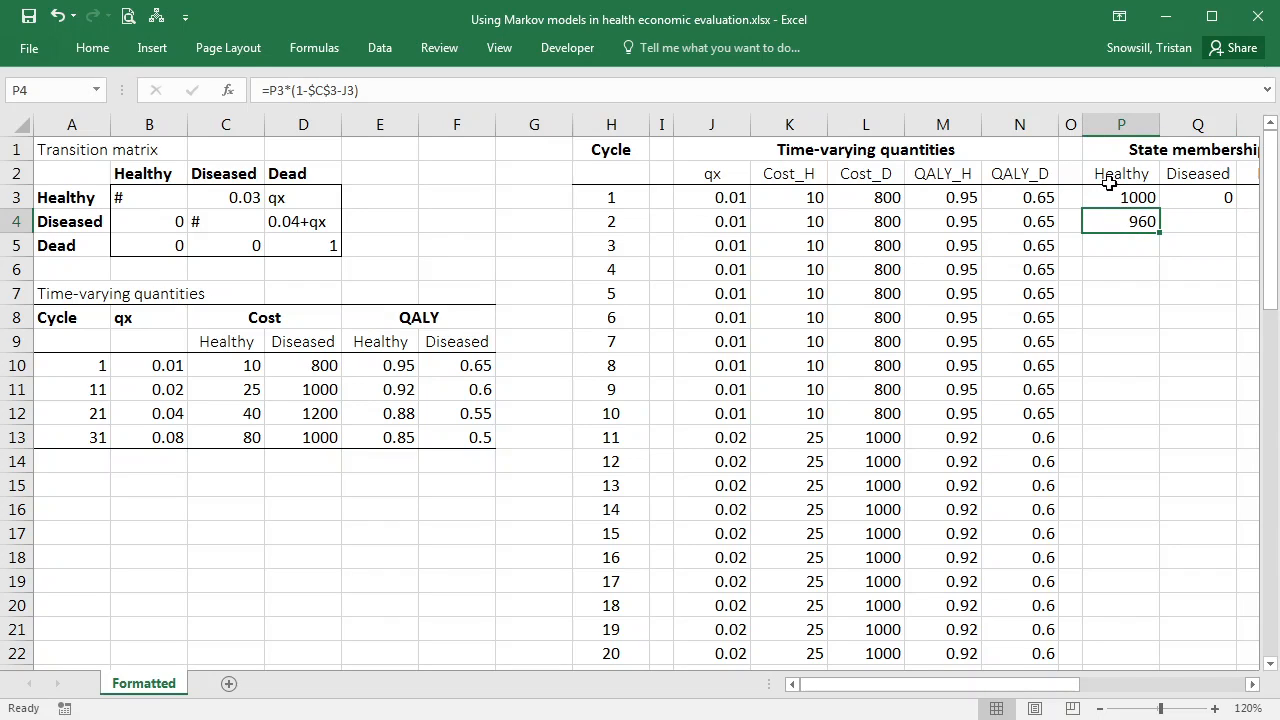
Review the starting Healthy count, C3, D3, the qx lookup and B3 against the 960 result.
{"action": "left_click", "coordinate": [1120, 198]}
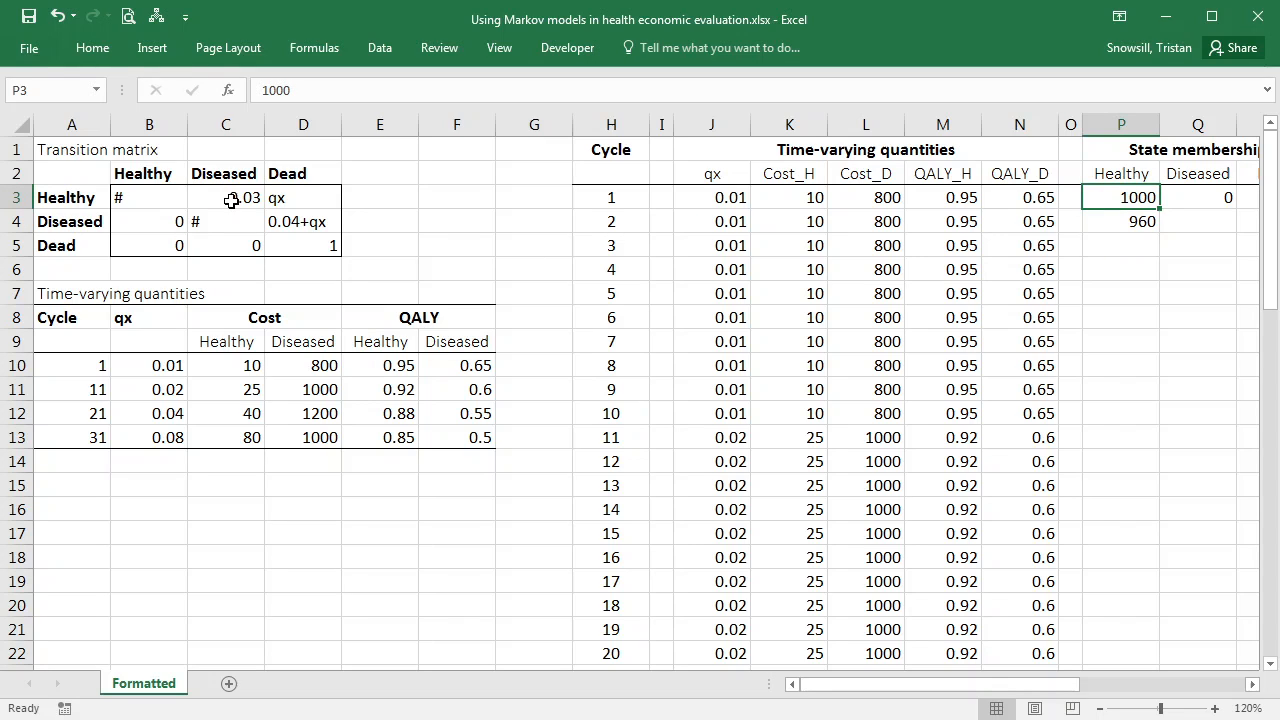
{"action": "left_click", "coordinate": [224, 198]}
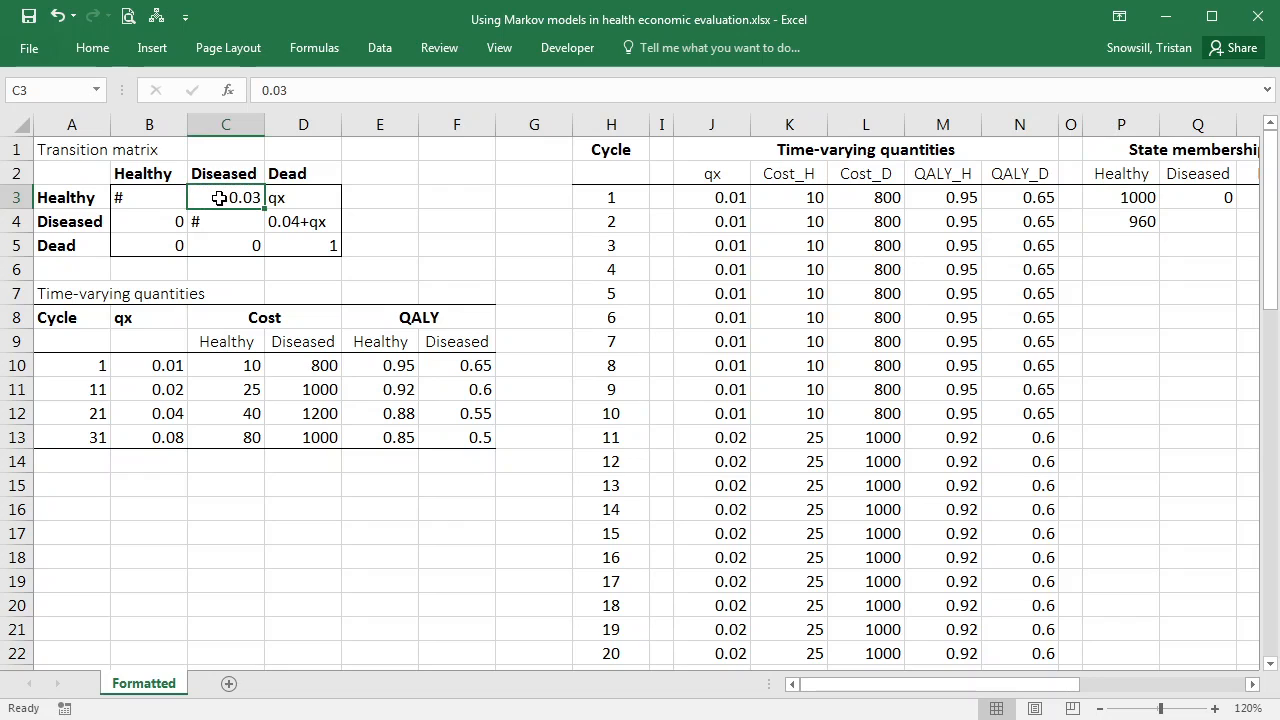
{"action": "left_click", "coordinate": [304, 198]}
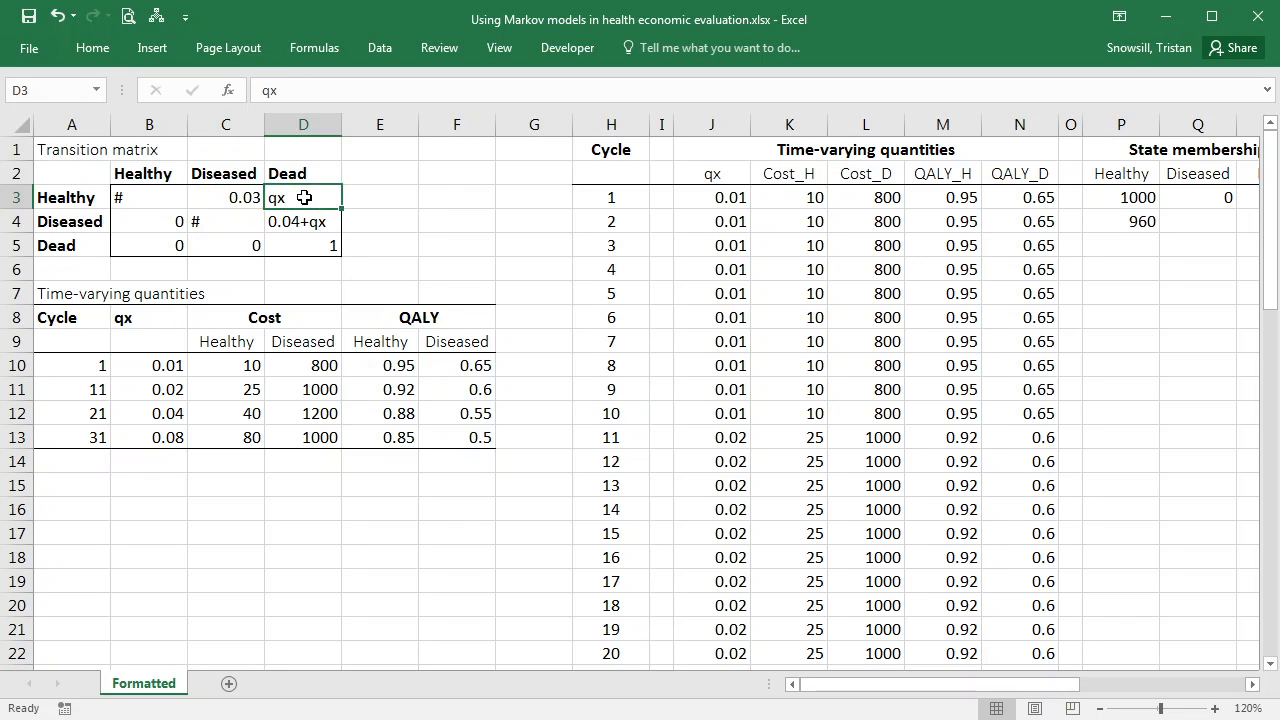
{"action": "left_click", "coordinate": [712, 198]}
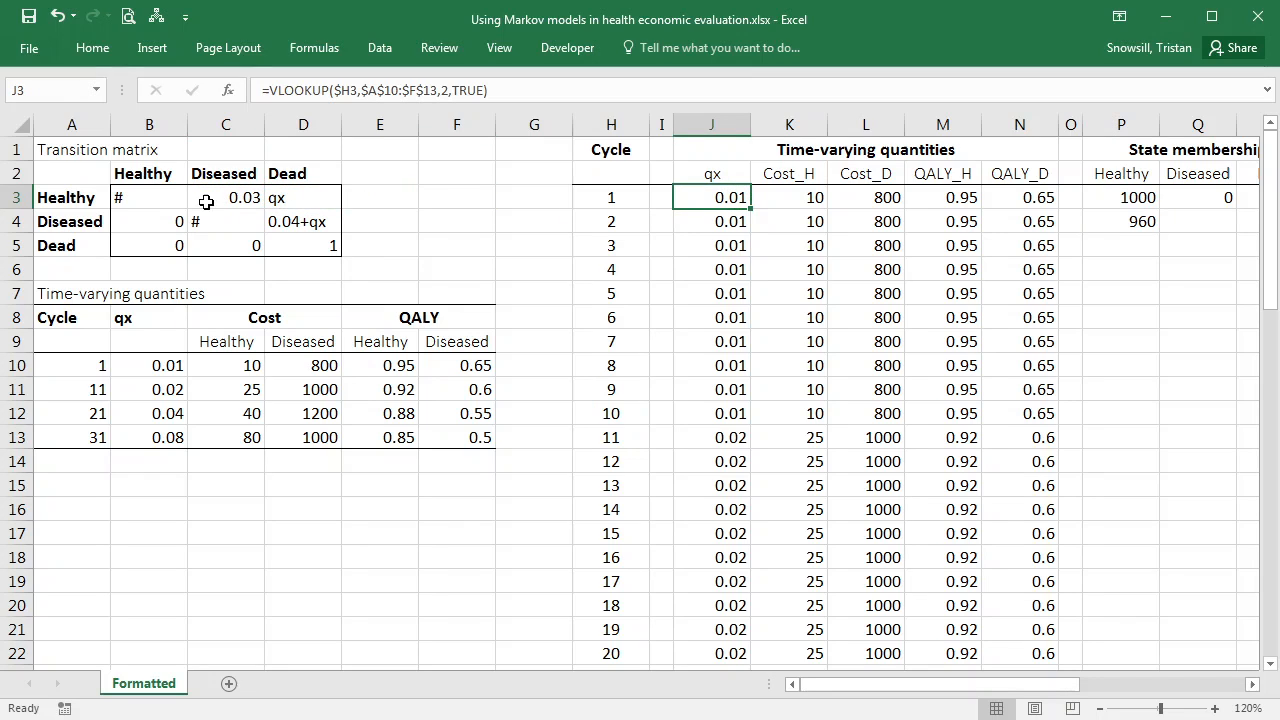
{"action": "left_click", "coordinate": [148, 198]}
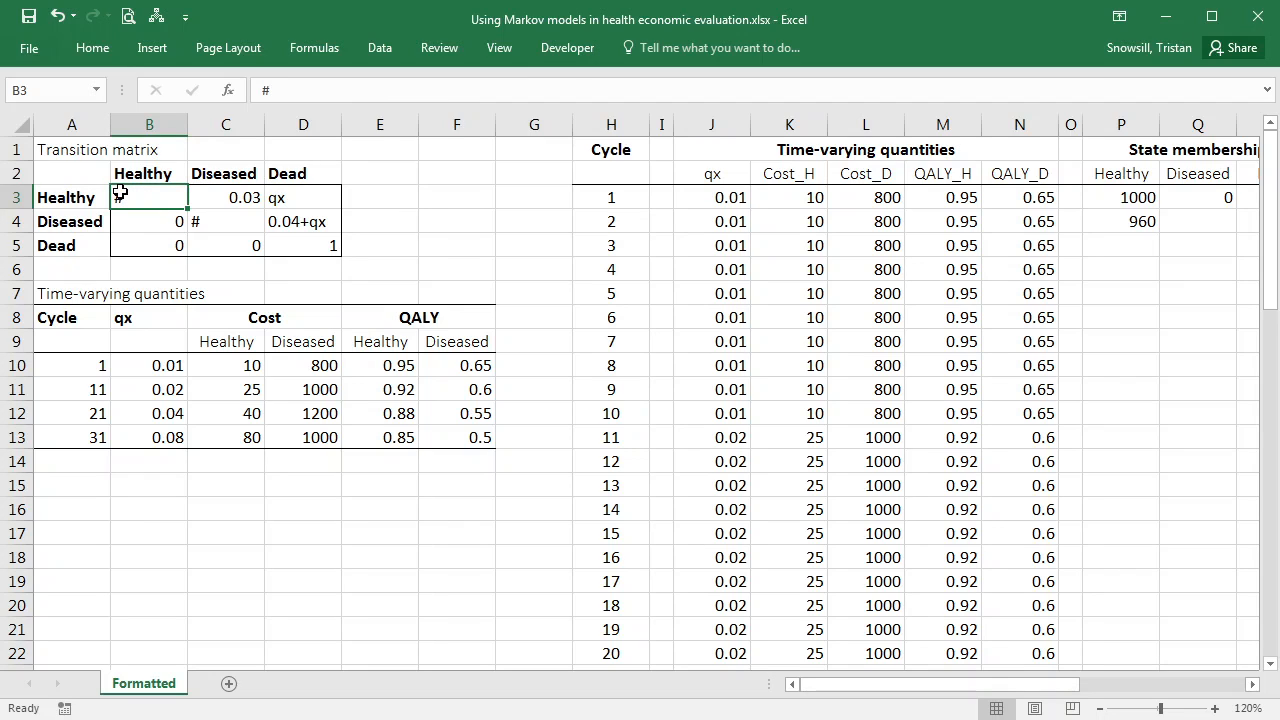
{"action": "left_click", "coordinate": [1120, 220]}
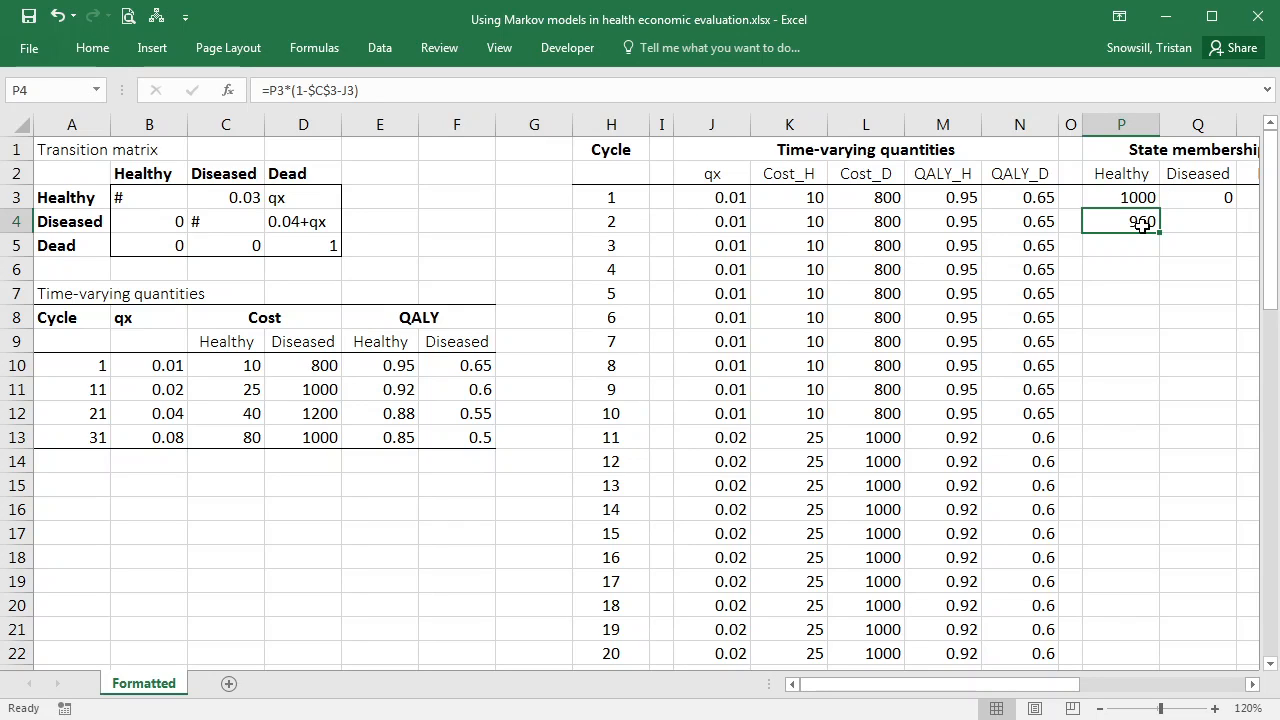
{"action": "mouse_move", "coordinate": [1190, 220]}
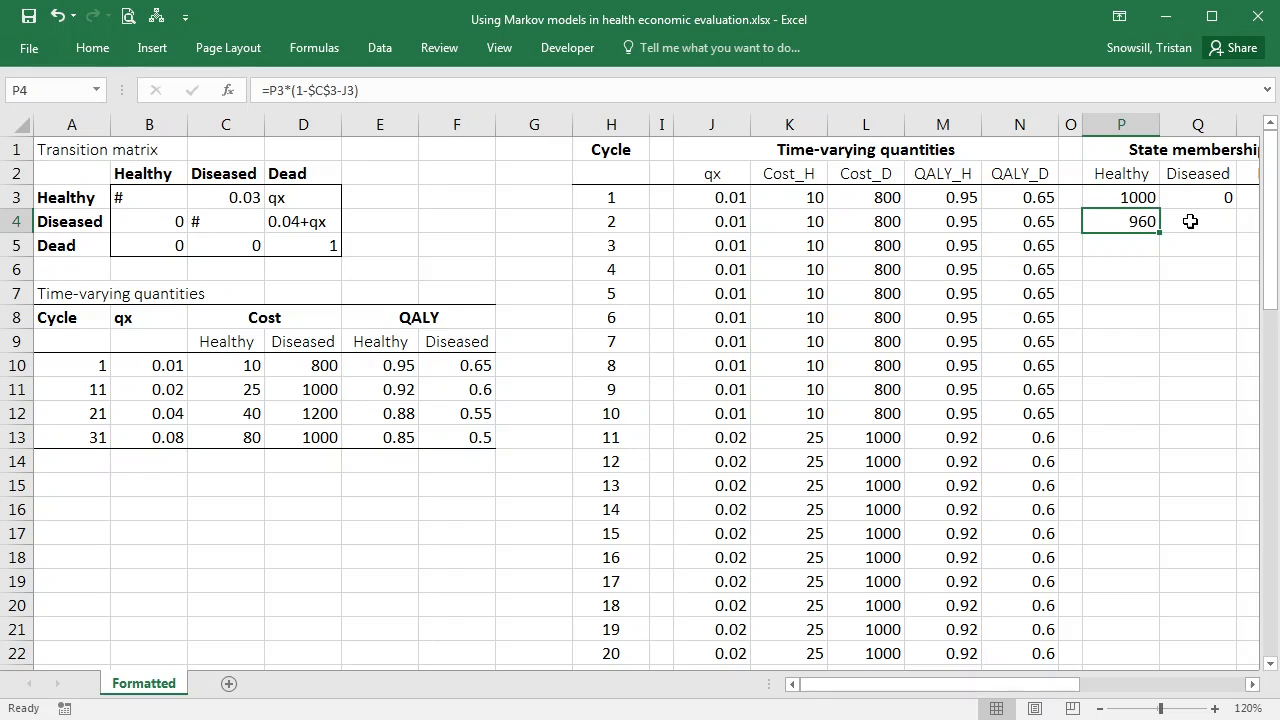
{"action": "left_click", "coordinate": [1188, 220]}
{"action": "type", "text": "=P3*"}
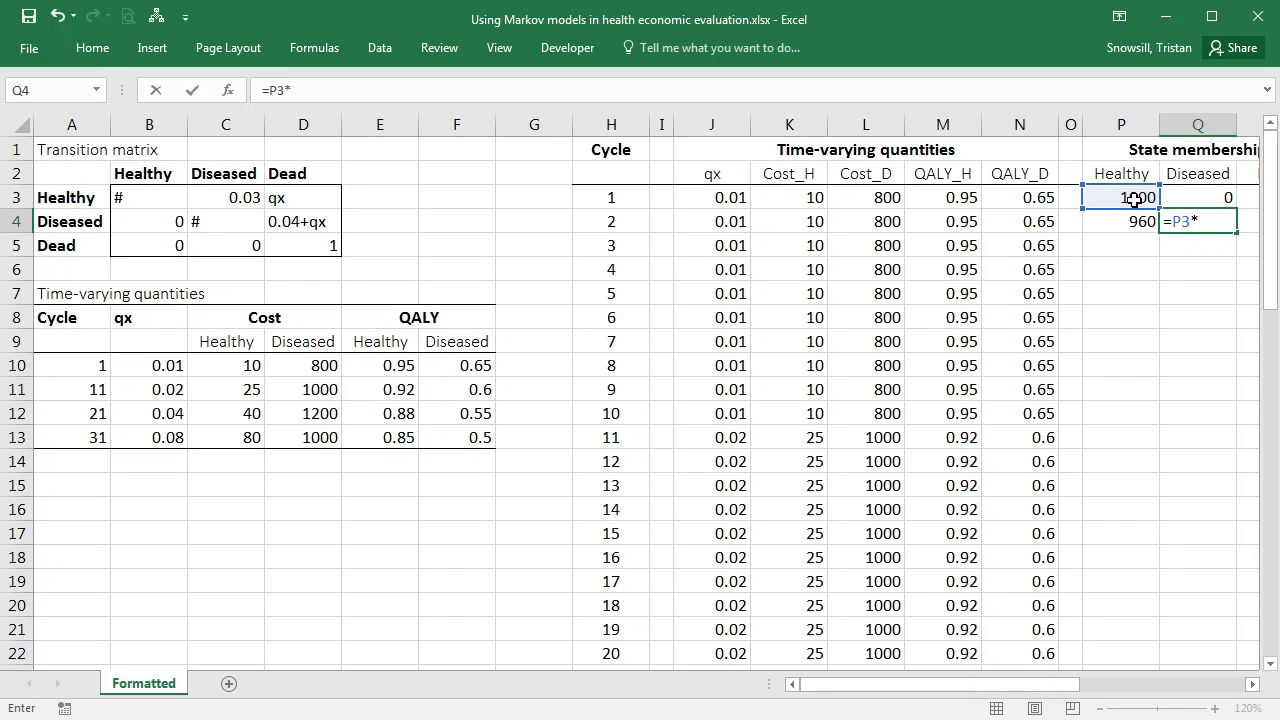
Enter cycle 2 Diseased membership as =P3*$C$3+Q3*(1-0.04-J3), giving 30.
{"action": "left_click", "coordinate": [224, 198]}
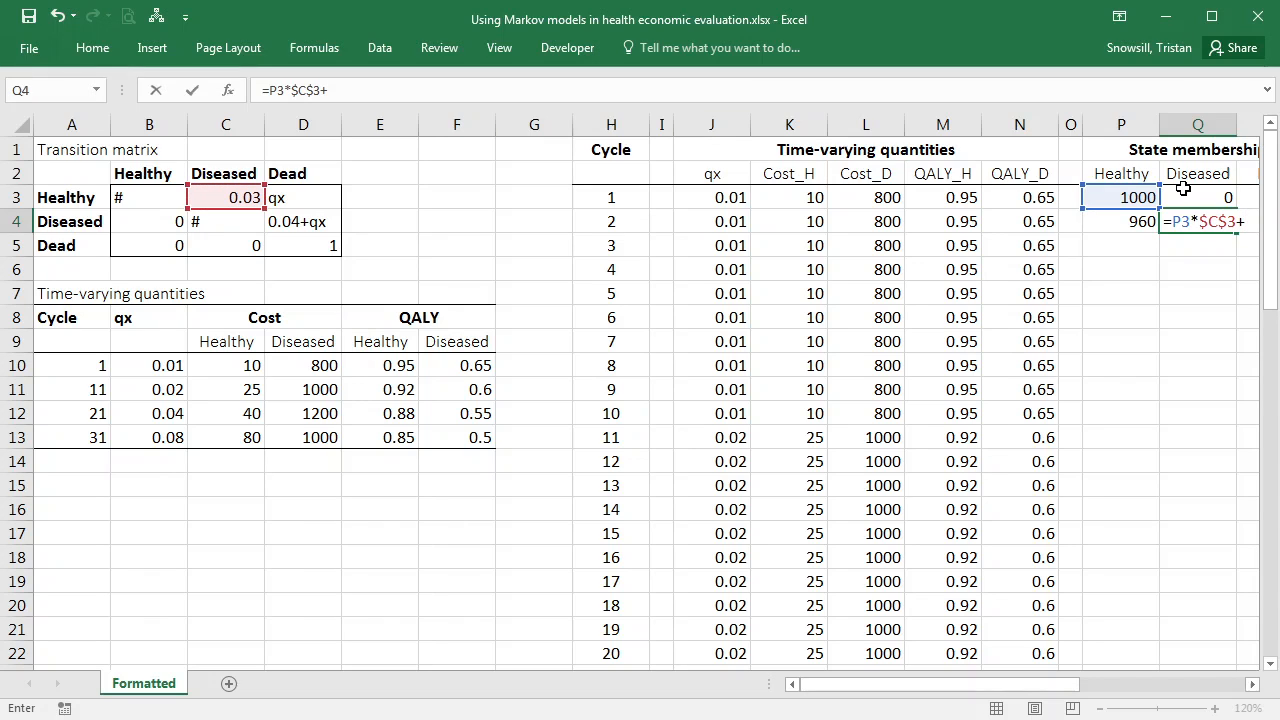
{"action": "left_click", "coordinate": [1198, 188]}
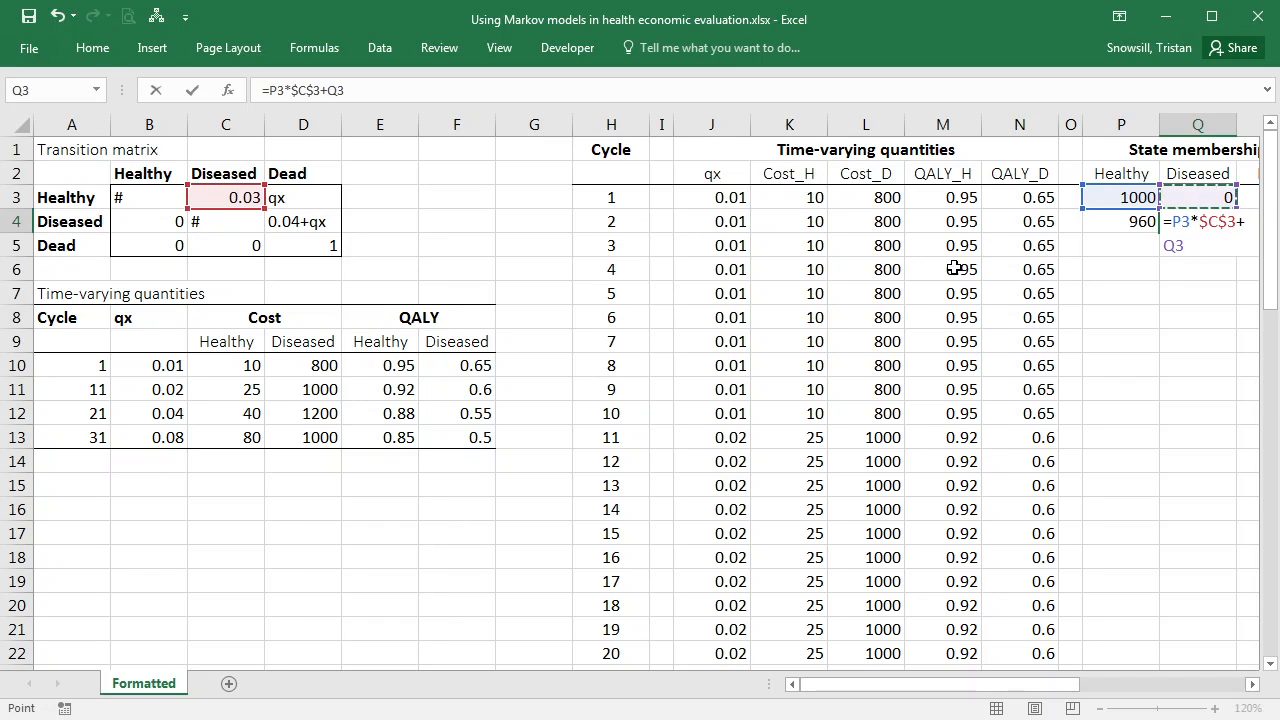
{"action": "type", "text": "*(1"}
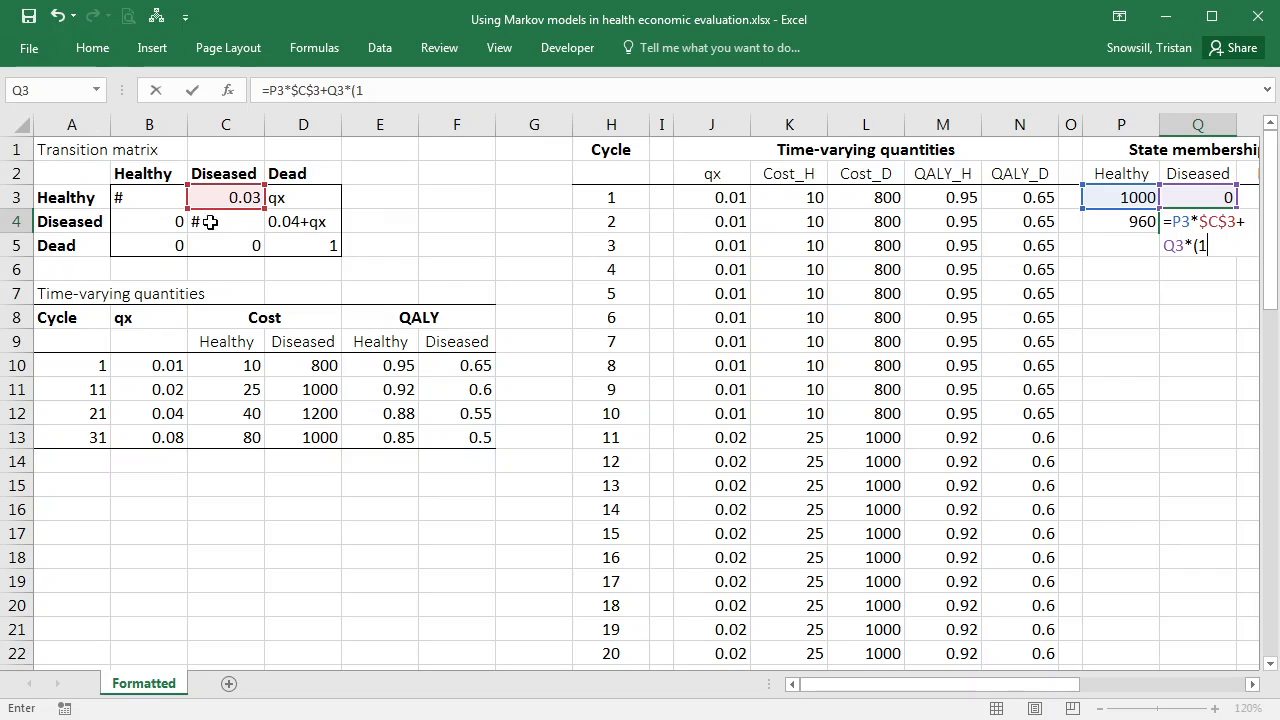
{"action": "mouse_move", "coordinate": [290, 220]}
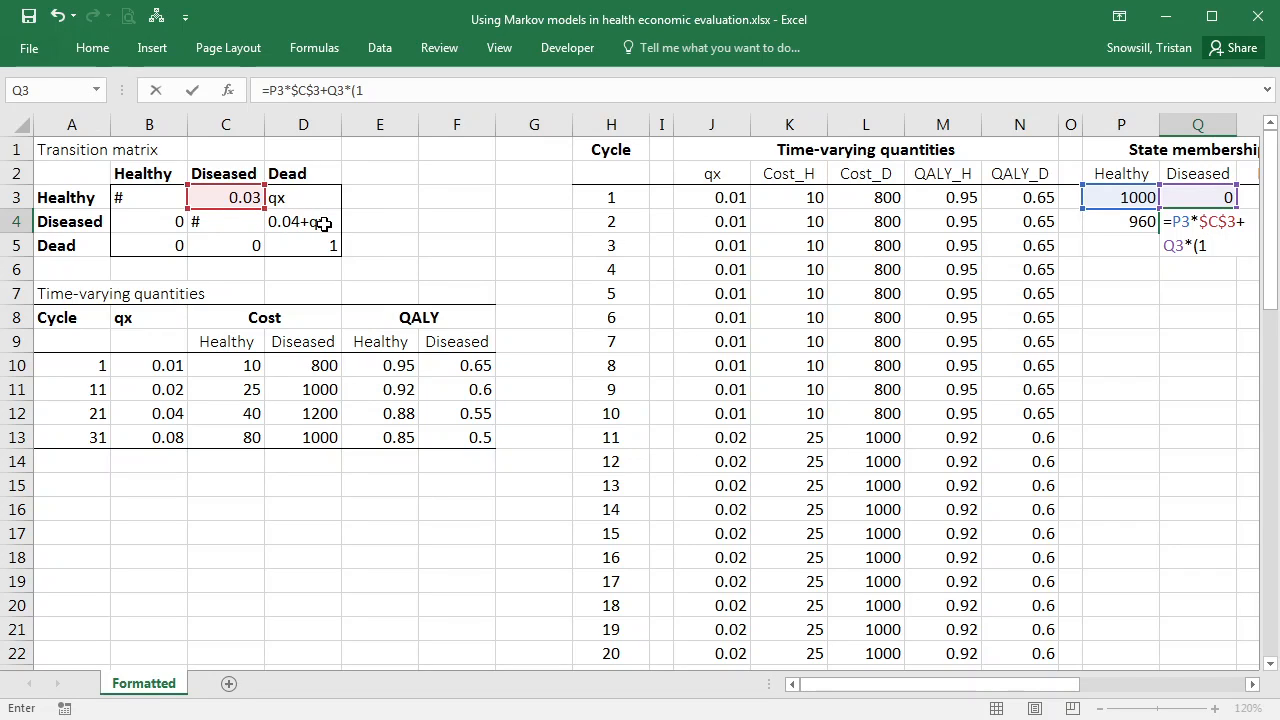
{"action": "type", "text": "-0.04-"}
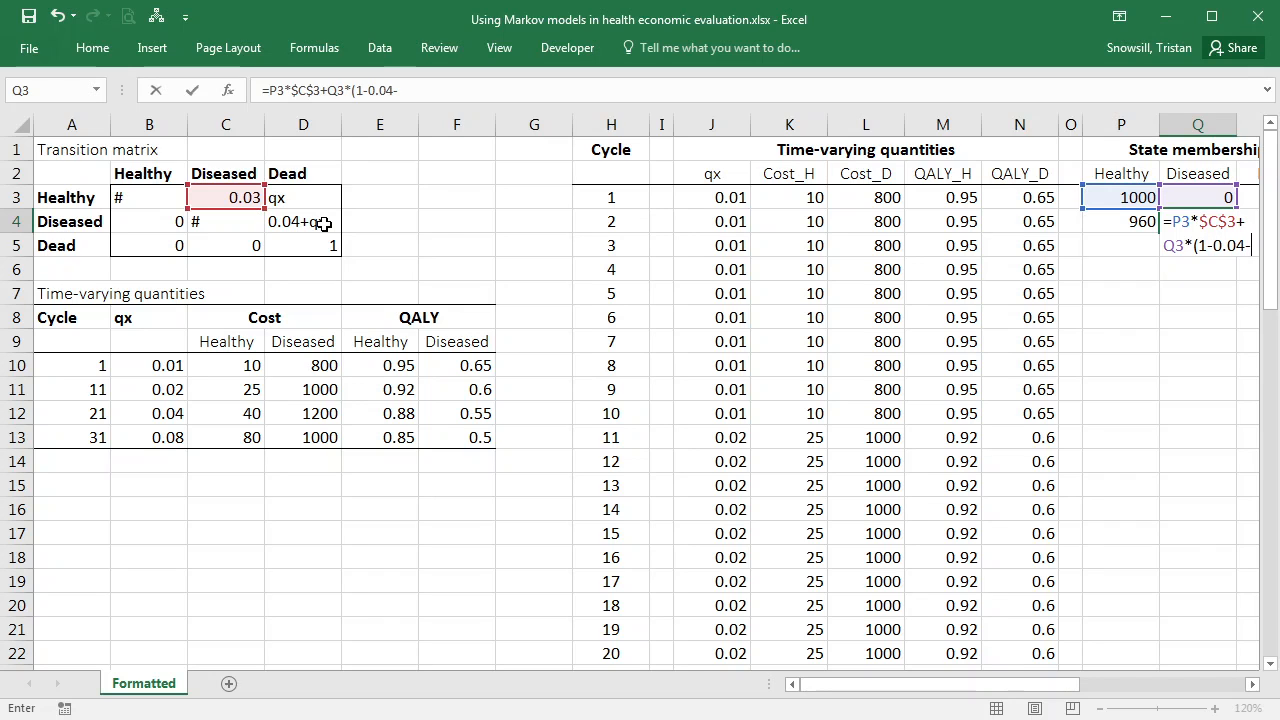
{"action": "left_click", "coordinate": [706, 198]}
{"action": "type", "text": "="}
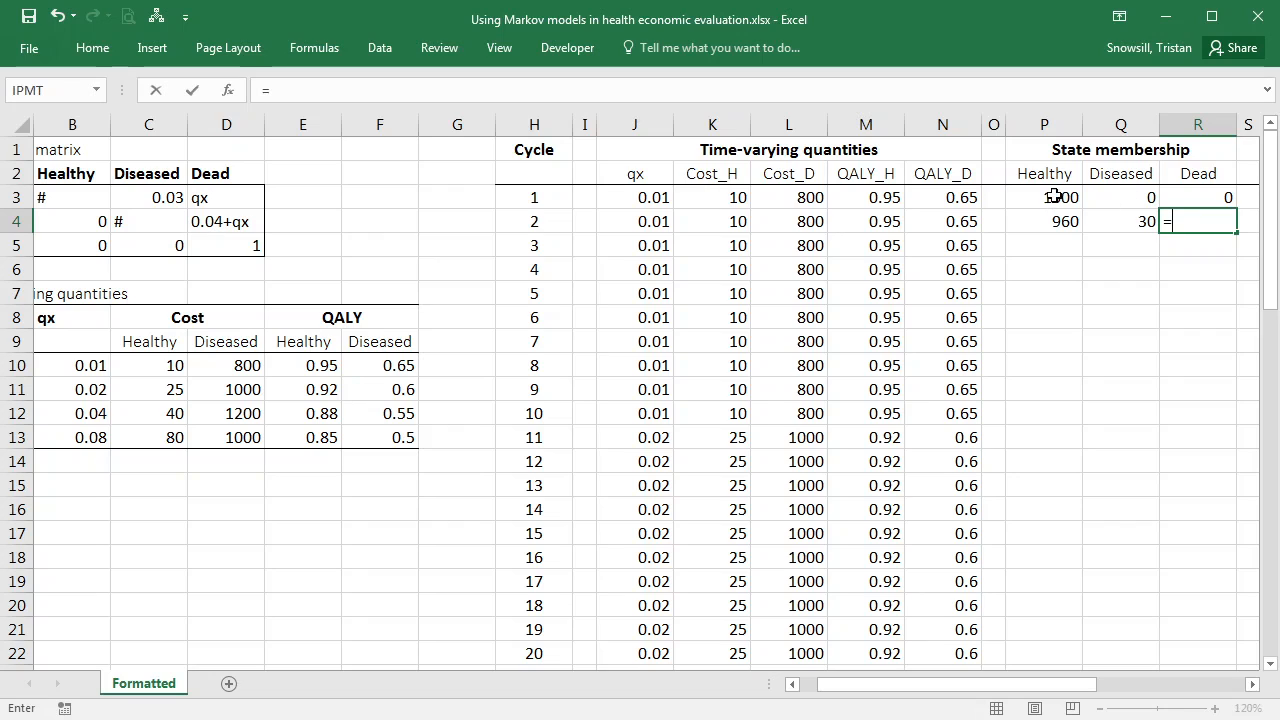
Enter cycle 2 Dead membership as =P3*J3+Q3*(0.04+J3)+R3, giving 10.
{"action": "left_click", "coordinate": [634, 198]}
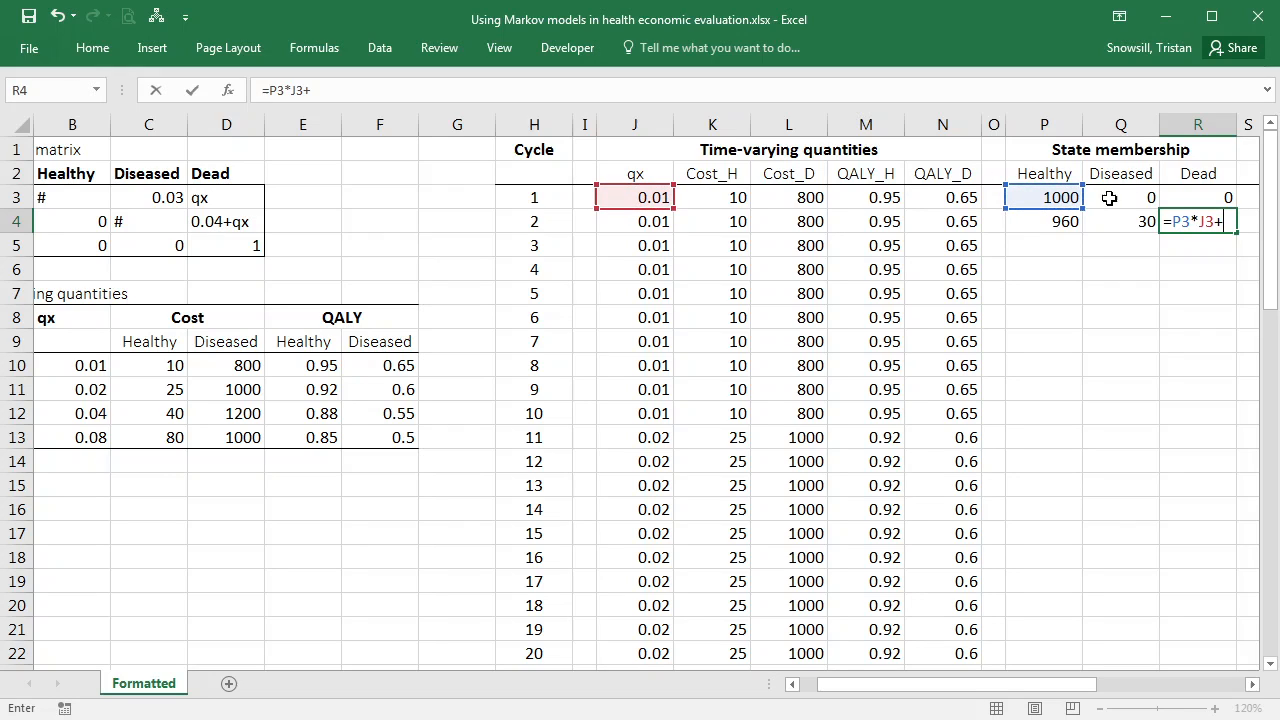
{"action": "left_click", "coordinate": [1120, 198]}
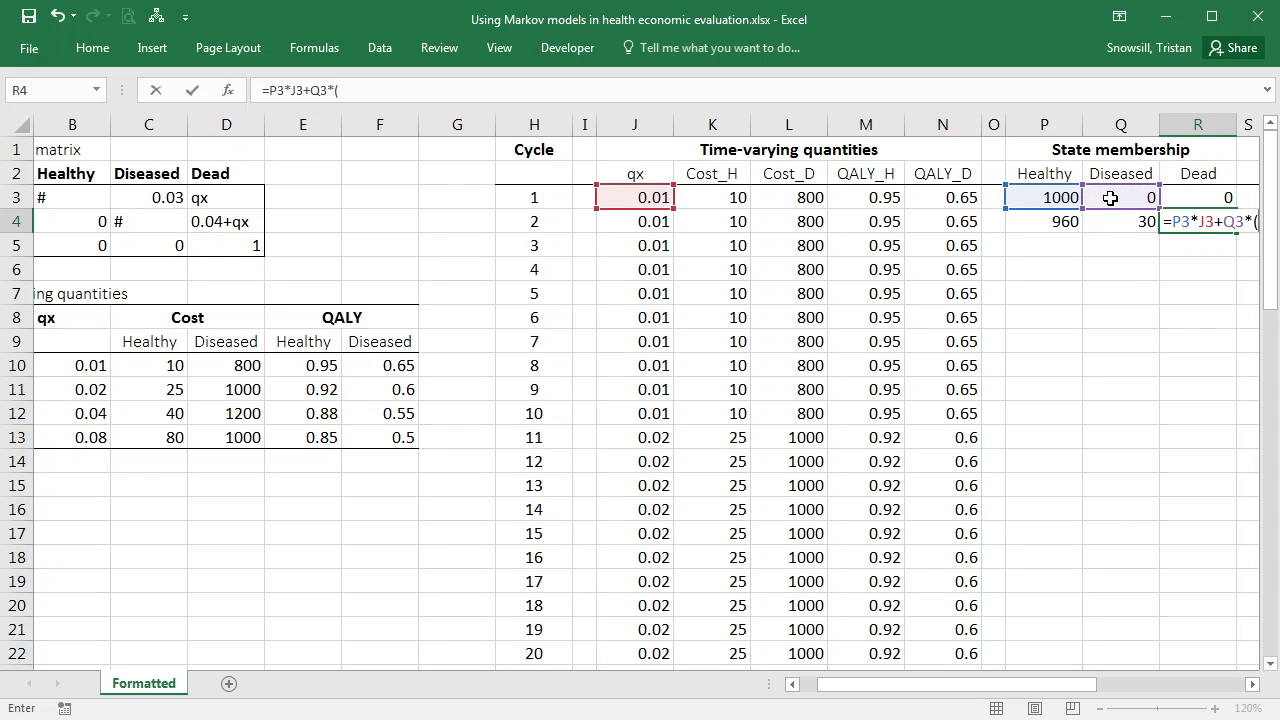
{"action": "type", "text": "0.0"}
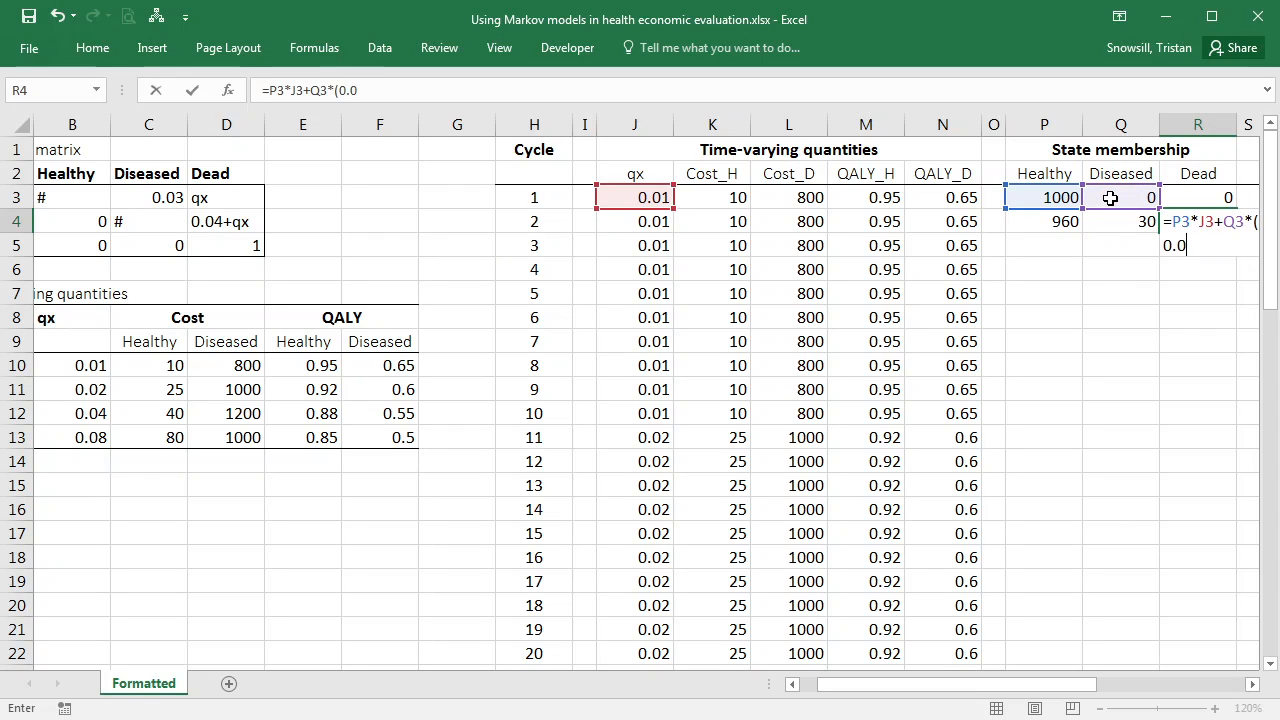
{"action": "left_click", "coordinate": [636, 196]}
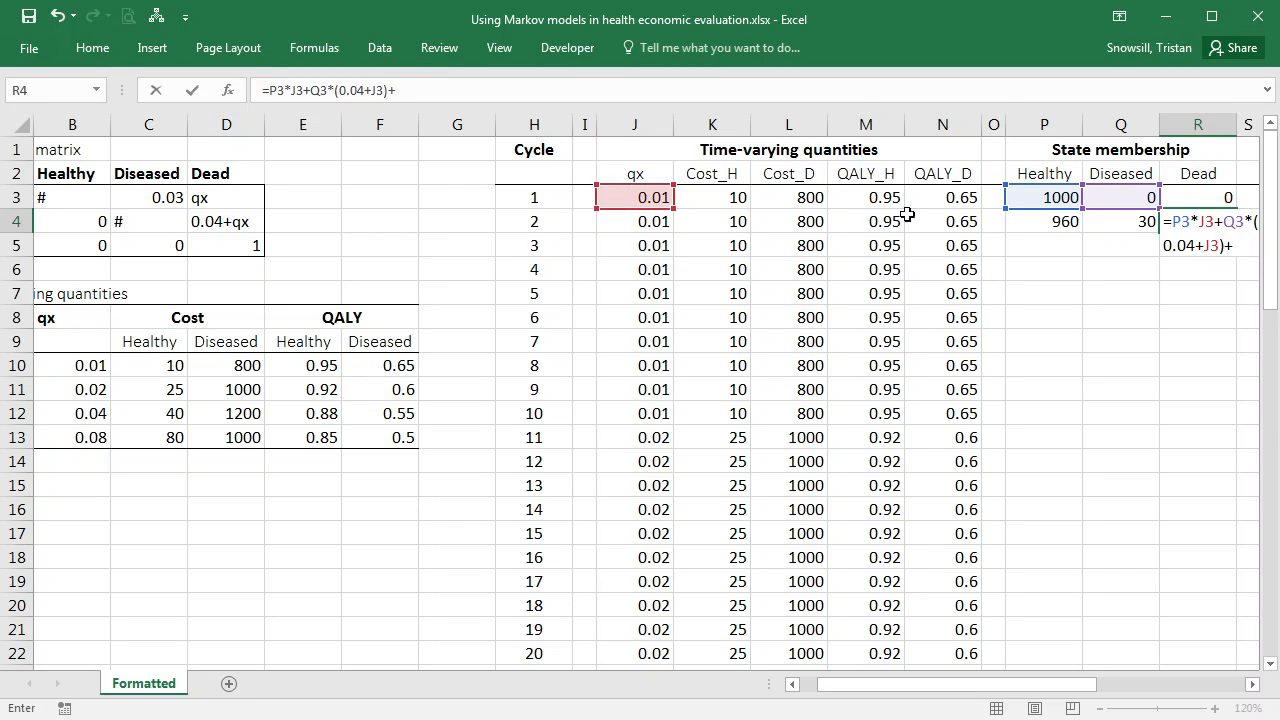
{"action": "left_click", "coordinate": [1200, 196]}
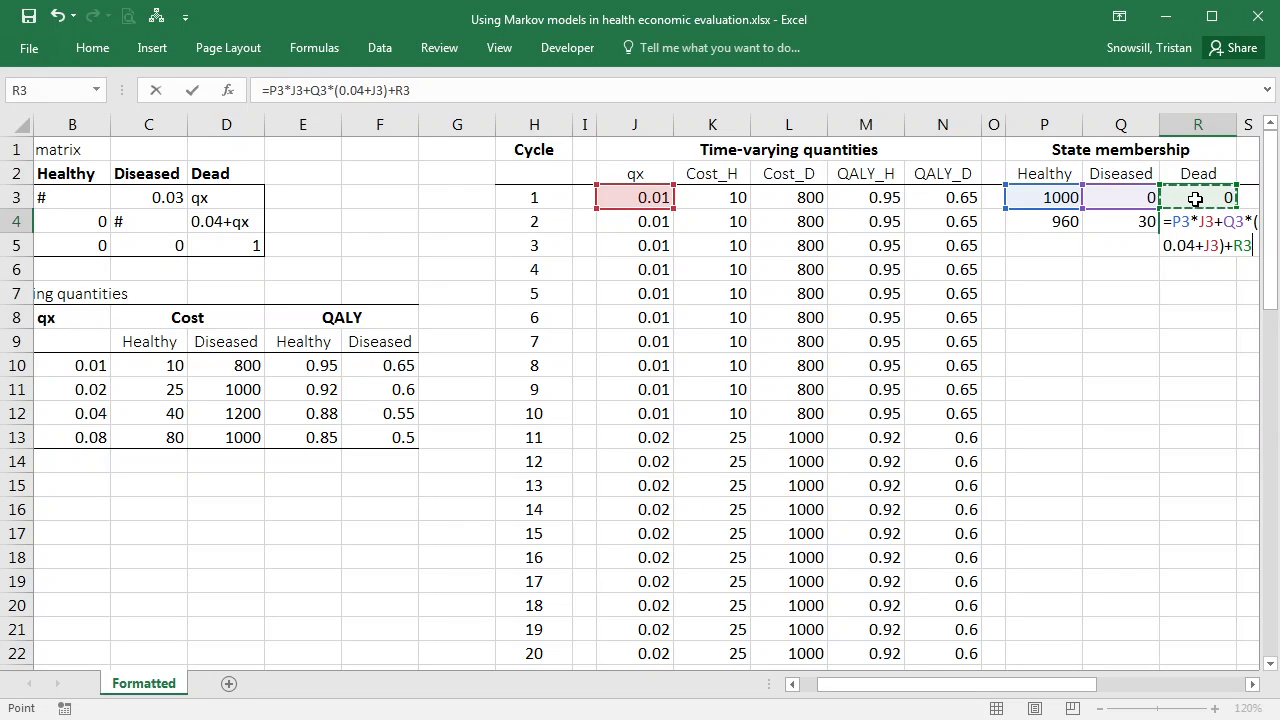
{"action": "key", "text": "Enter"}
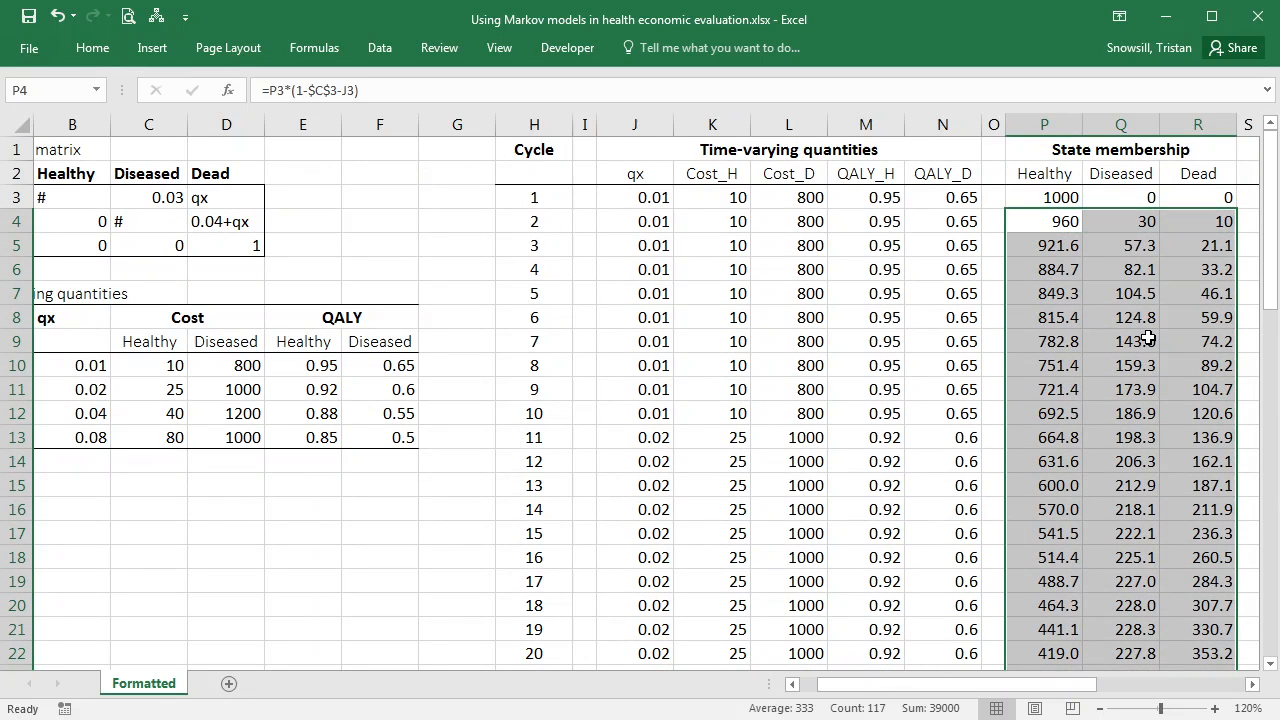
{"action": "left_click", "coordinate": [1120, 268]}
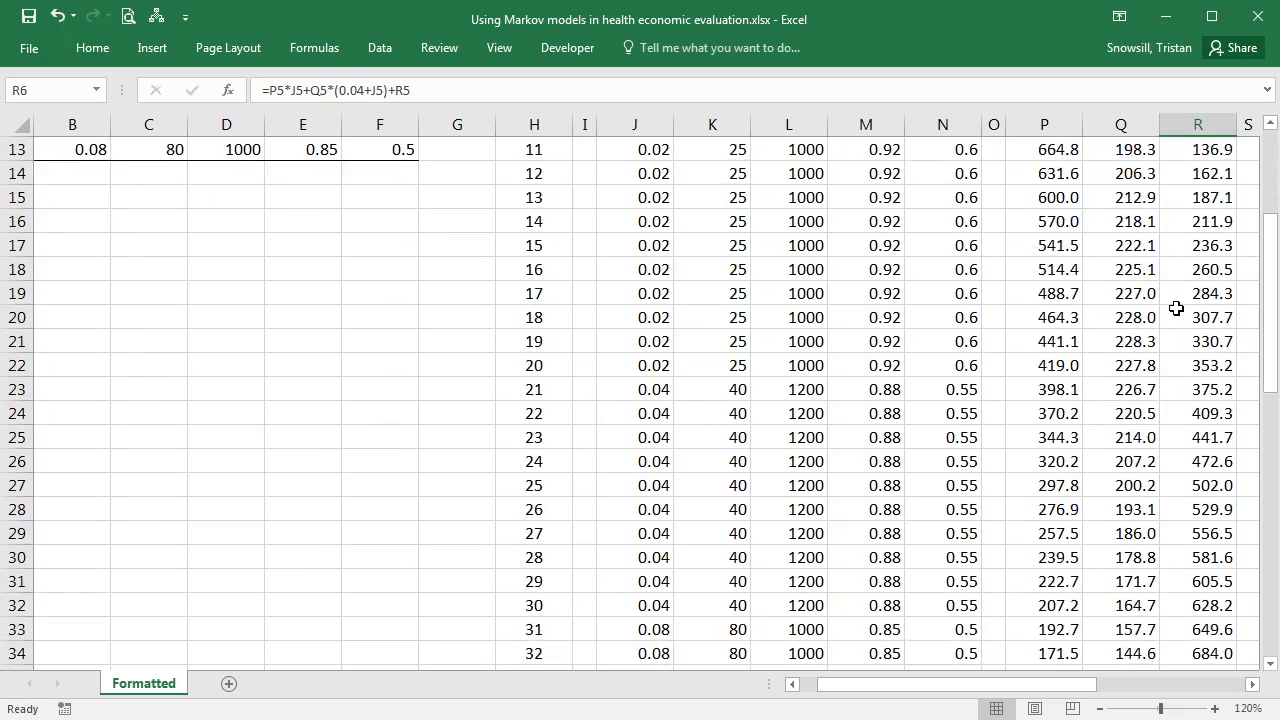
{"action": "scroll", "scroll_direction": "down", "scroll_amount": 3}
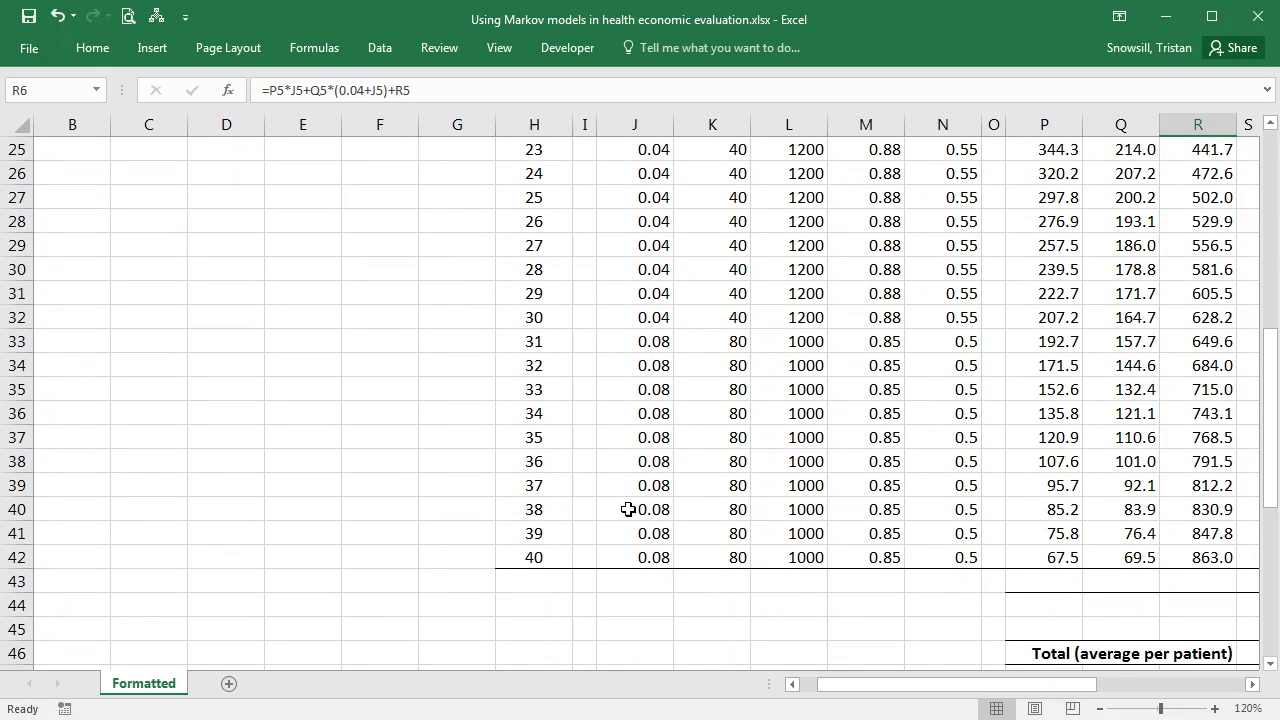
{"action": "left_click", "coordinate": [636, 172]}
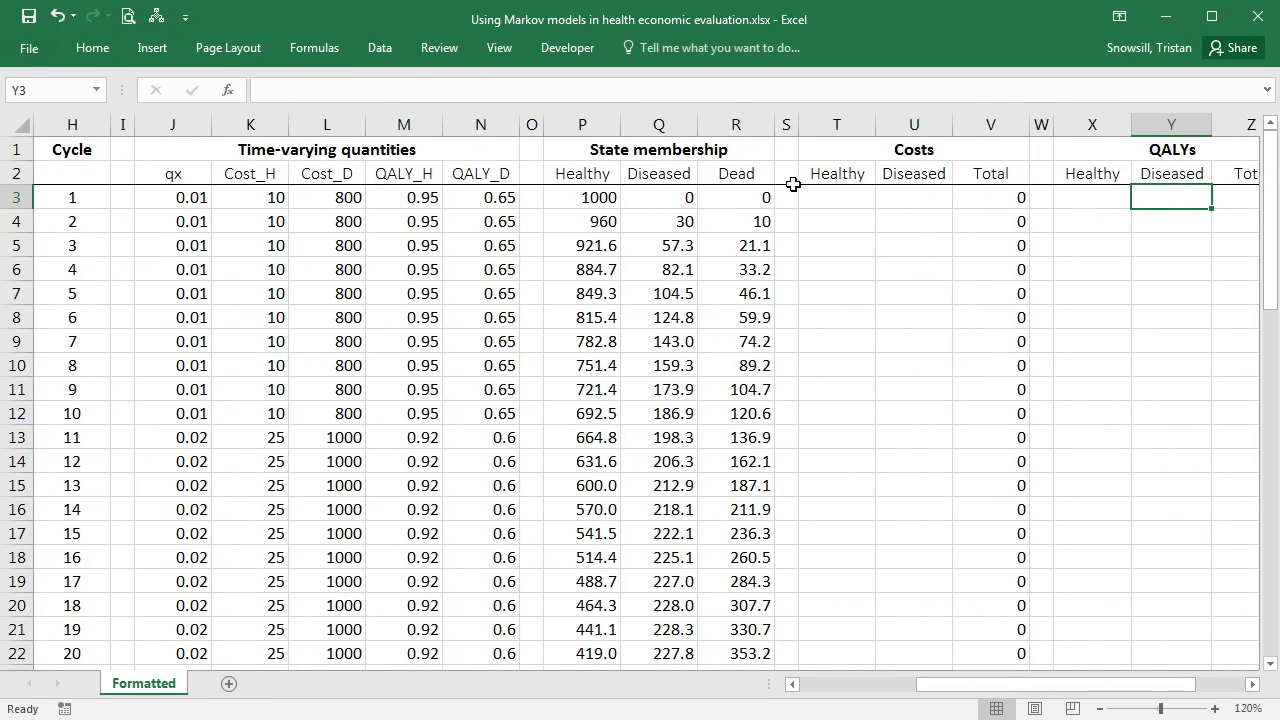
Enter healthy cost =P3*K3 and diseased cost =Q3*L3 for cycle 1 and fix the number formatting.
{"action": "left_click", "coordinate": [836, 198]}
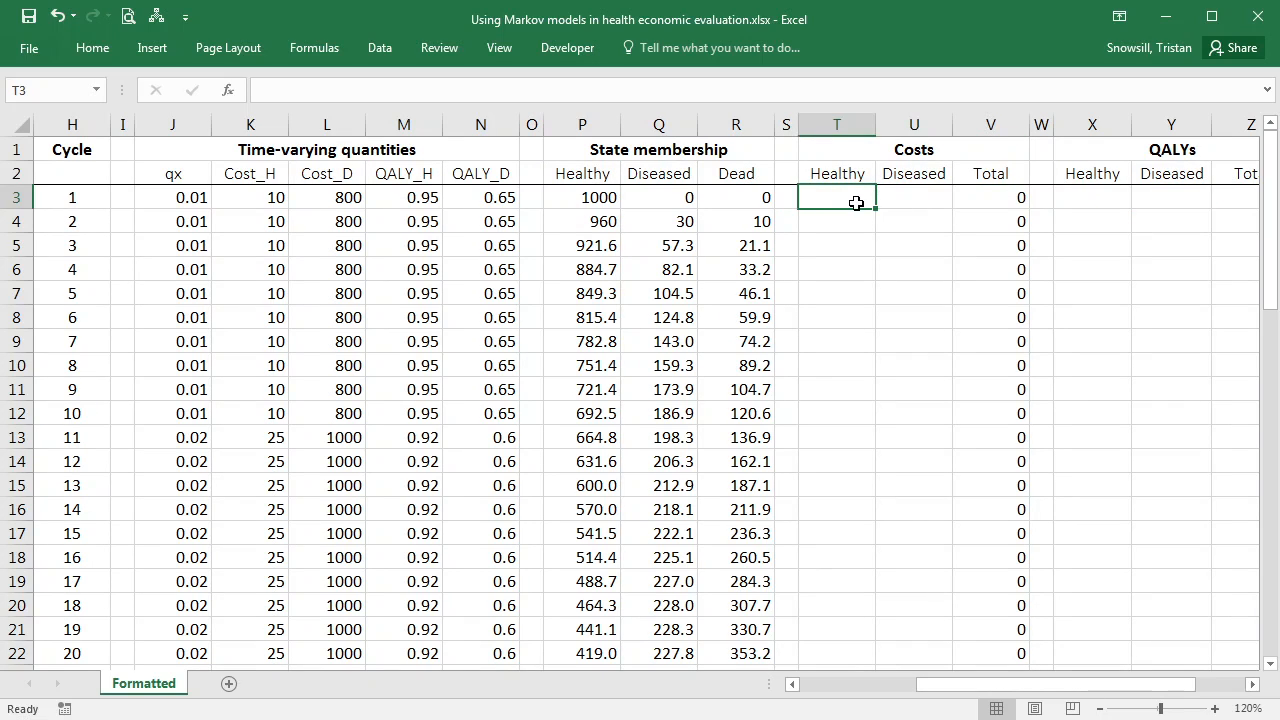
{"action": "type", "text": "=P3*"}
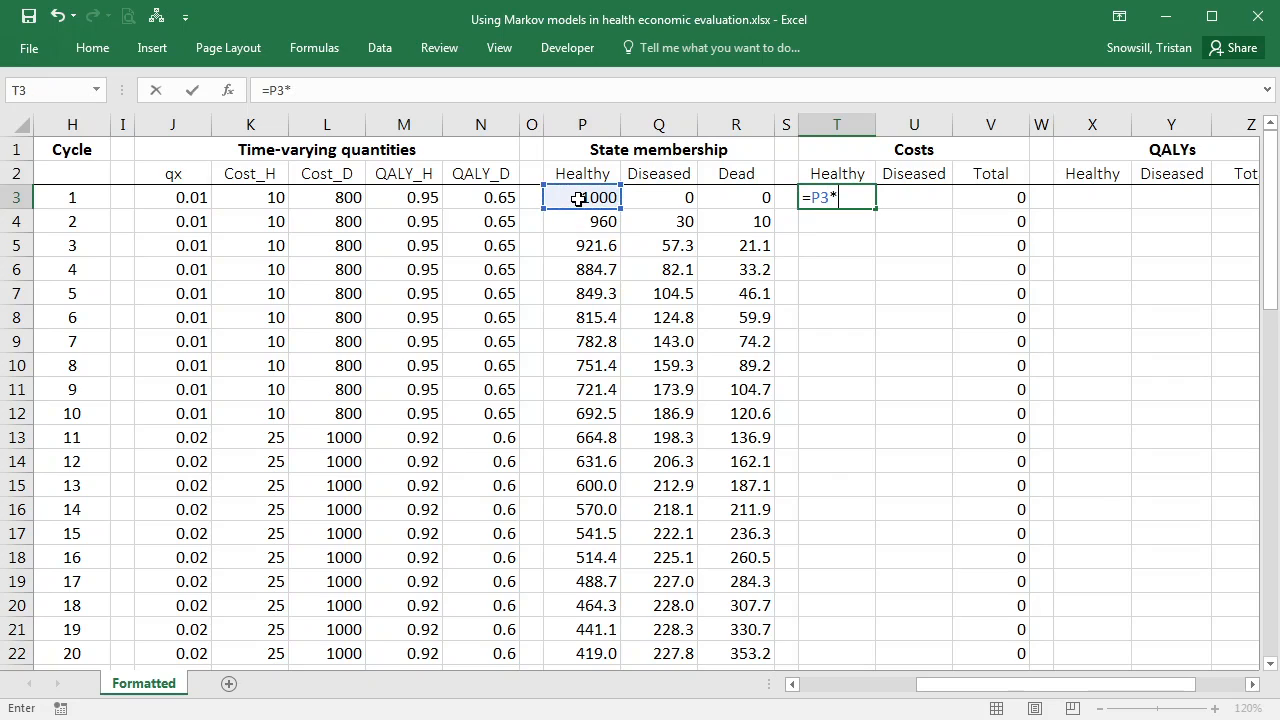
{"action": "left_click", "coordinate": [250, 198]}
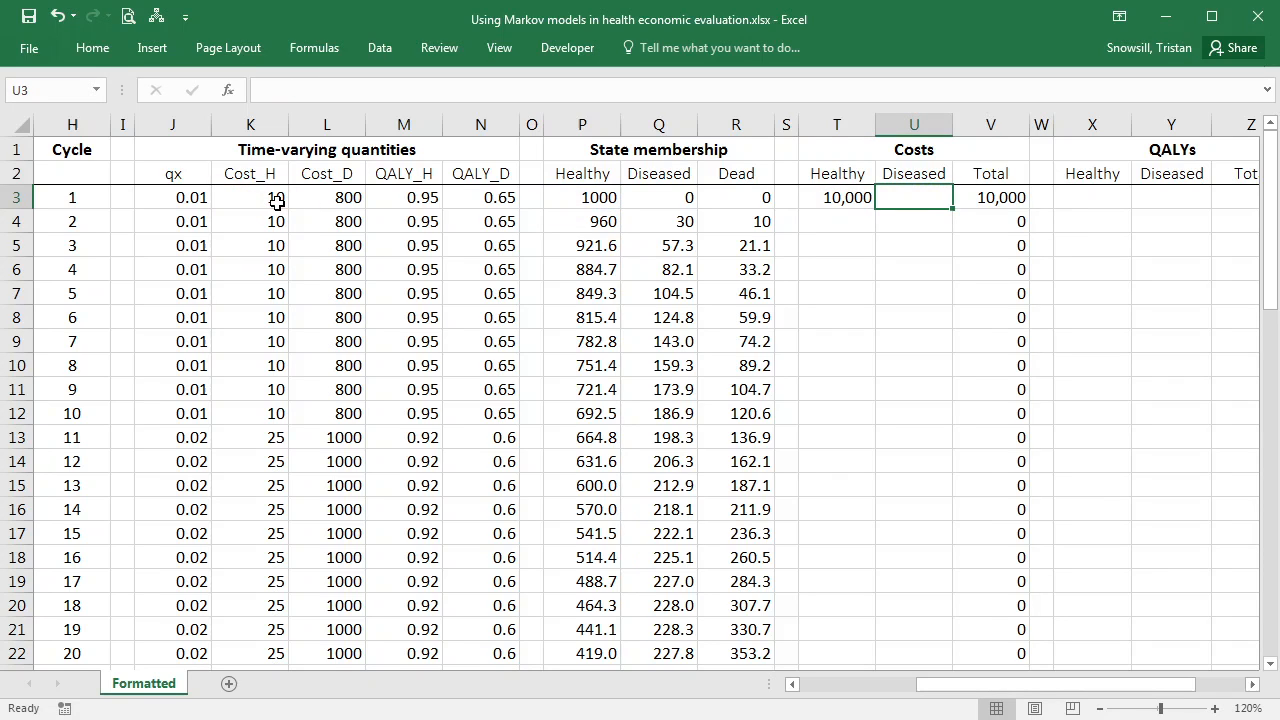
{"action": "type", "text": "="}
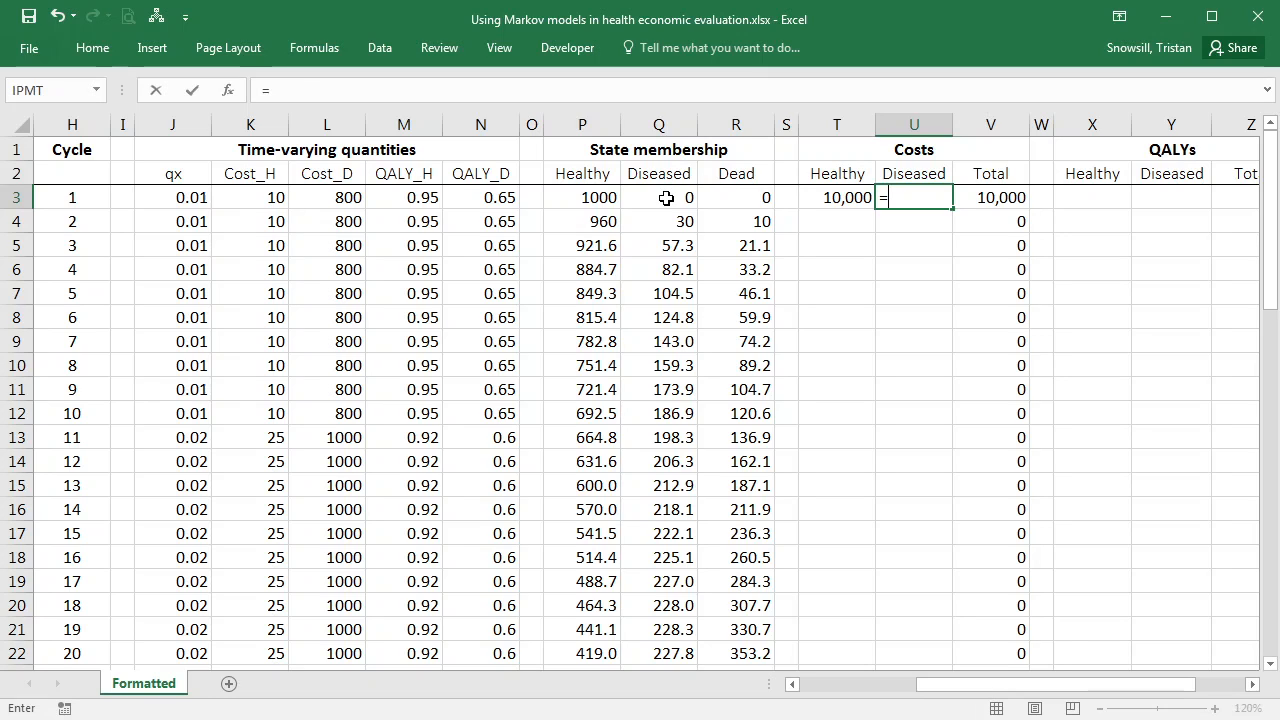
{"action": "left_click", "coordinate": [660, 198]}
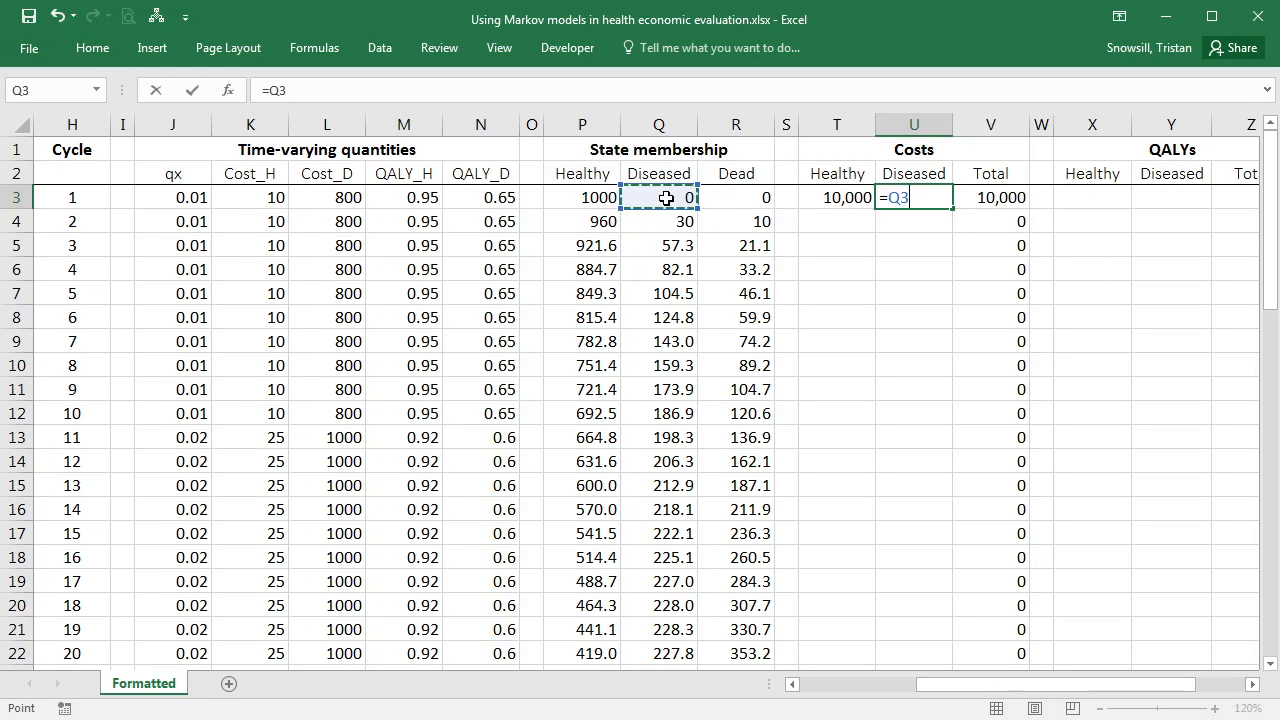
{"action": "left_click", "coordinate": [326, 198]}
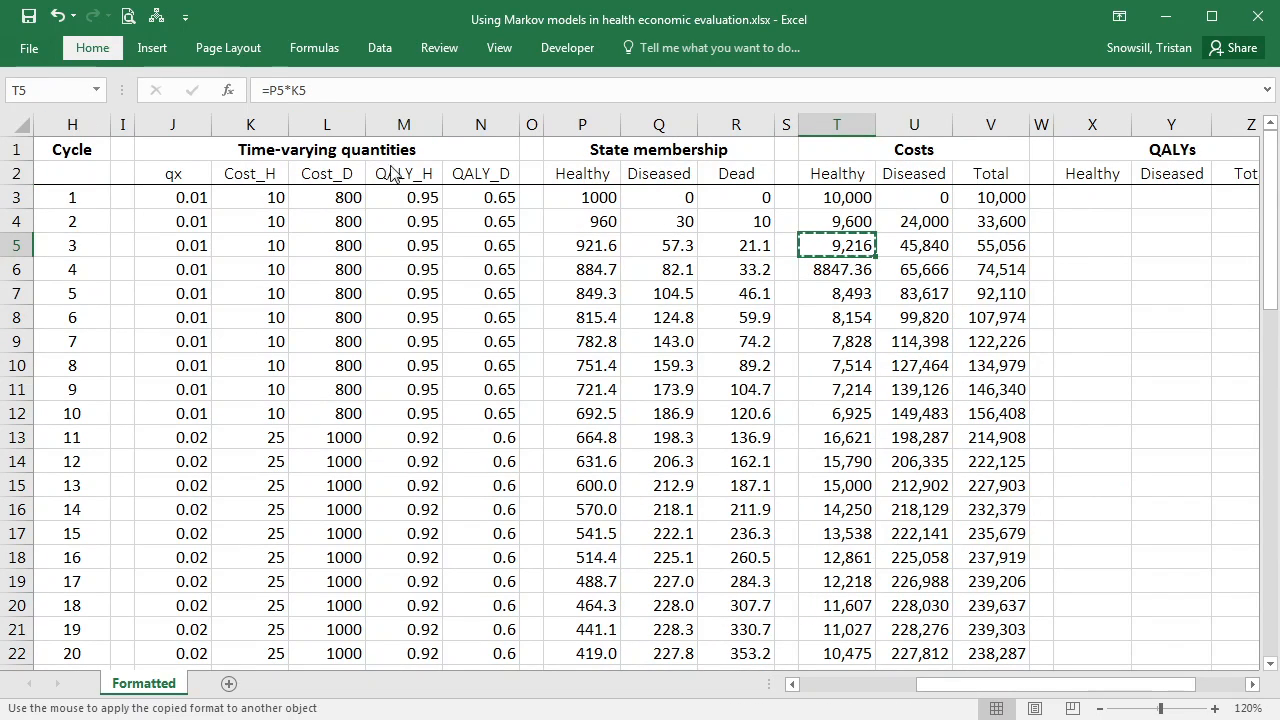
{"action": "left_click", "coordinate": [838, 268]}
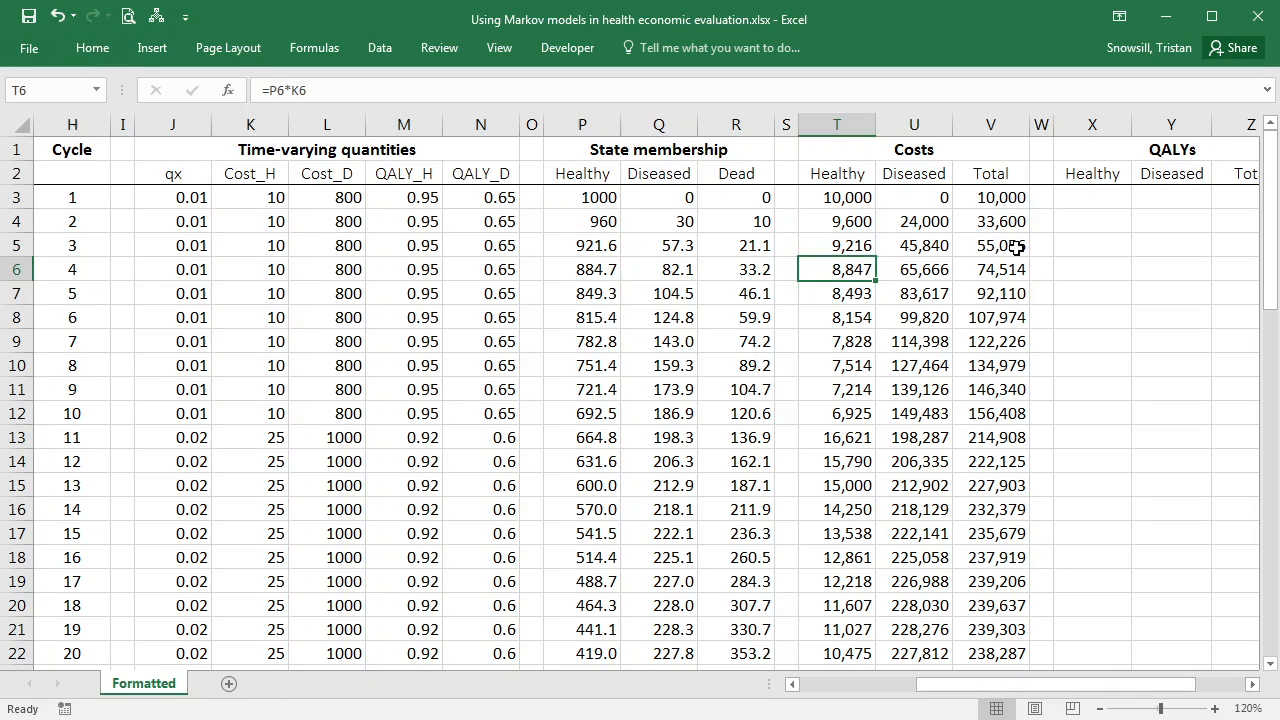
{"action": "left_click", "coordinate": [1092, 198]}
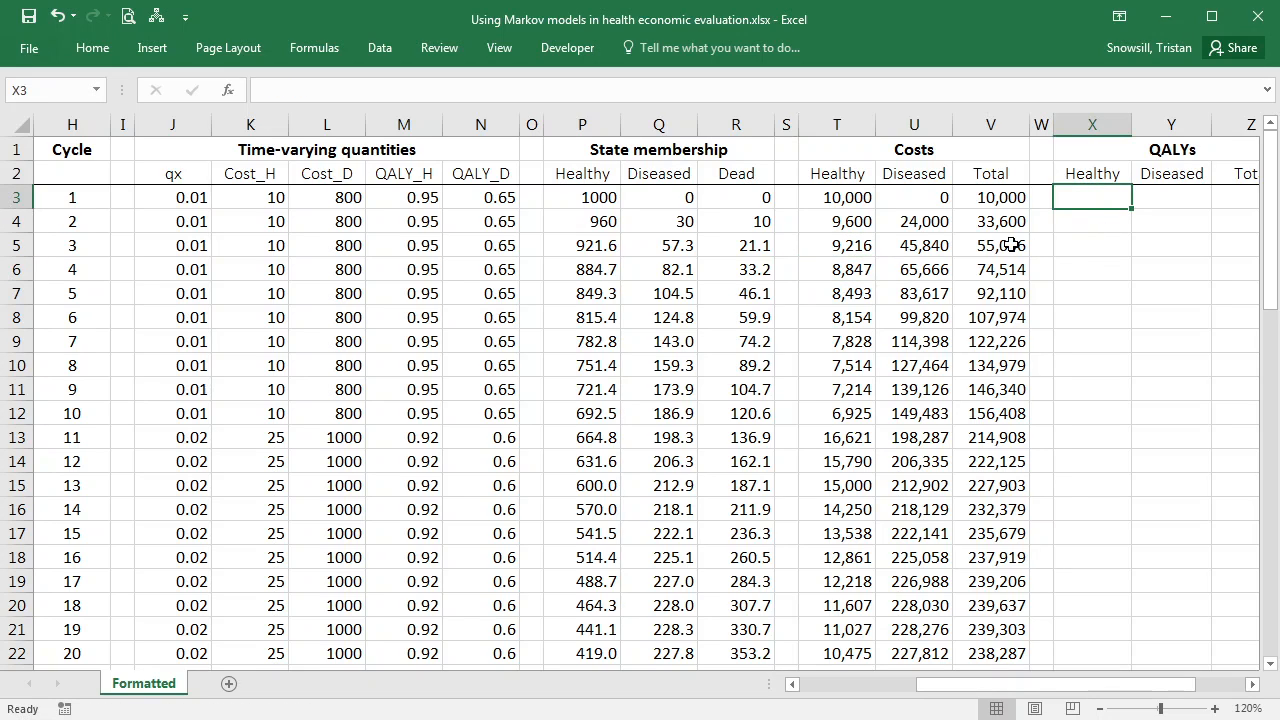
Enter healthy QALYs =P3*M3 and diseased QALYs =Q3*N3 and fill down every cycle.
{"action": "type", "text": "="}
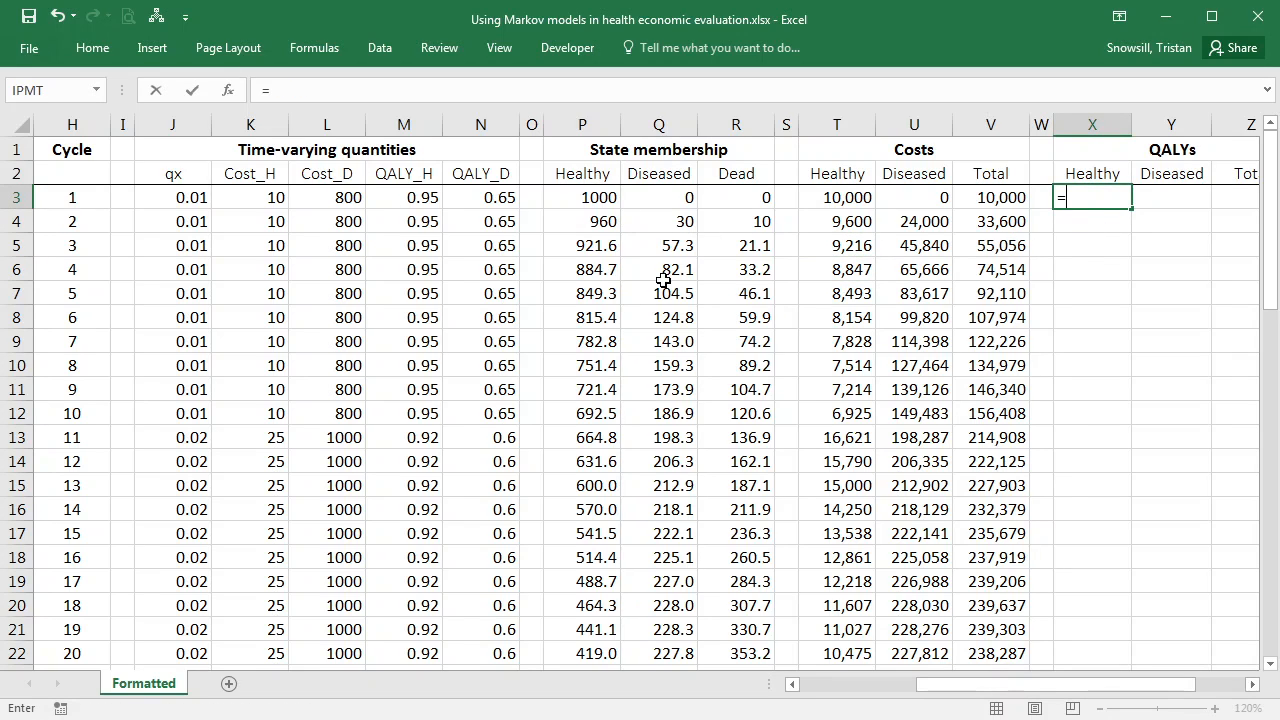
{"action": "left_click", "coordinate": [582, 198]}
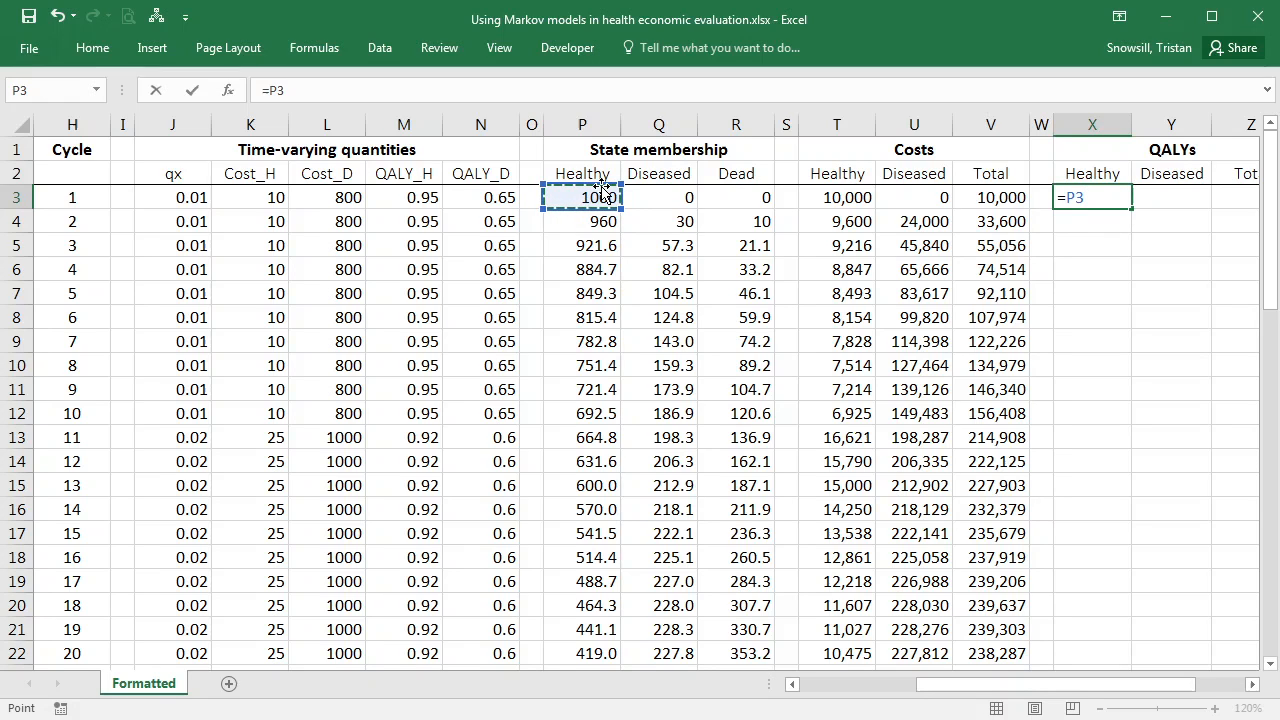
{"action": "type", "text": "*"}
{"action": "left_click", "coordinate": [1172, 196]}
{"action": "type", "text": "="}
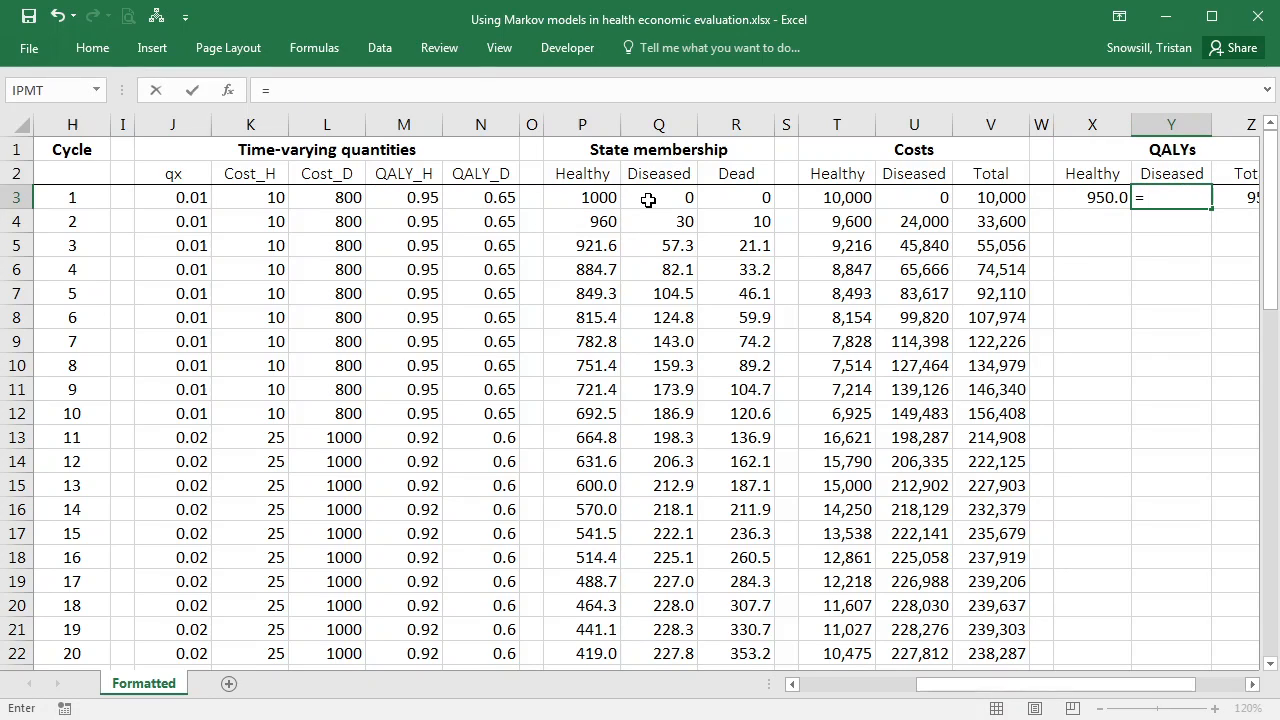
{"action": "left_click", "coordinate": [660, 198]}
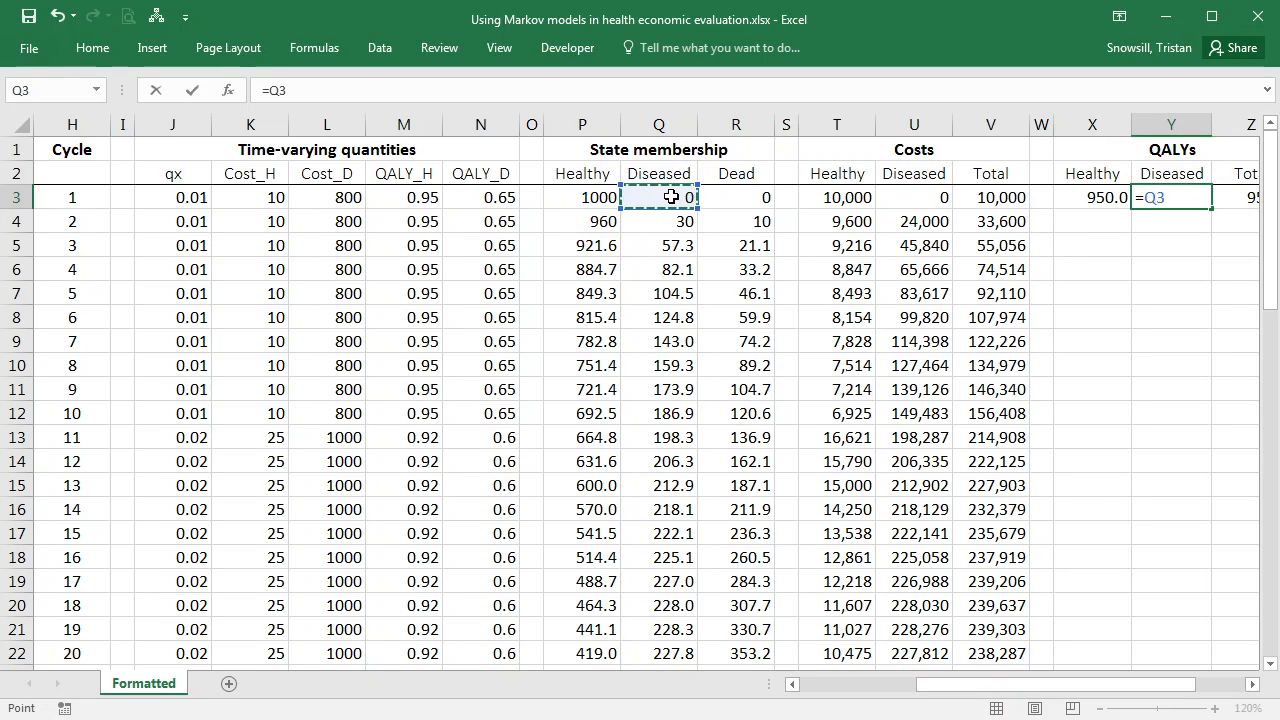
{"action": "left_click", "coordinate": [480, 198]}
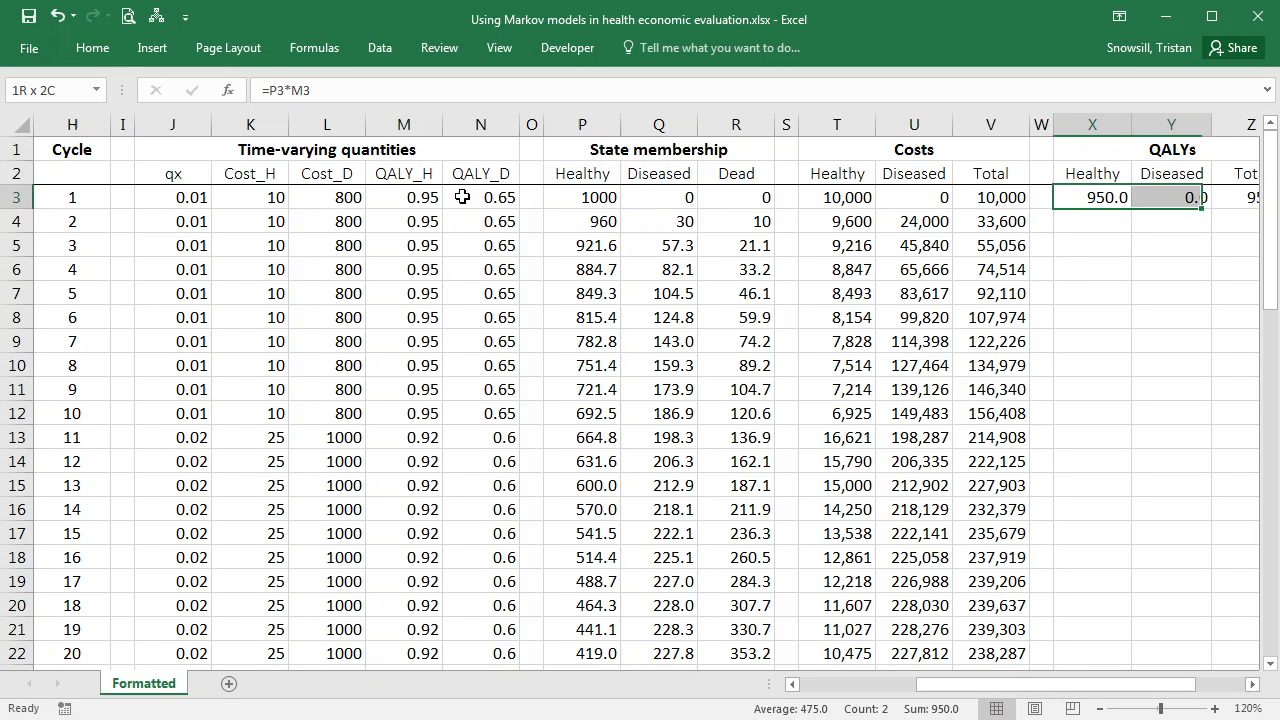
{"action": "scroll", "scroll_direction": "down", "scroll_amount": 3}
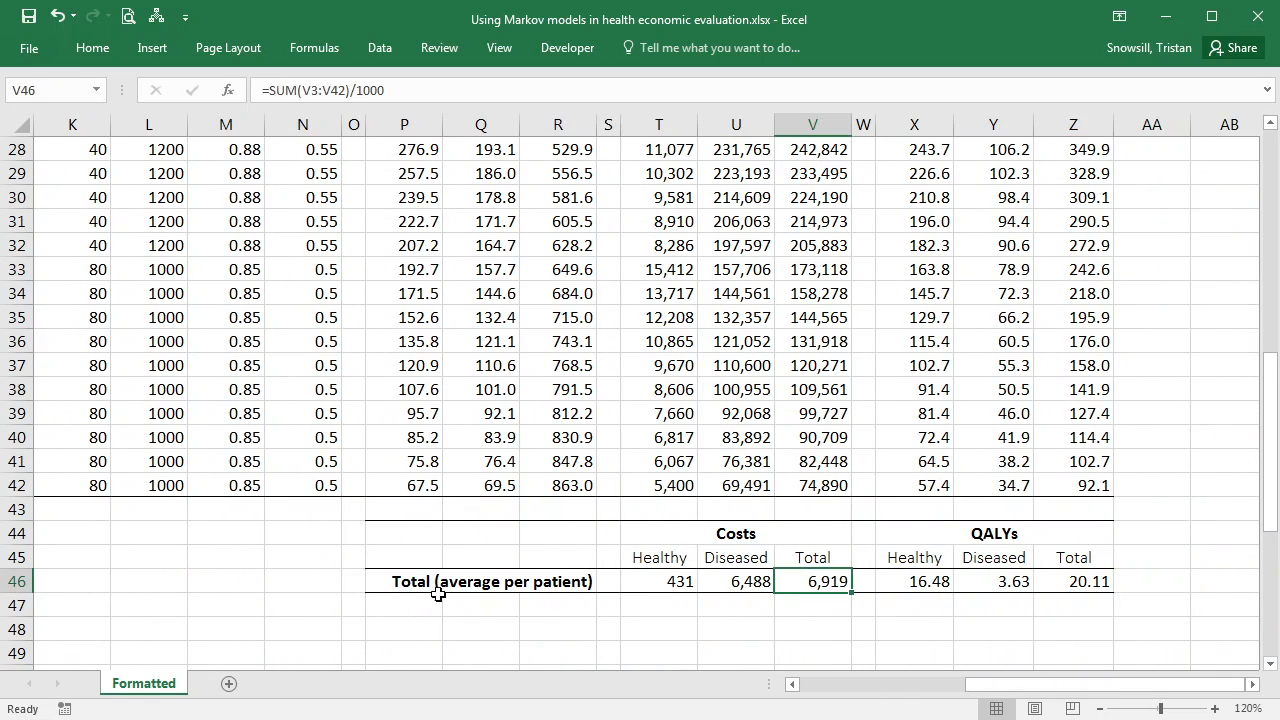
{"action": "mouse_move", "coordinate": [388, 582]}
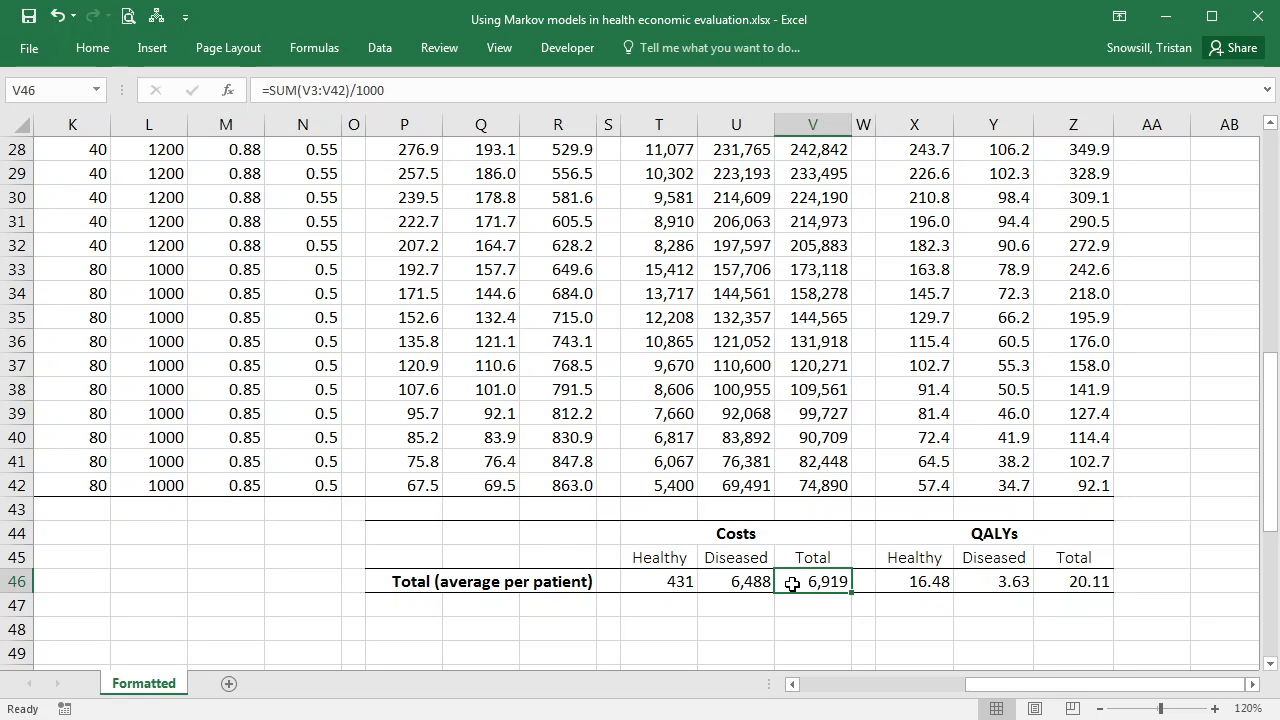
{"action": "mouse_move", "coordinate": [1020, 584]}
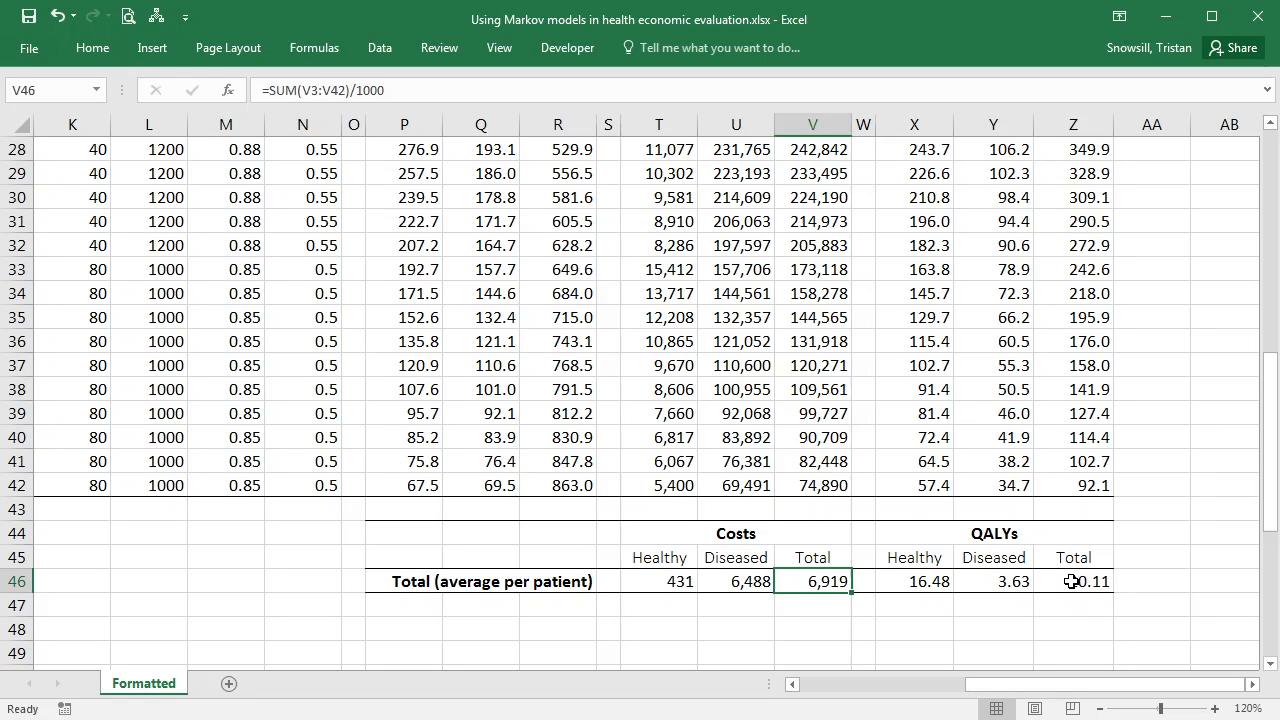
{"action": "left_click", "coordinate": [1072, 582]}
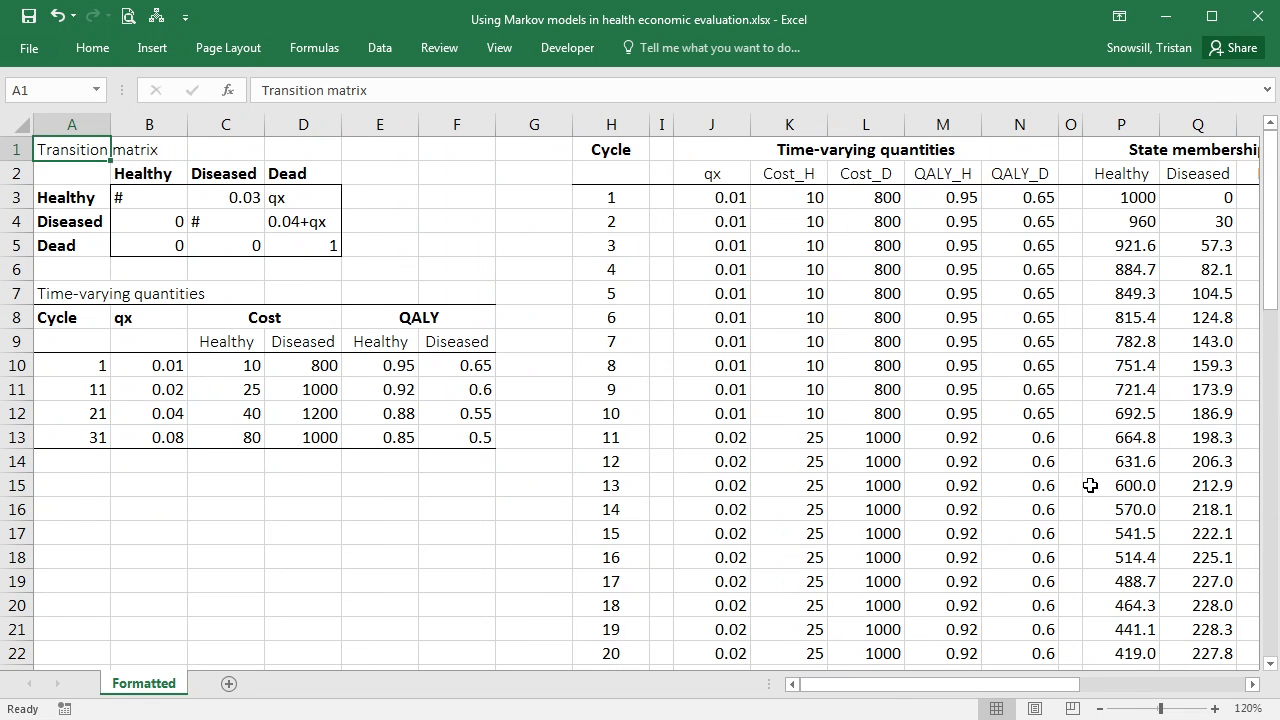
{"action": "mouse_move", "coordinate": [632, 364]}
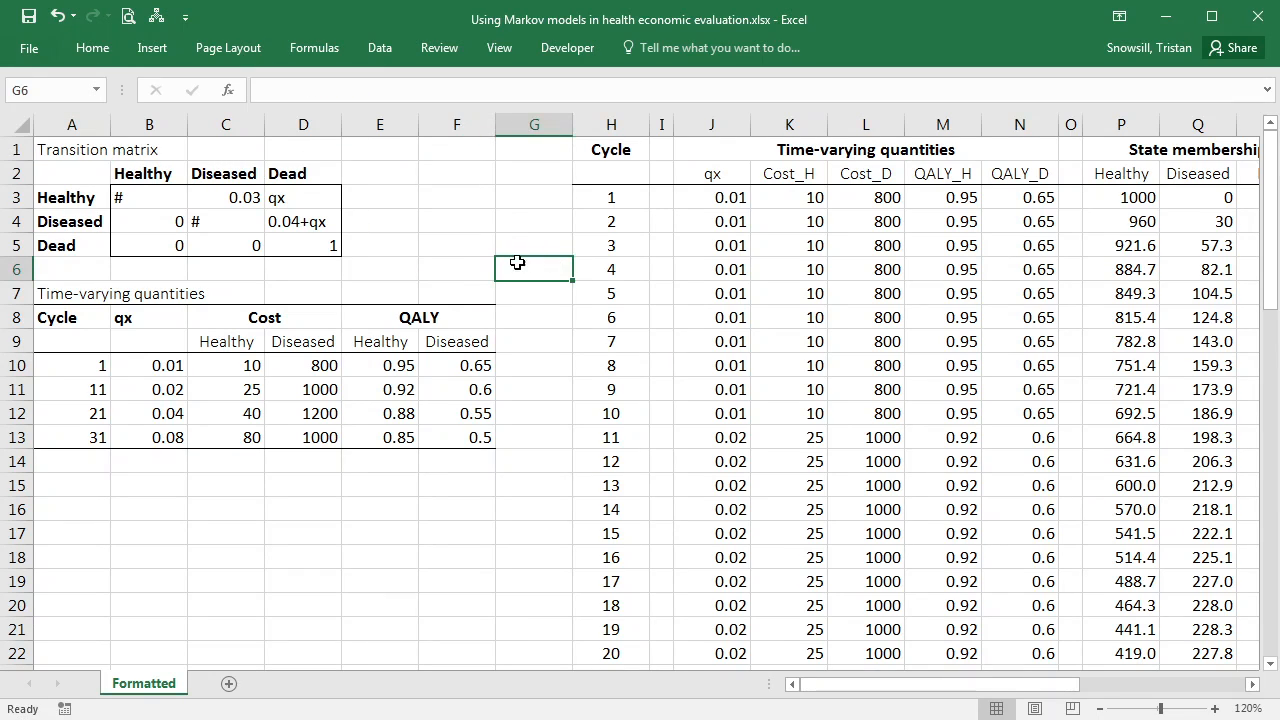
{"action": "mouse_move", "coordinate": [144, 328]}
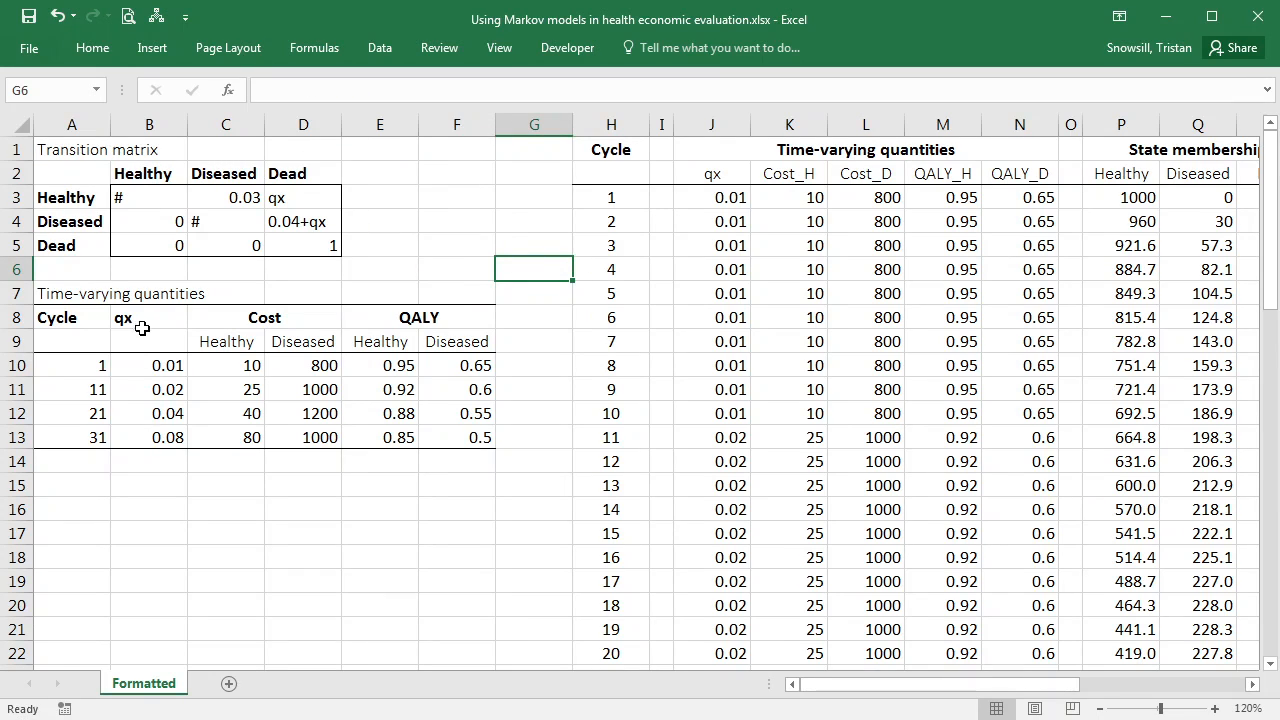
{"action": "mouse_move", "coordinate": [572, 278]}
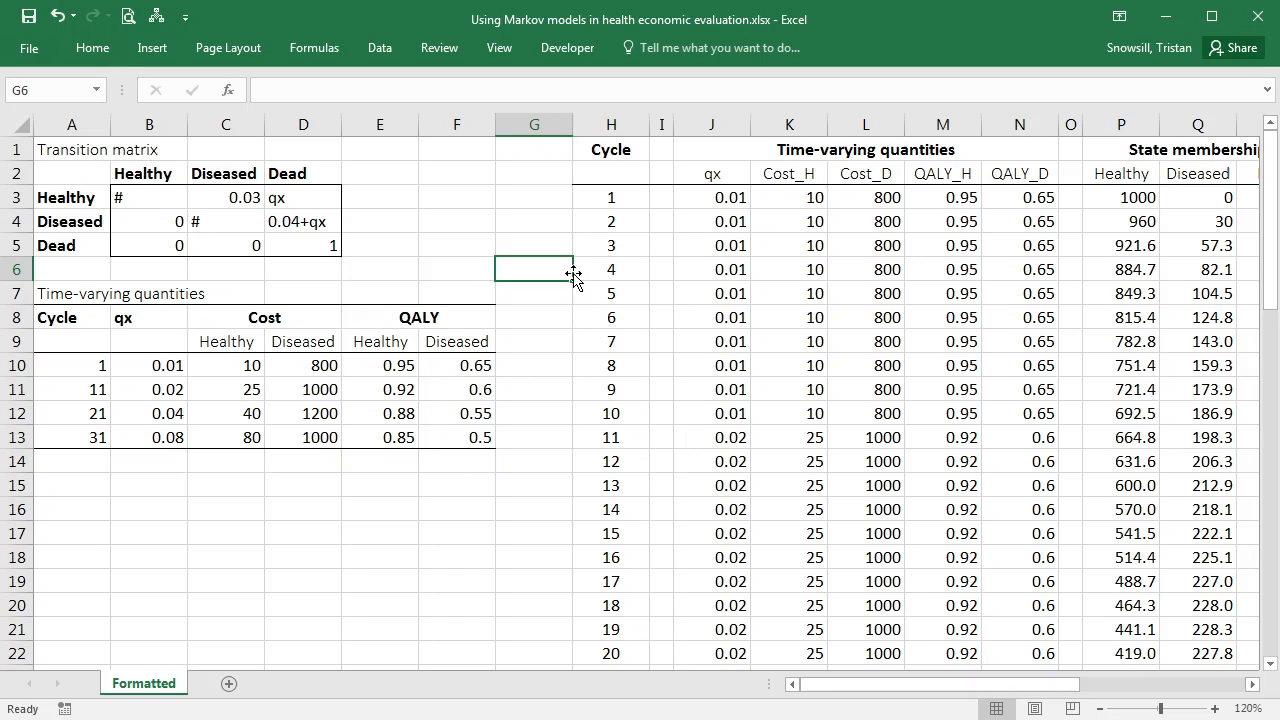
{"action": "mouse_move", "coordinate": [752, 204]}
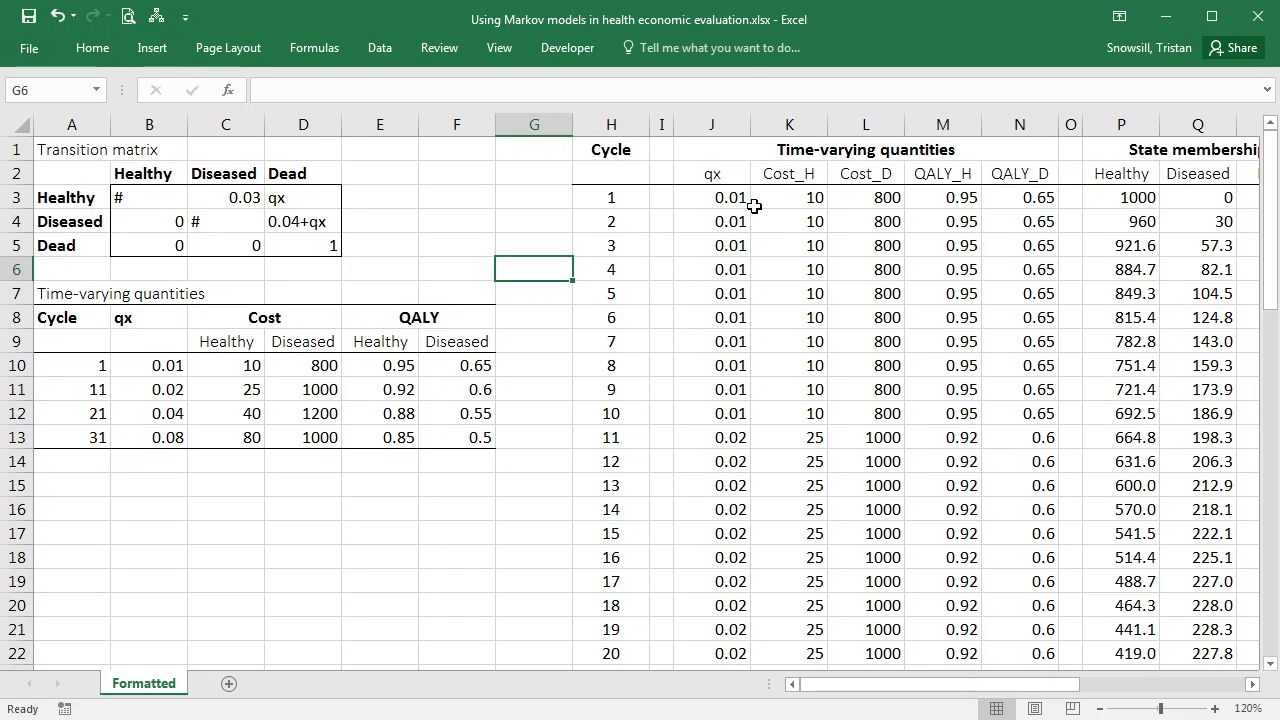